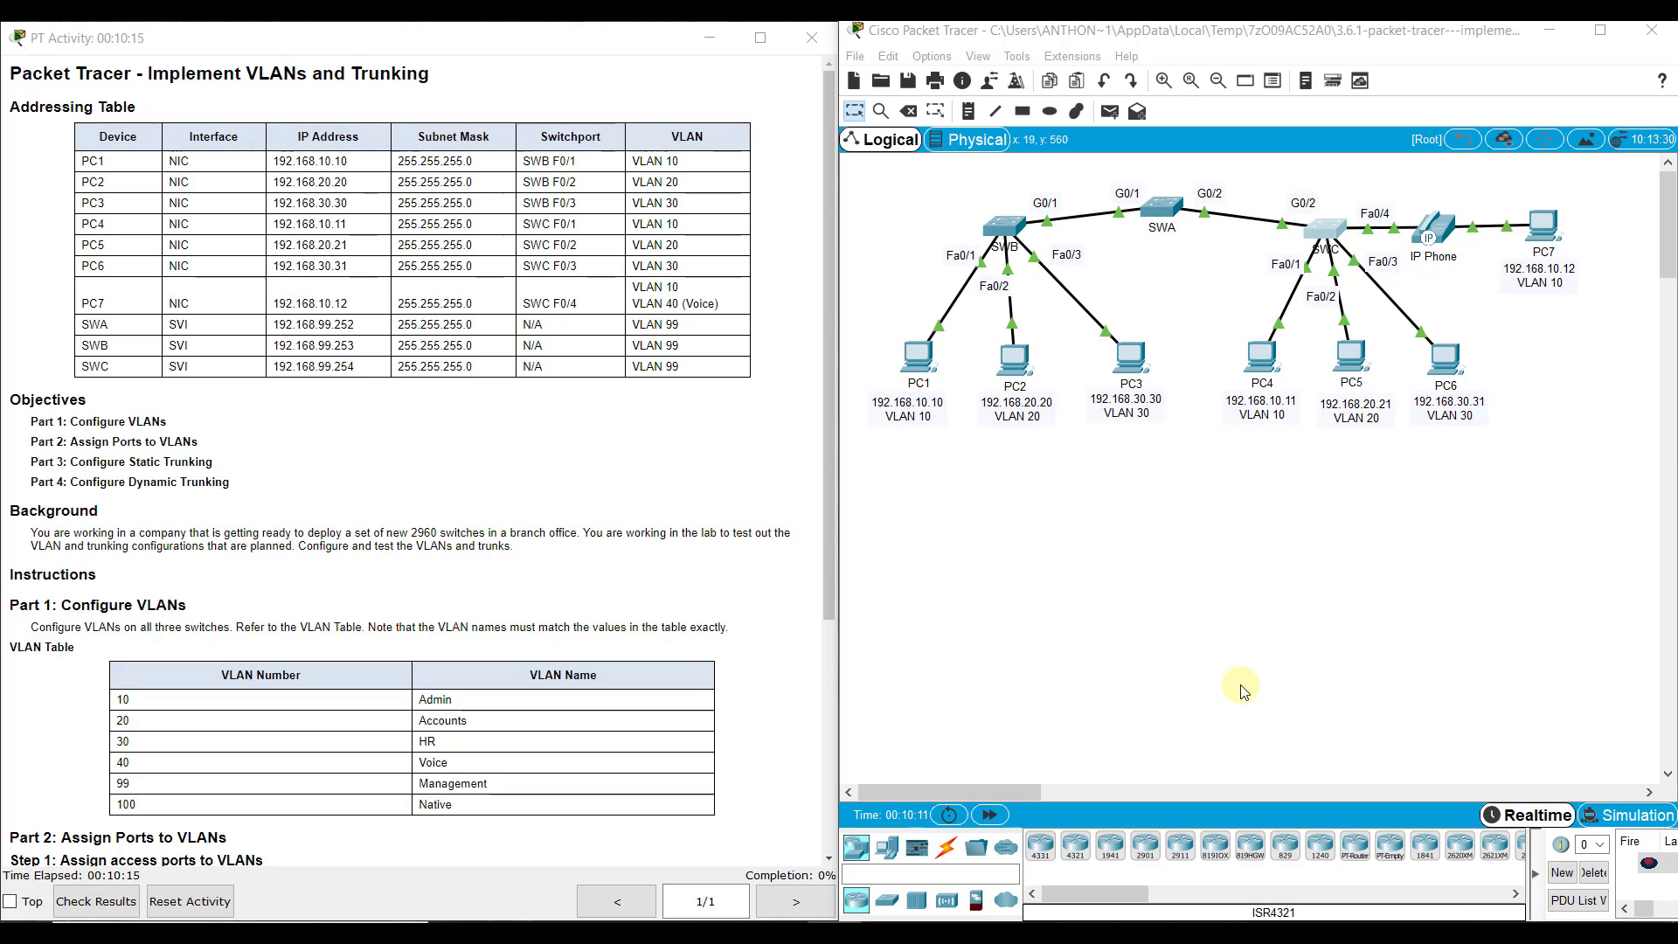
mouse_move(1217, 624)
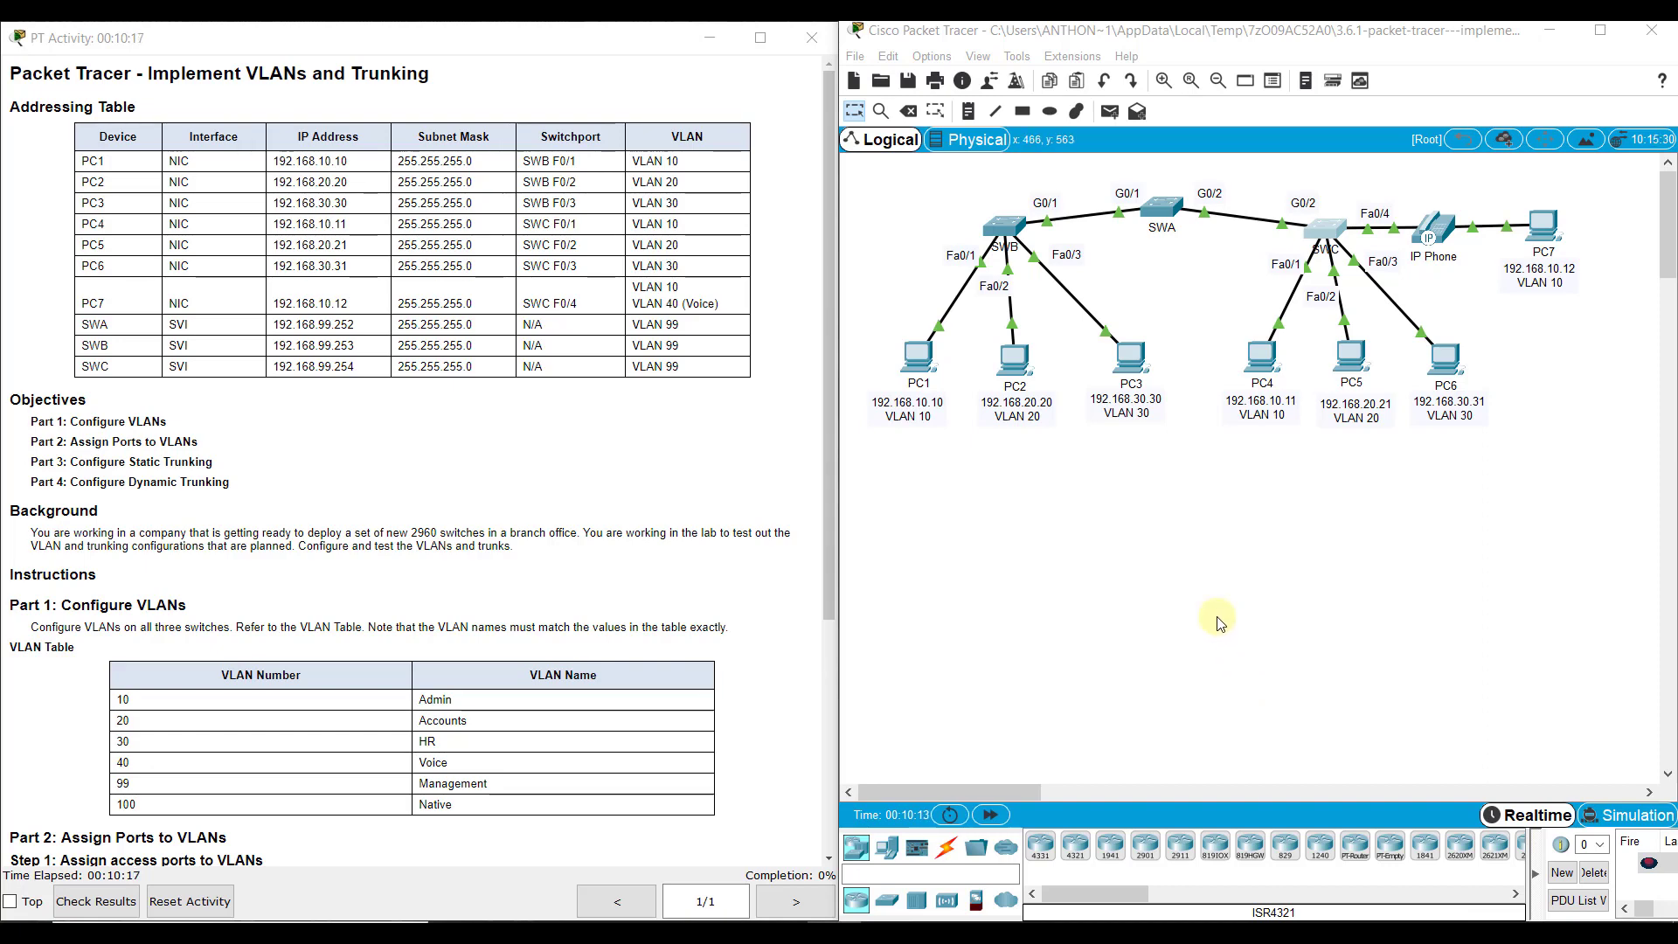
mouse_move(1162, 224)
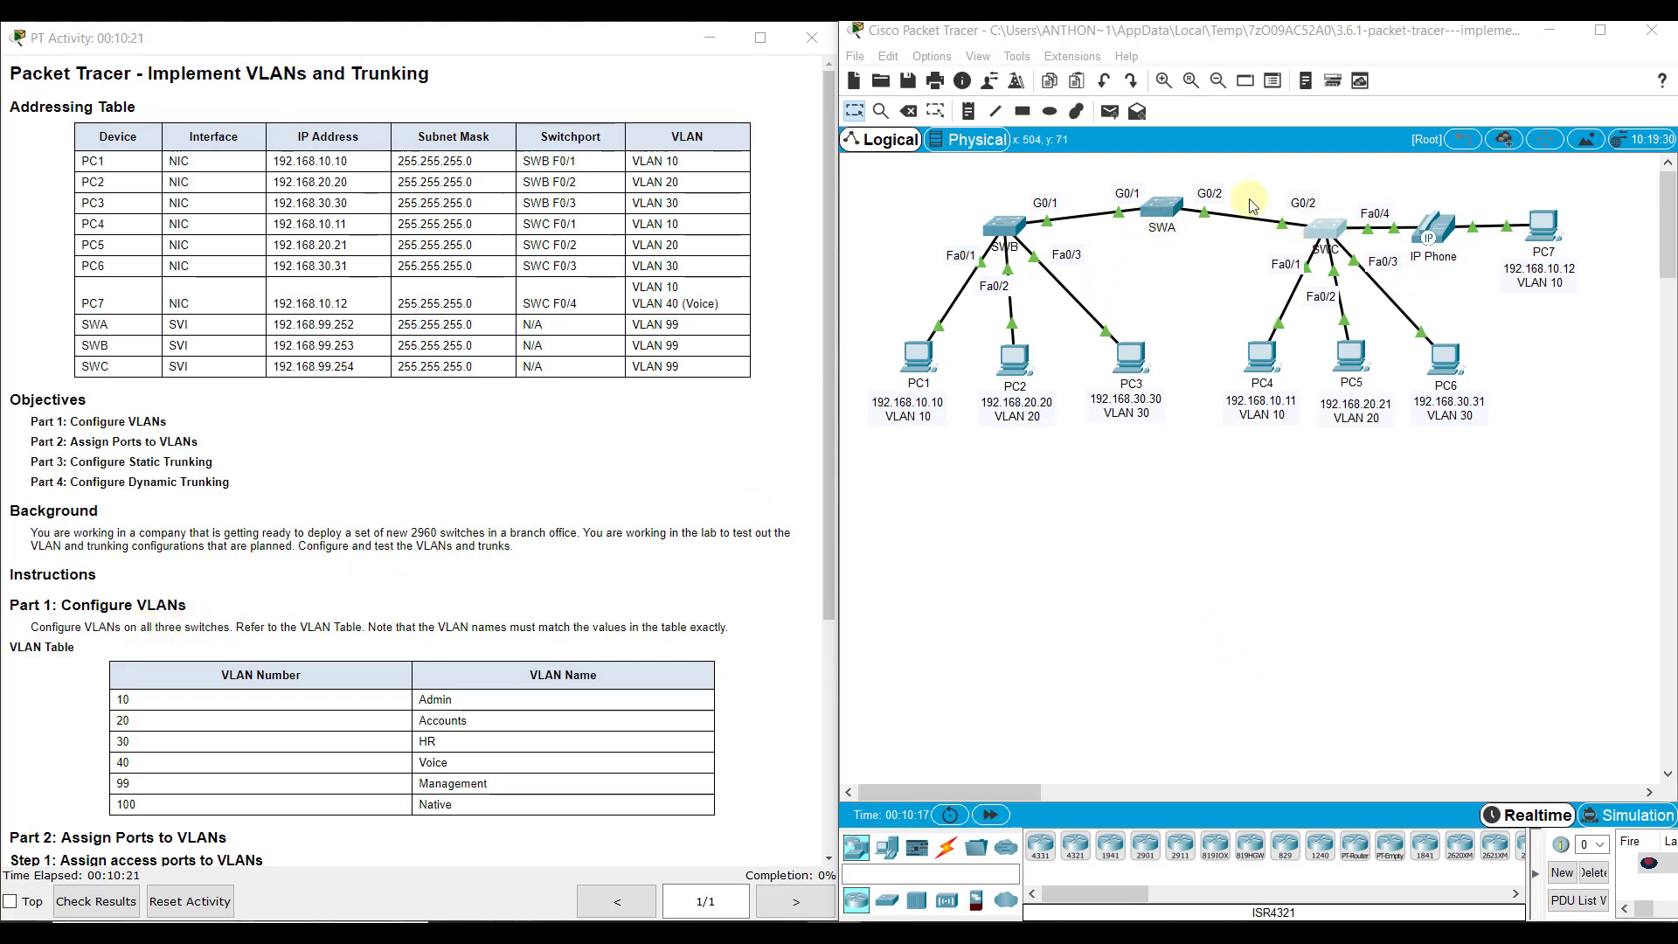
- On SWA's CLI, create VLANs 10, 20, 30, 40, 99, 100 named Admin through Native
double_click(1162, 210)
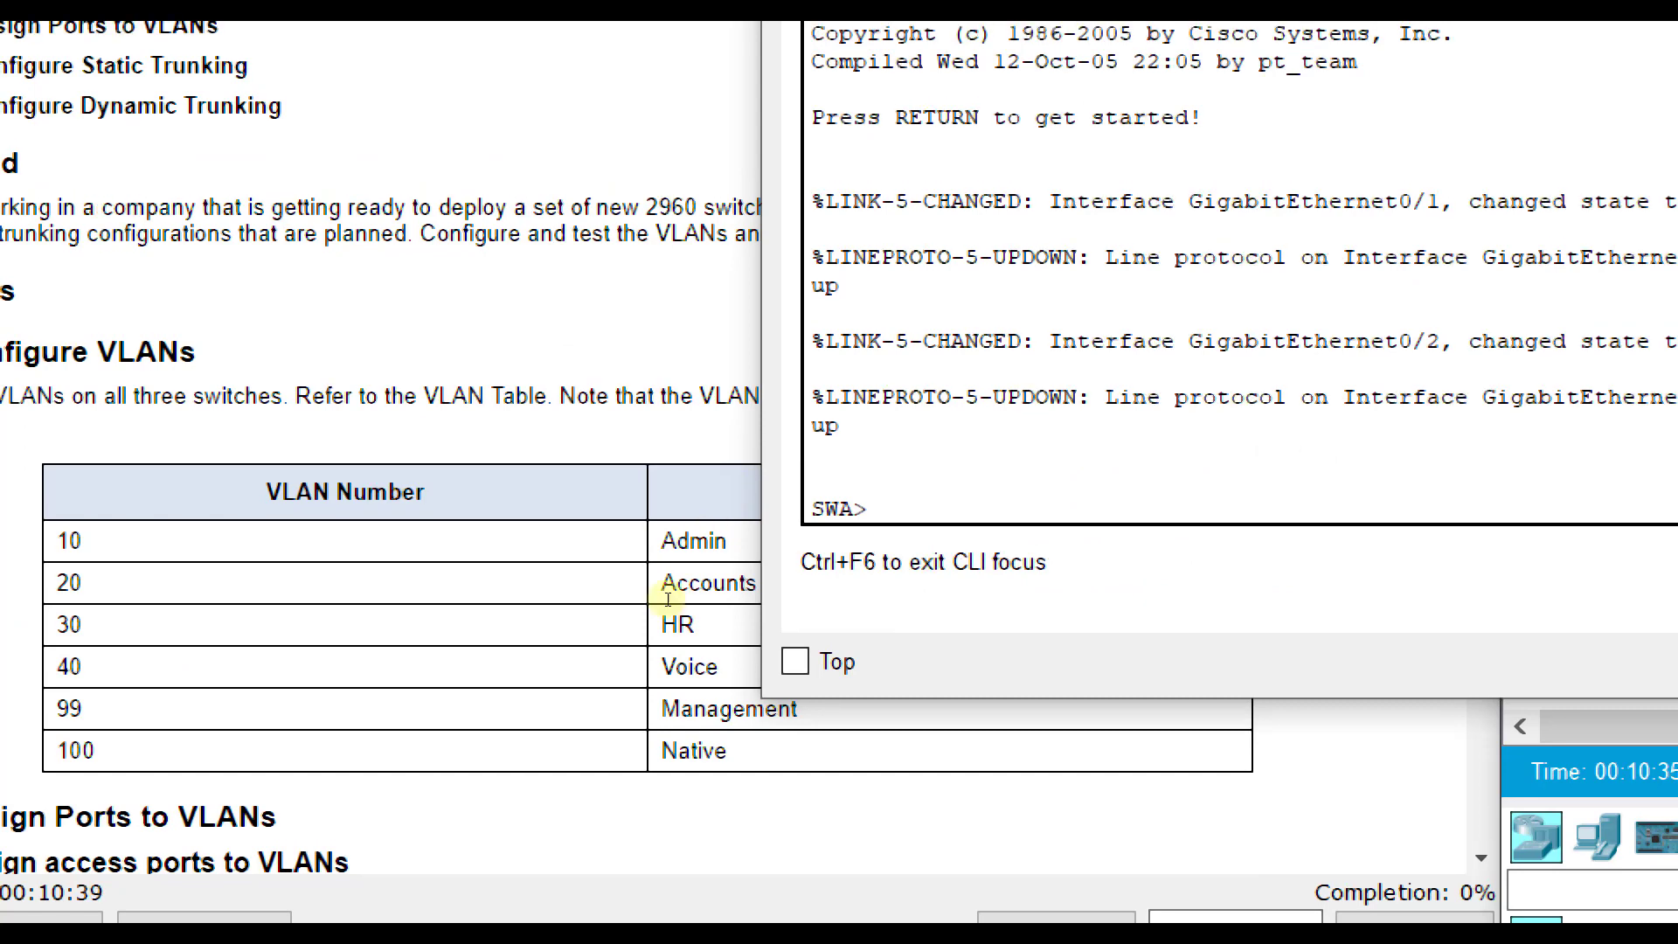
text(en)
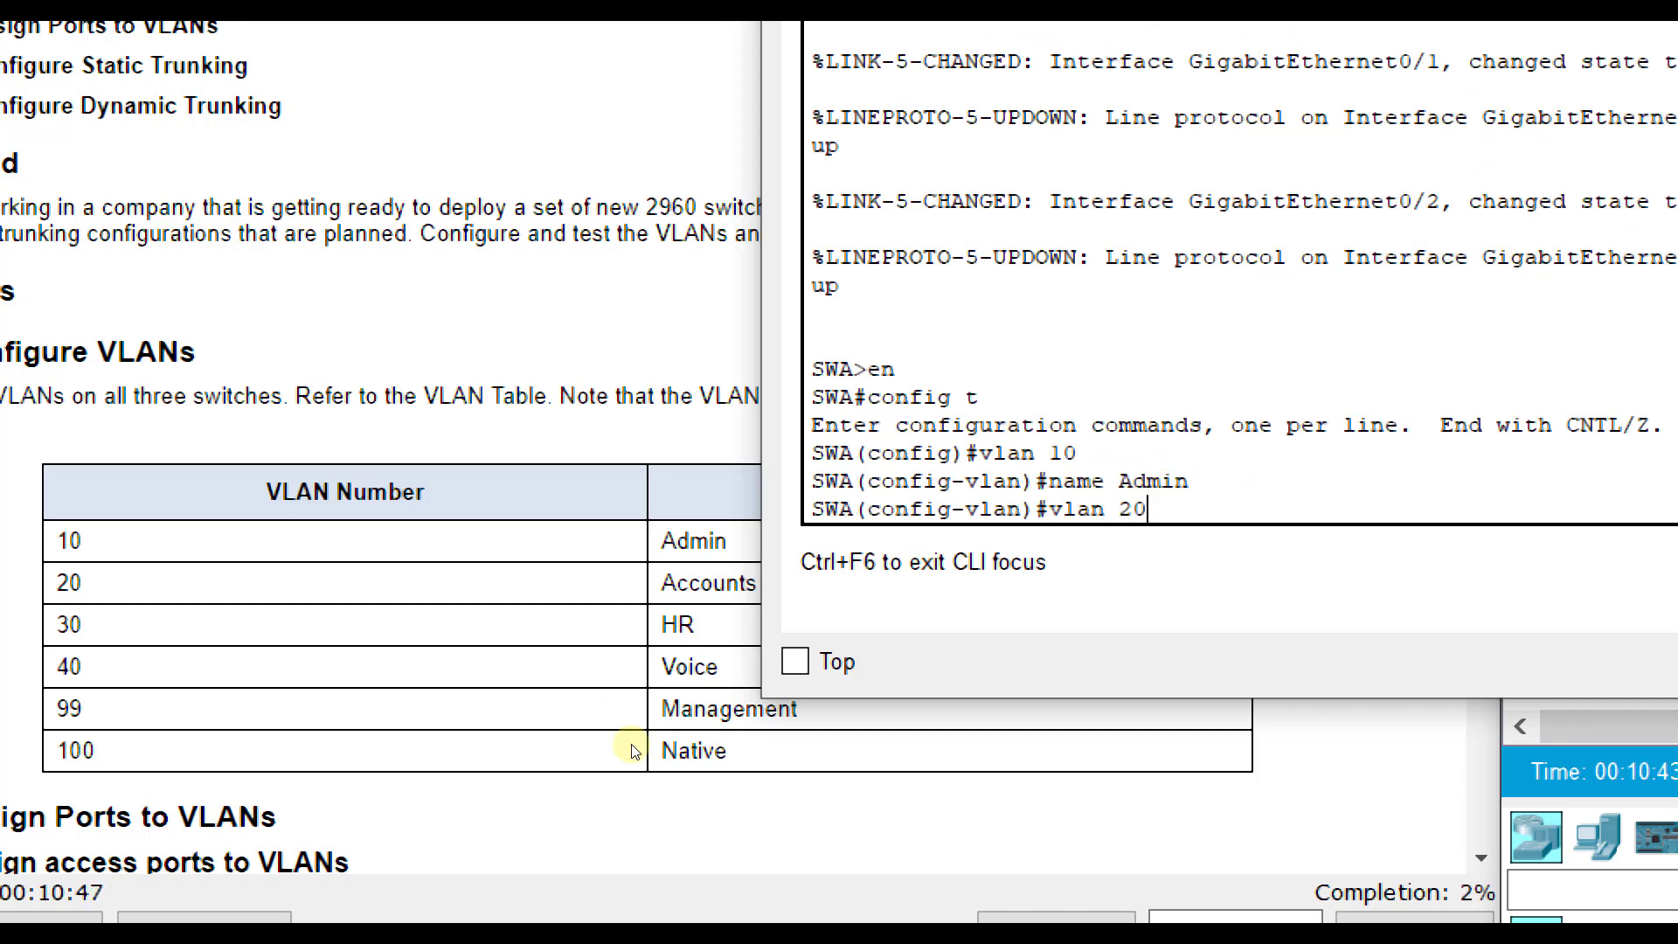
text(name Accounts)
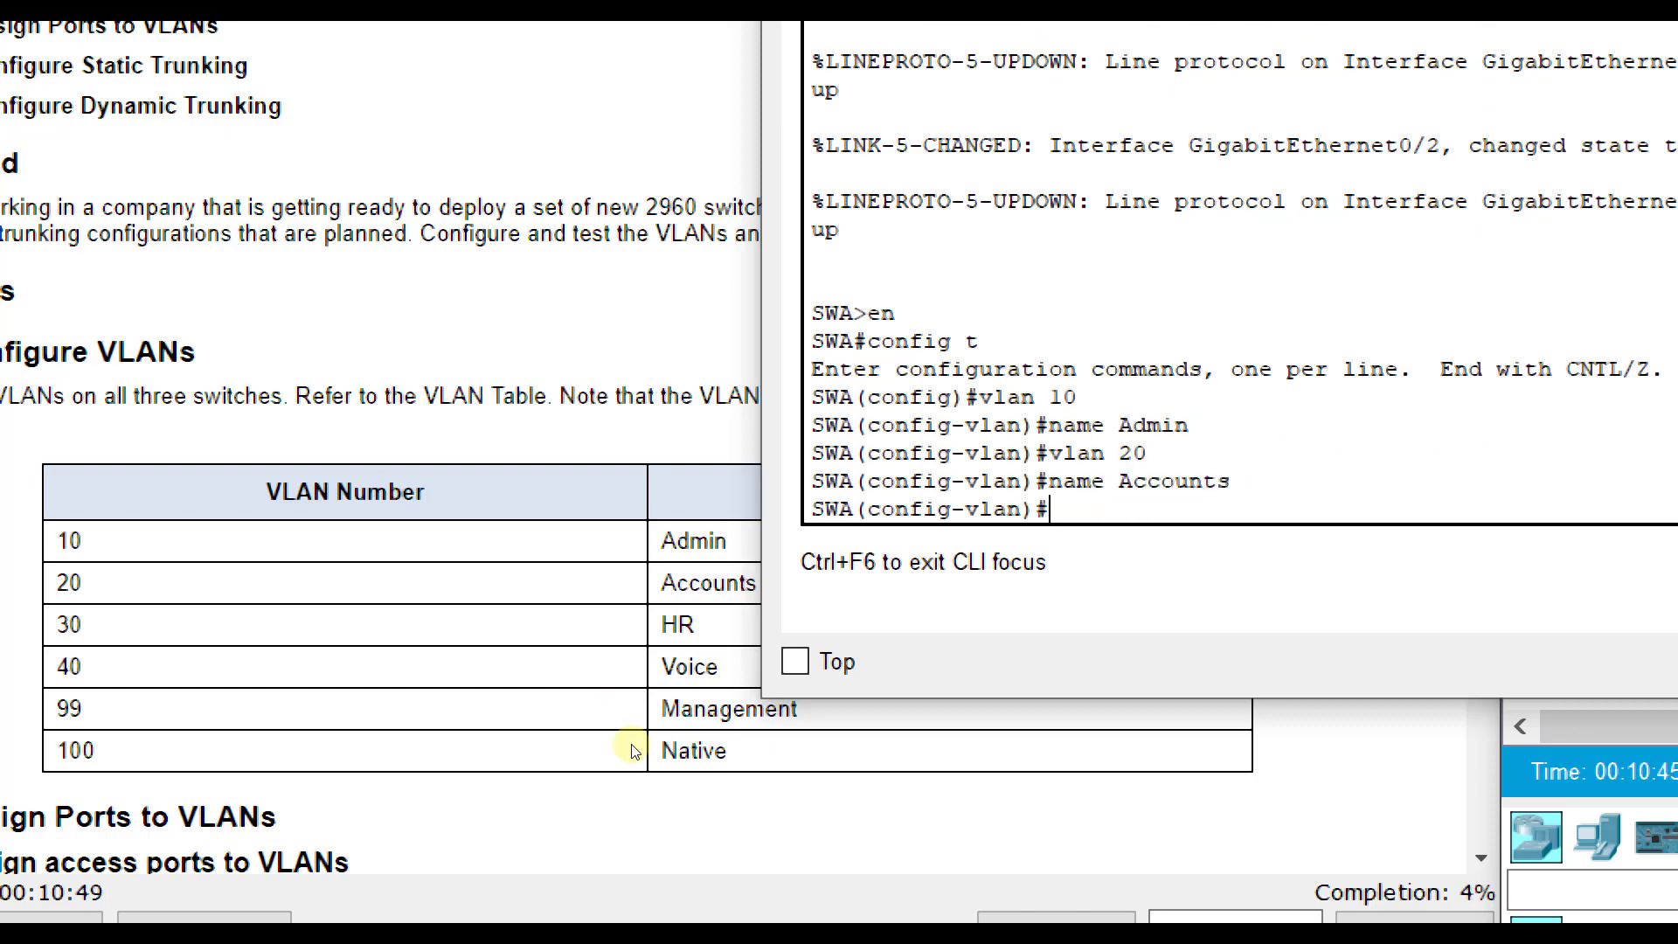
text(vlan 30)
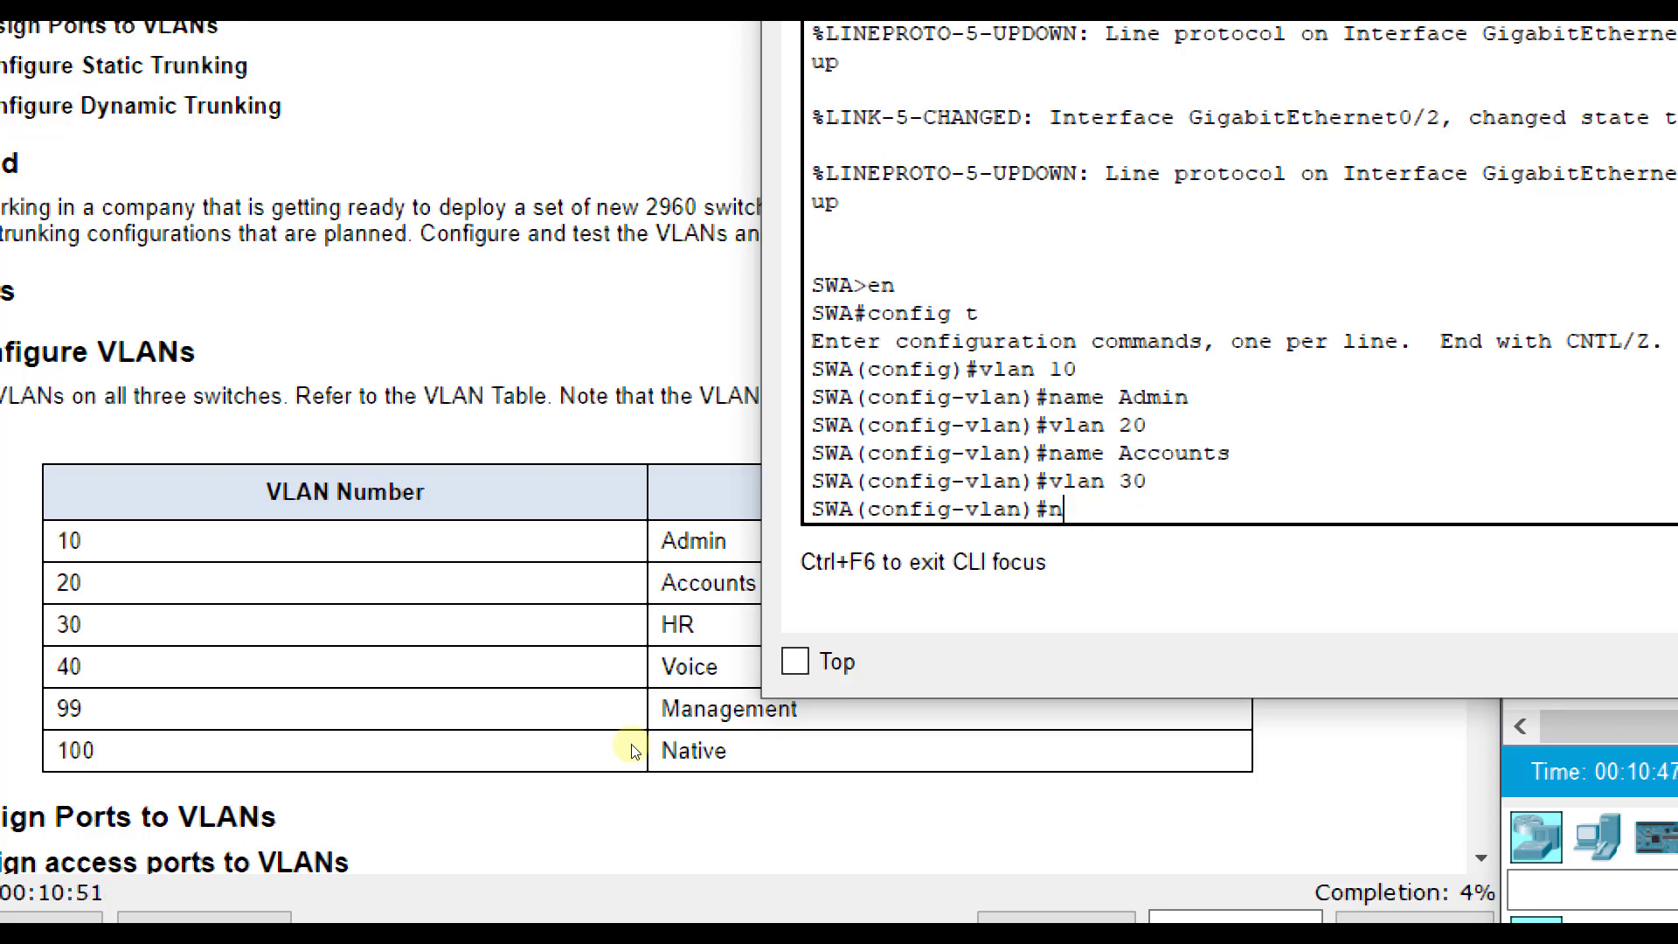
text(name HR)
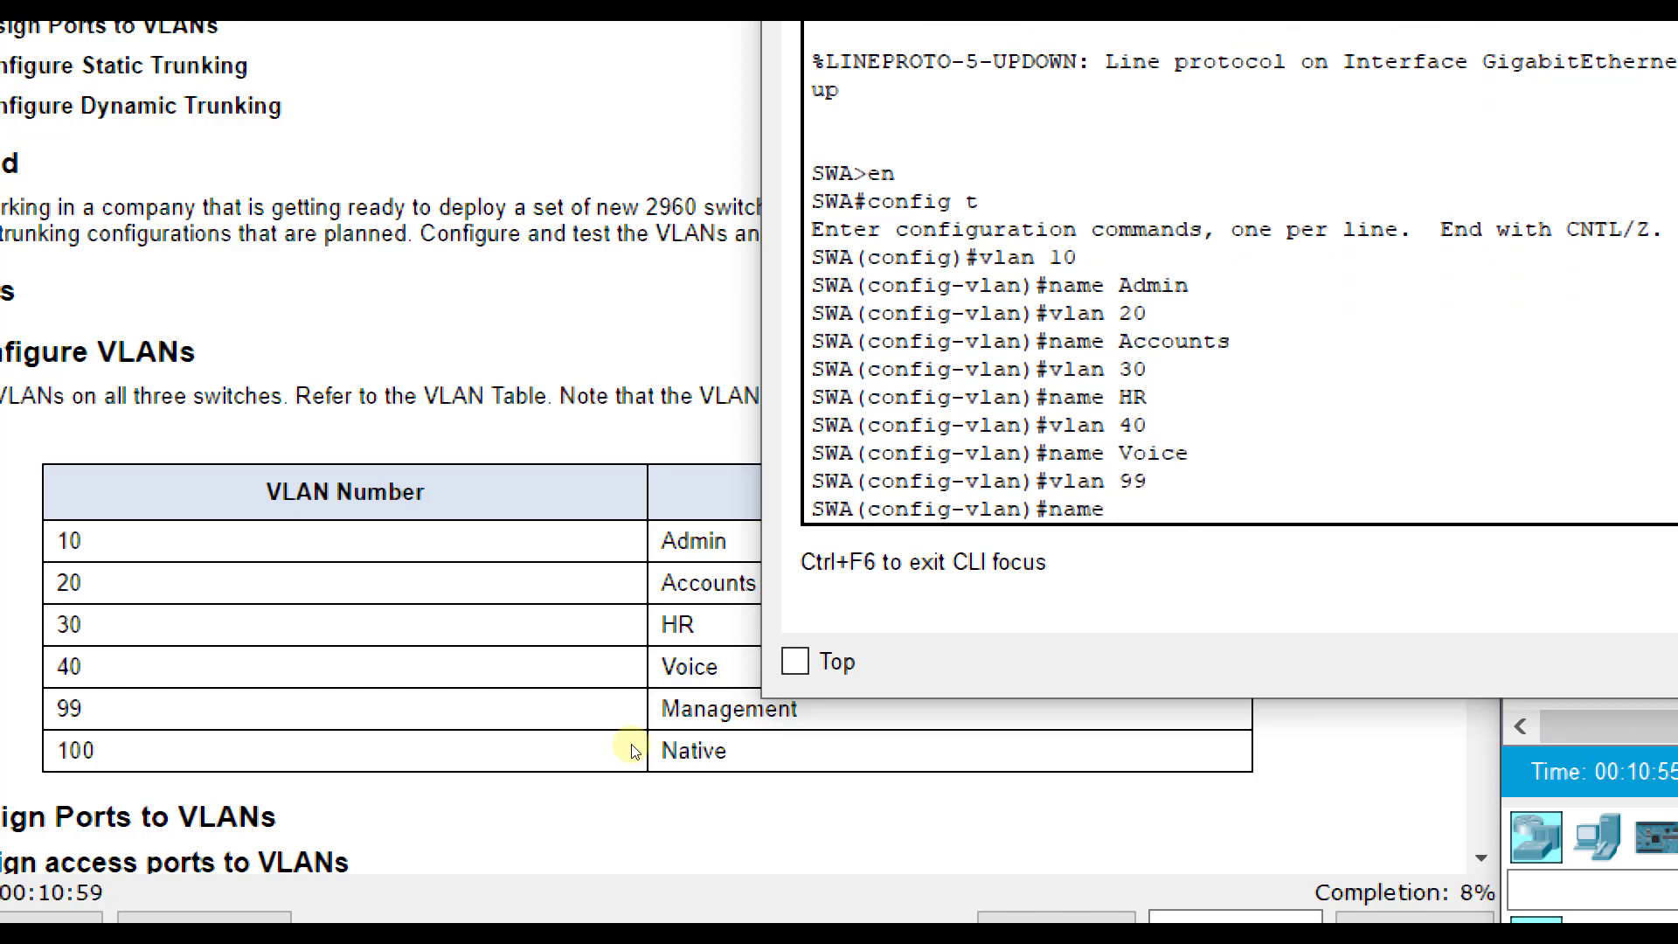
text(Management)
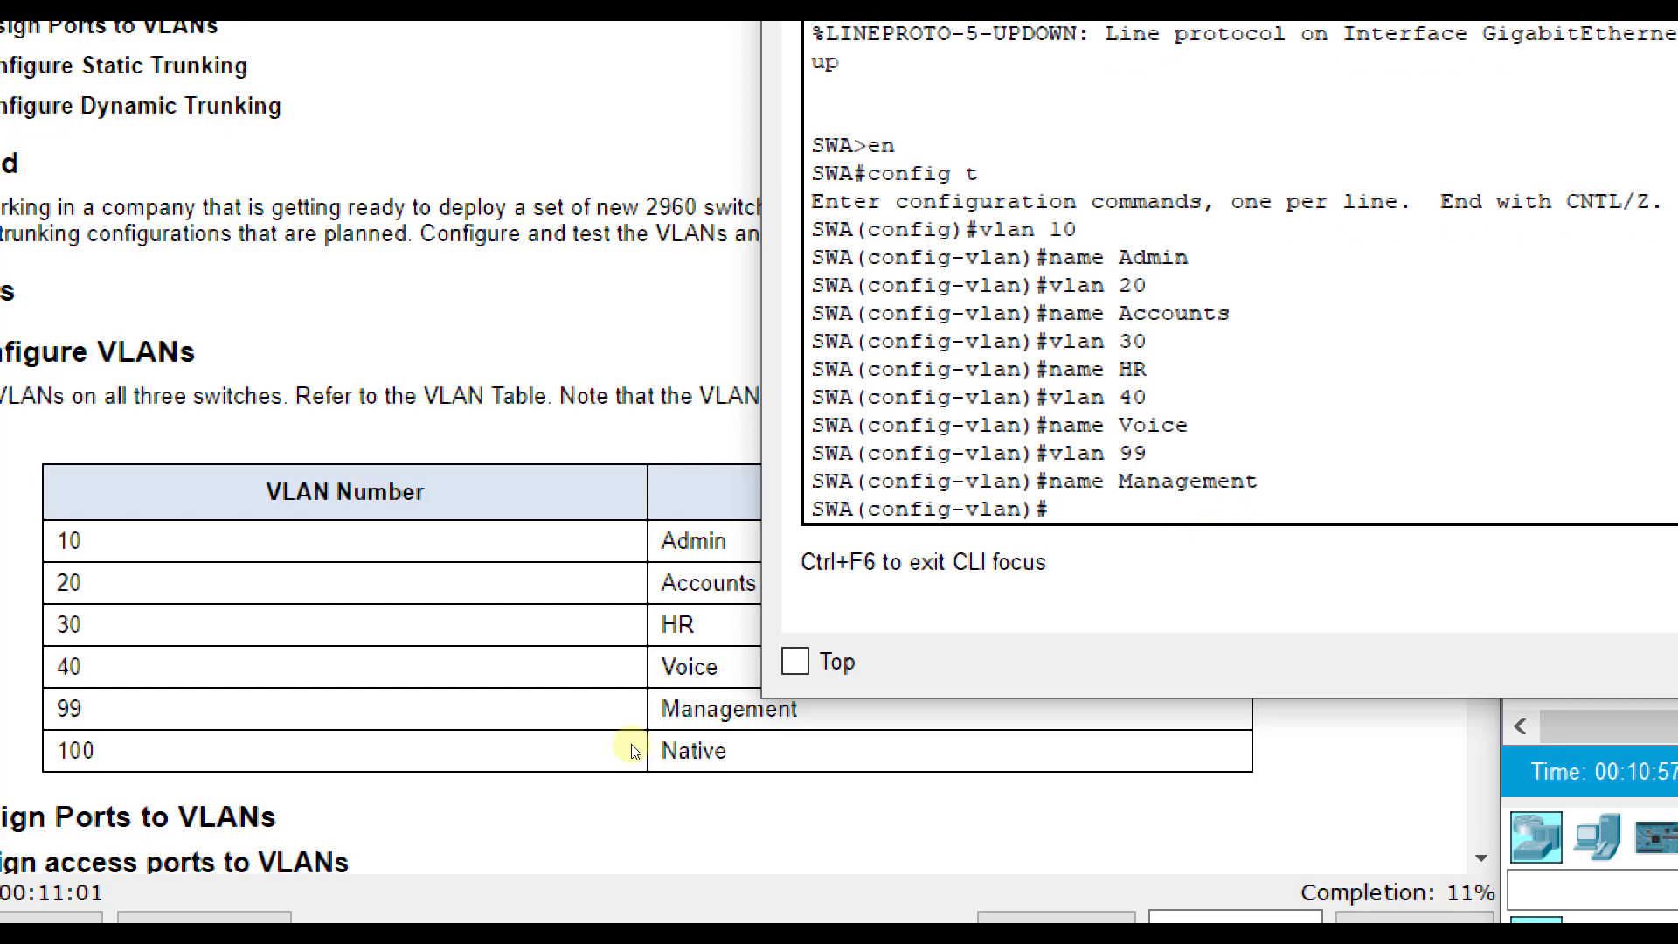
text(vlan 100)
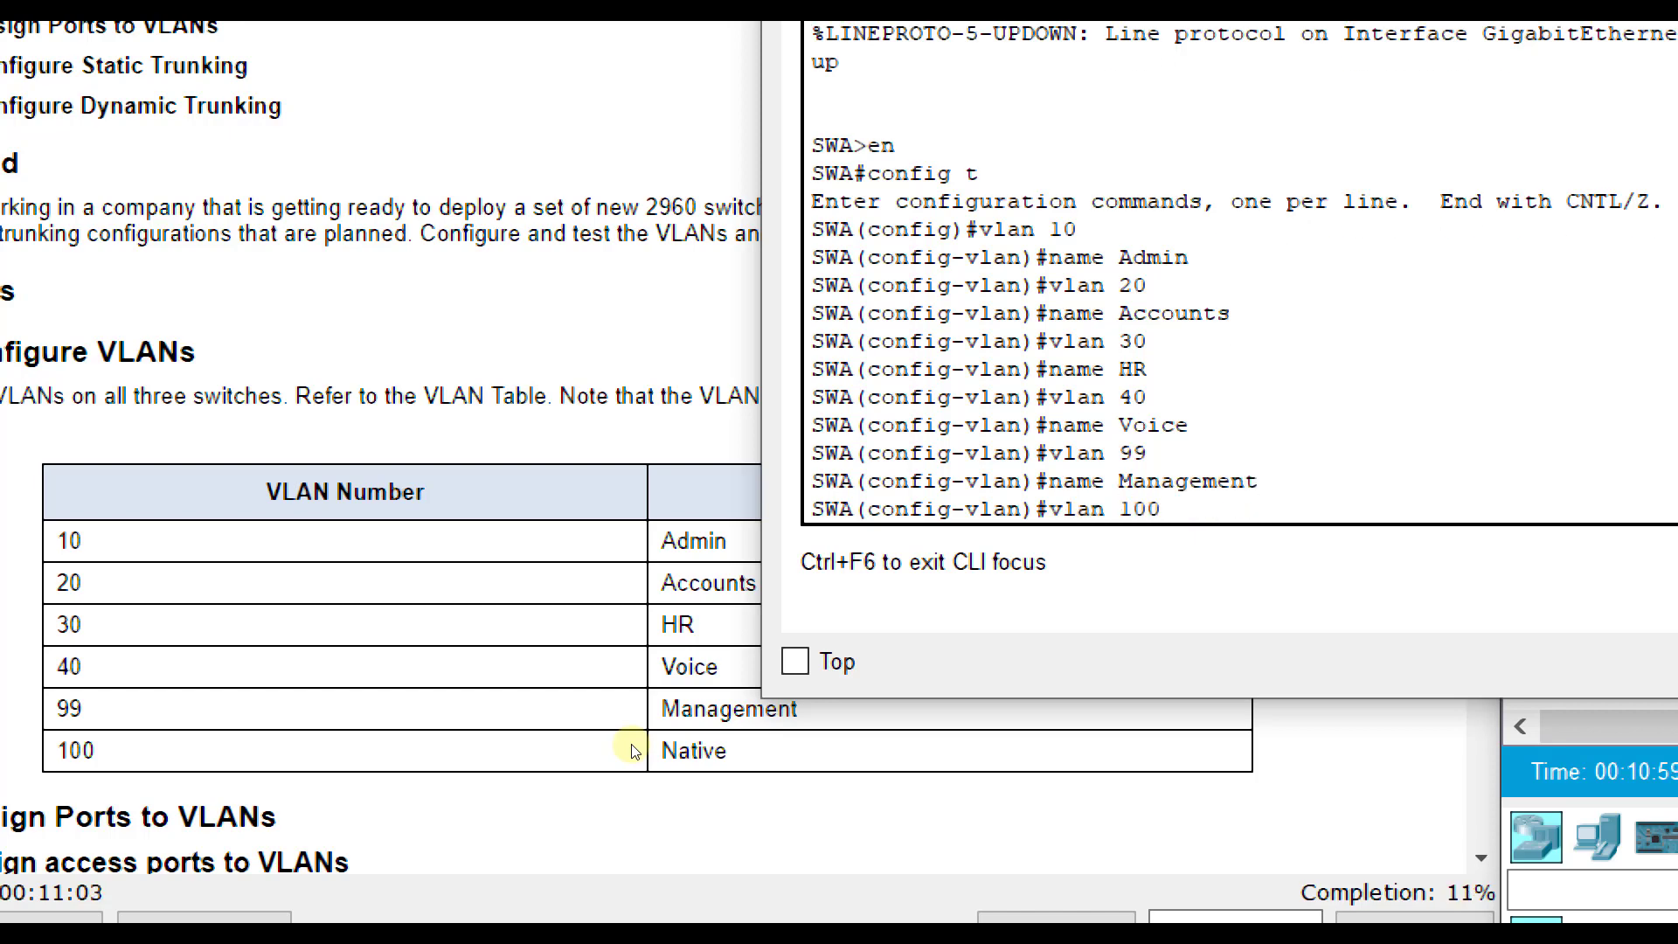
text(name Native)
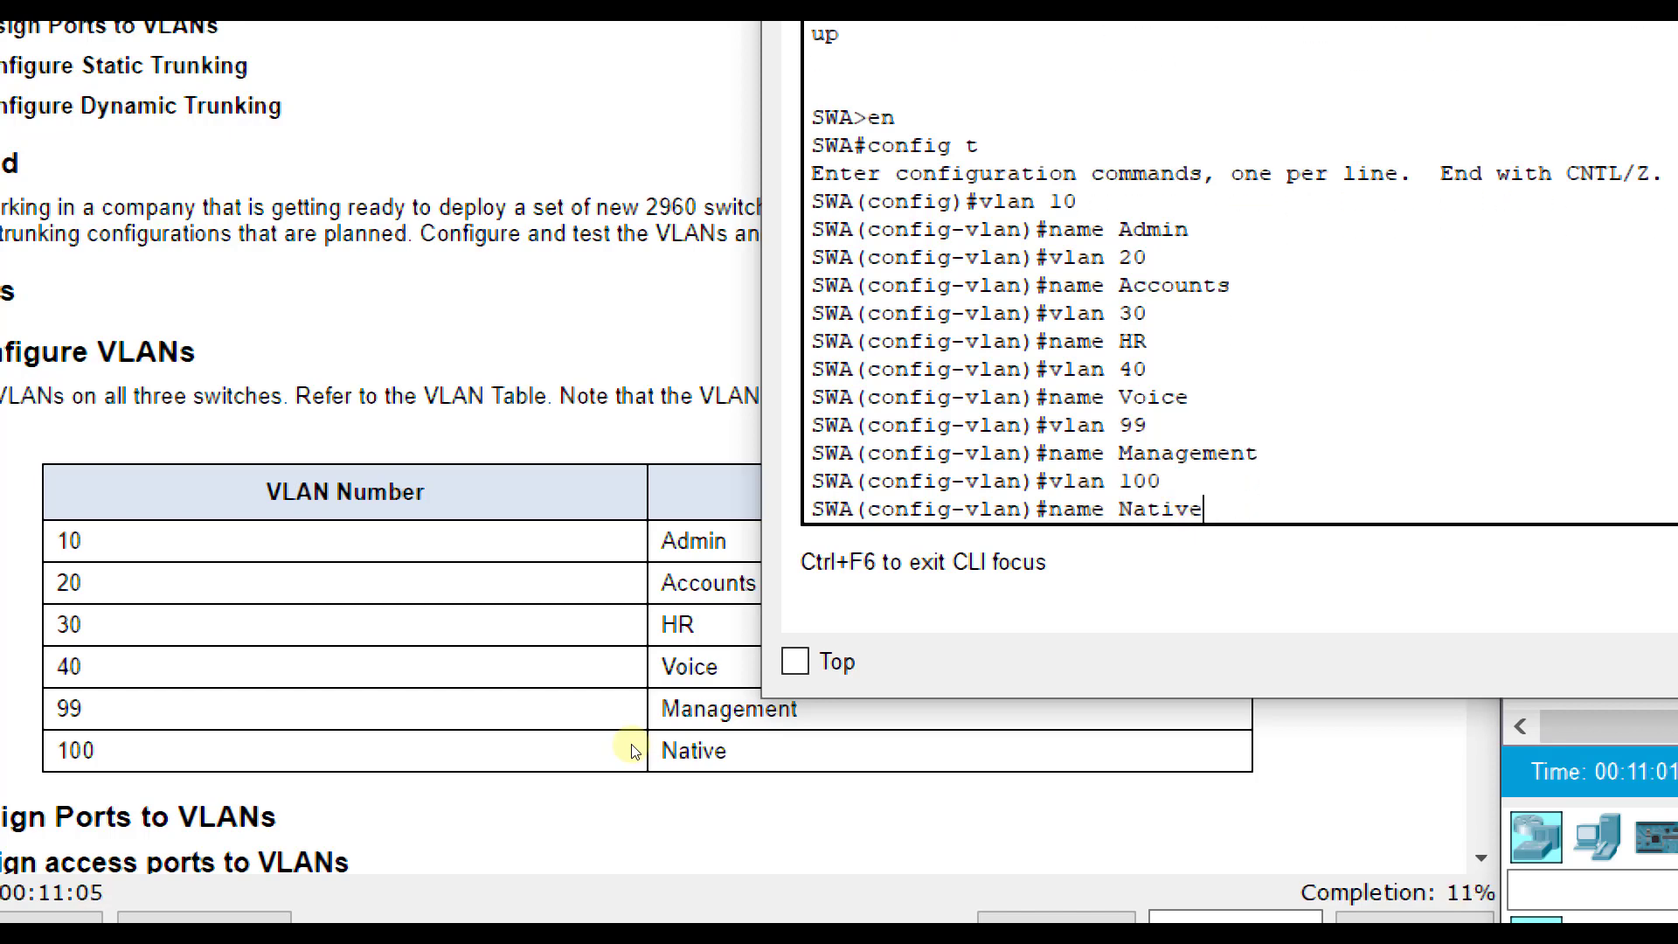
key(Return)
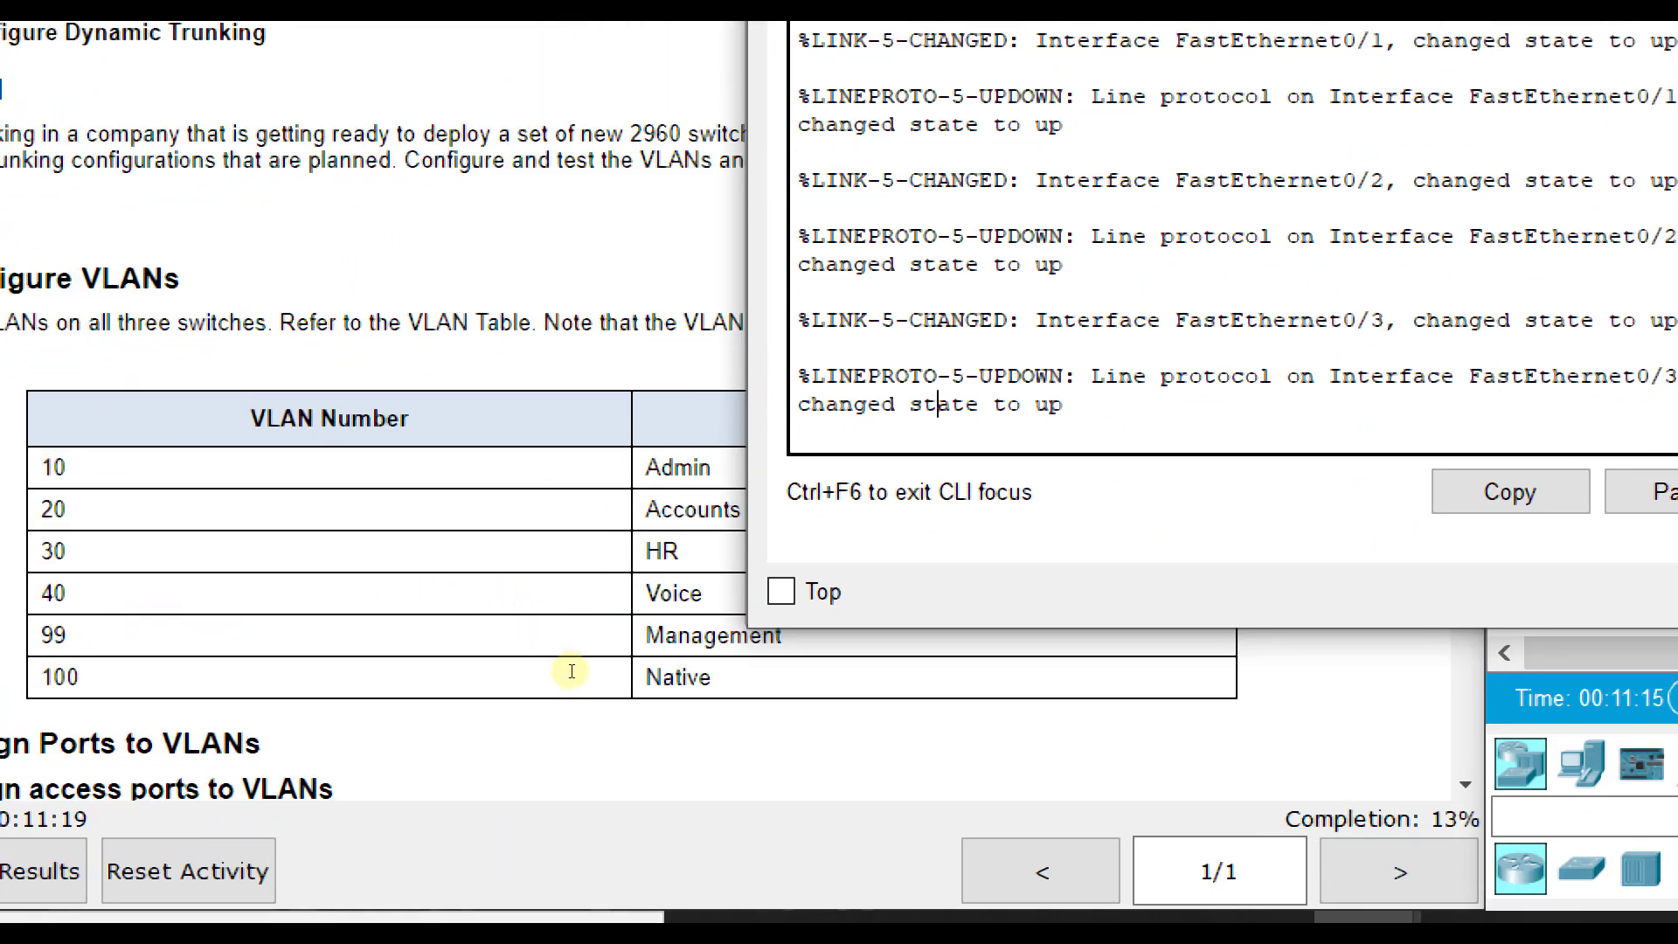
- Enter privileged mode on SWB, then remove the mistakenly created VLAN 2
text(en)
text(config t)
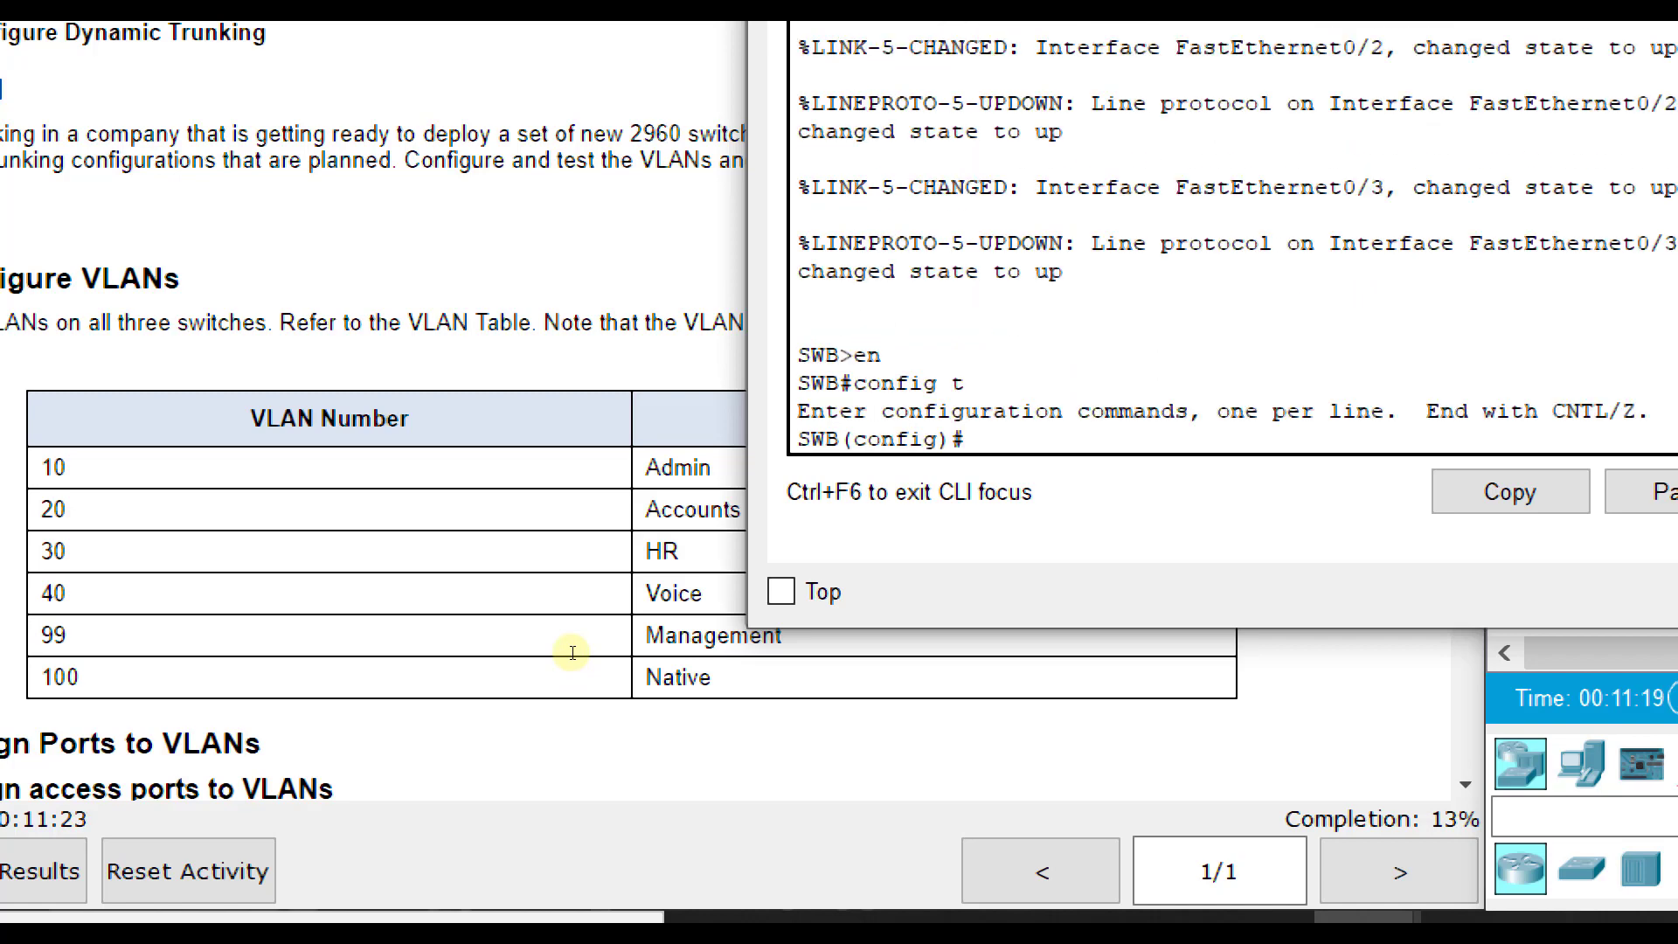
text(vlan 10)
text(name Admin)
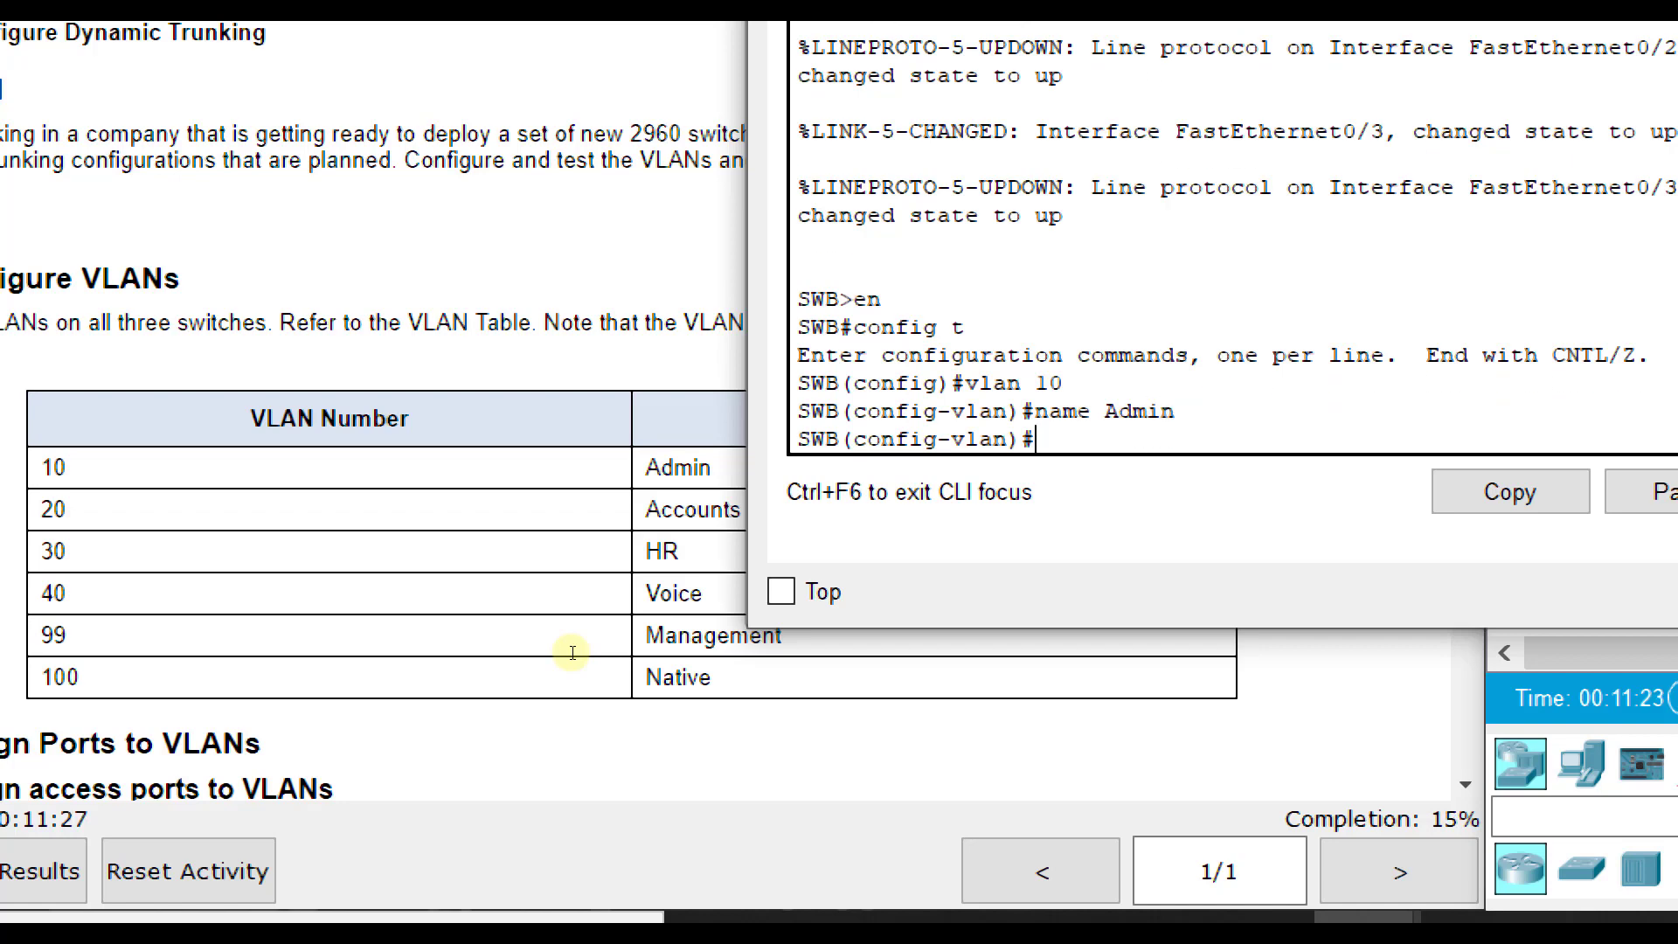
text(vlan 2)
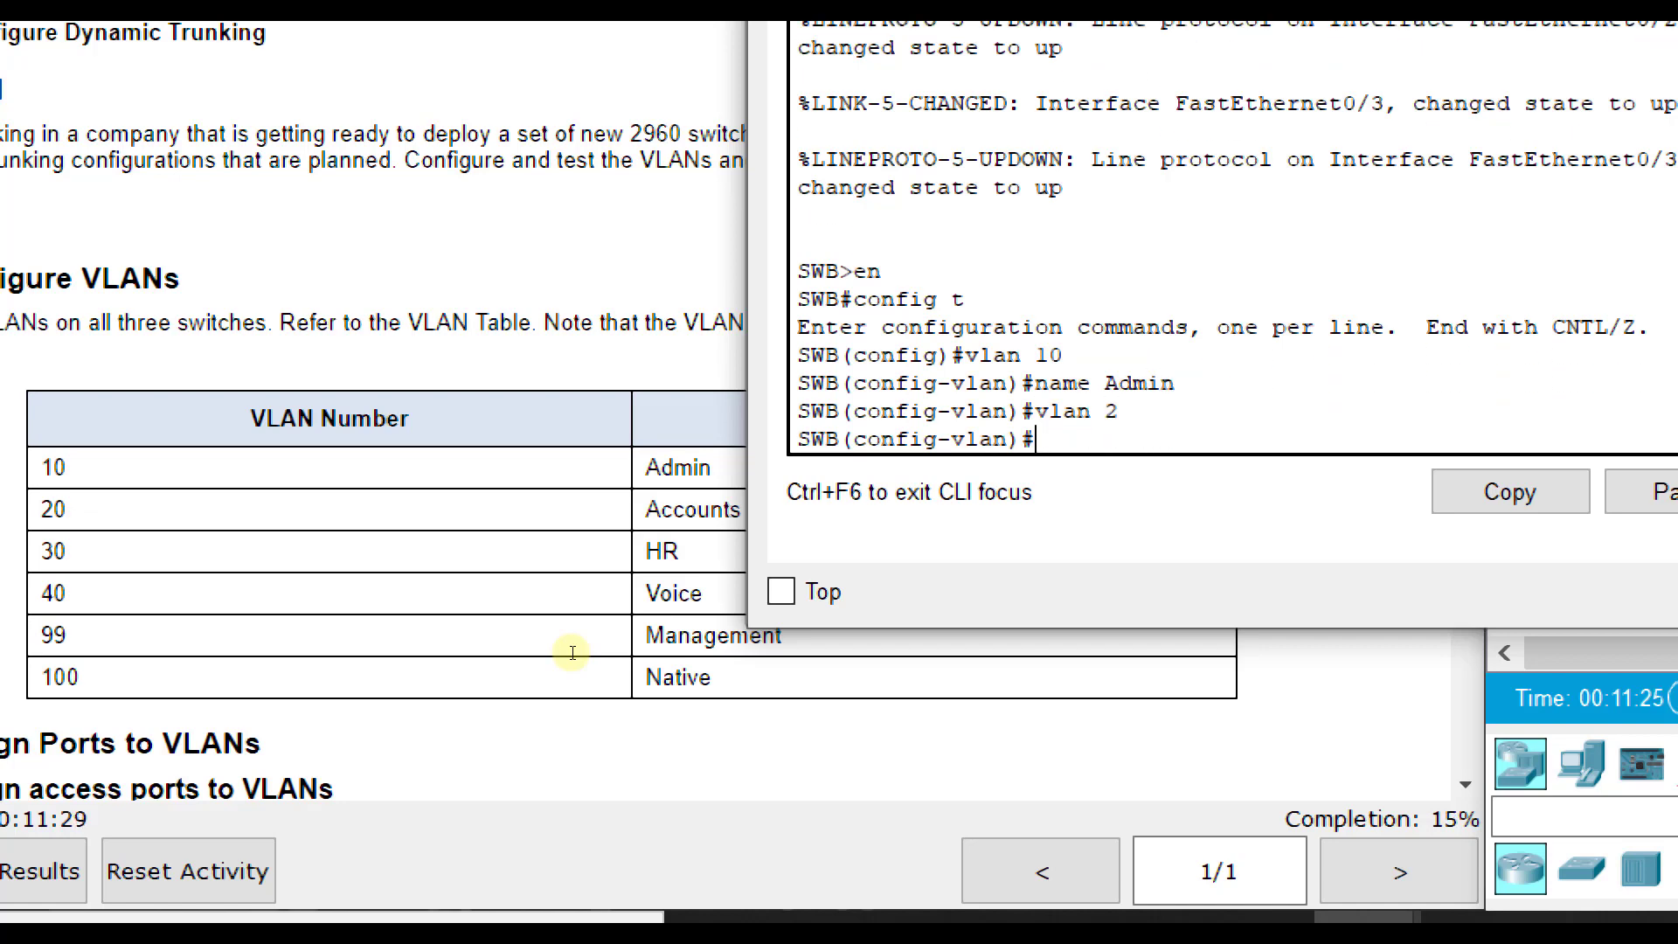
text(exit)
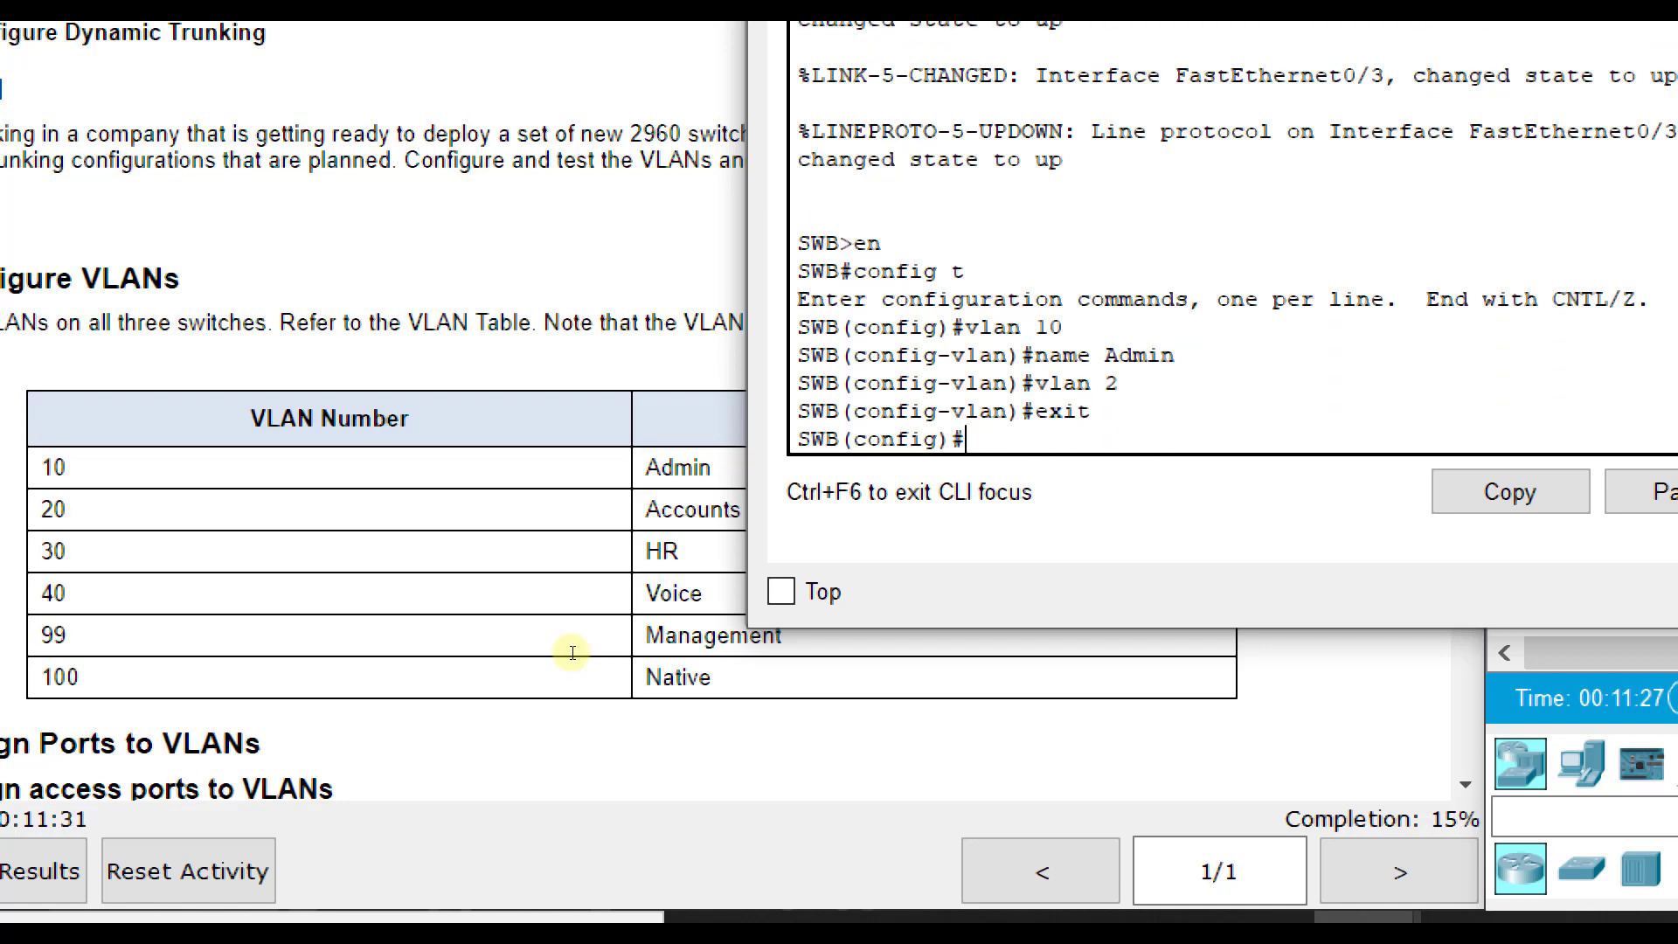
text(no vlan 2)
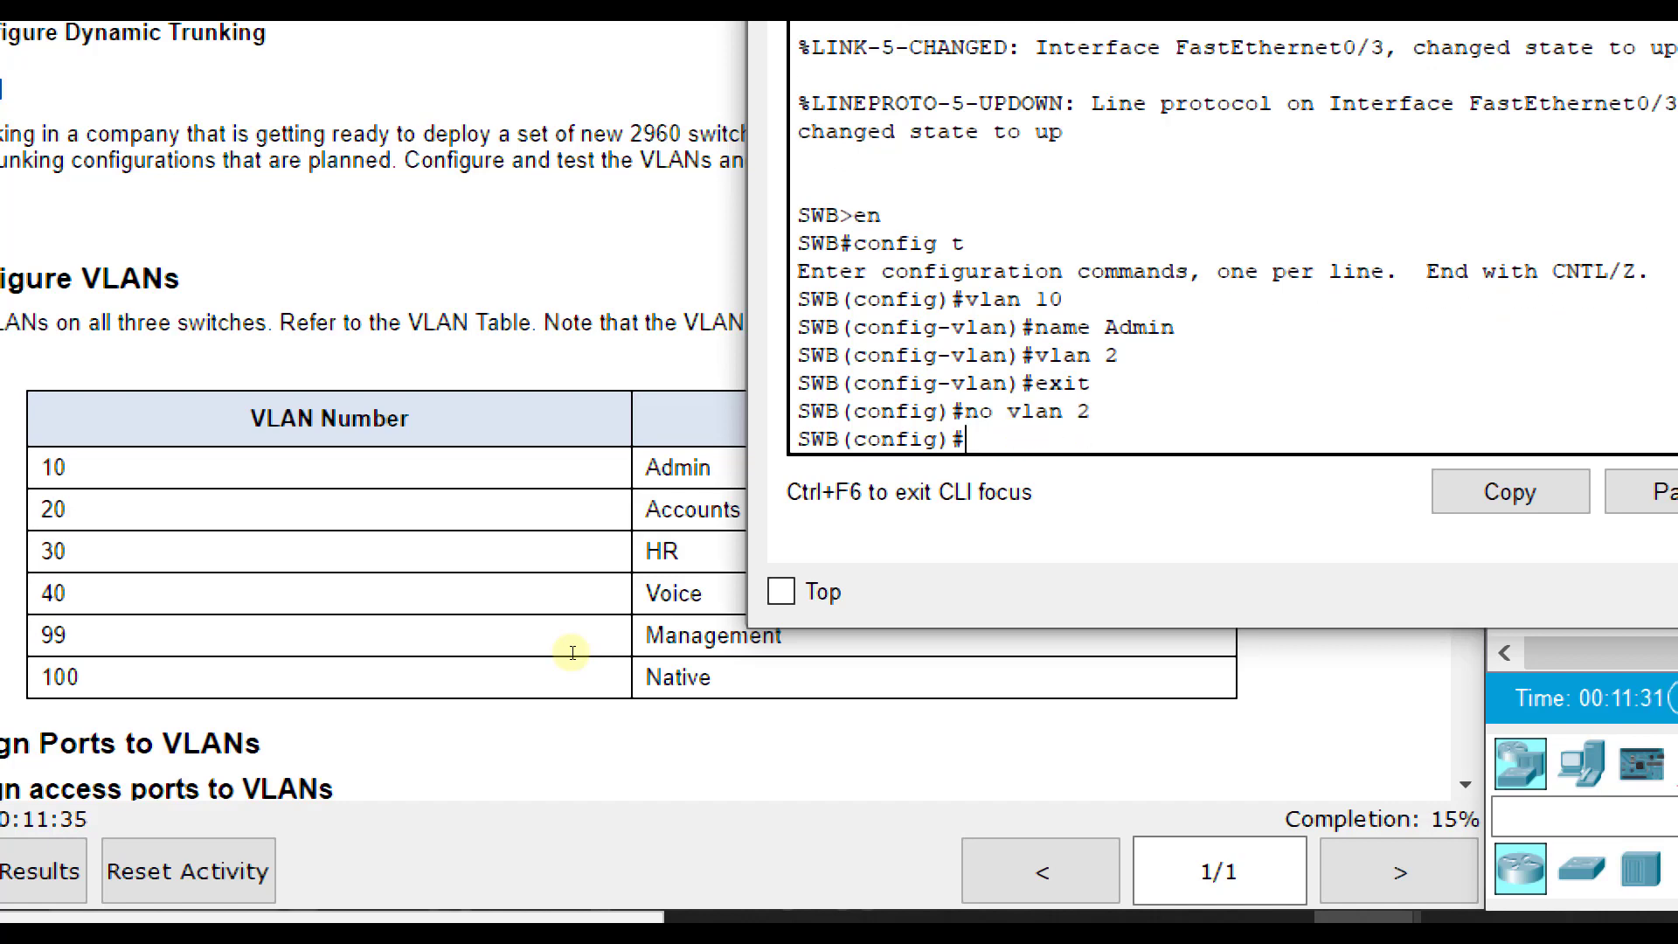
- Create SWB's VLANs named Admin, Accounts, HR, Voice, and VLAN 99 Management
text(lan 20)
text(name)
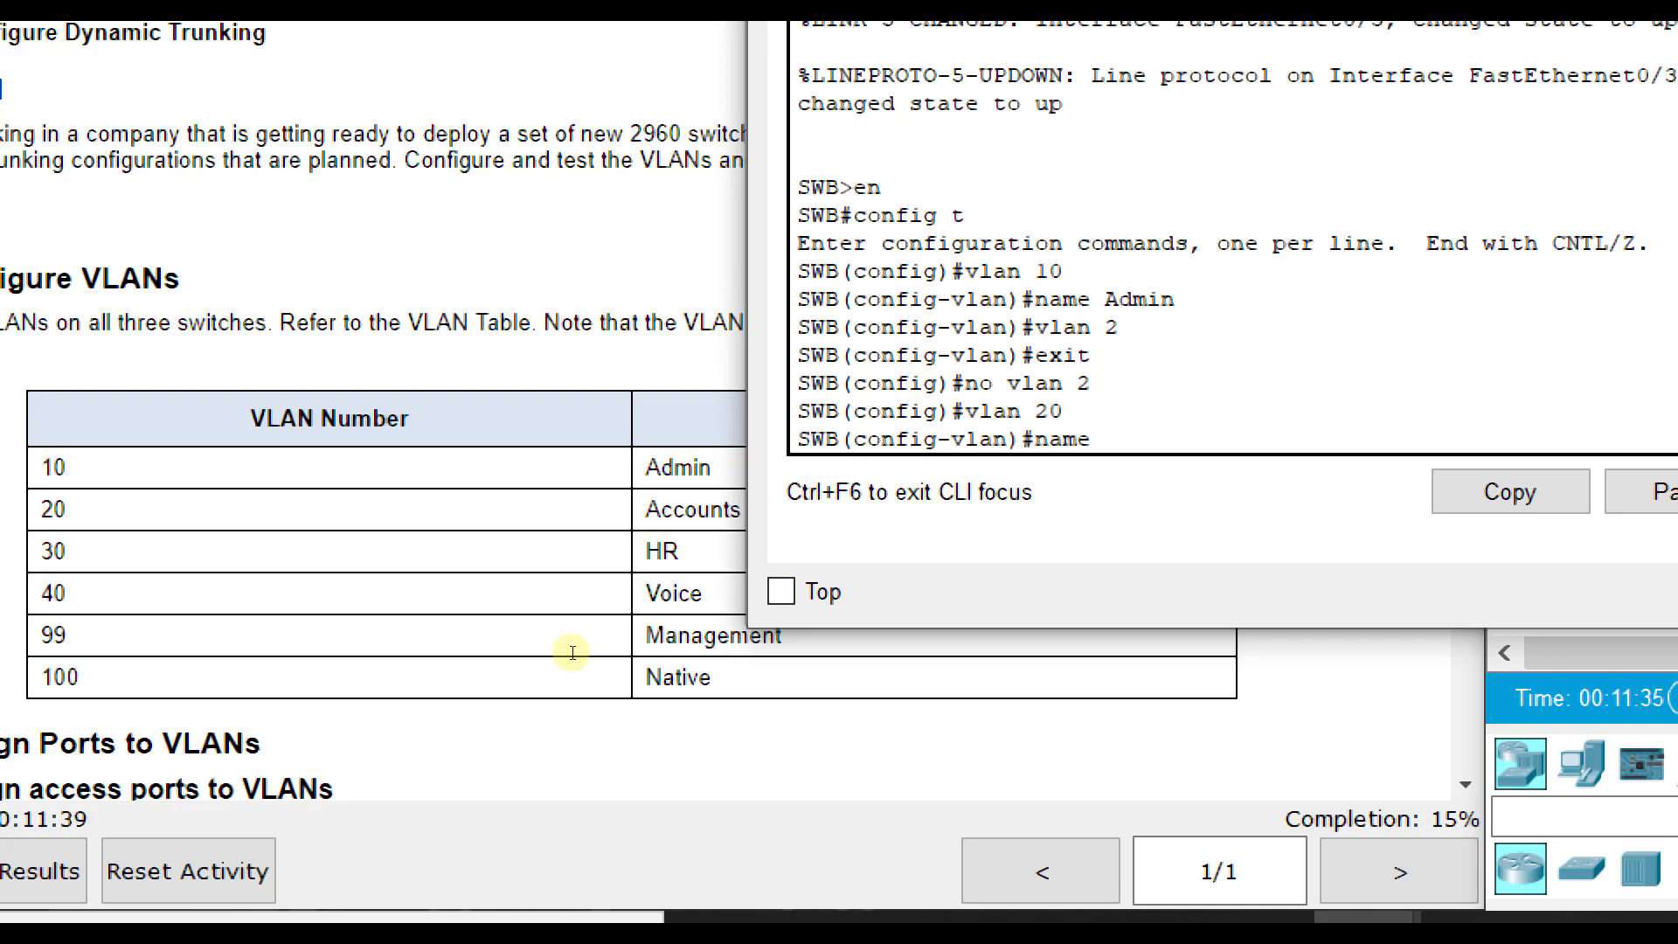
text(Accounts)
text(name)
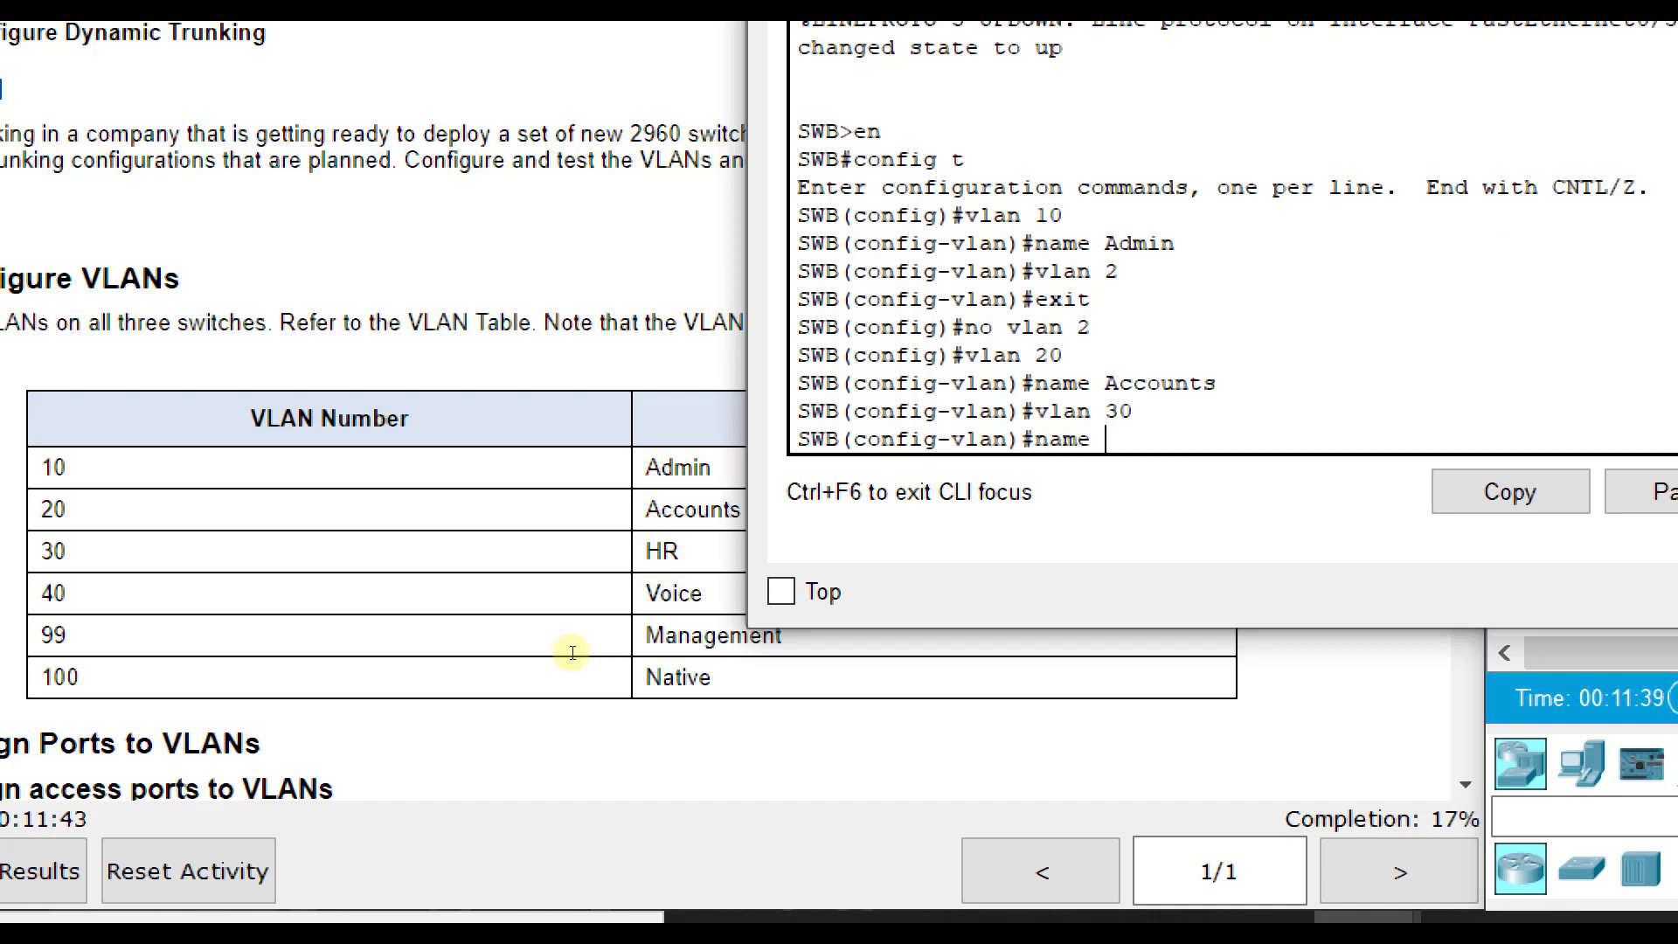
text(HR)
text(name Voice)
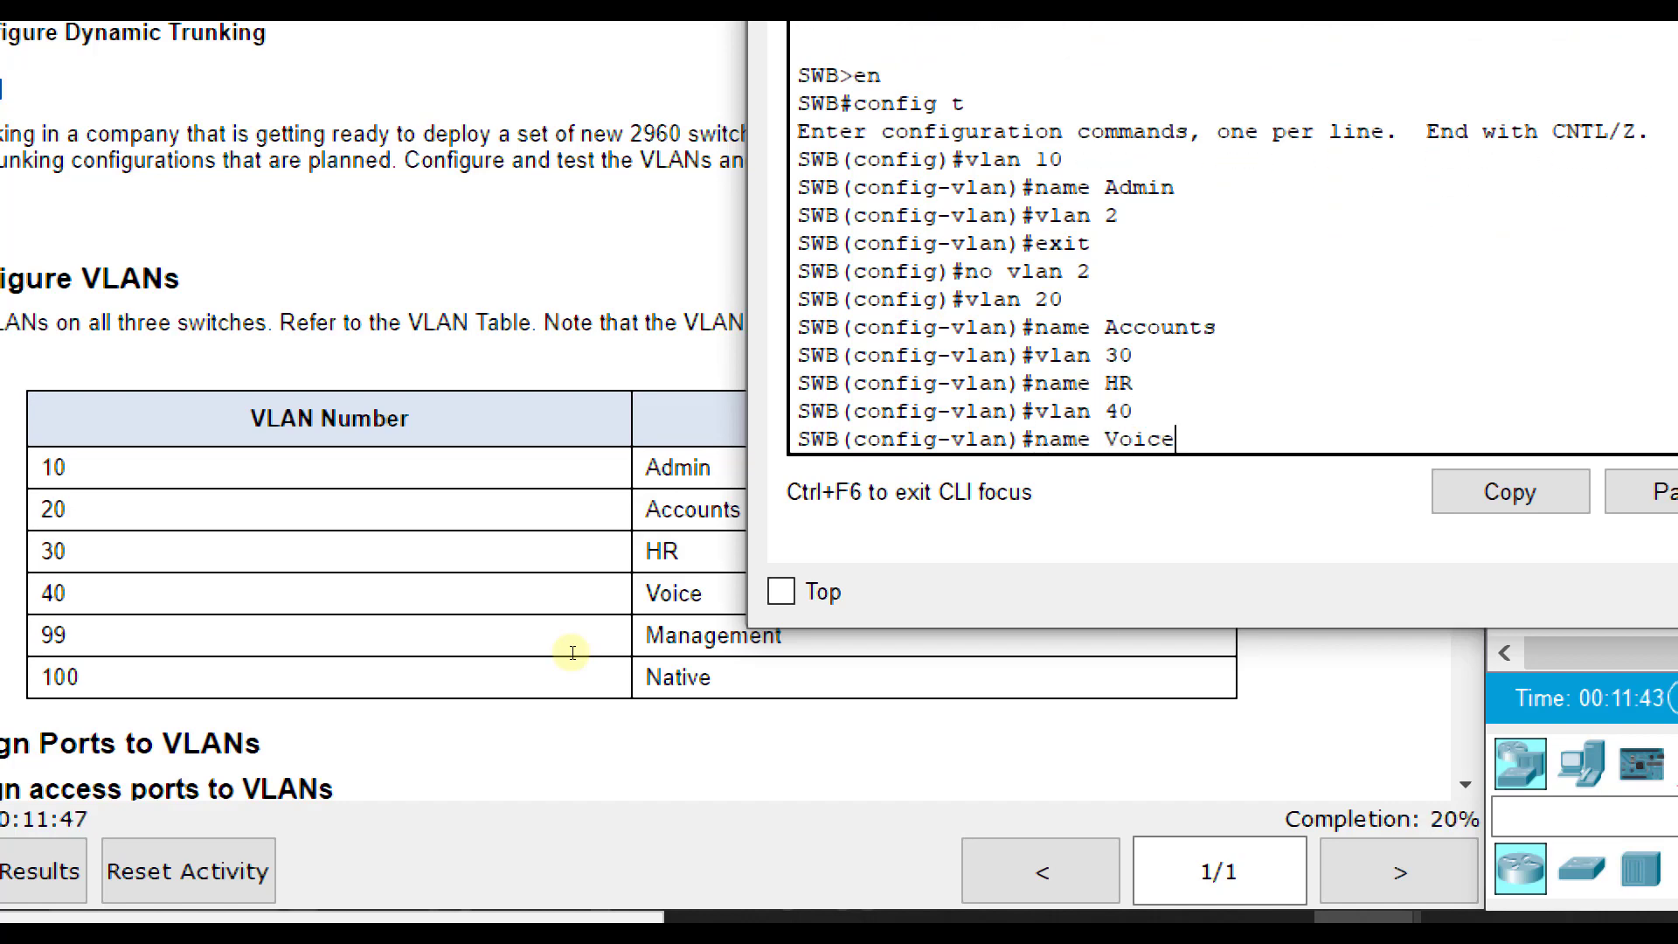
text(vlan 99)
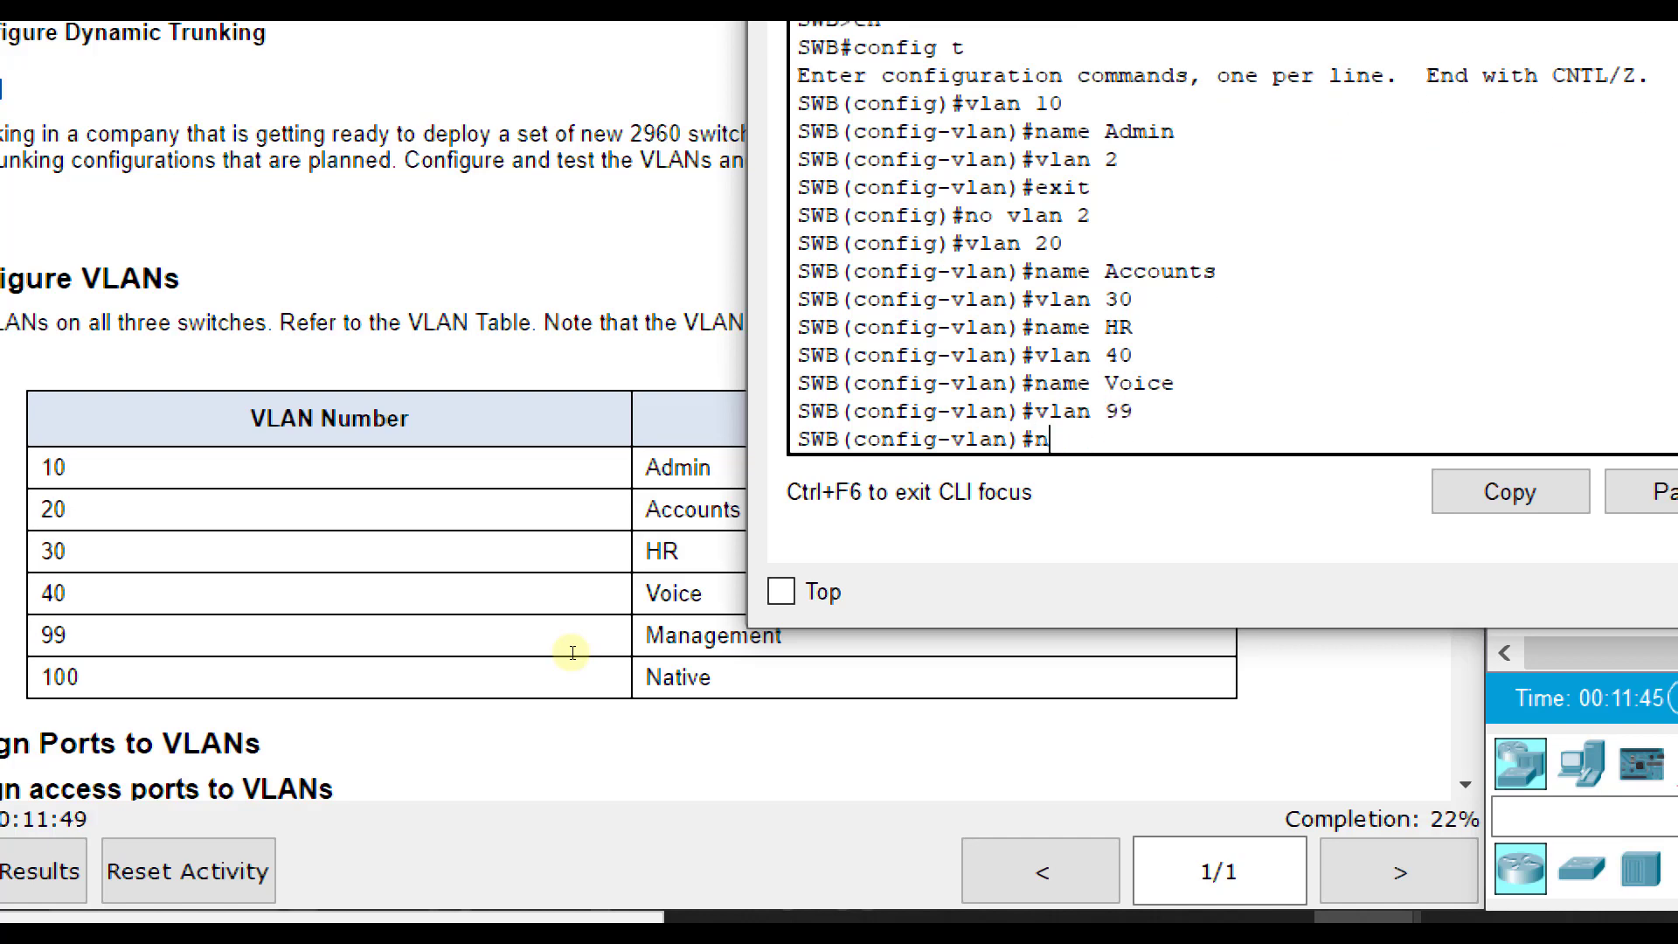
text(name Management)
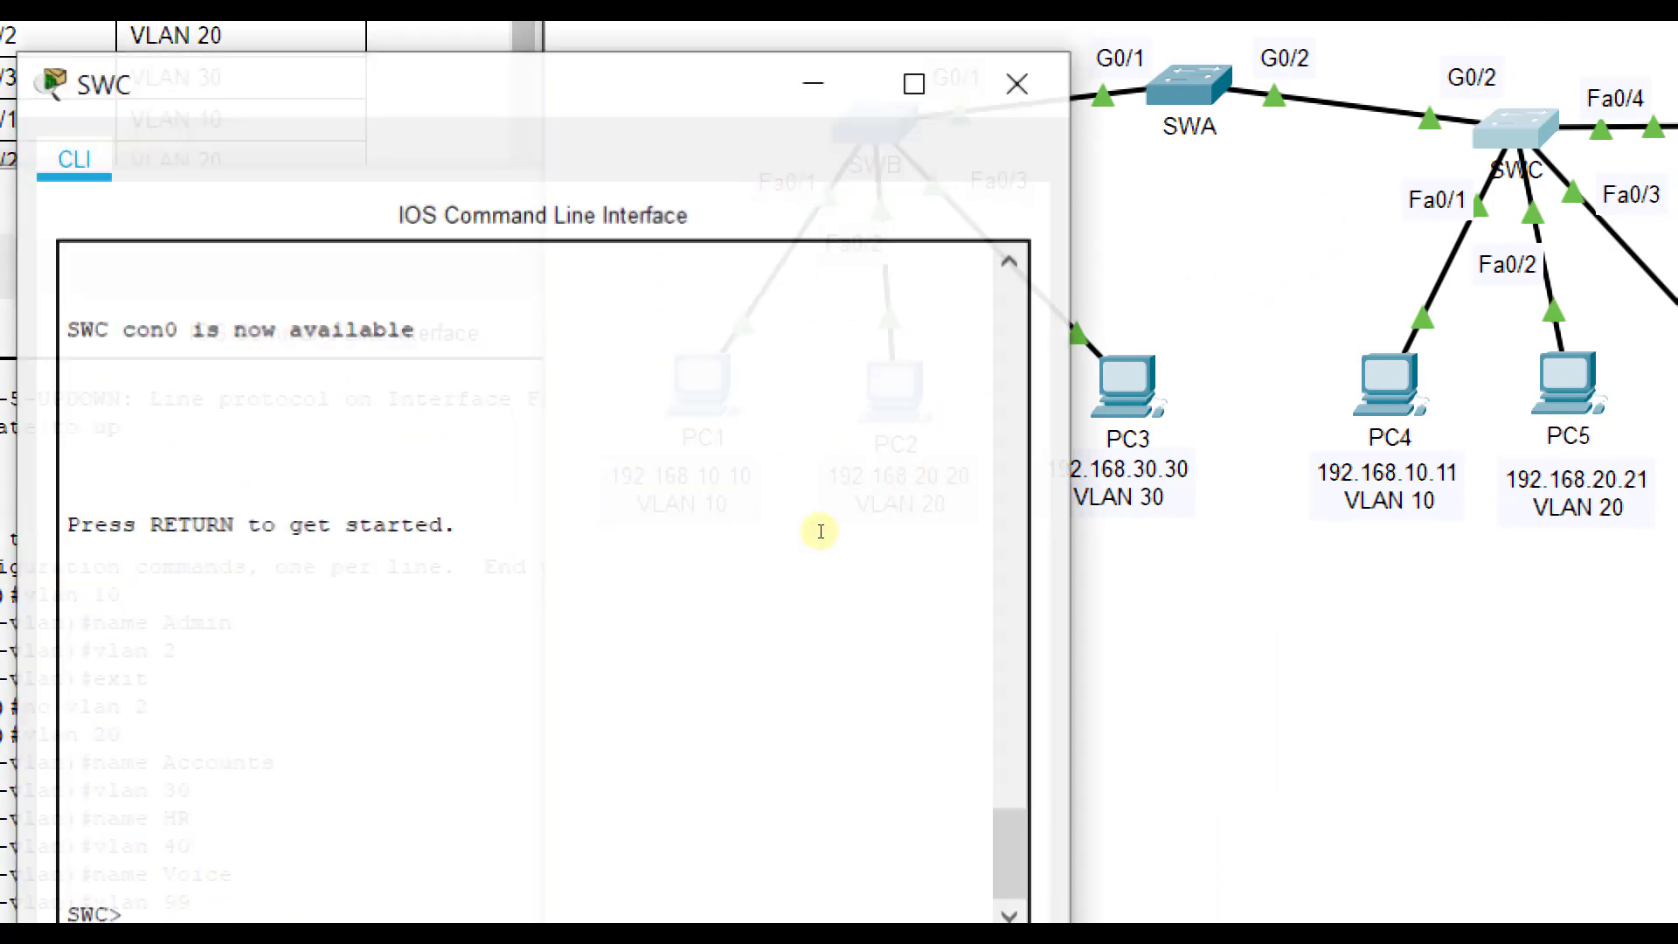
- On SWC's CLI, create VLANs 10–40 named Admin, Accounts, HR, Voice, and begin VLAN 99
drag(539, 82, 480, 233)
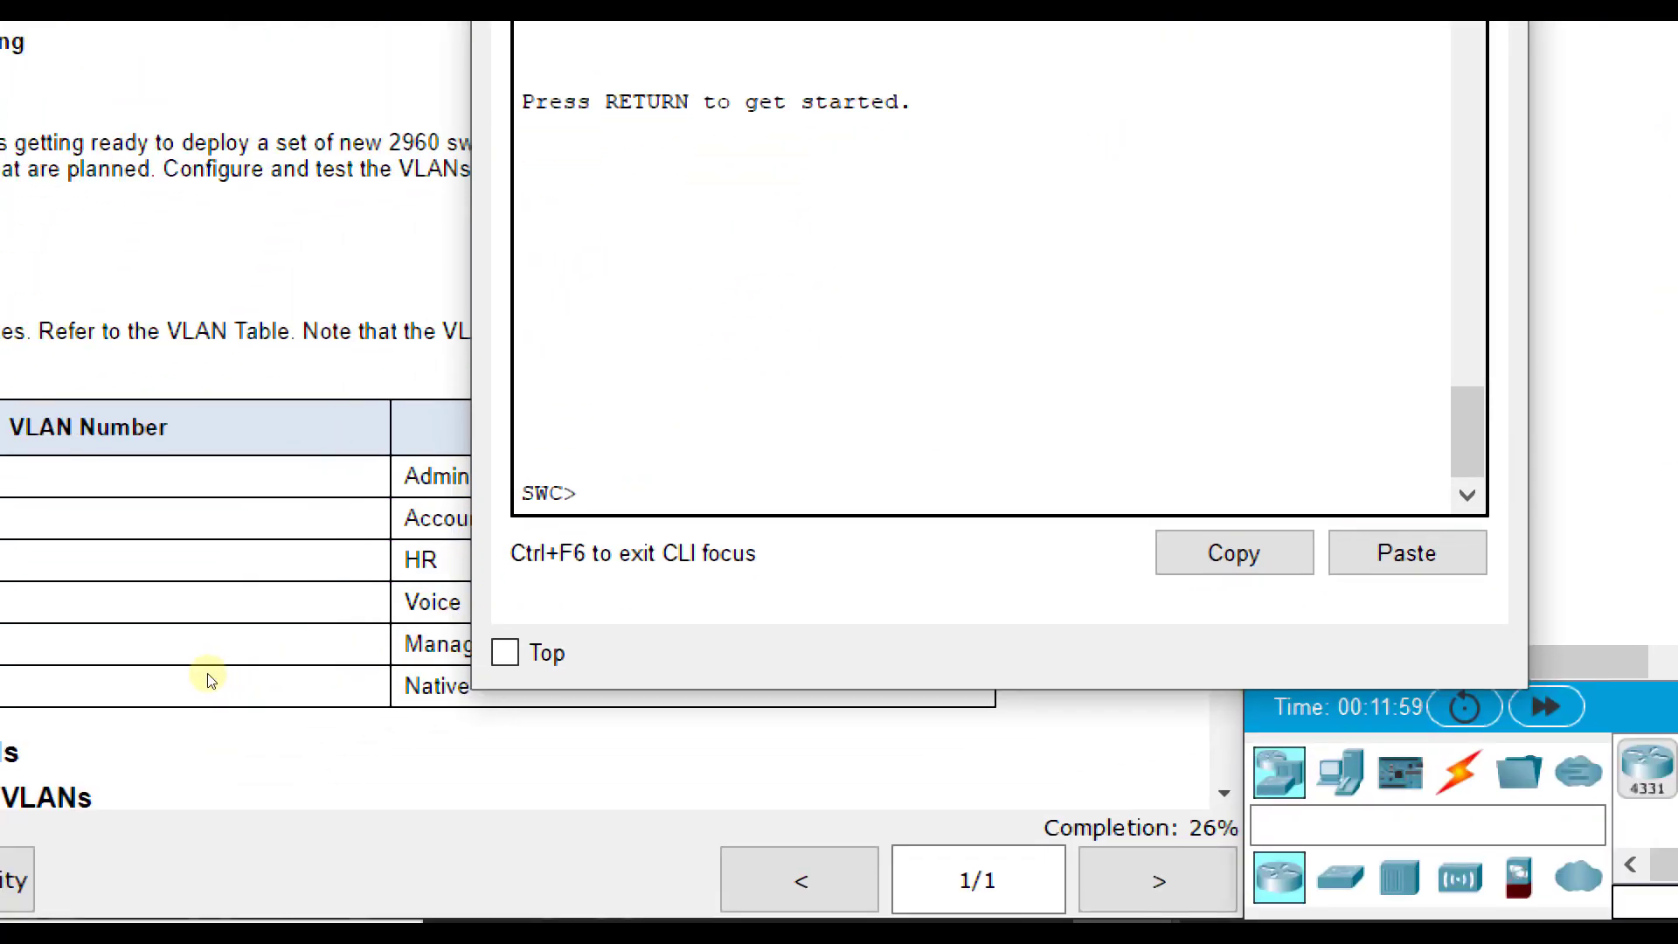
key(Return)
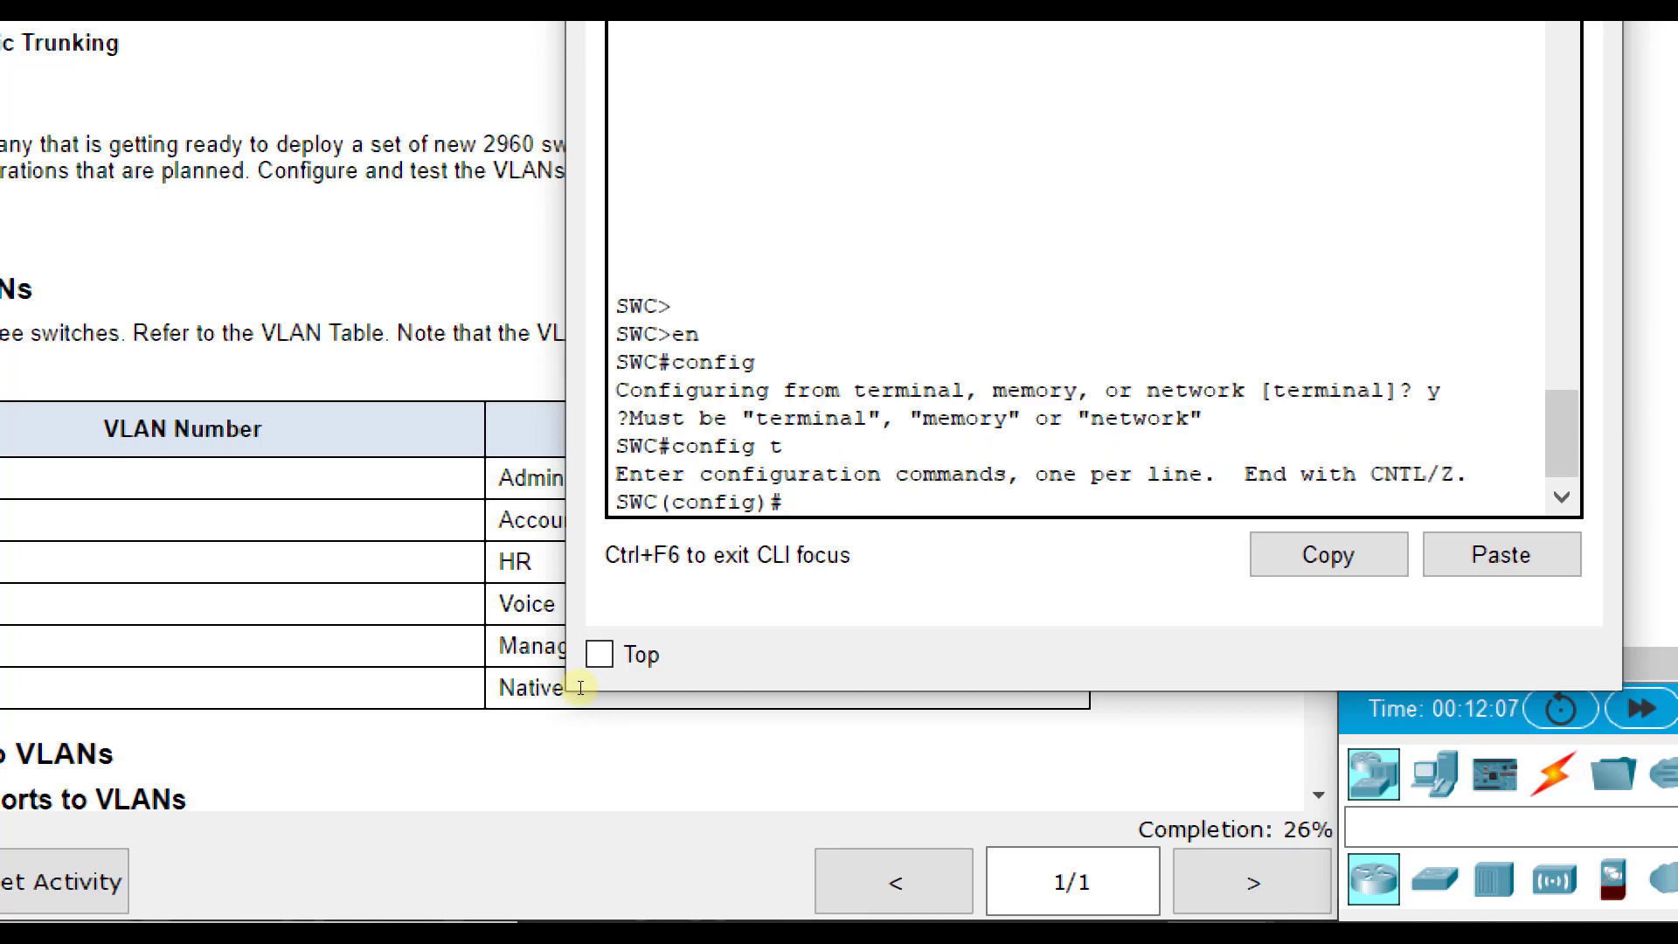
text(vlan 10)
text(name)
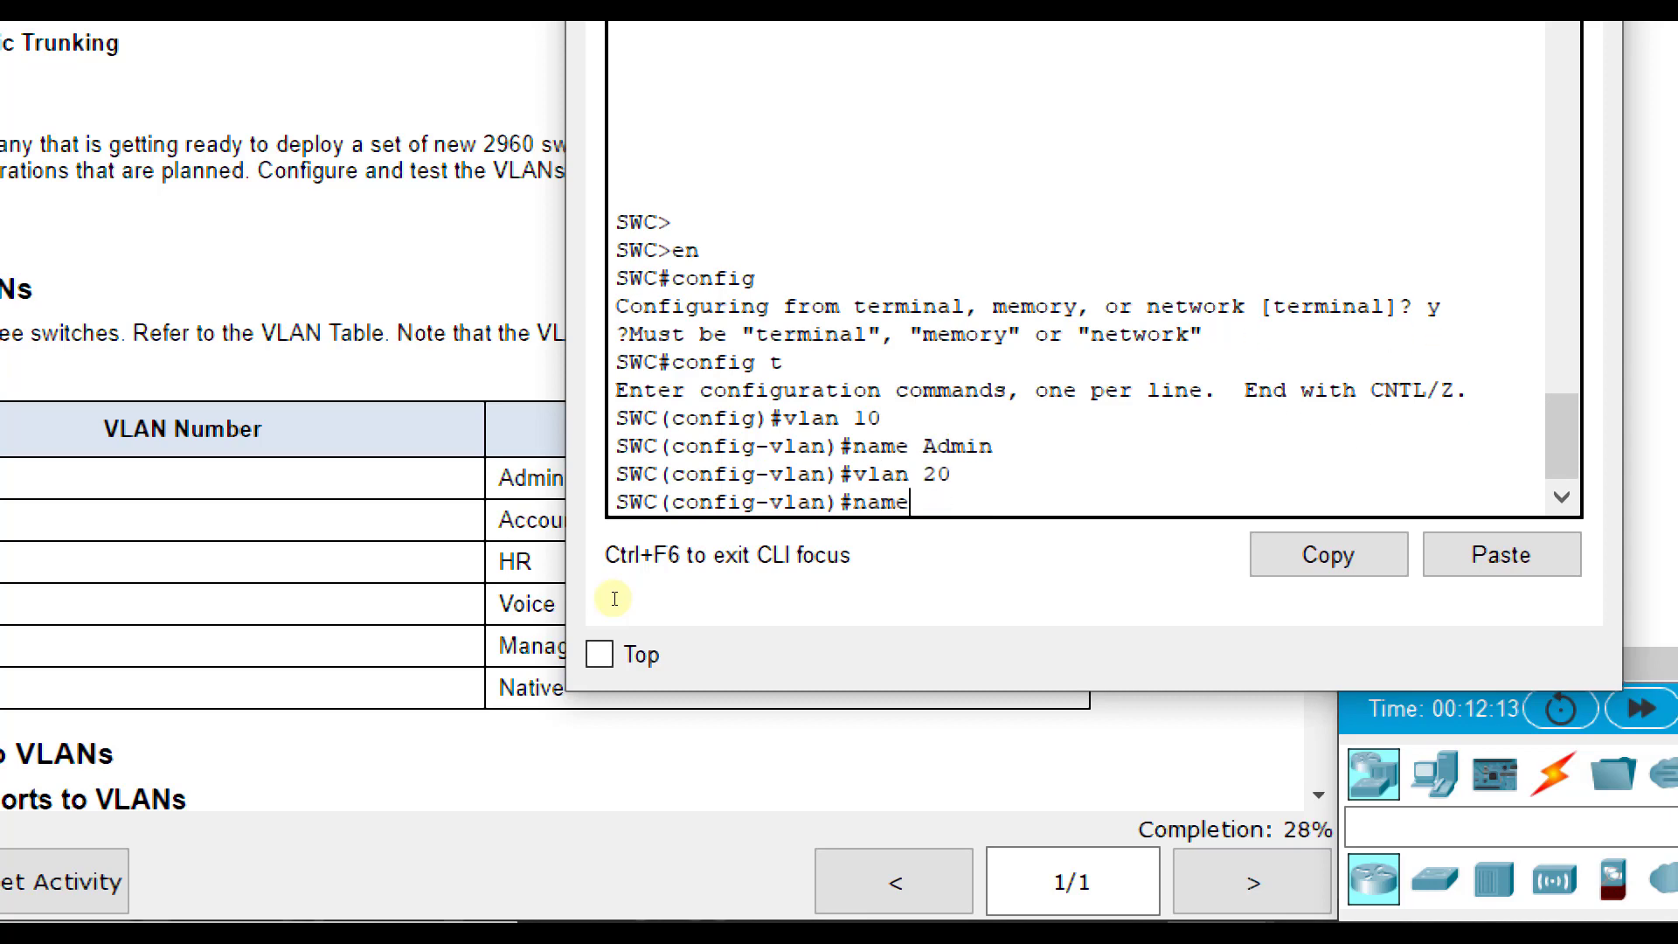
text(Accounts)
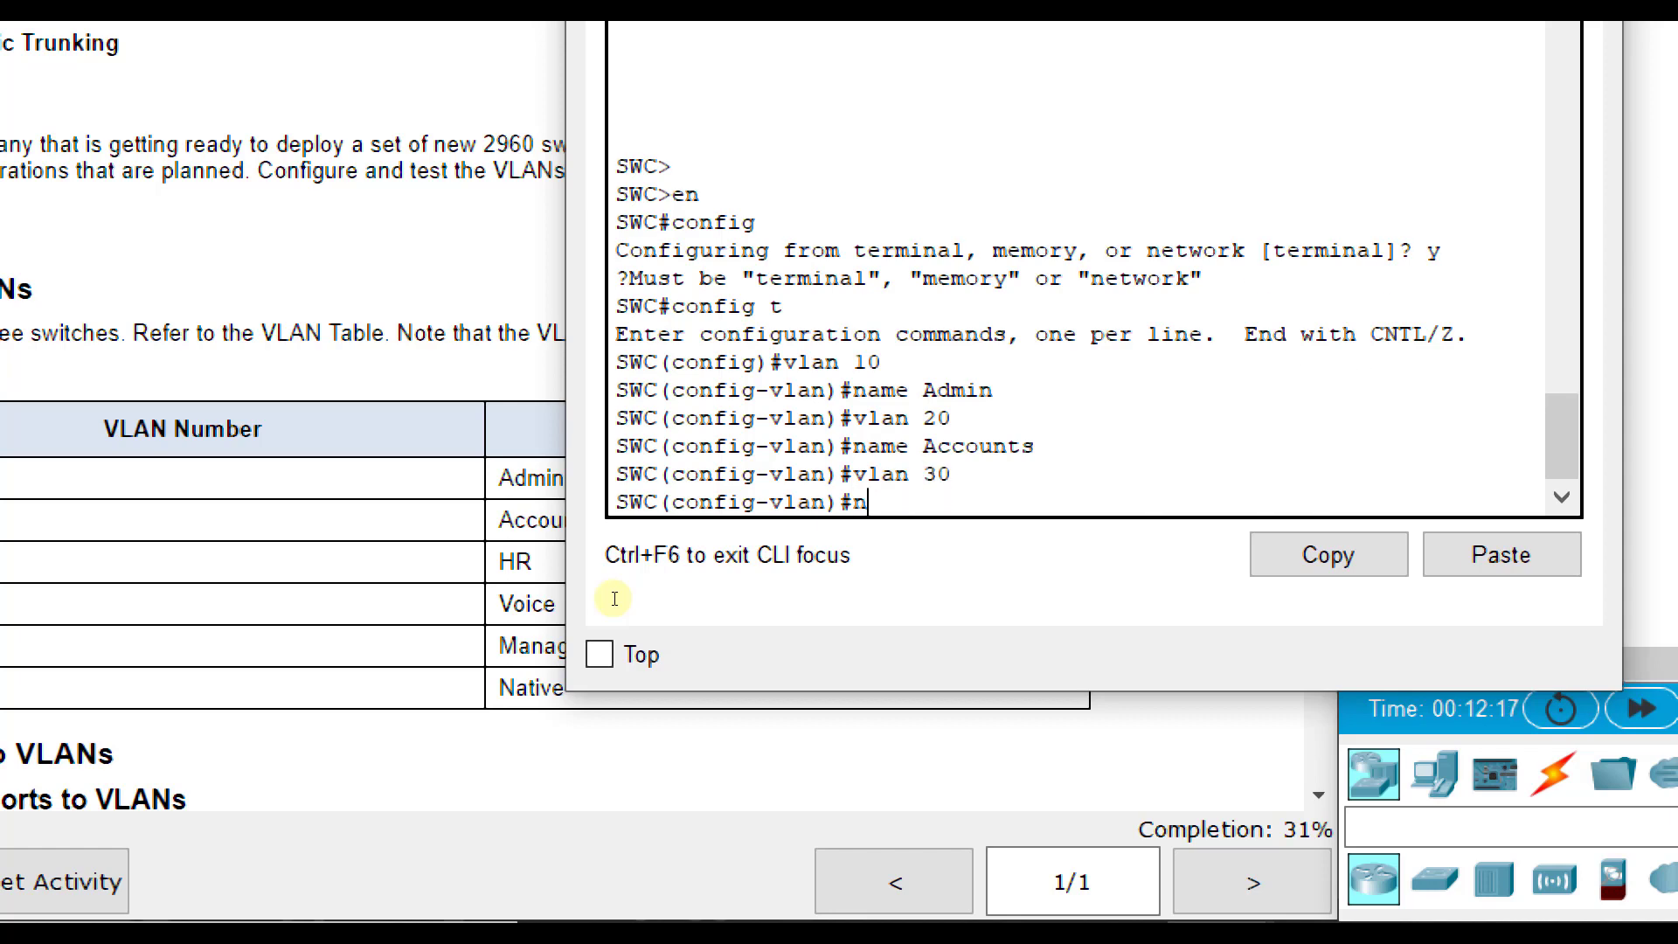
text(name HR)
text(name Voice)
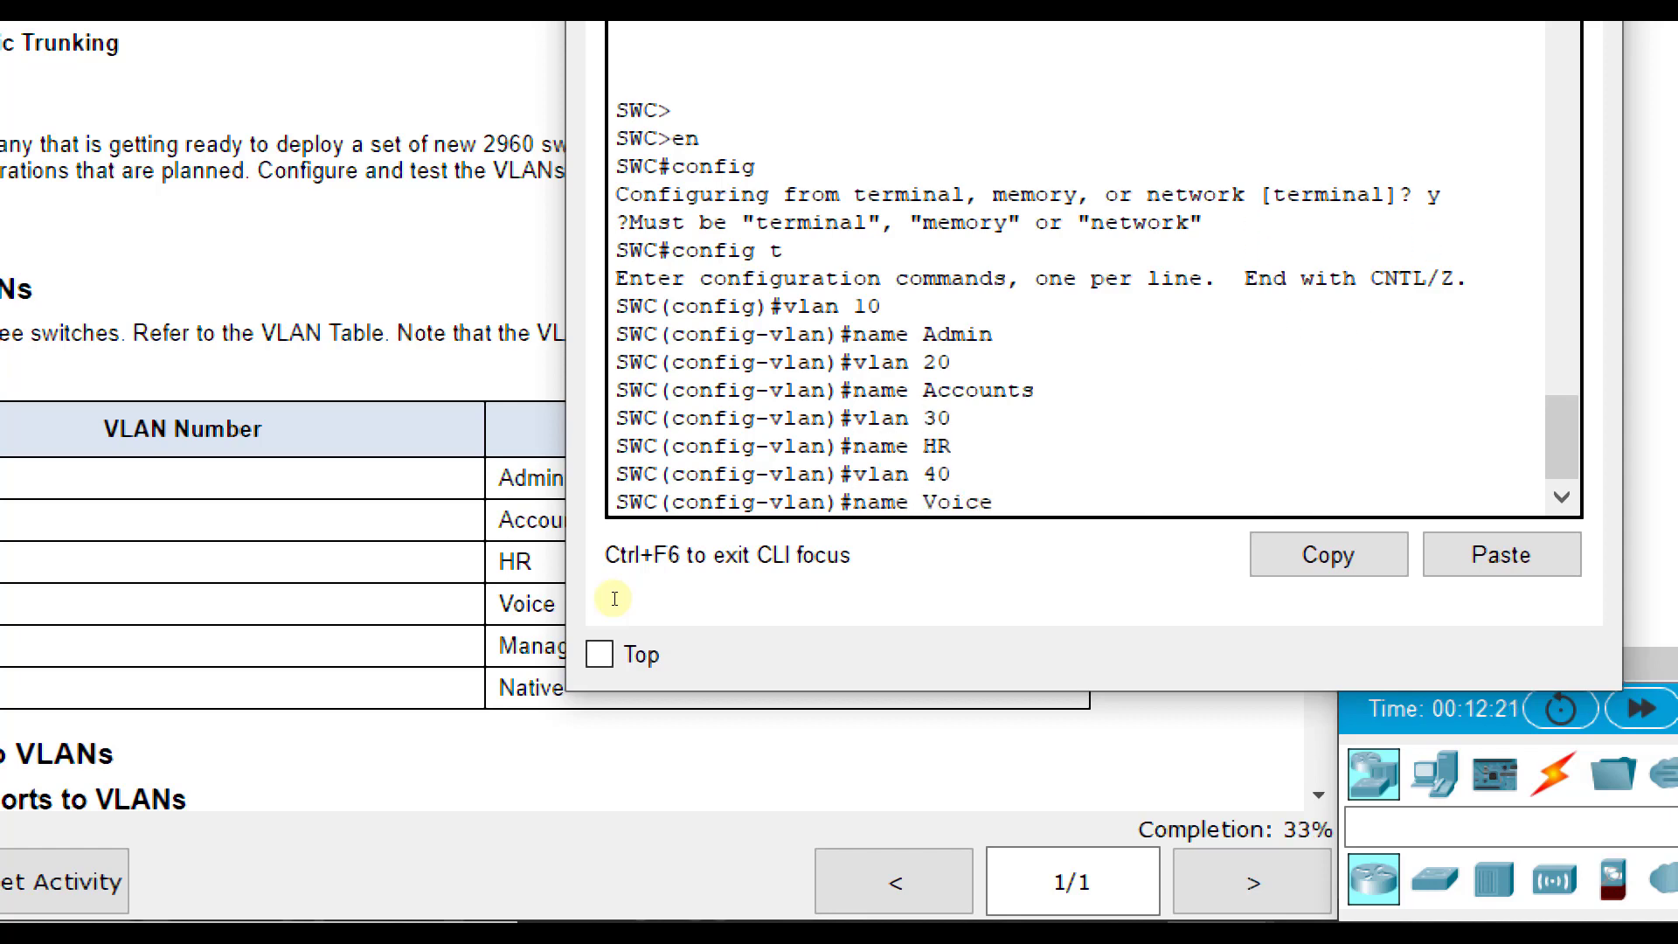
text(vlan 99)
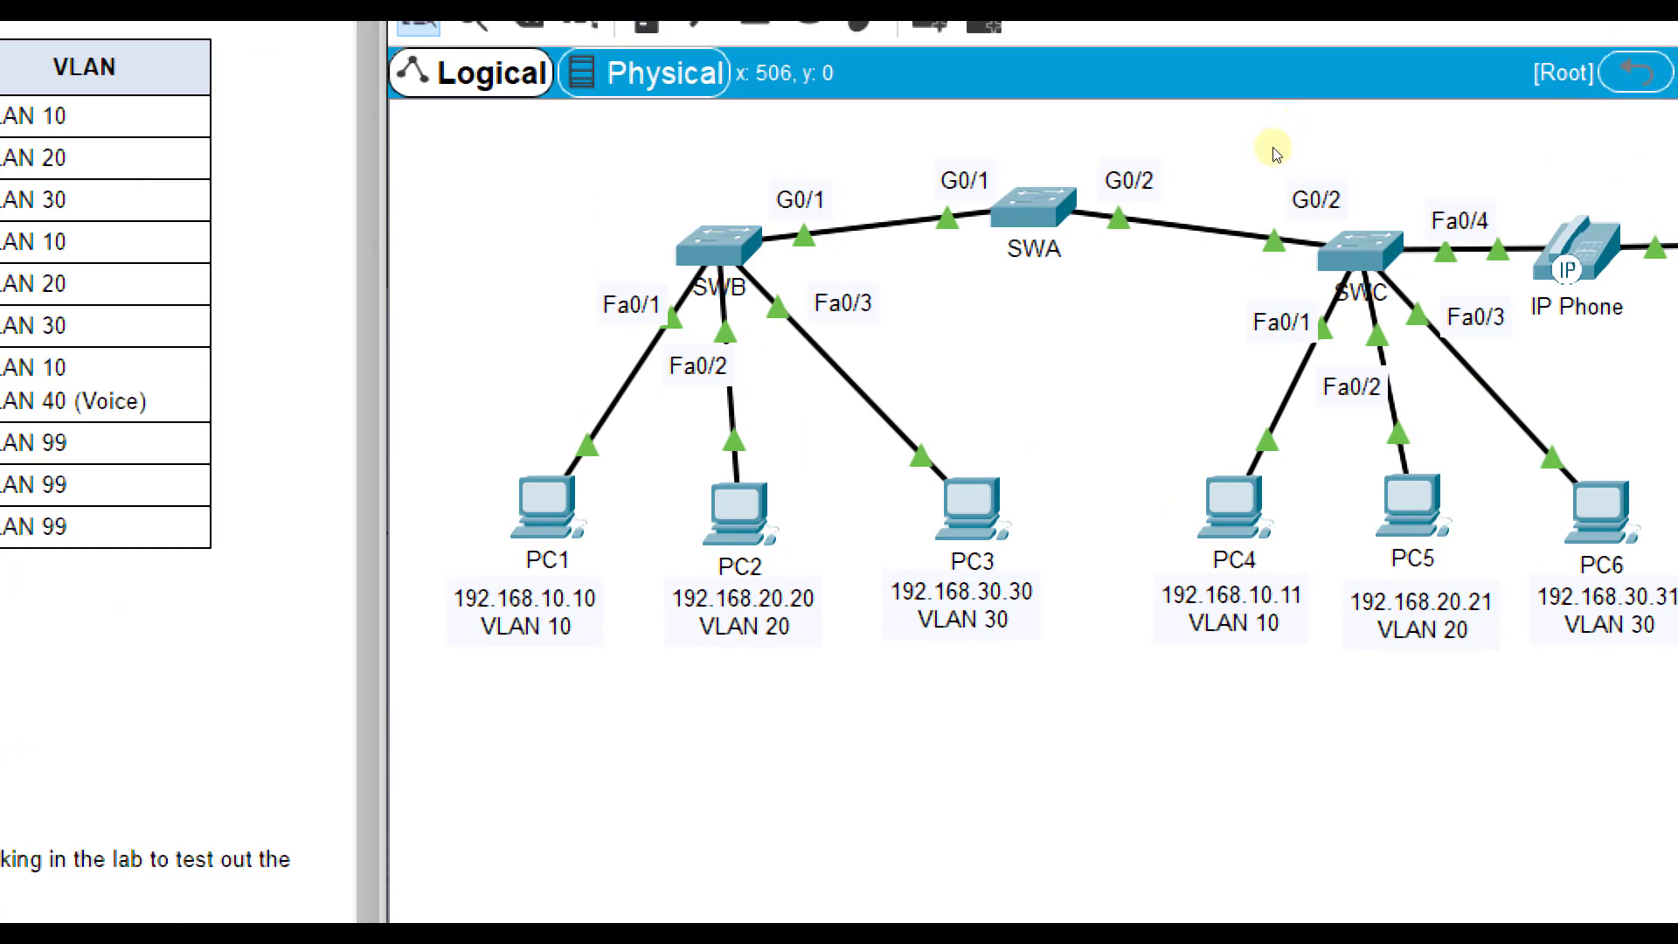
mouse_move(1241, 204)
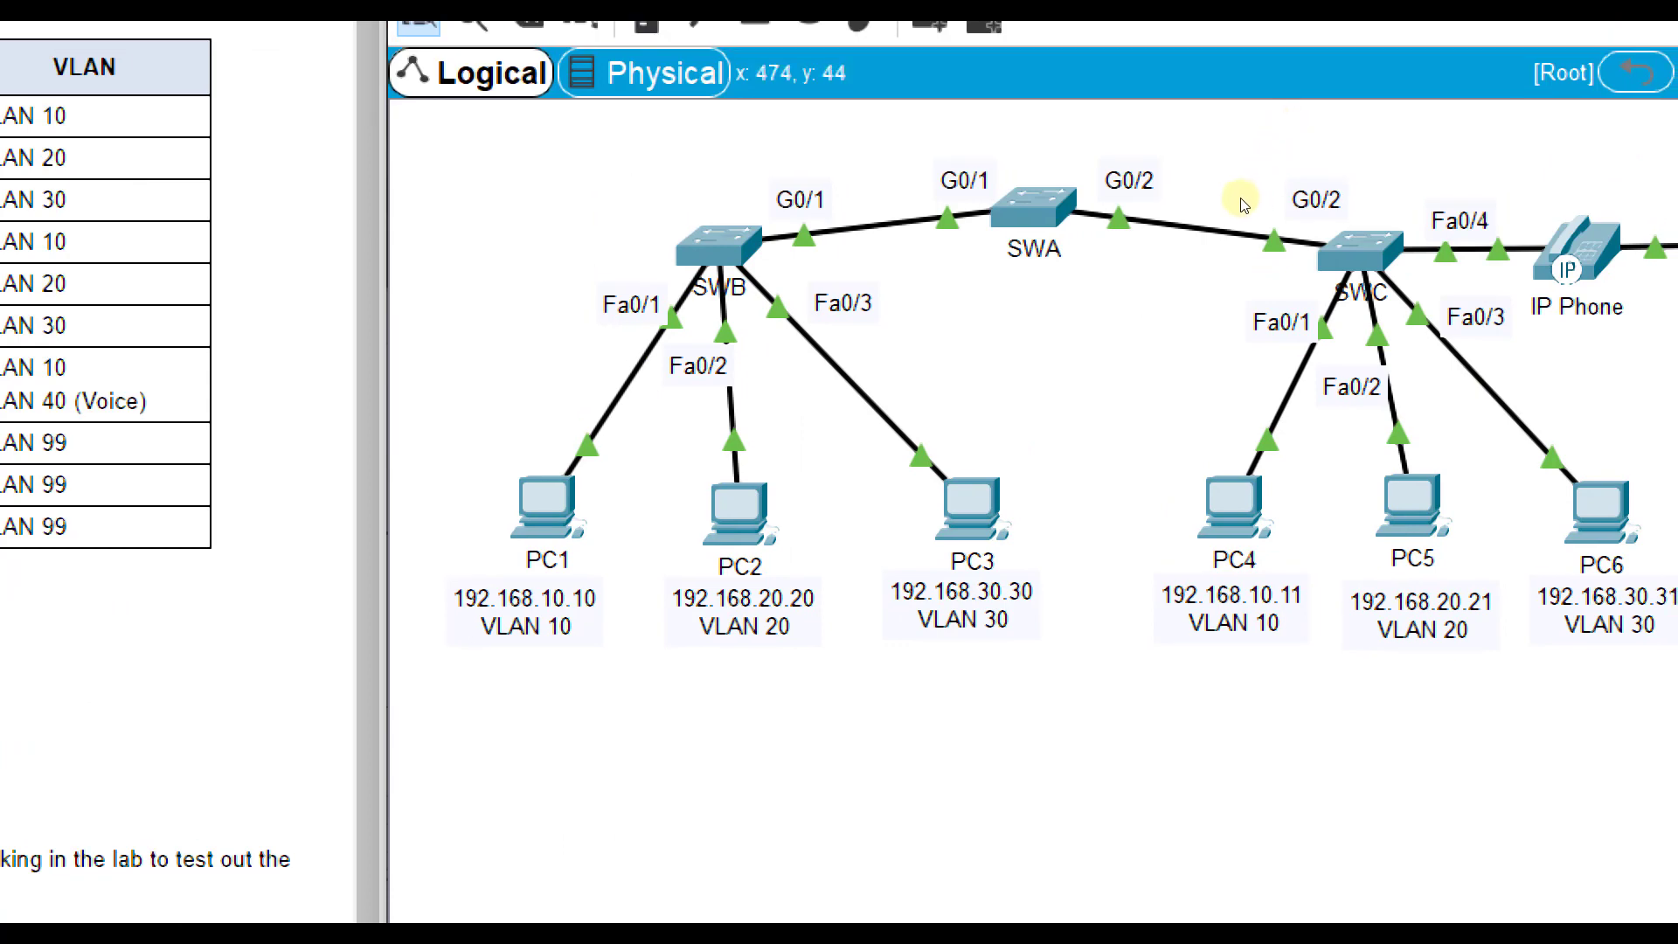
mouse_move(996, 231)
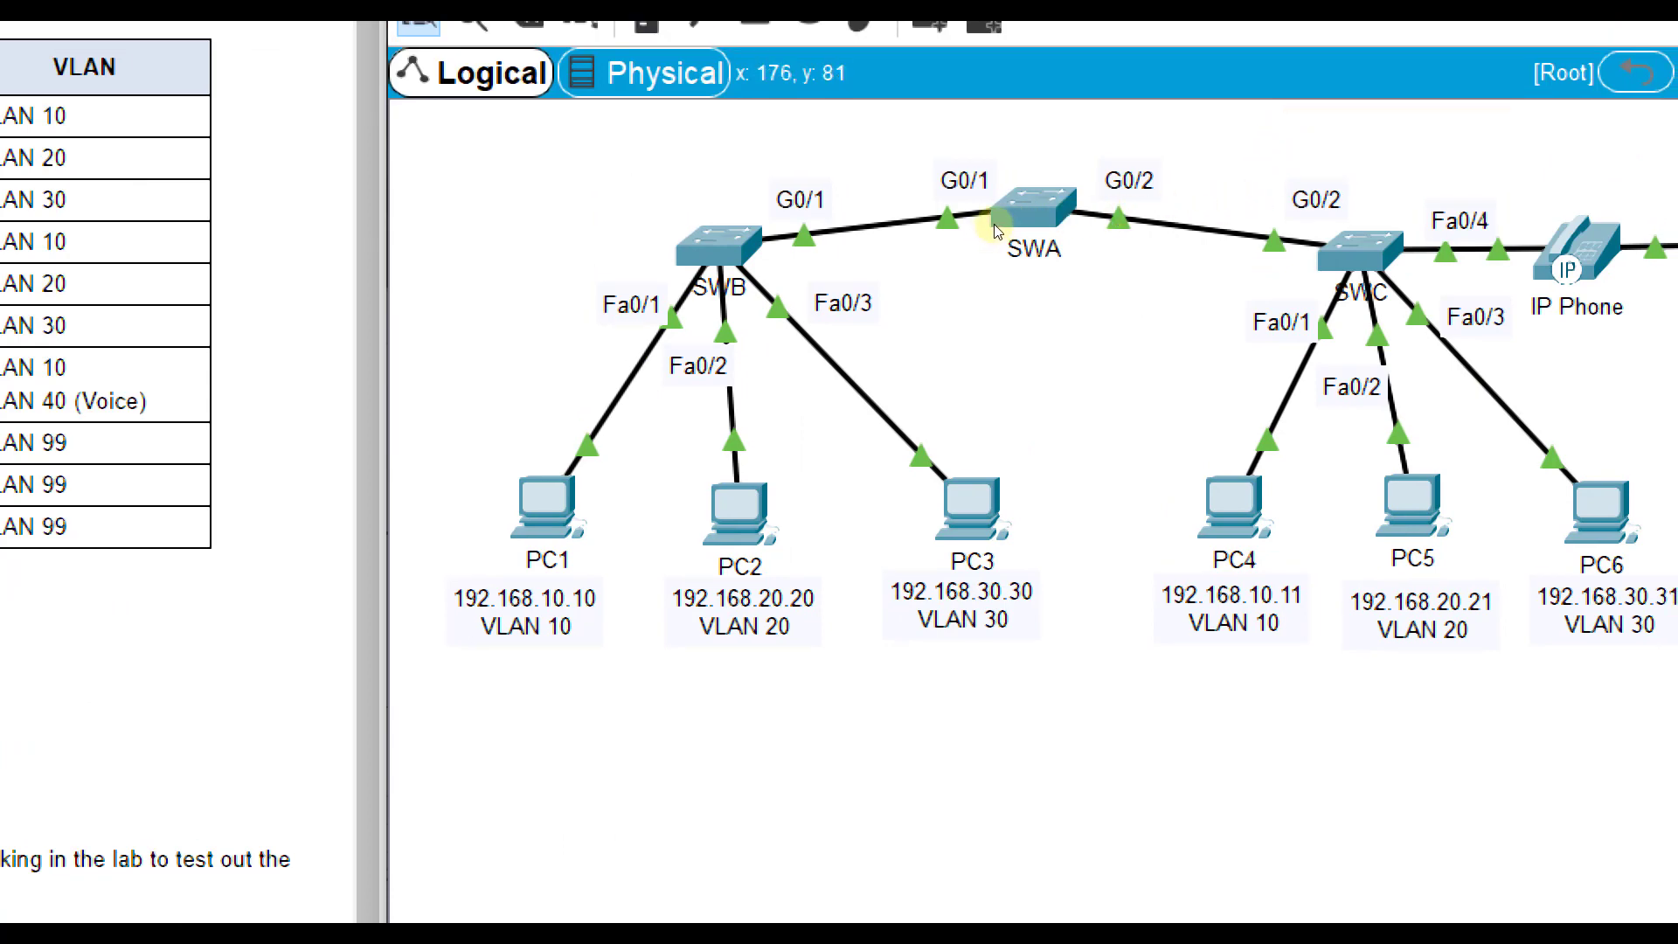
mouse_move(1206, 190)
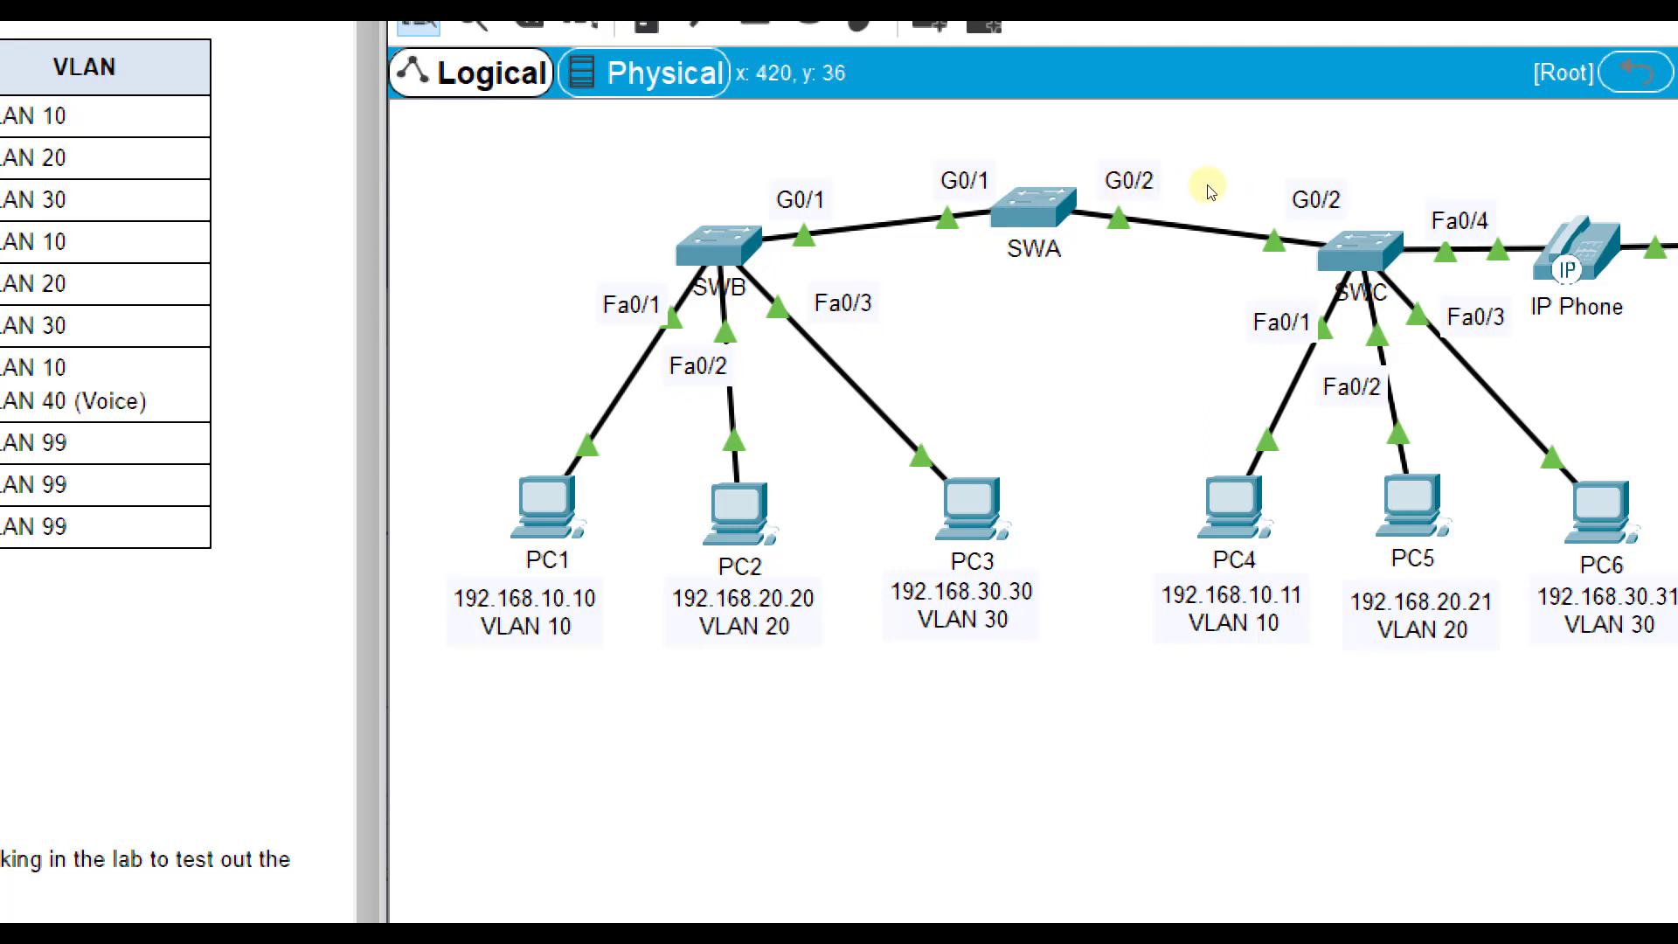
mouse_move(1160, 212)
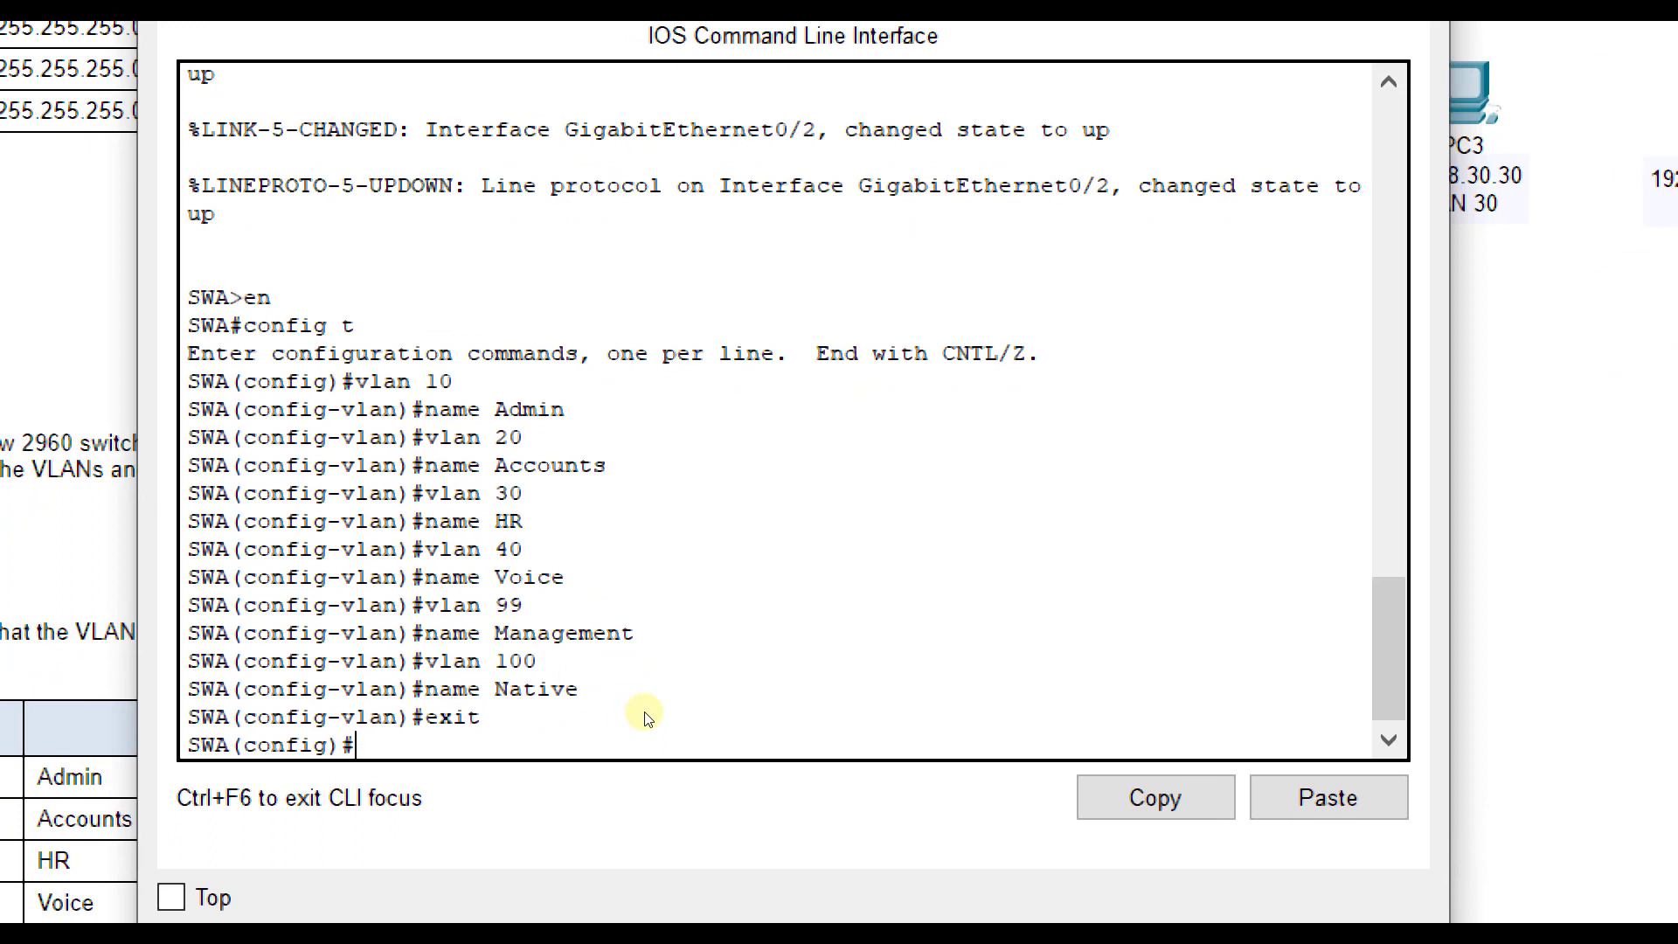
- Set SWA's G0/1–G0/2 range to trunk mode and begin the native VLAN command
text(int range g0)
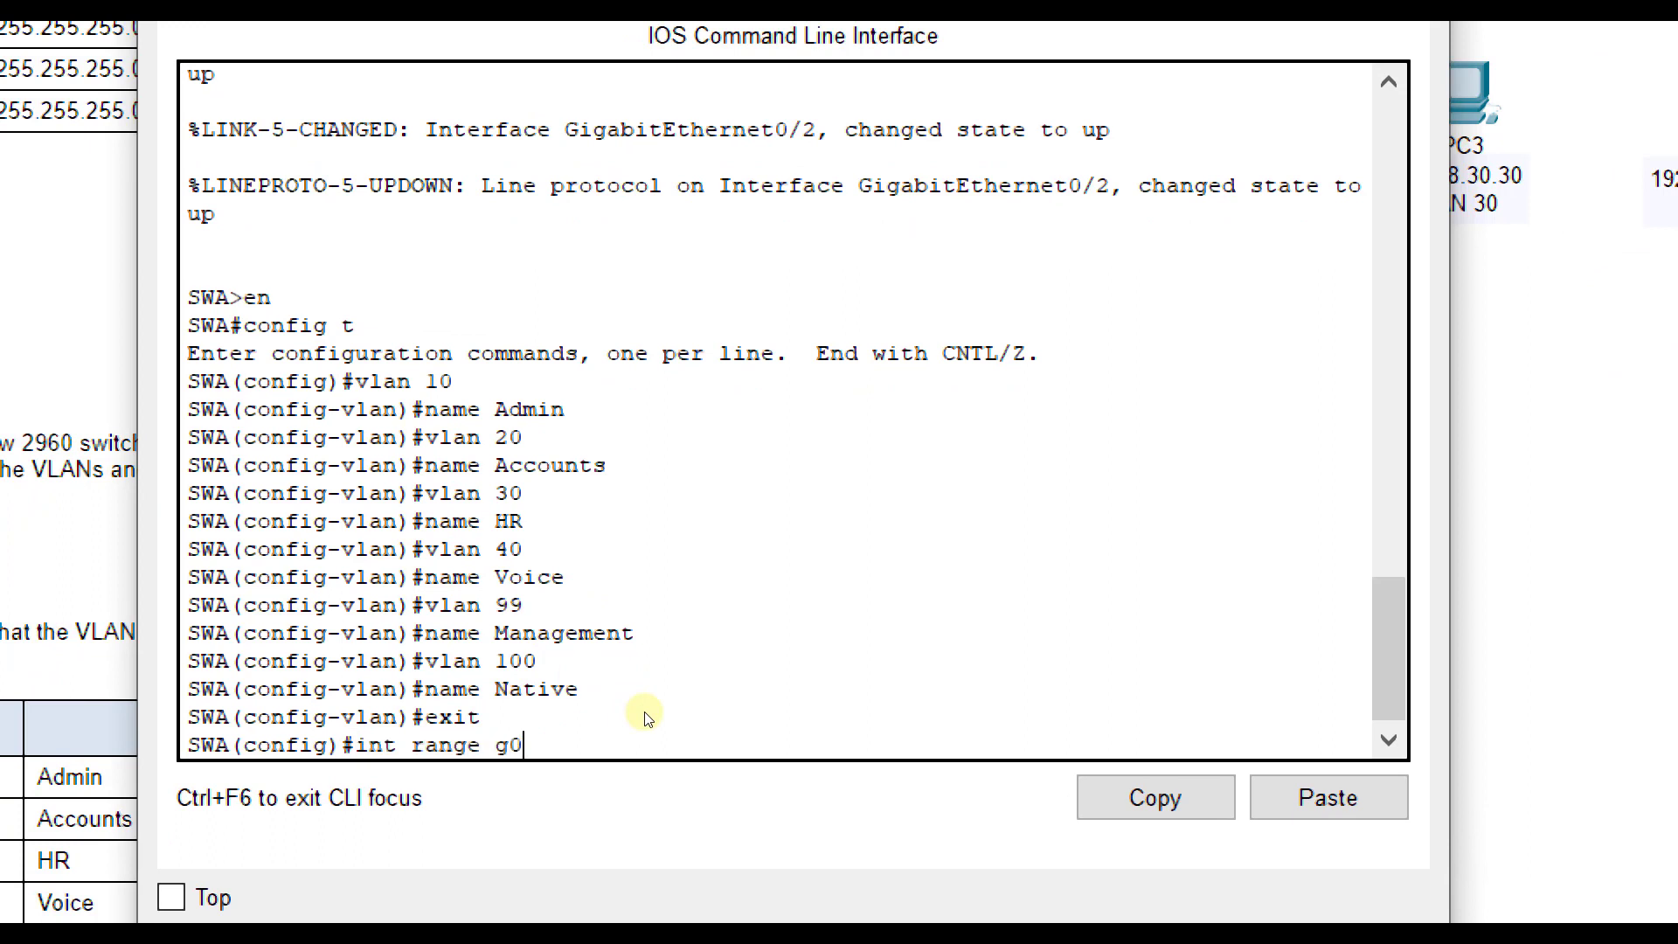
key(Return)
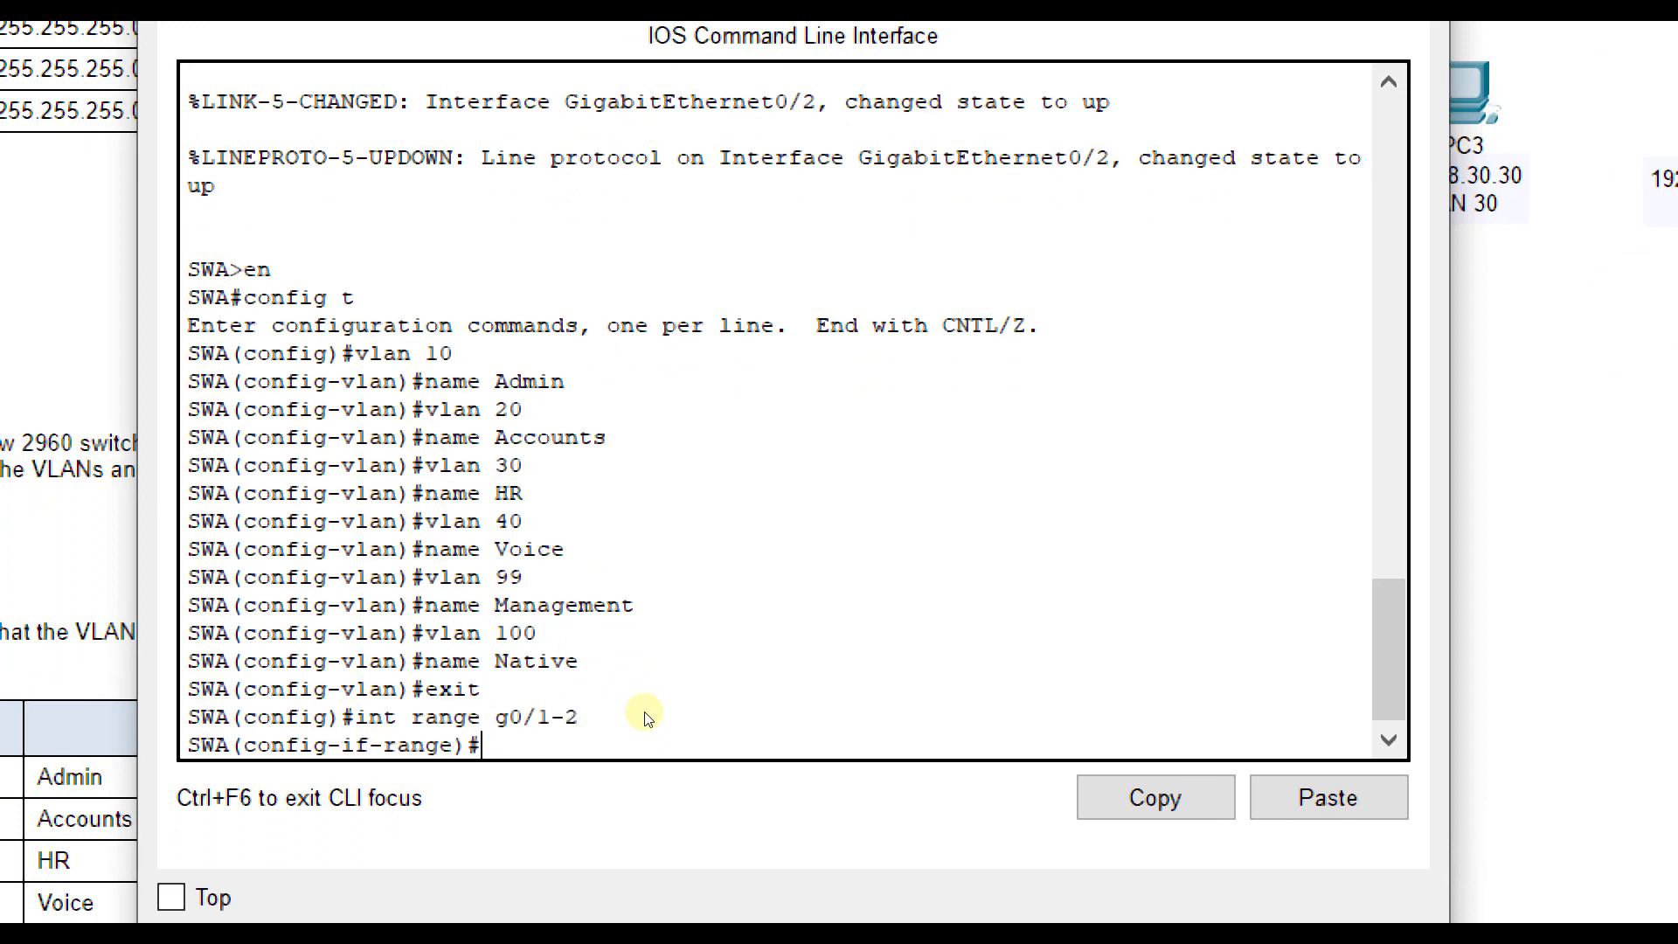
text(switchport)
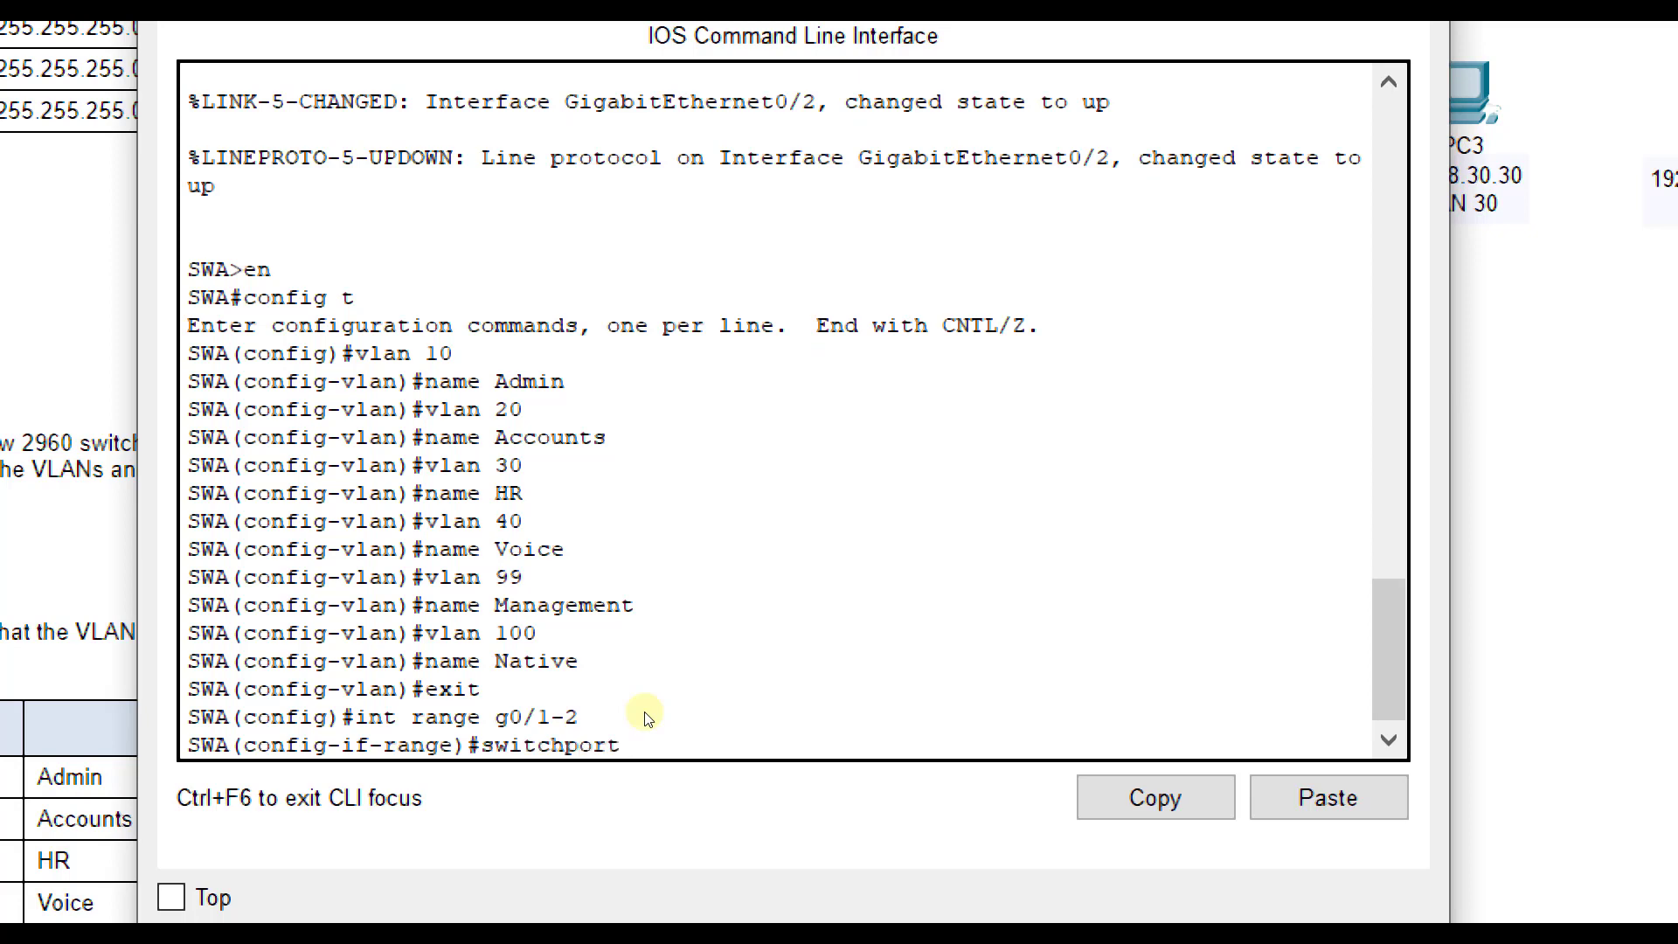
text(mode trunk)
text(s)
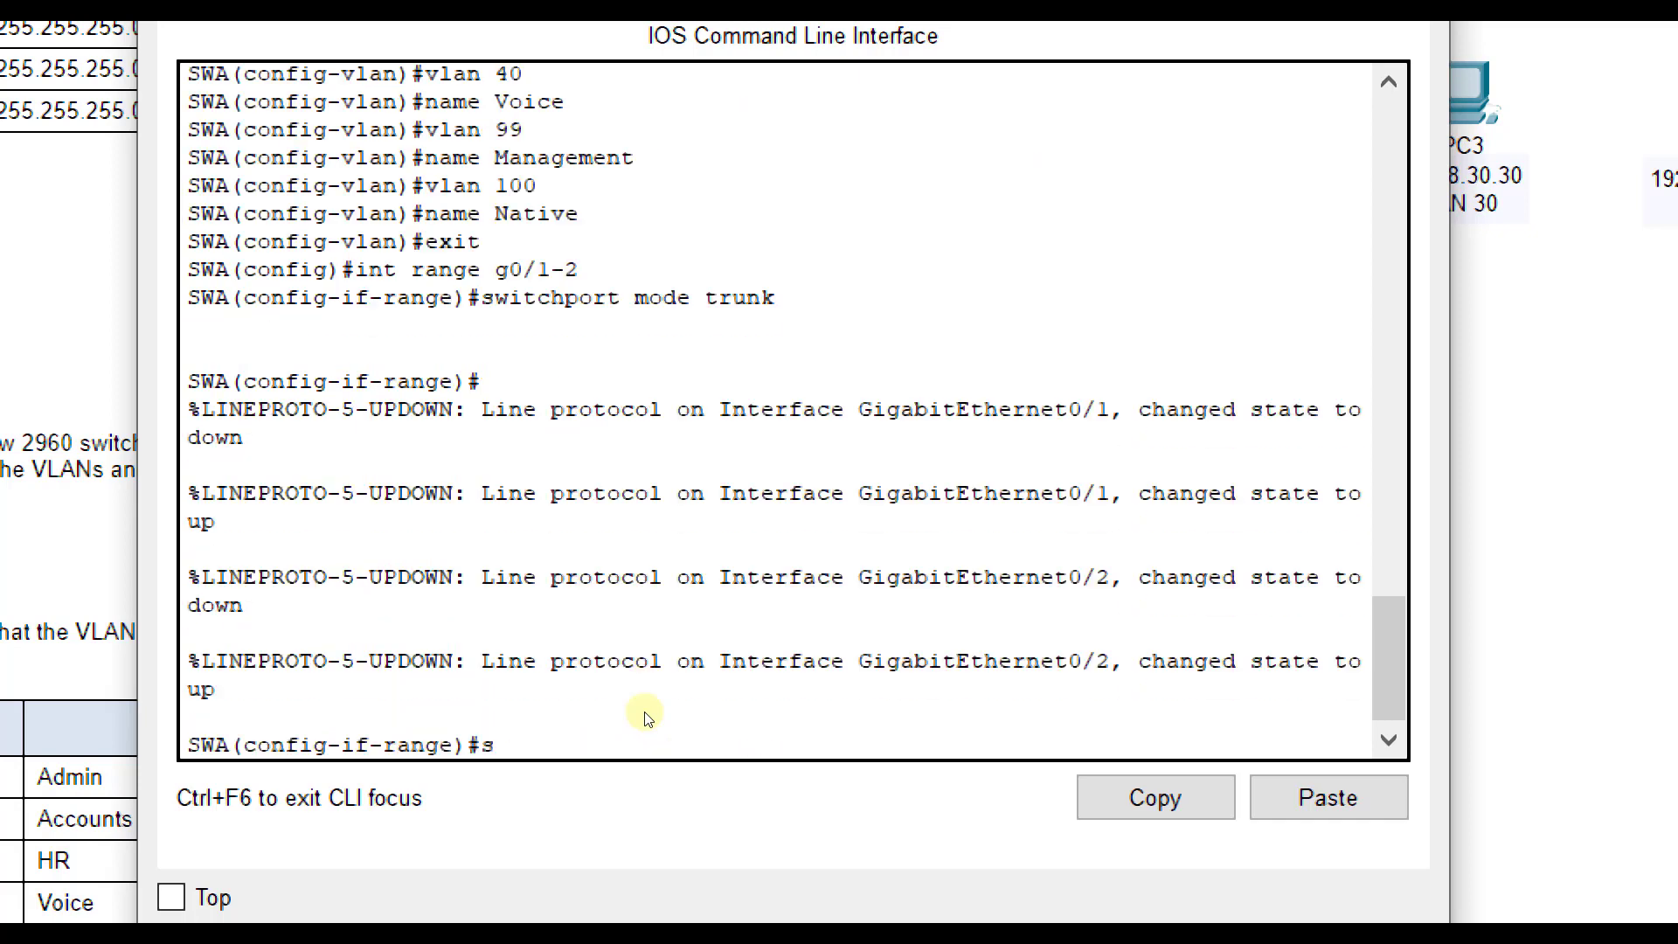
text(witchport trunk)
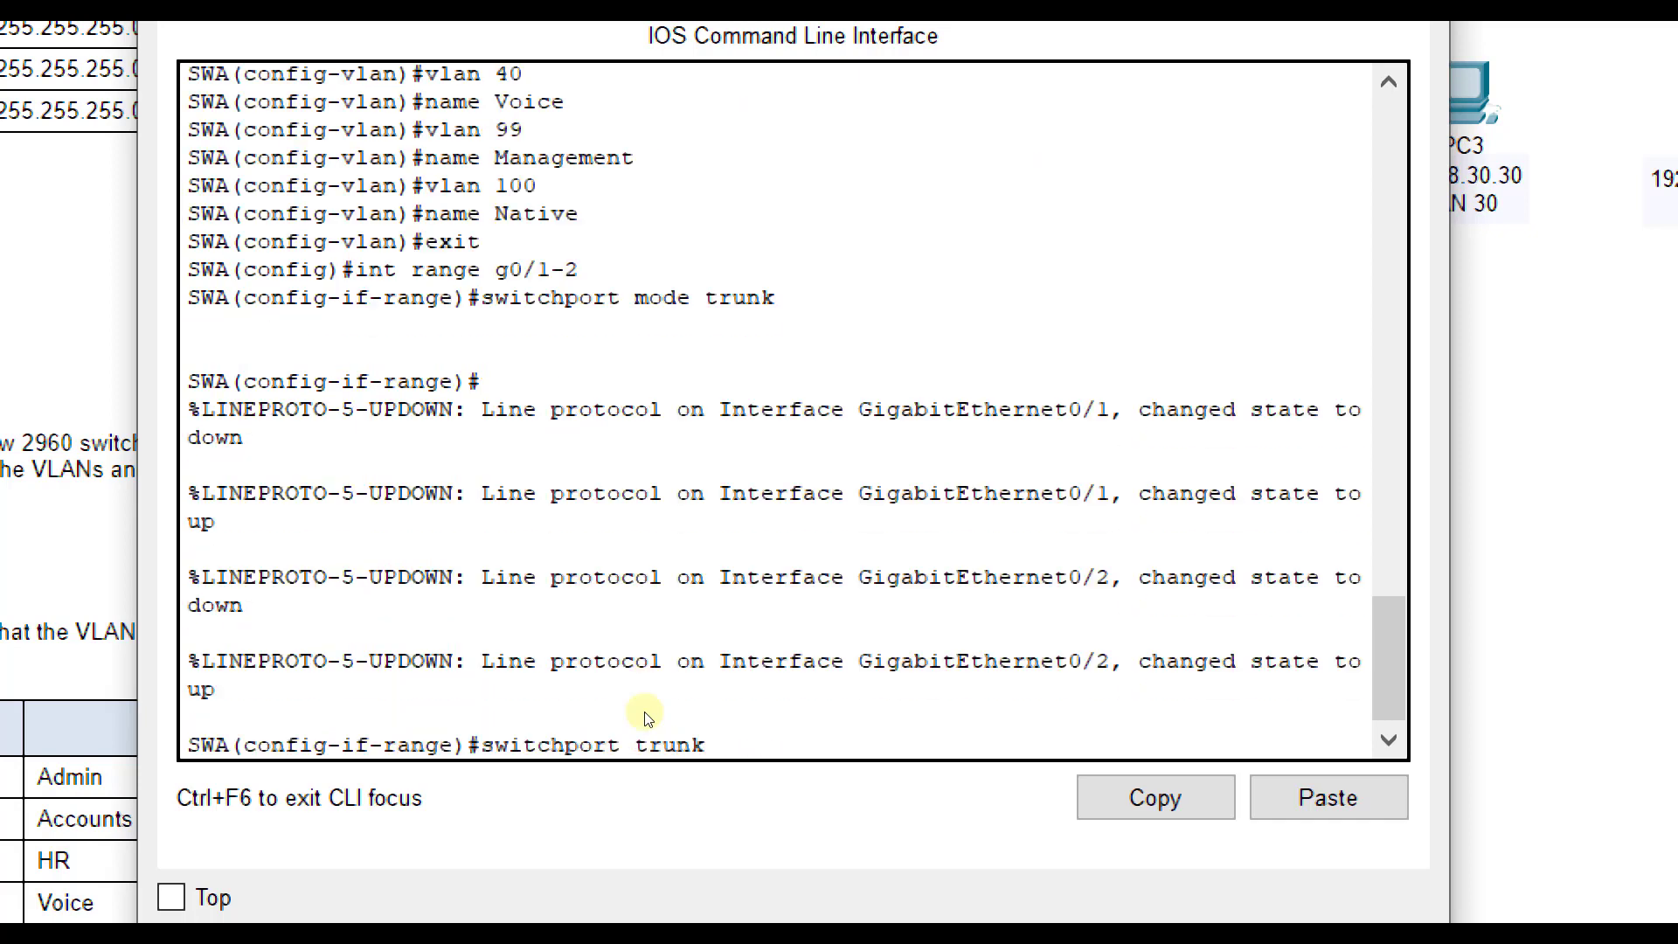
text(native vlan)
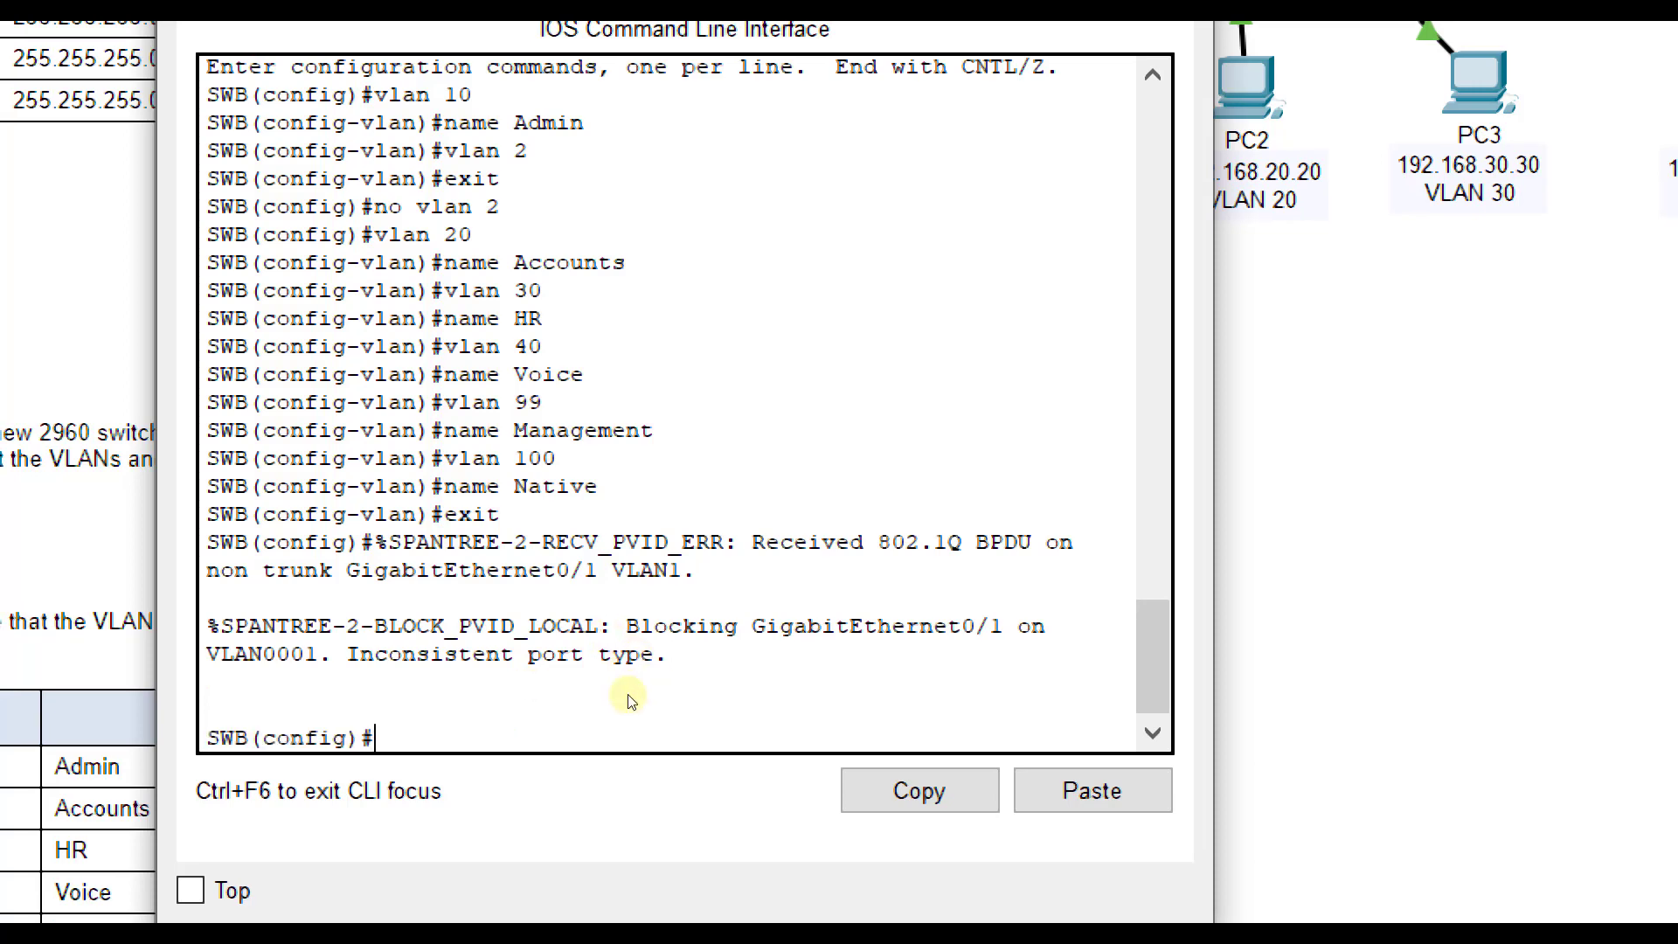
- Make SWB's G0/1 a trunk port and start setting its native VLAN to 100
text(int r)
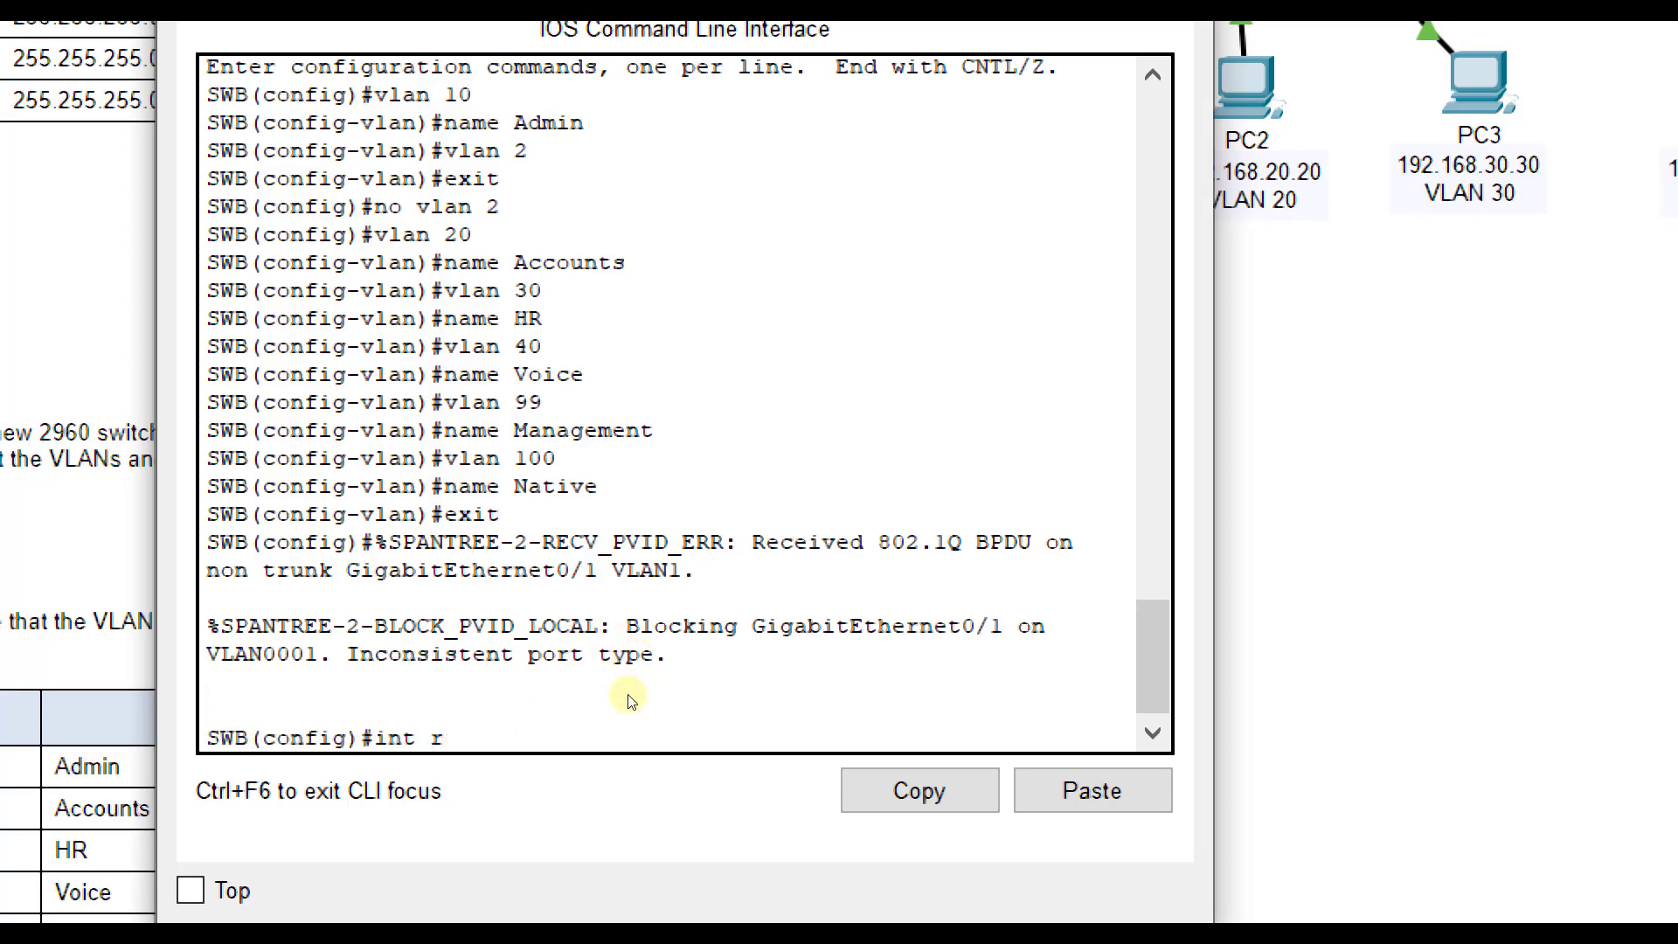
text(g0/1)
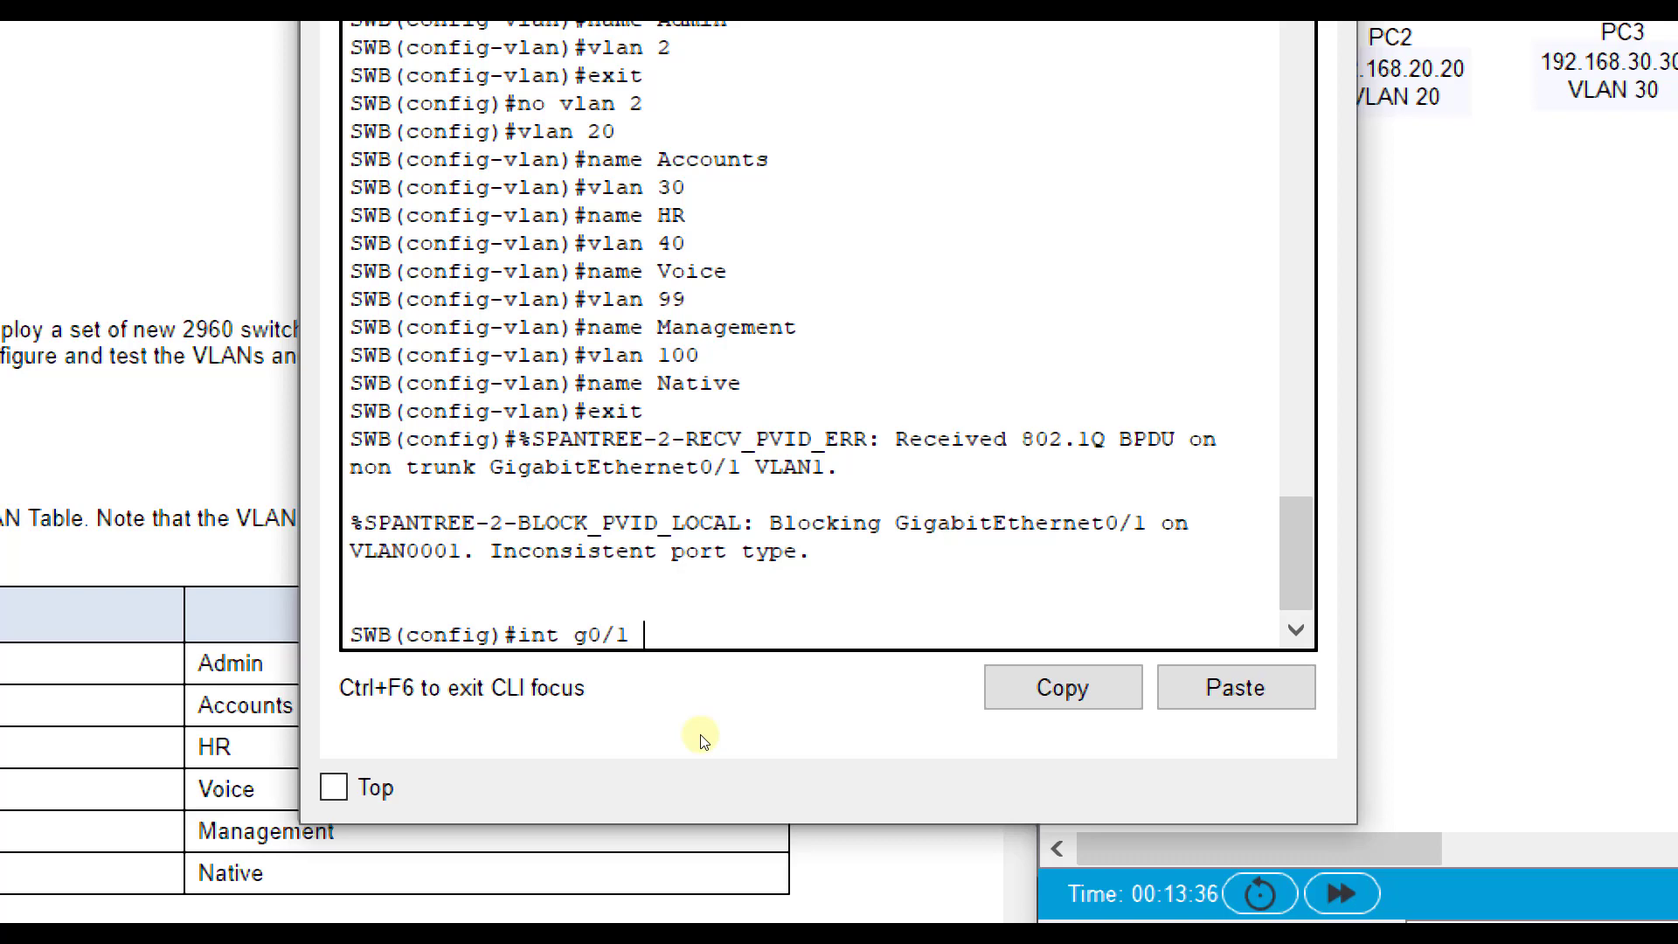
text(switchport)
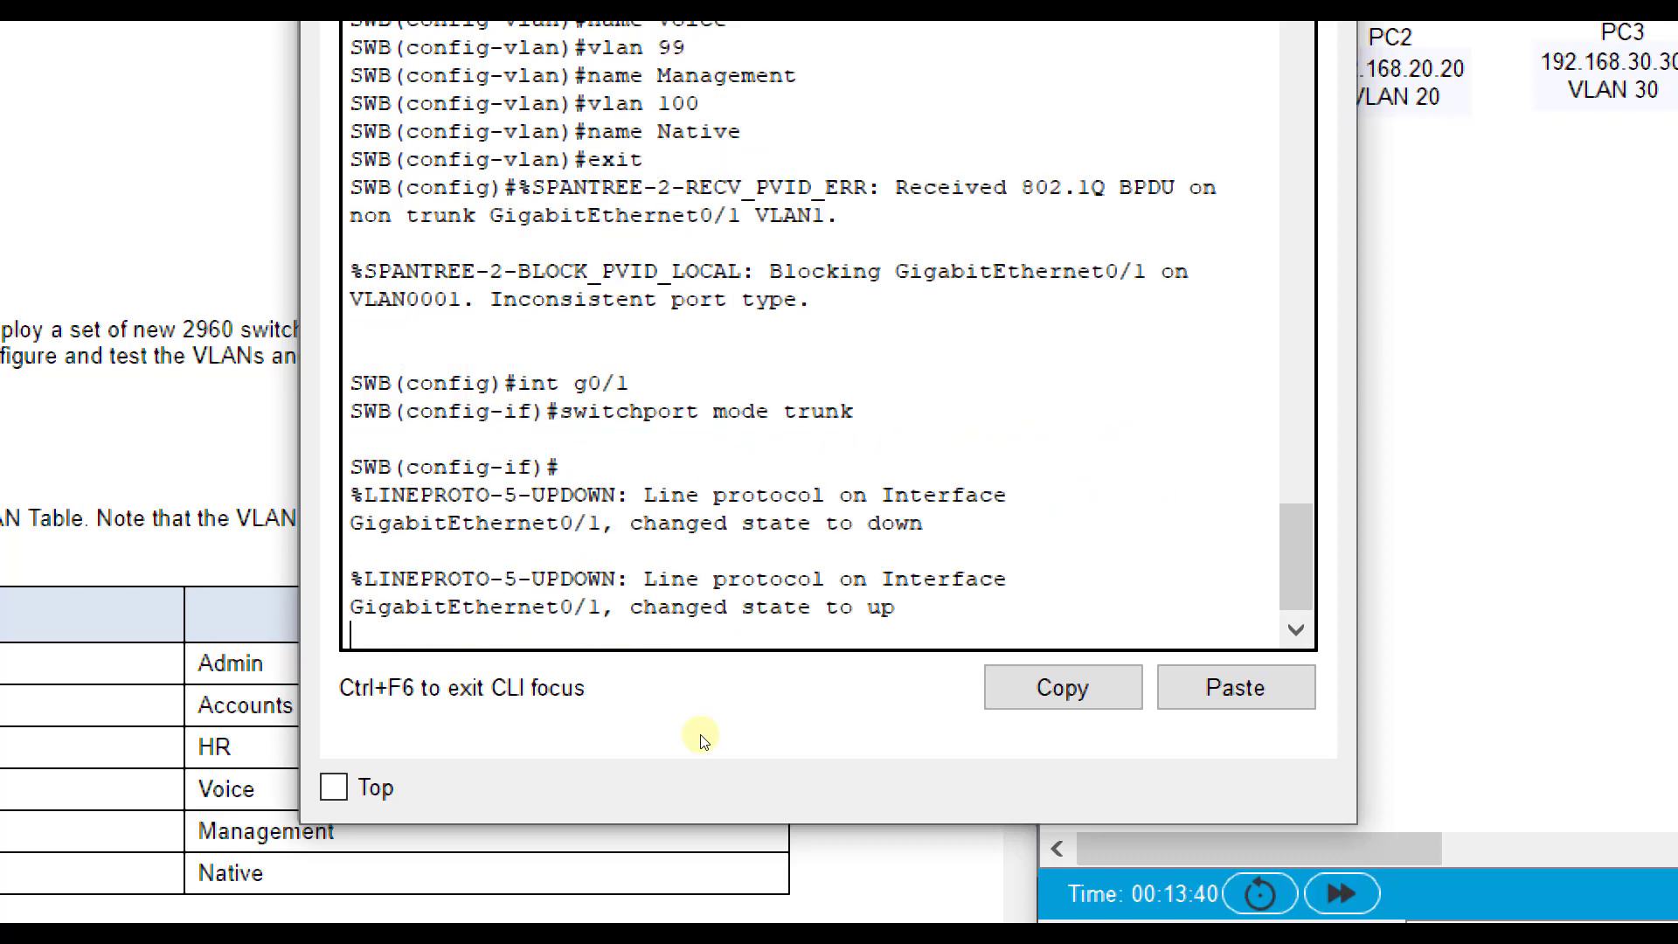
text(otr)
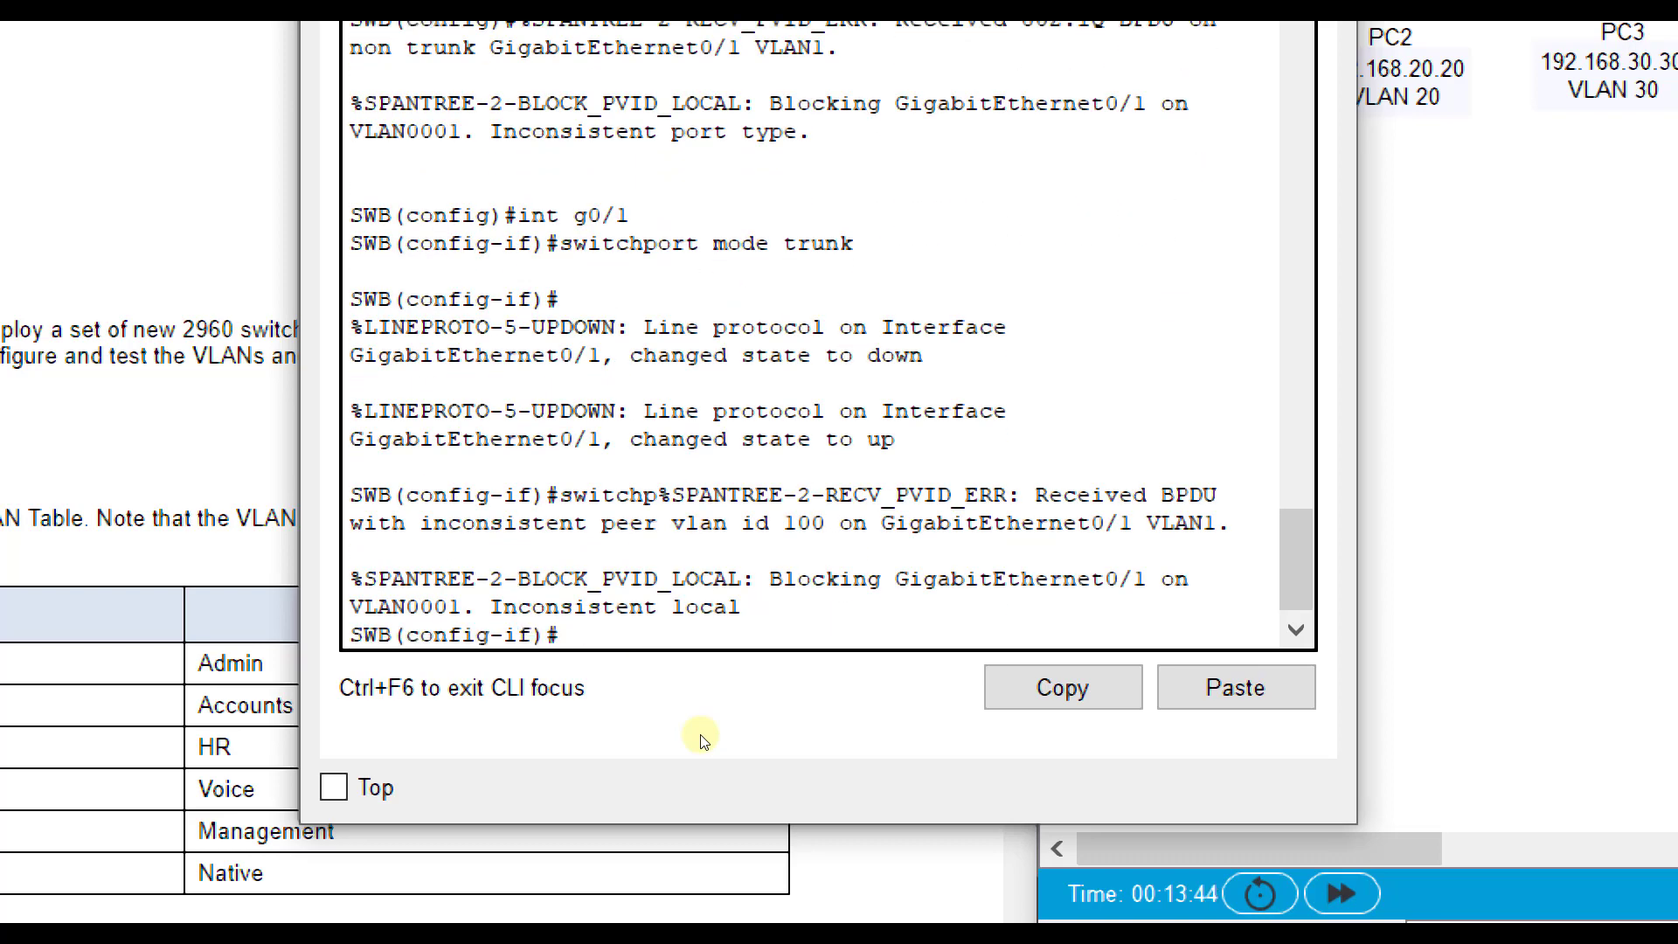
text(switchport)
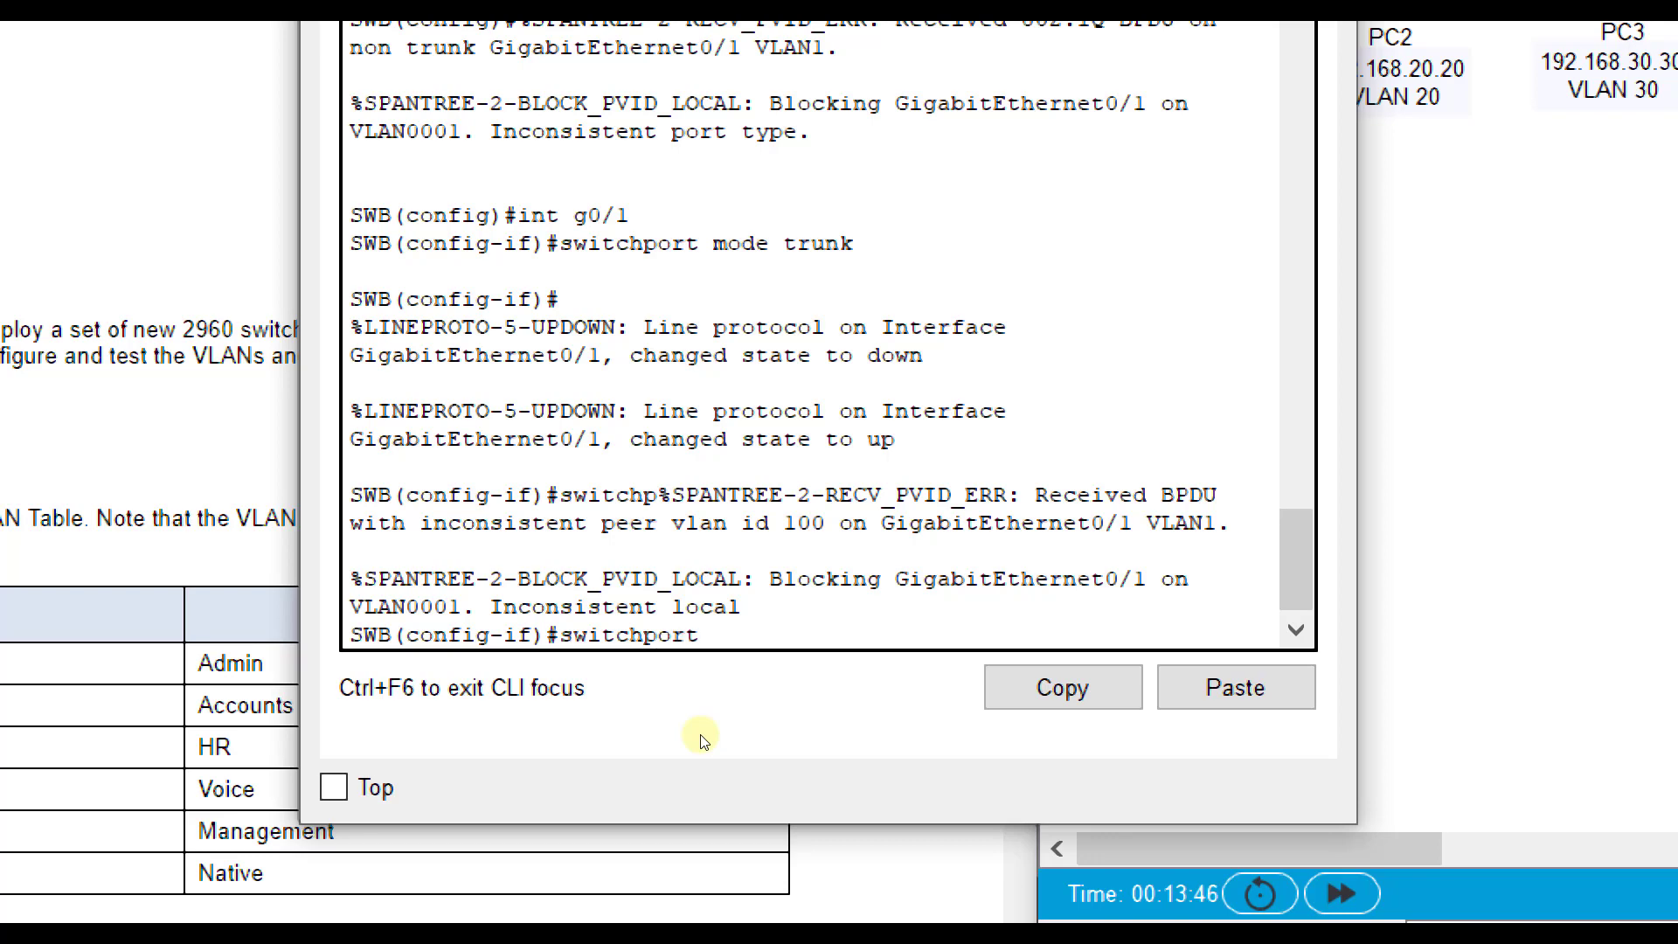
text(trunk nati)
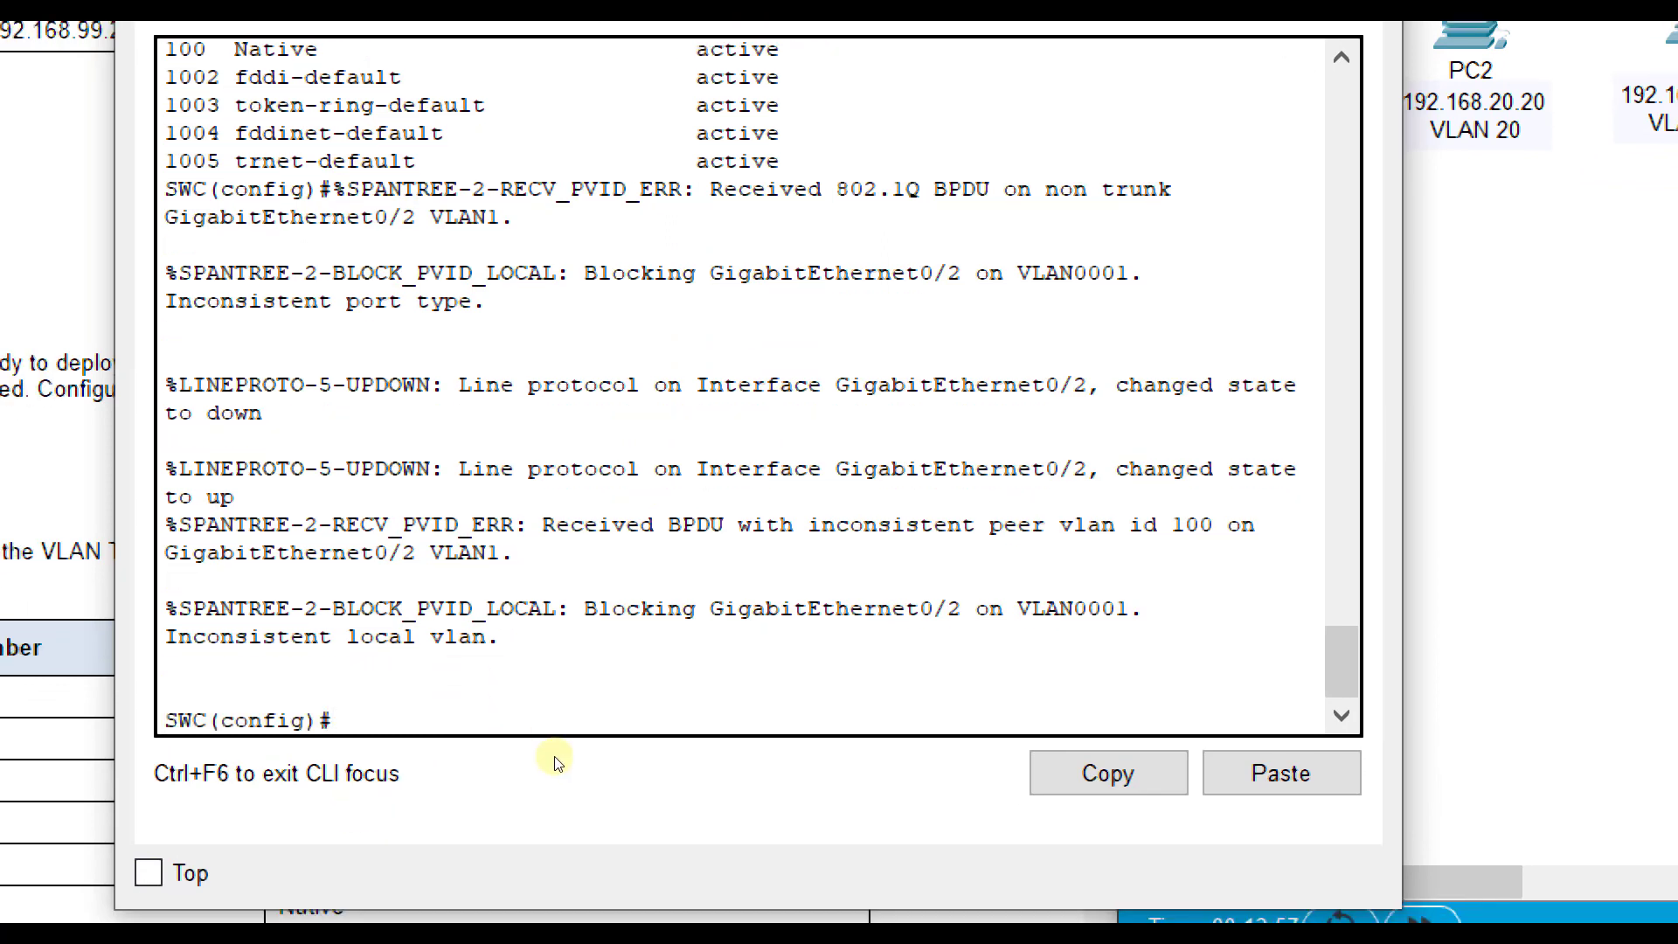
- Configure SWC's G0/2 as a trunk with native VLAN 100
text(int g0/2)
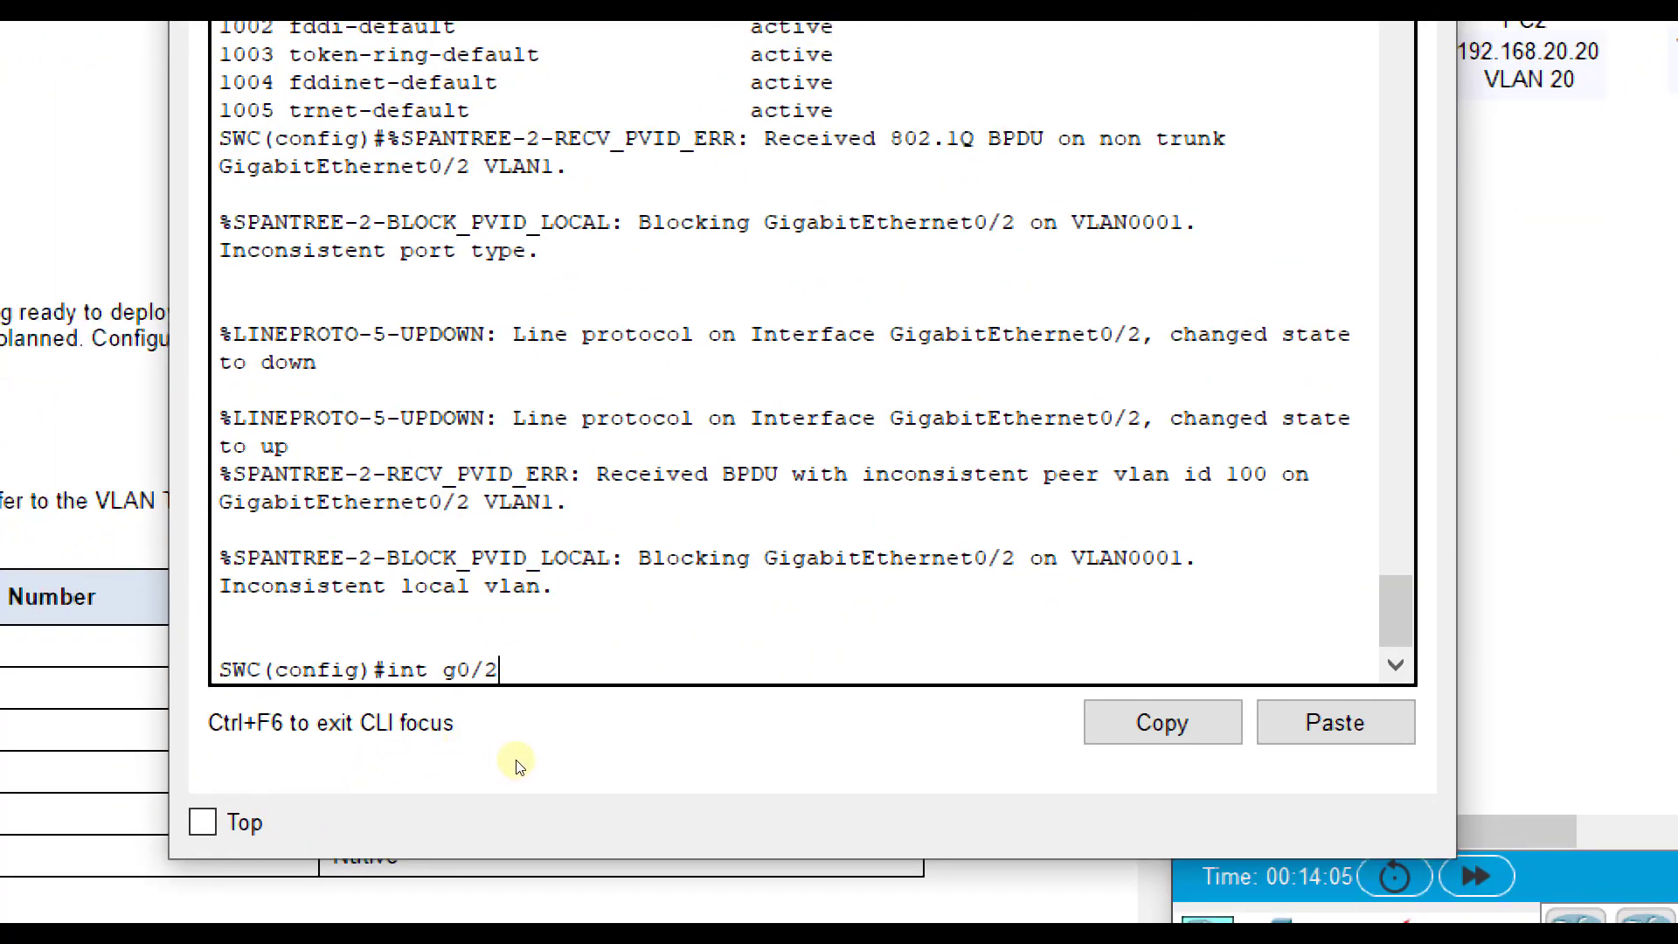
key(Return)
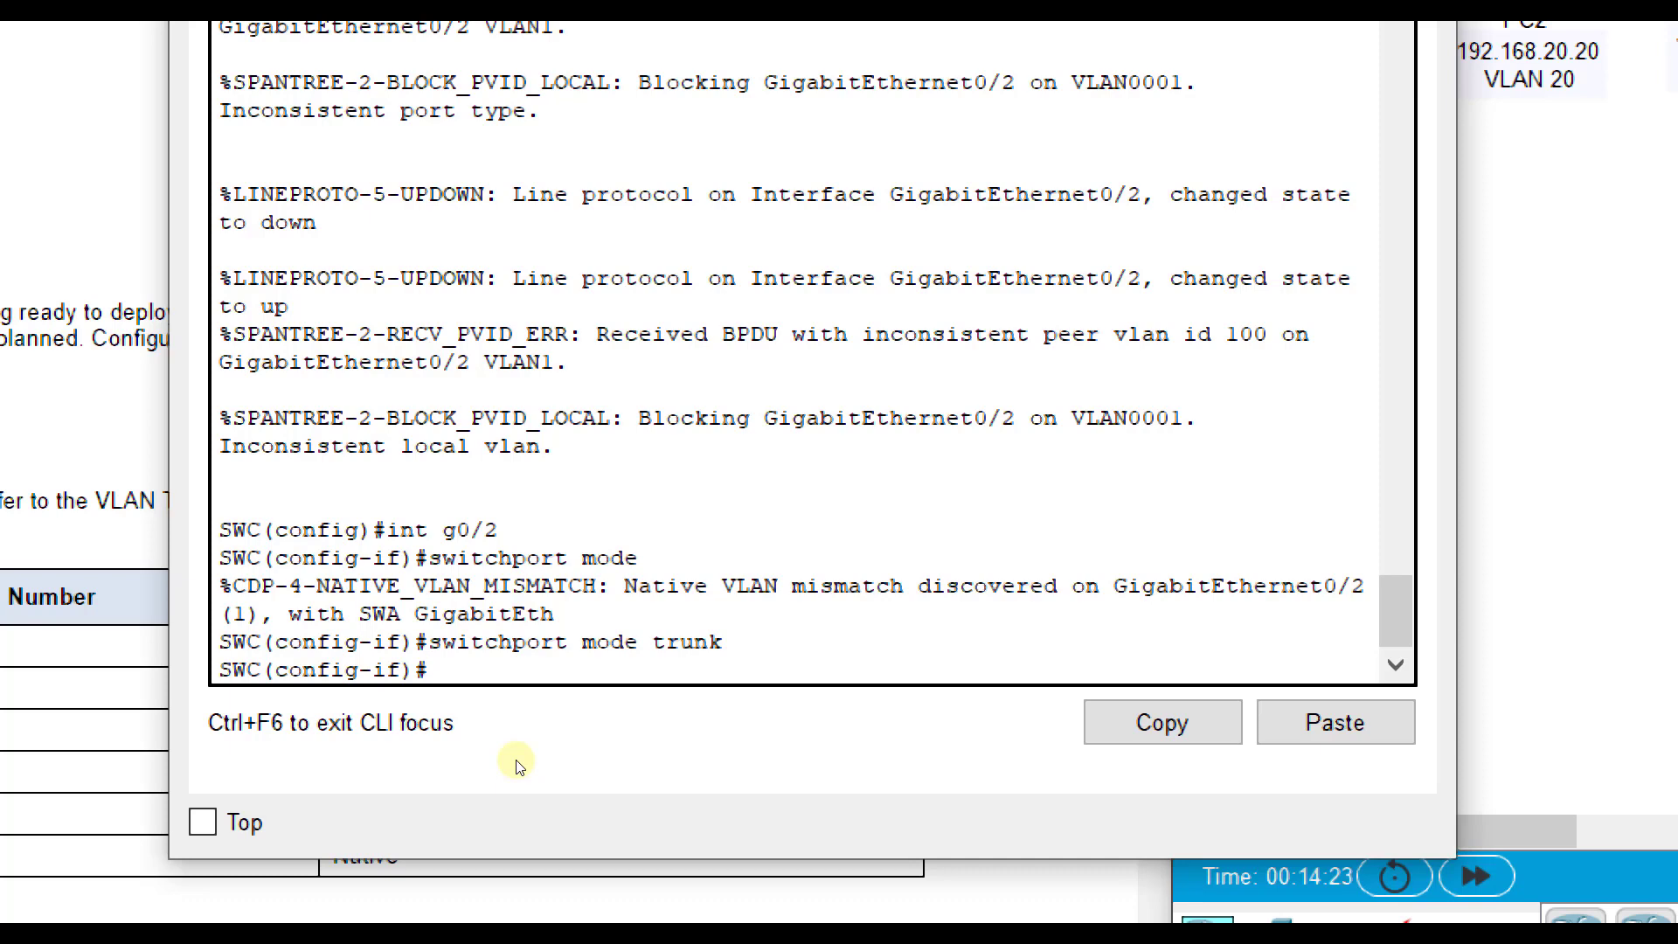
text(switchport)
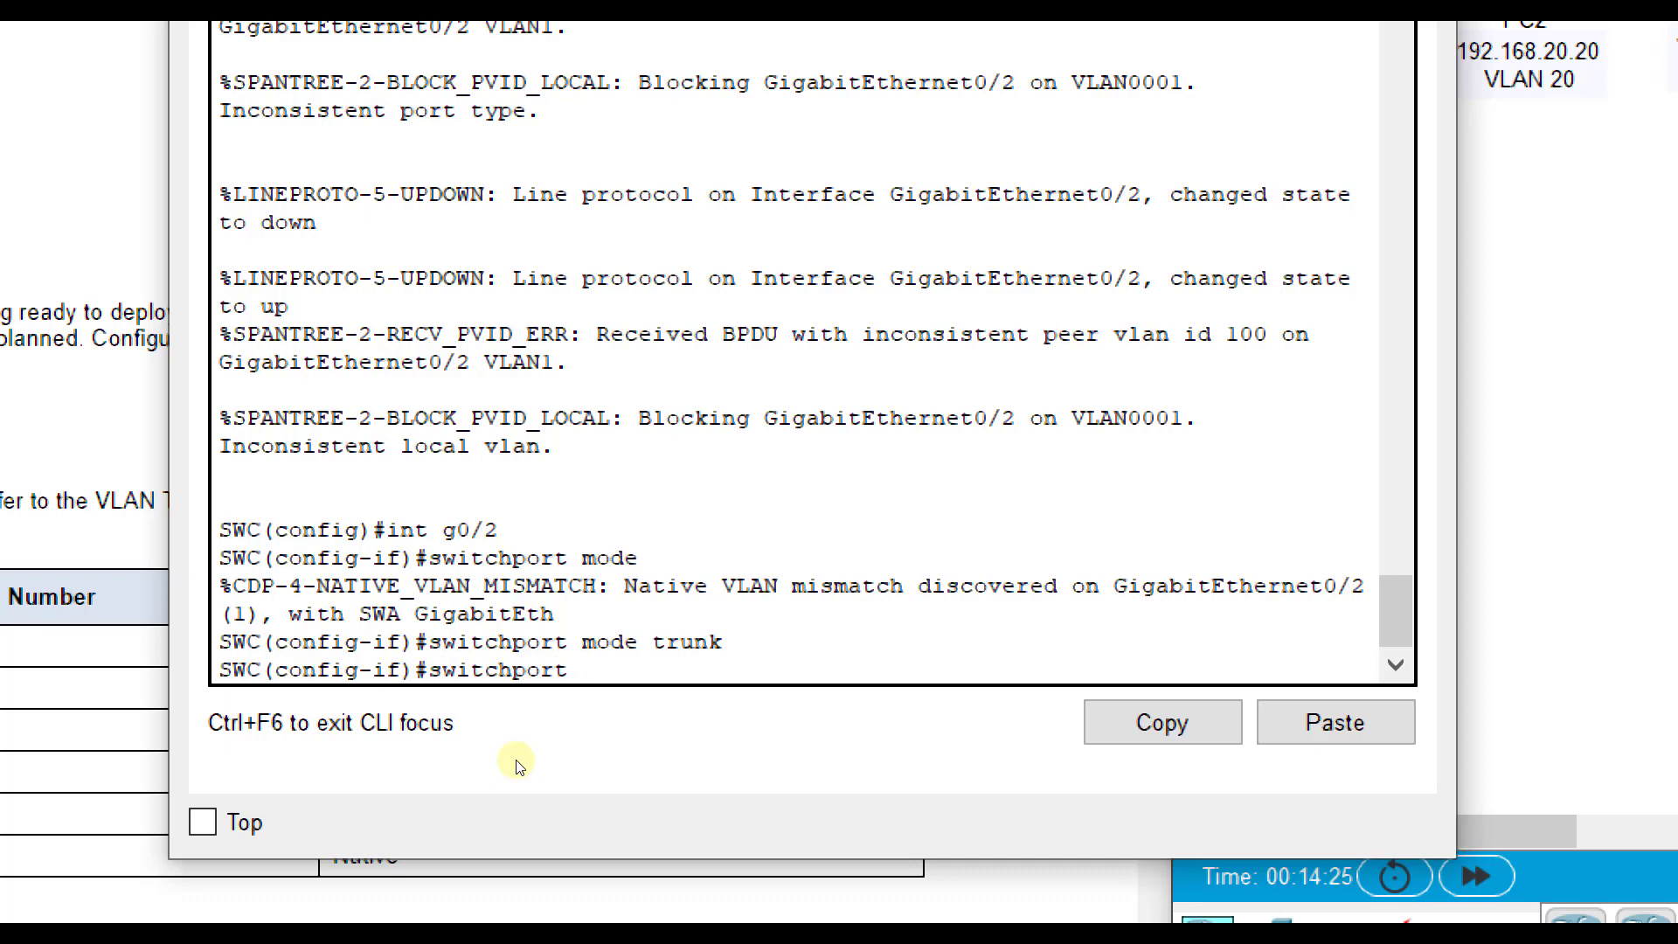
text(trunk native vlan 100)
text(exit)
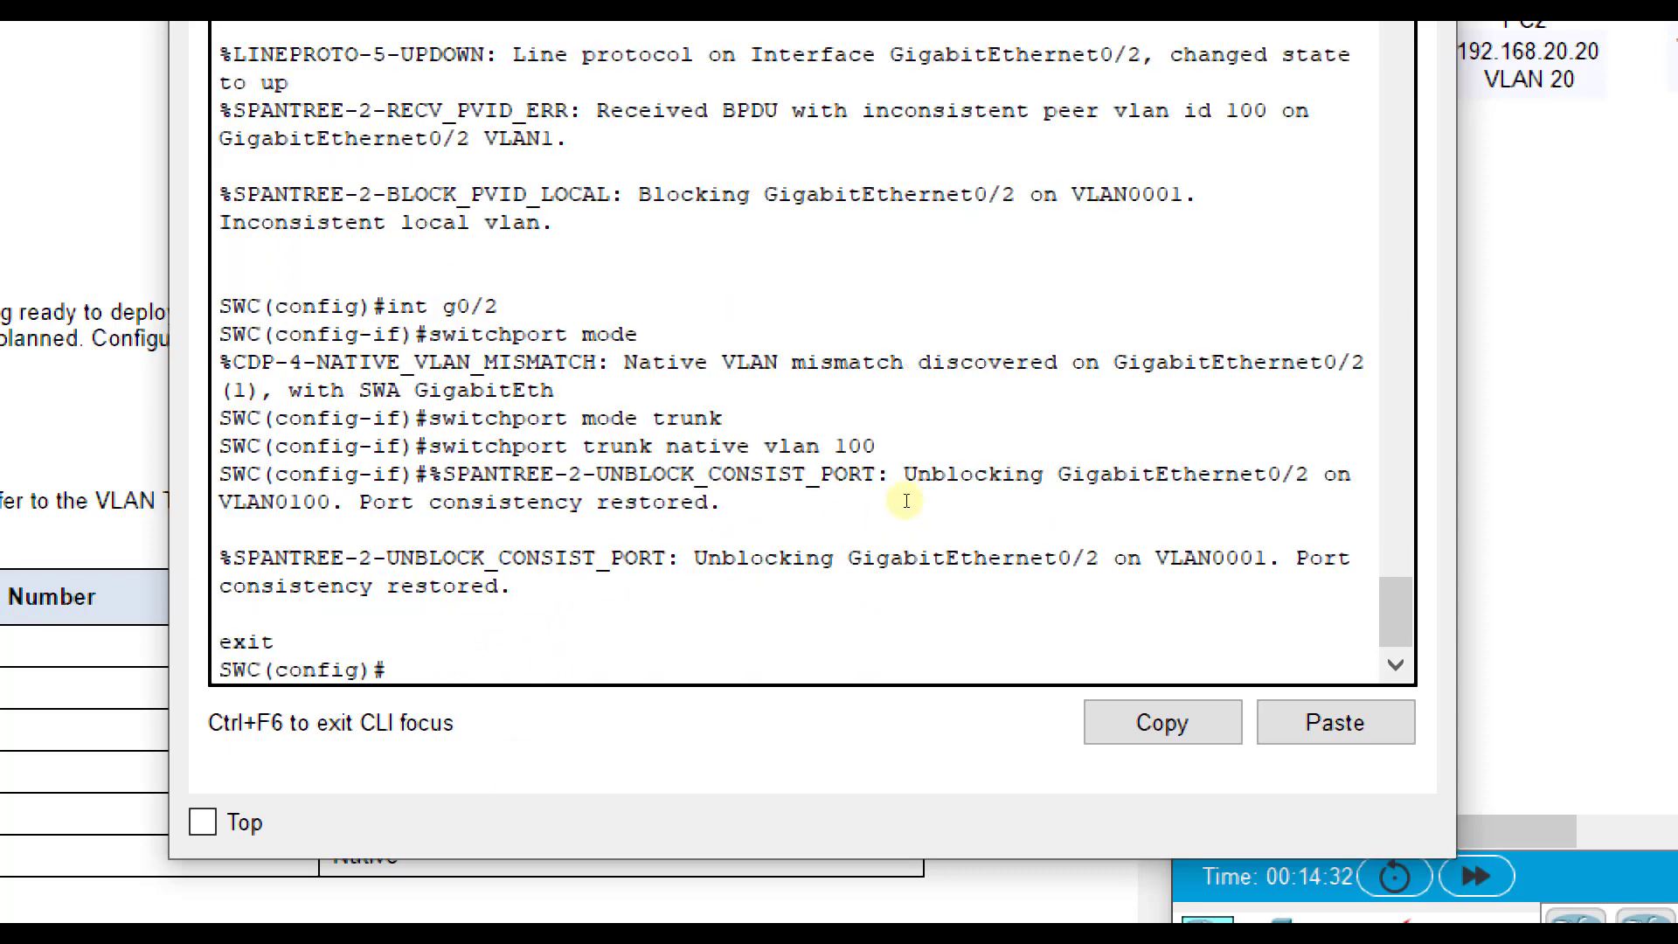
mouse_move(1004, 489)
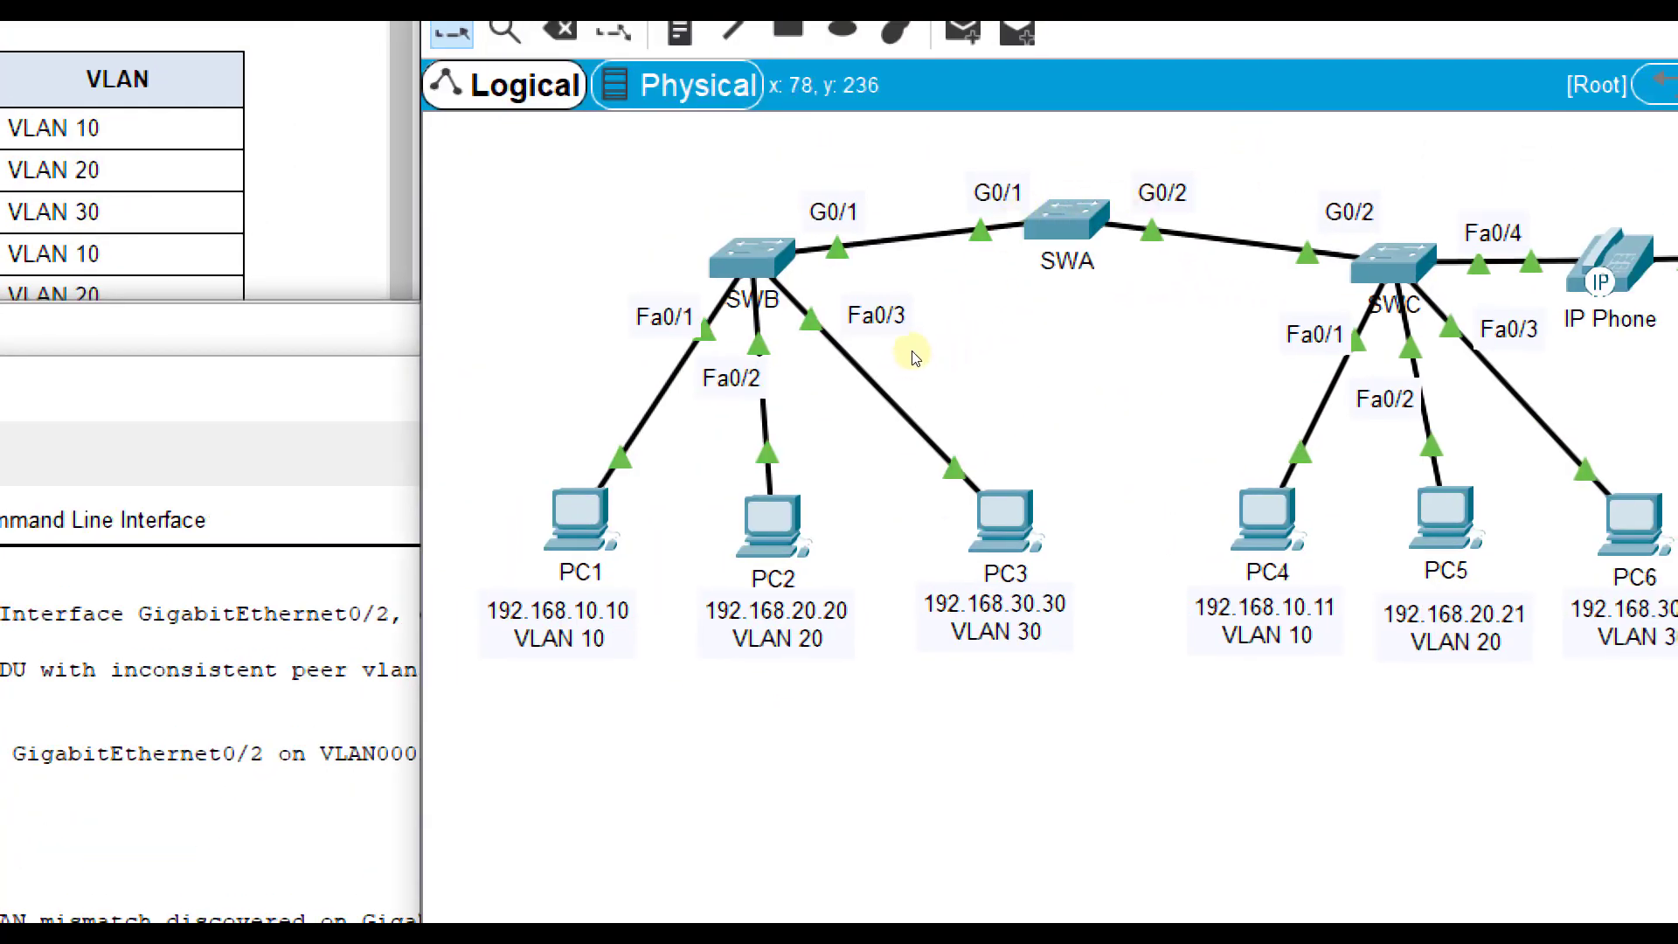
mouse_move(972, 270)
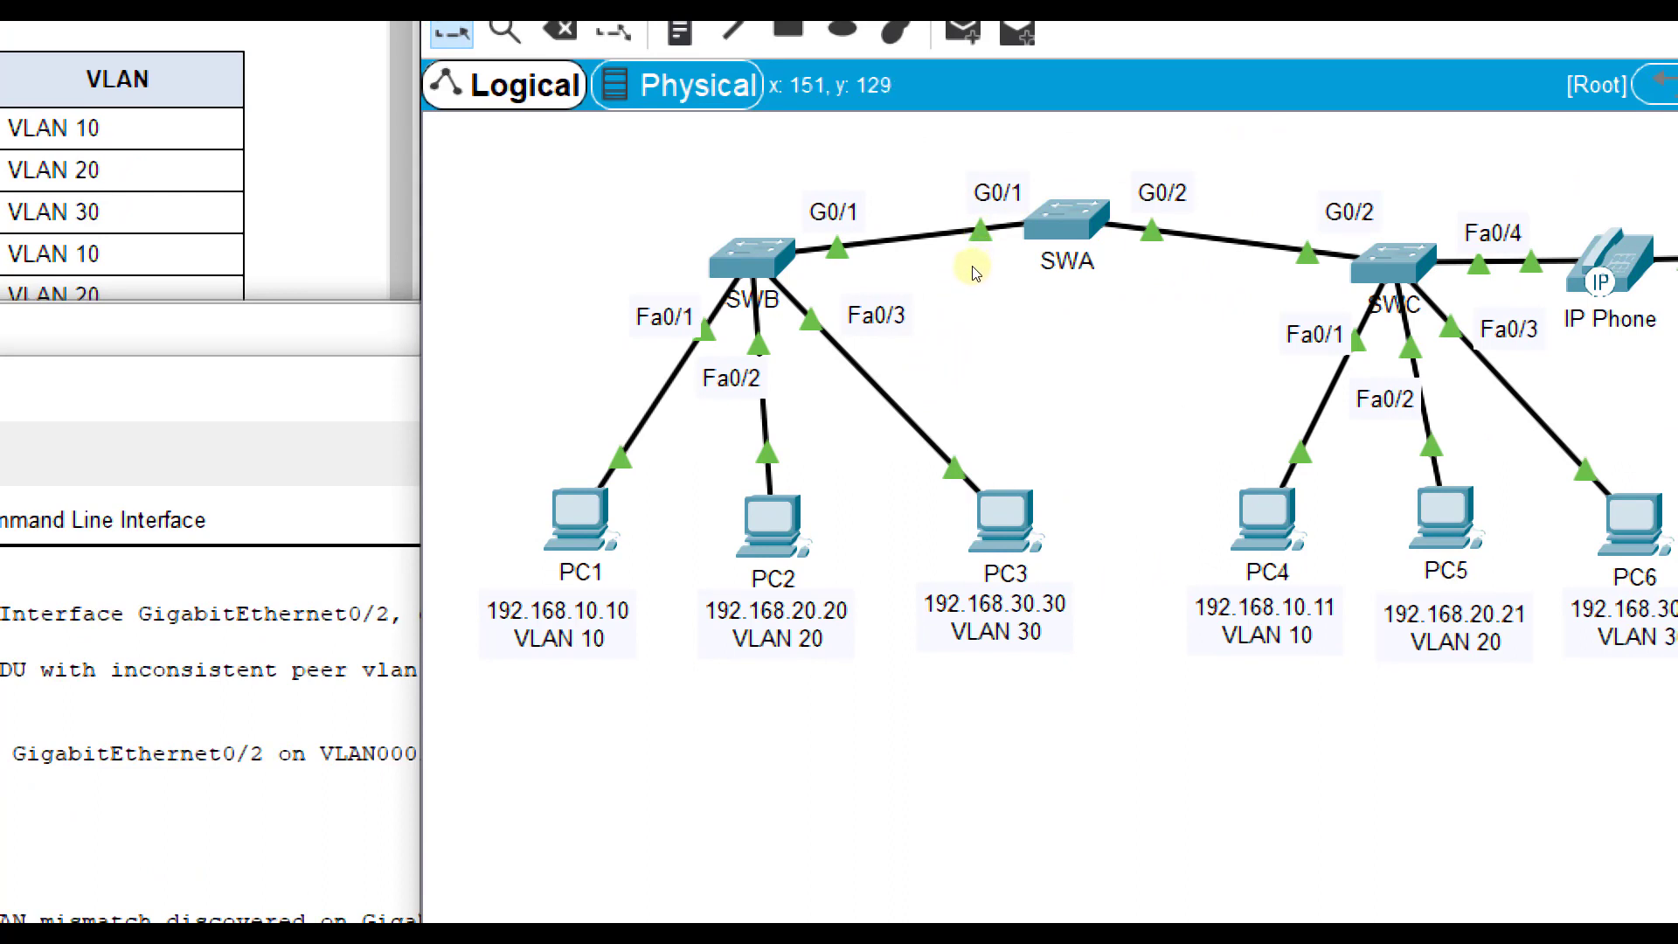
mouse_move(913, 428)
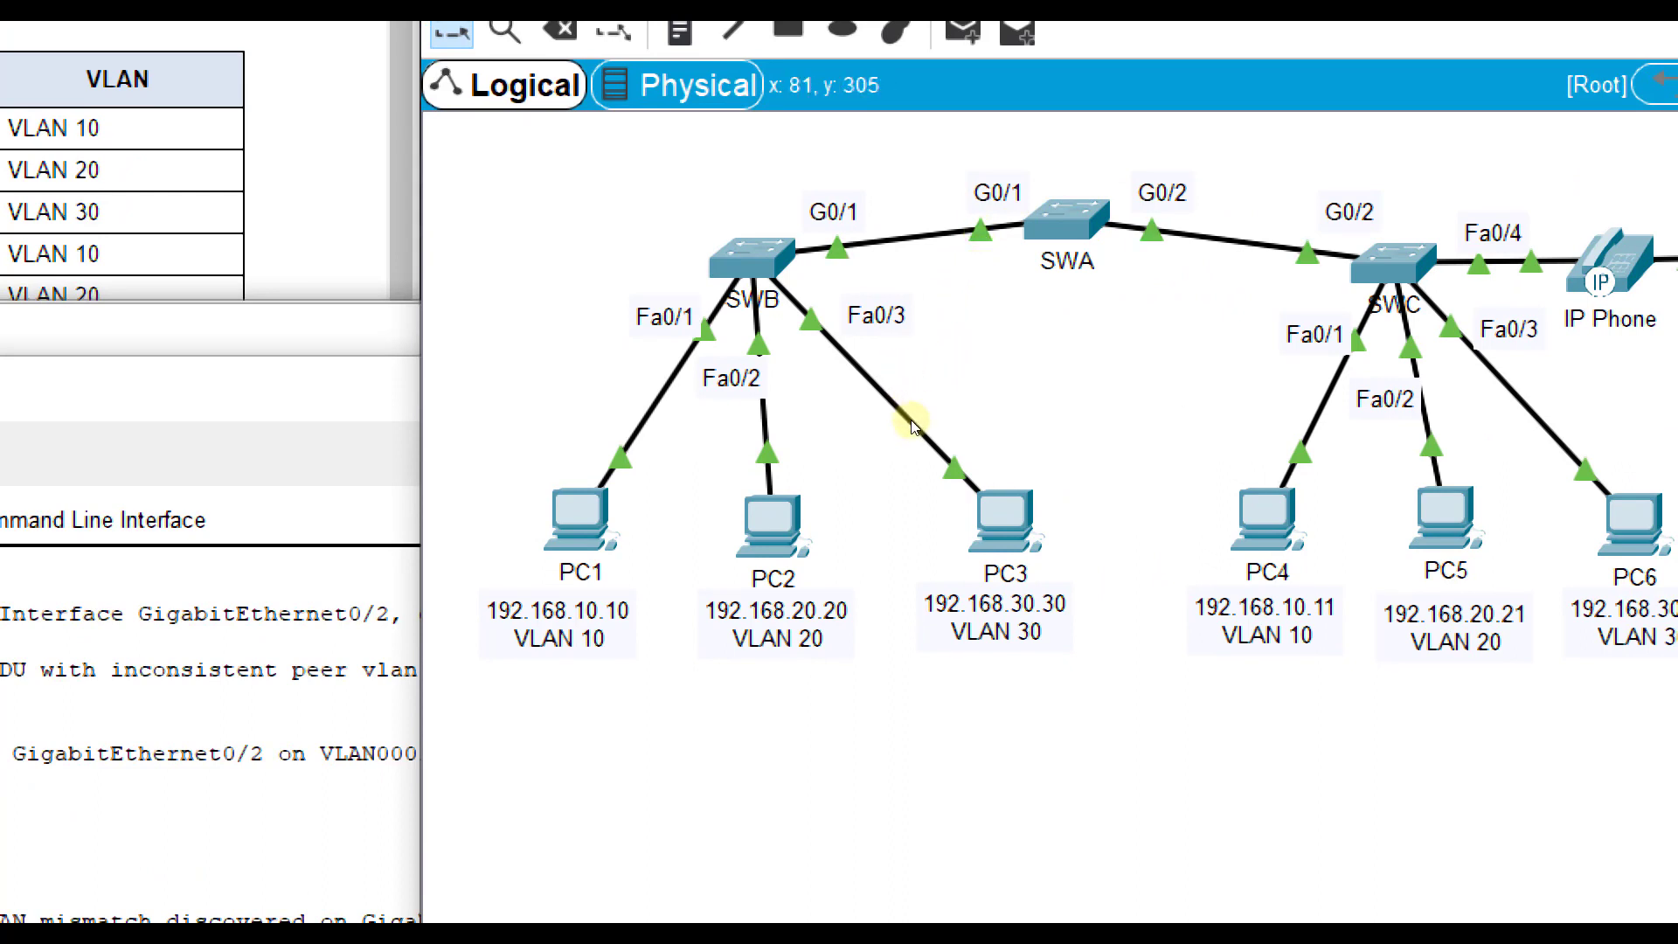
mouse_move(1025, 423)
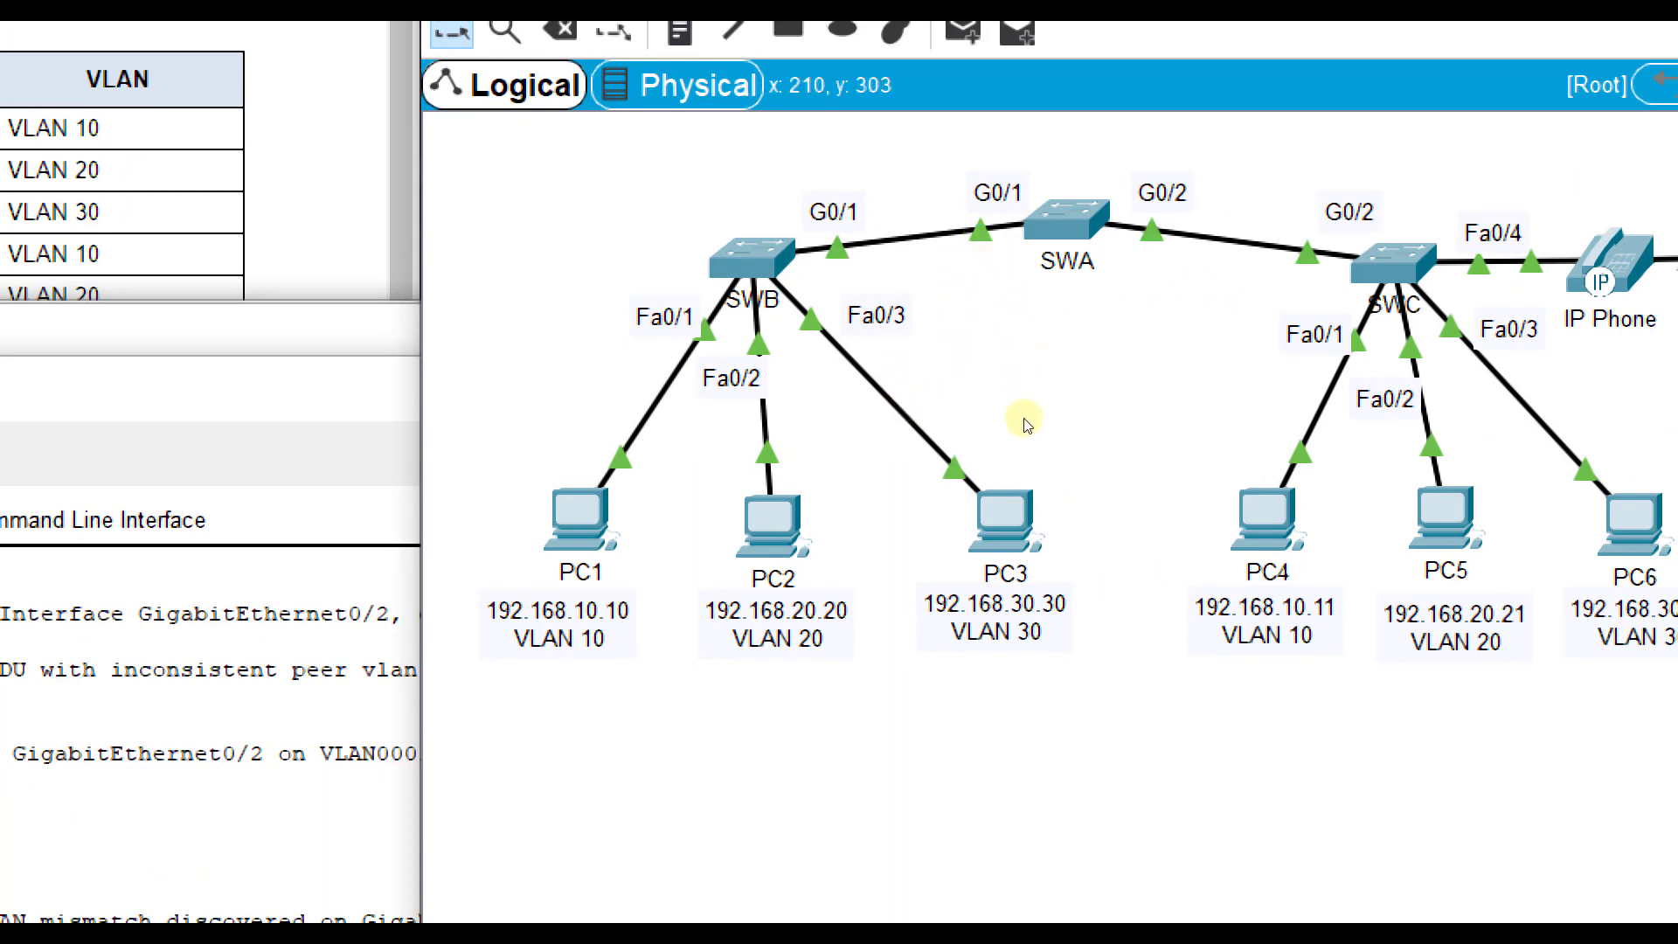
mouse_move(1132, 368)
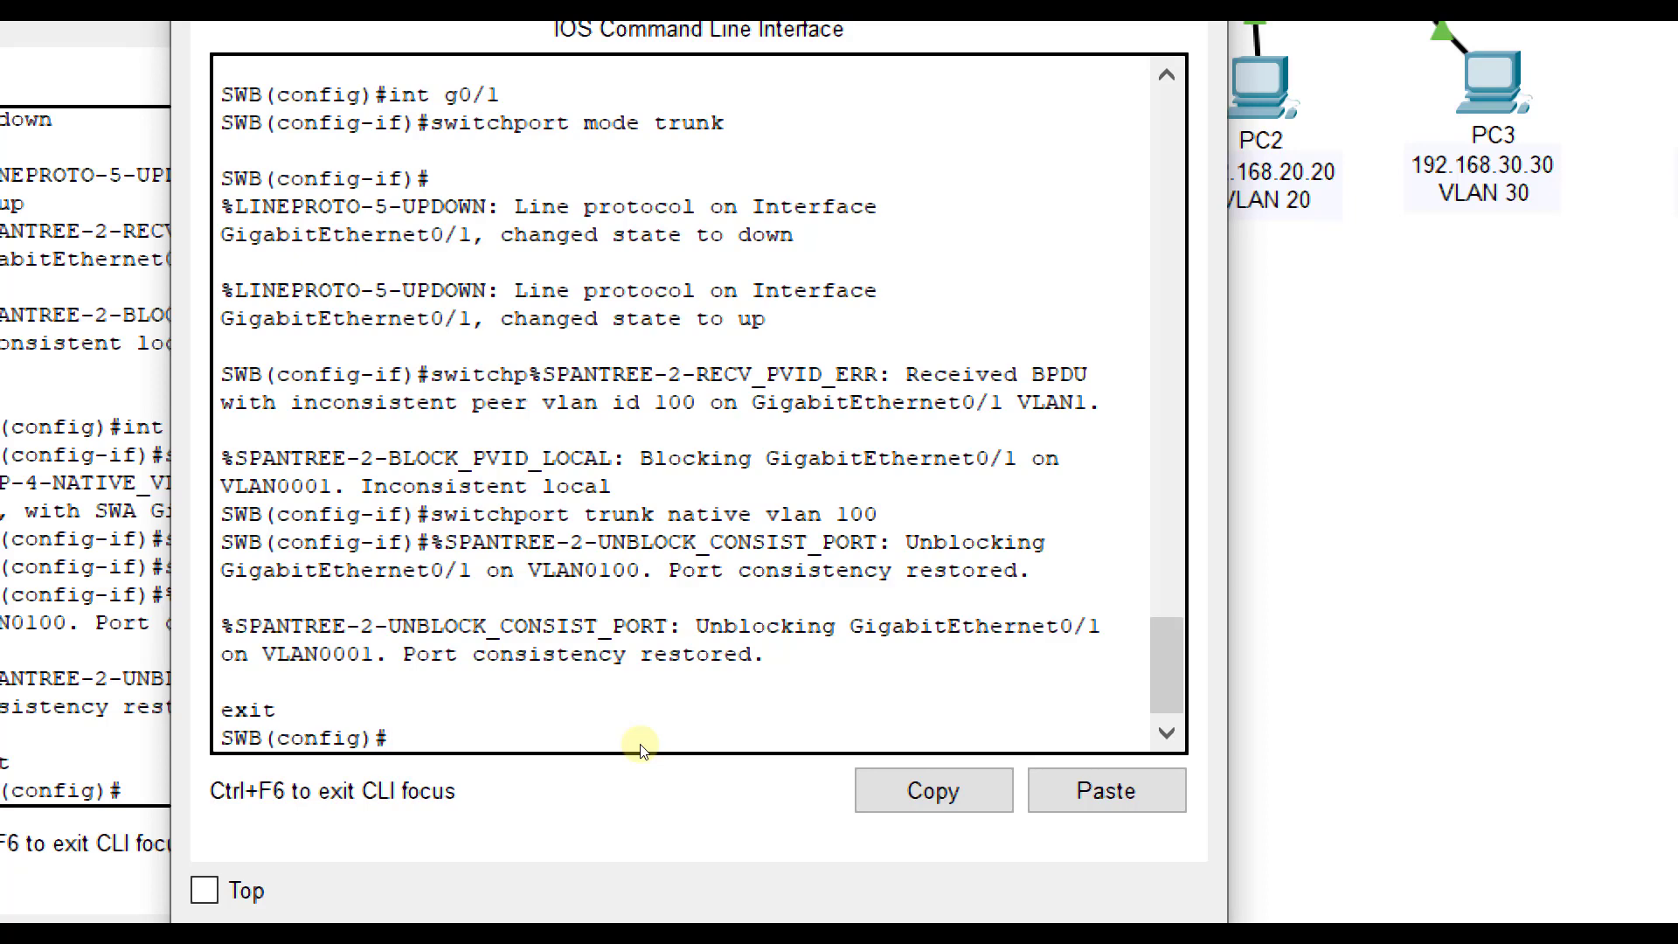
- Make SWB's Fa0/1 and Fa0/2 access ports in VLANs 10 and 20, and Fa0/3 access mode
text(int fa0/1)
text(switchp)
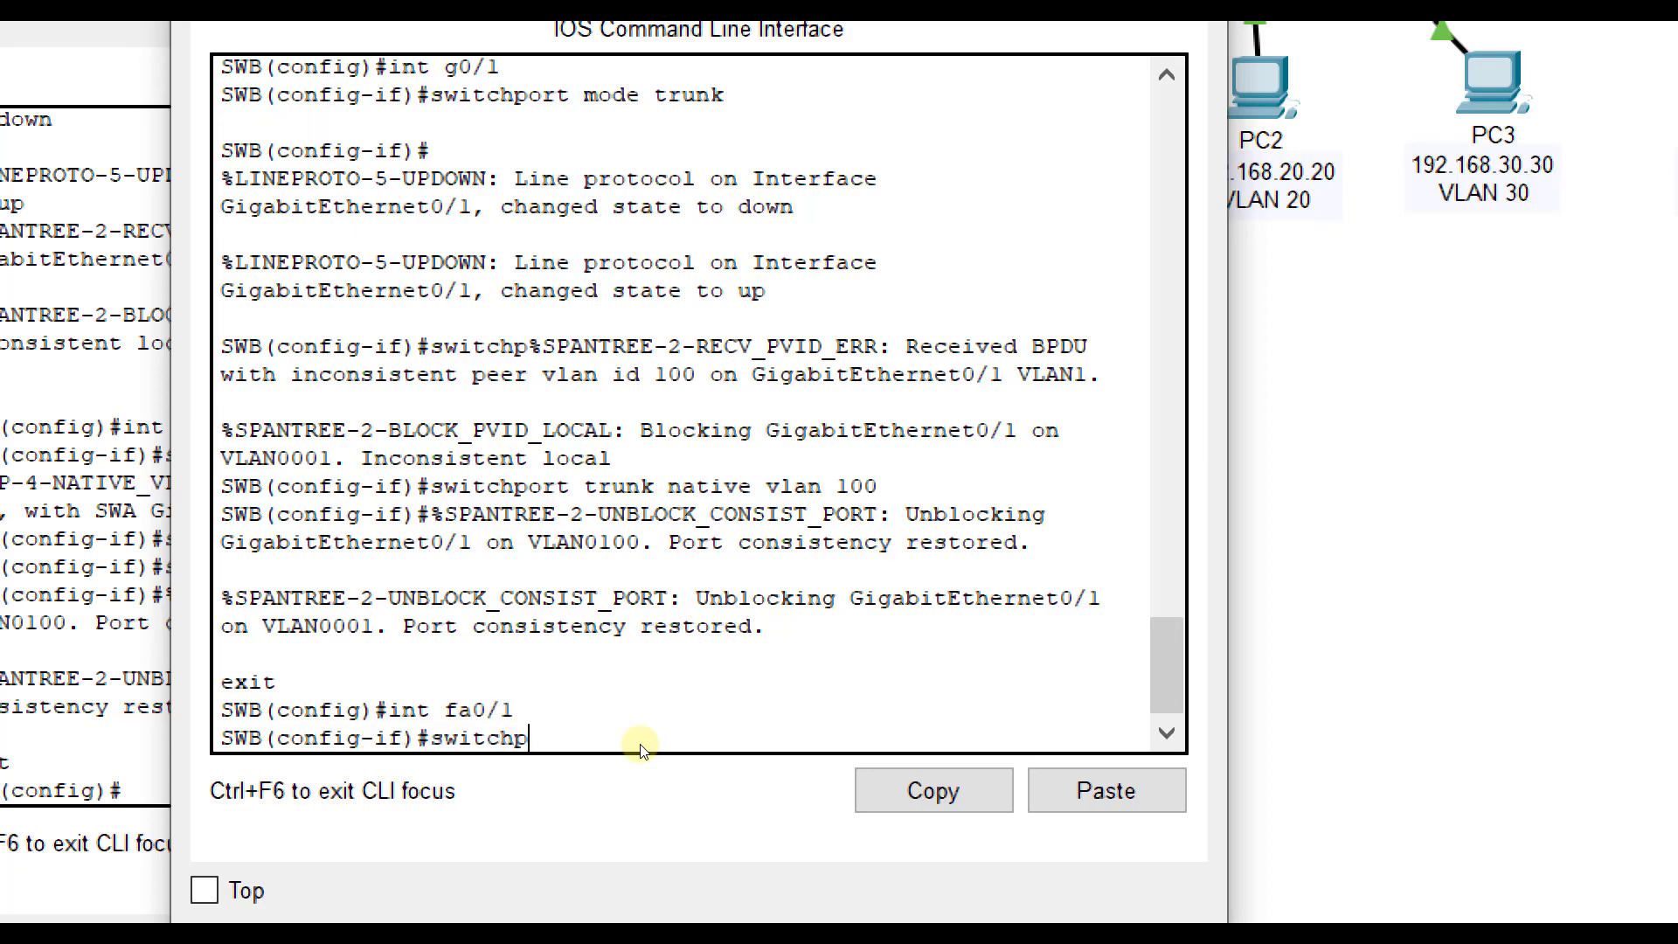
text(ort mode access)
text(switchport access vlan 10)
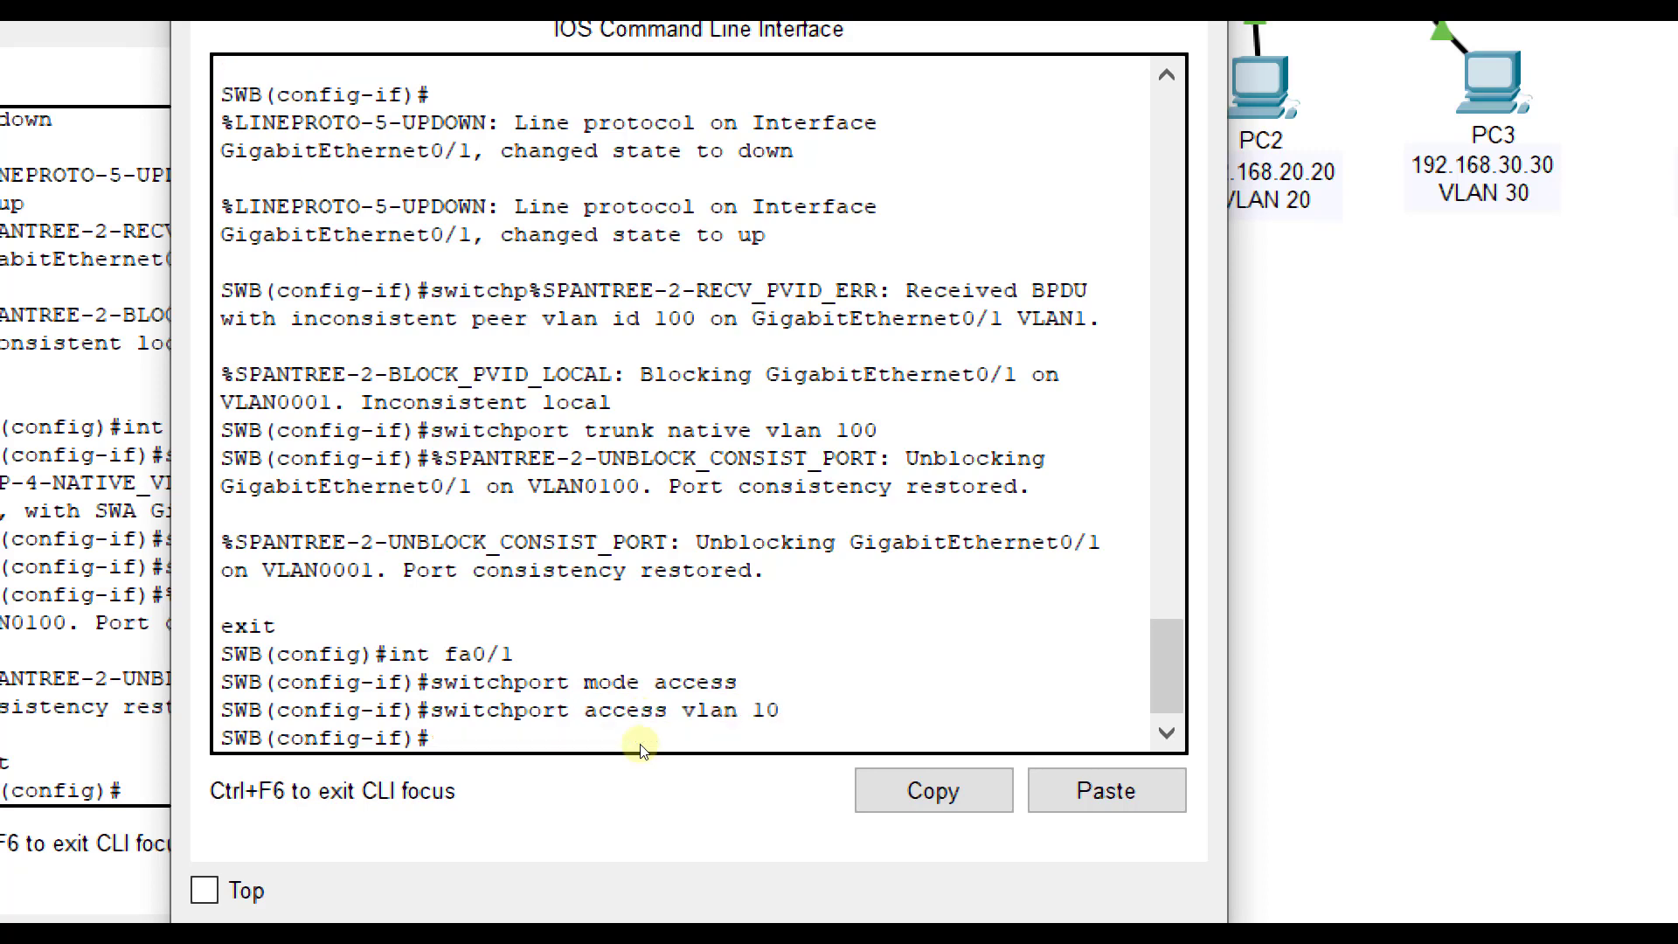
text(exit)
text(switchp)
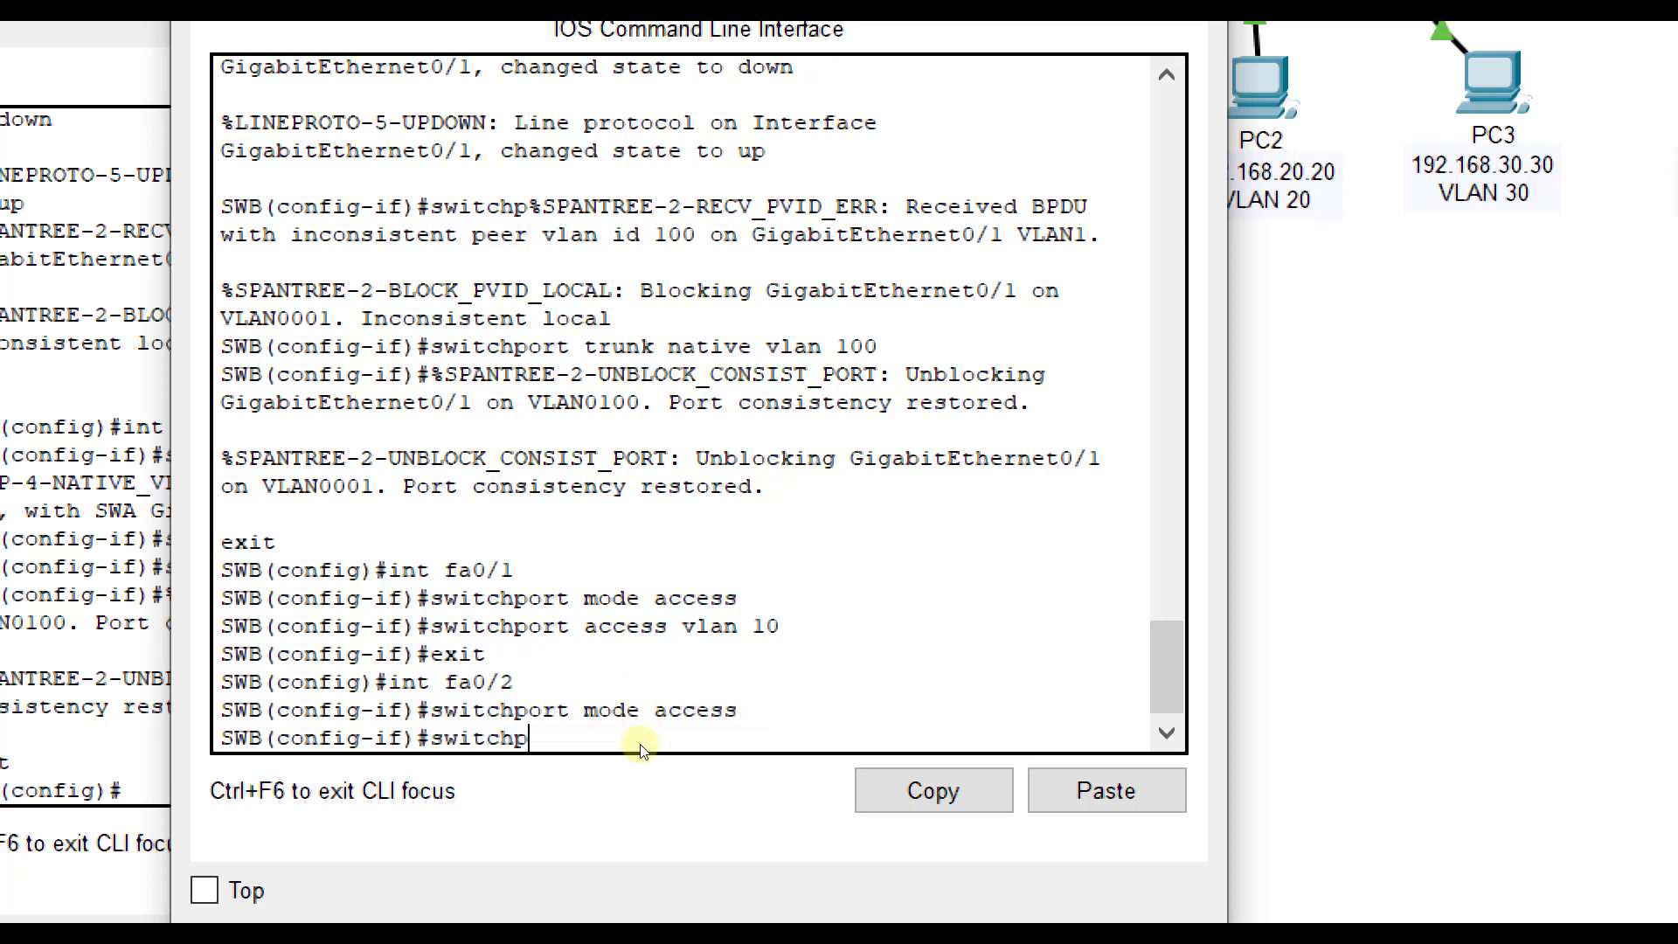
text(ort access vlan 20)
text(int f)
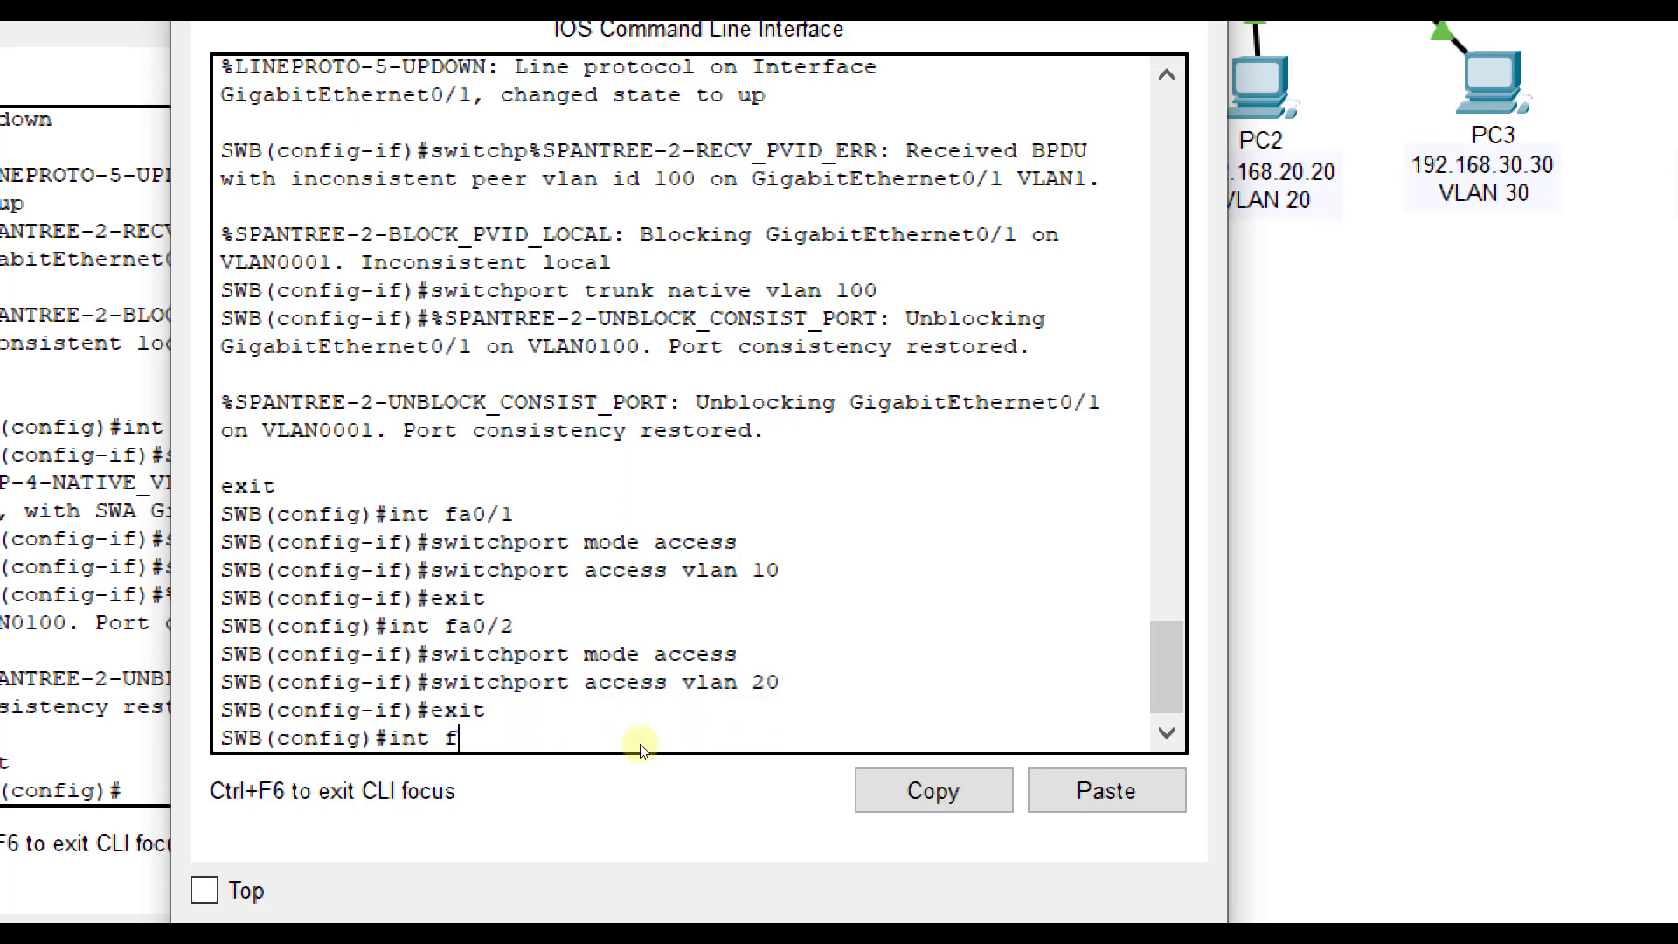
text(a0/3)
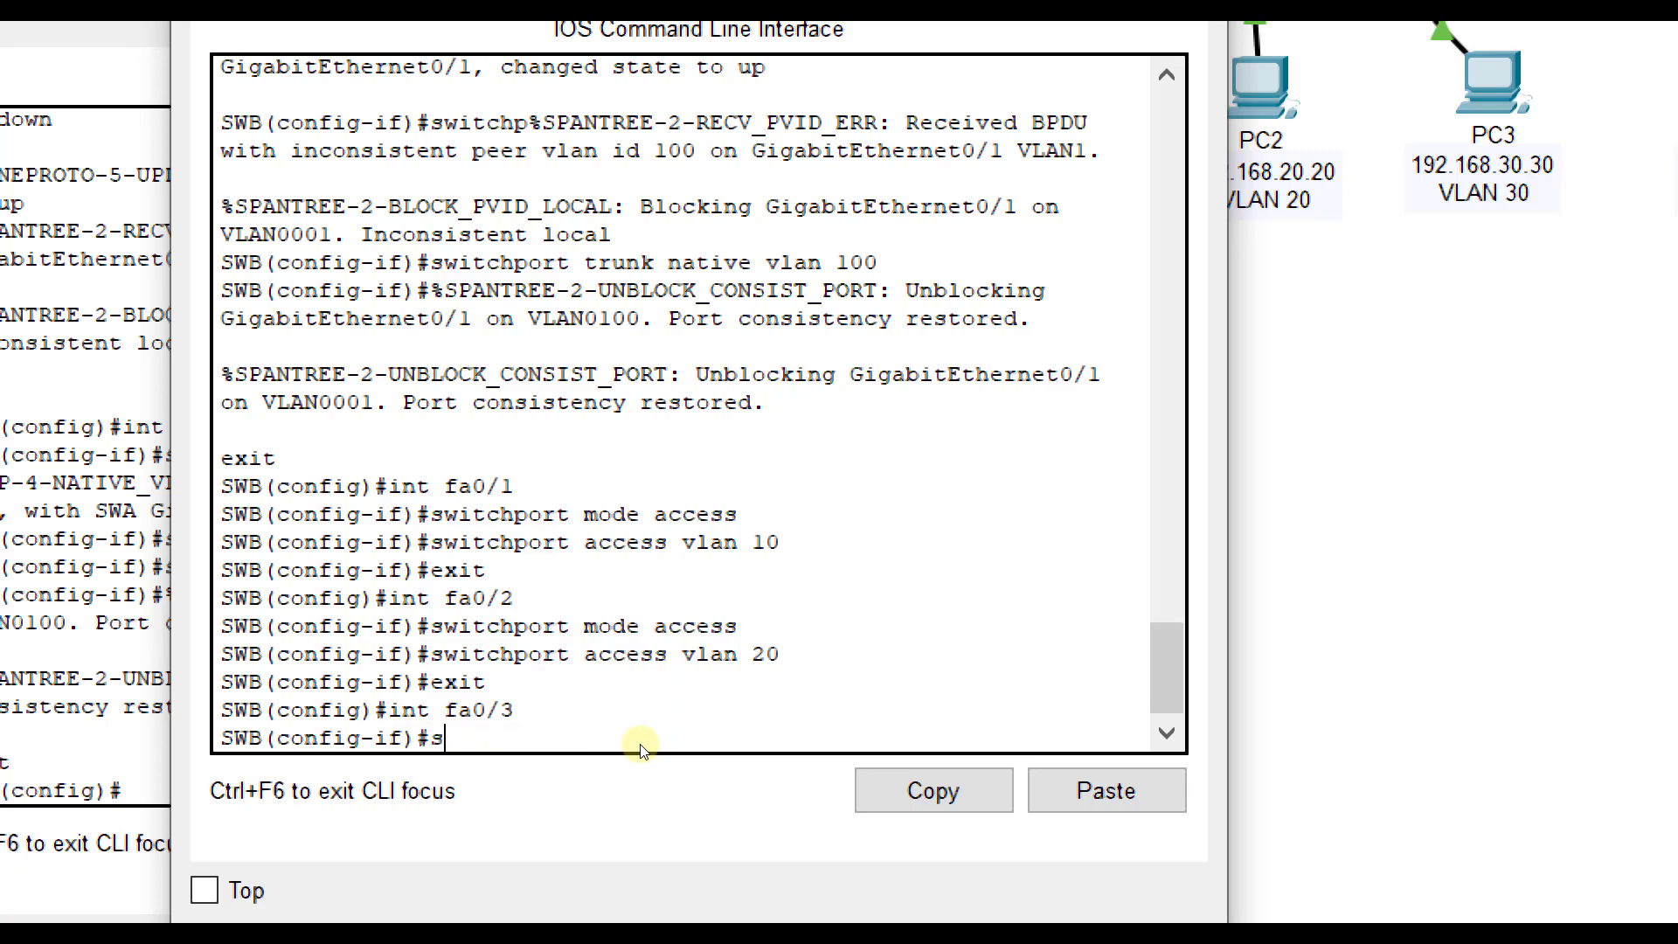
text(witchport mode access)
text(switchport access vlan 30)
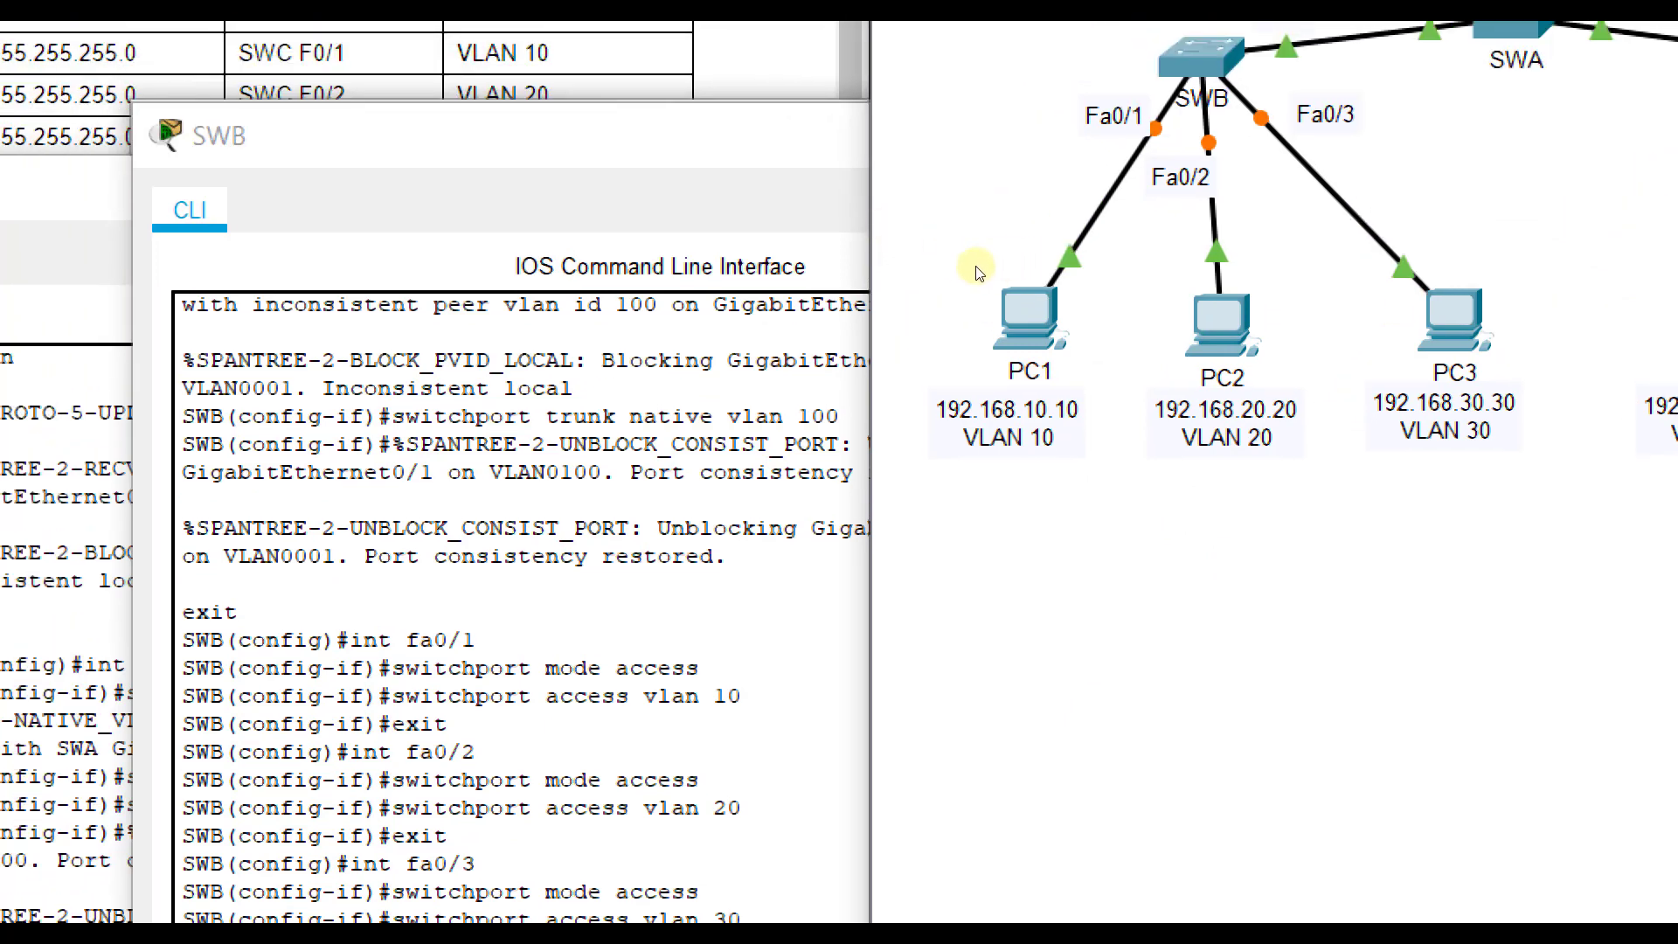
mouse_move(965, 340)
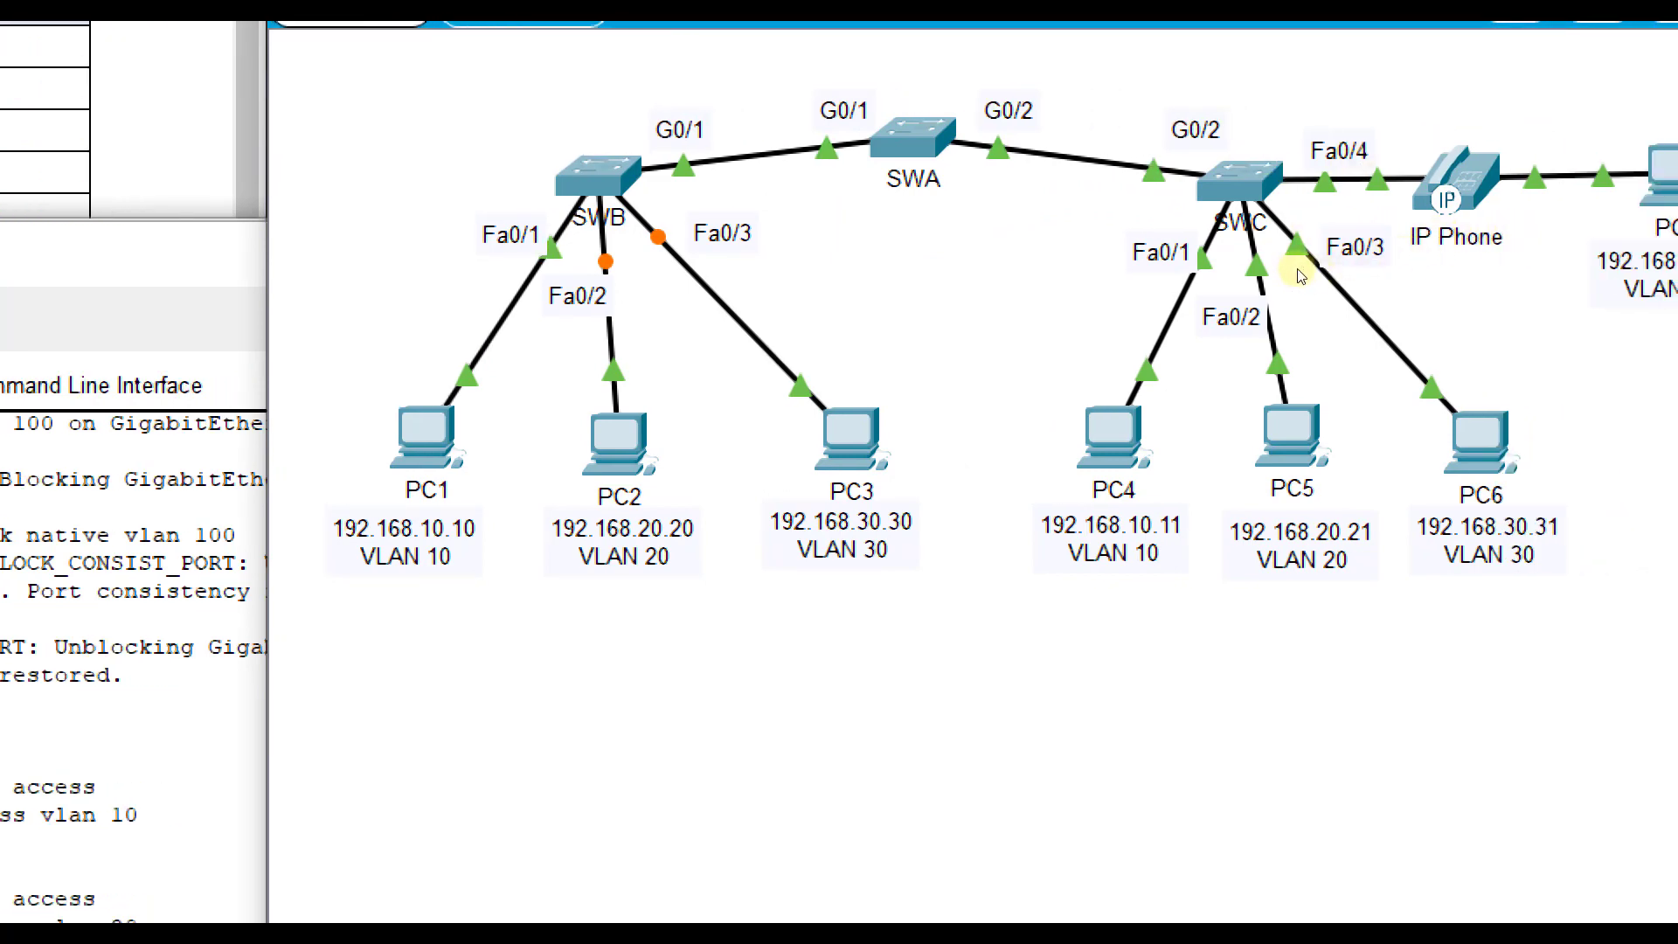
mouse_move(1367, 276)
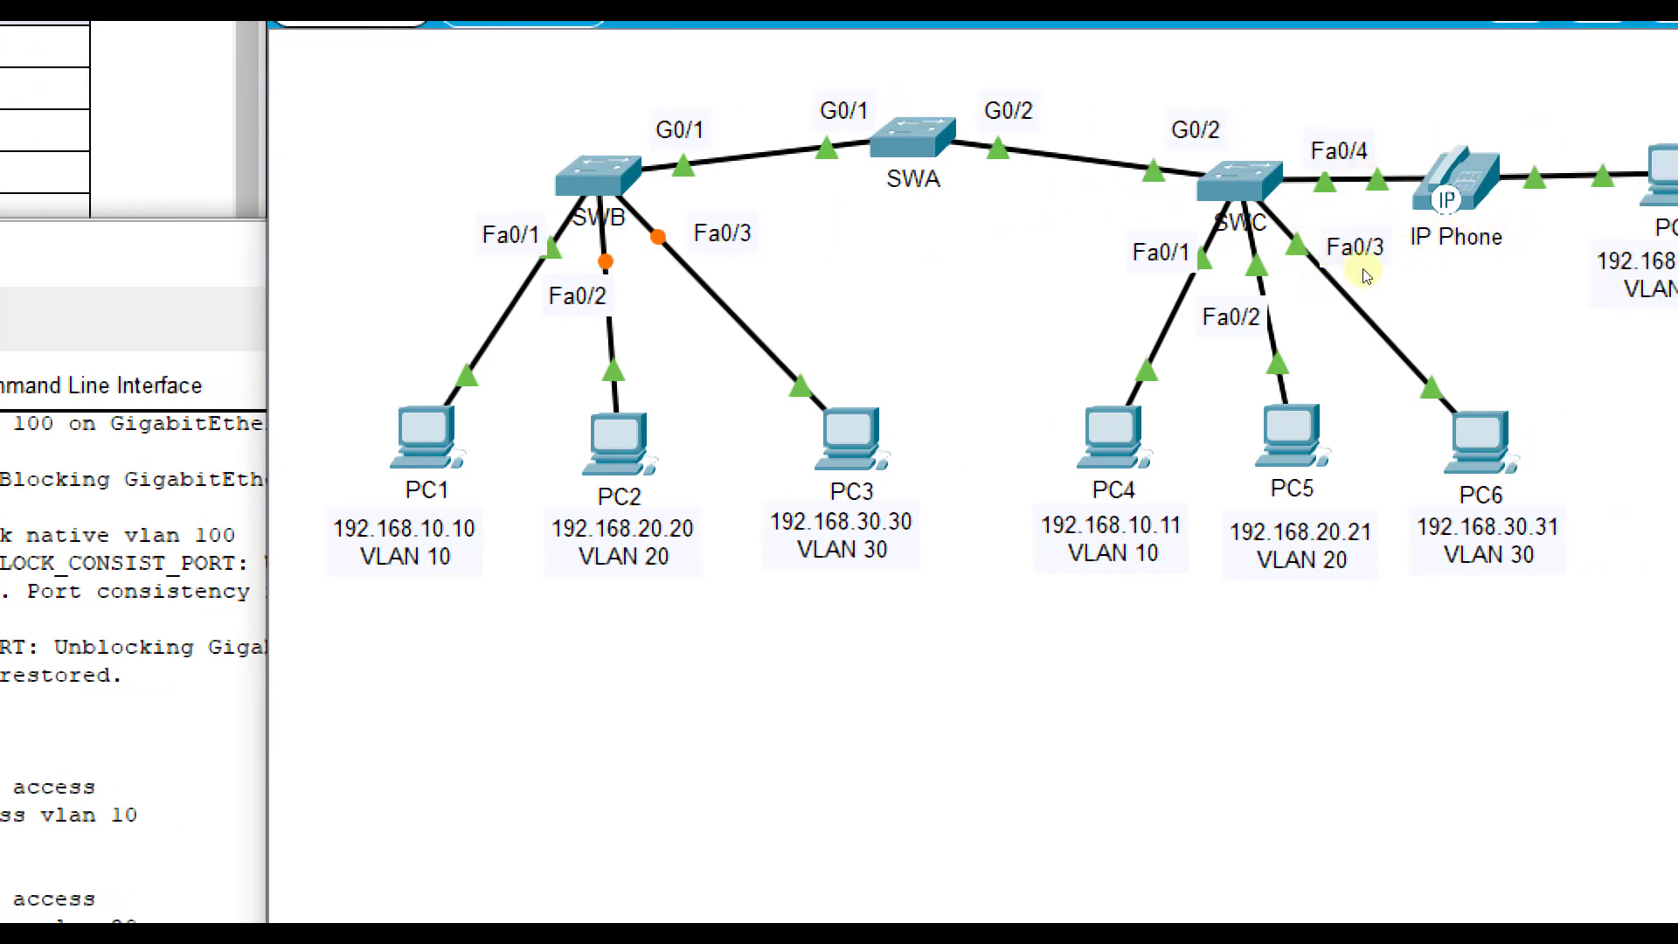
mouse_move(1350, 257)
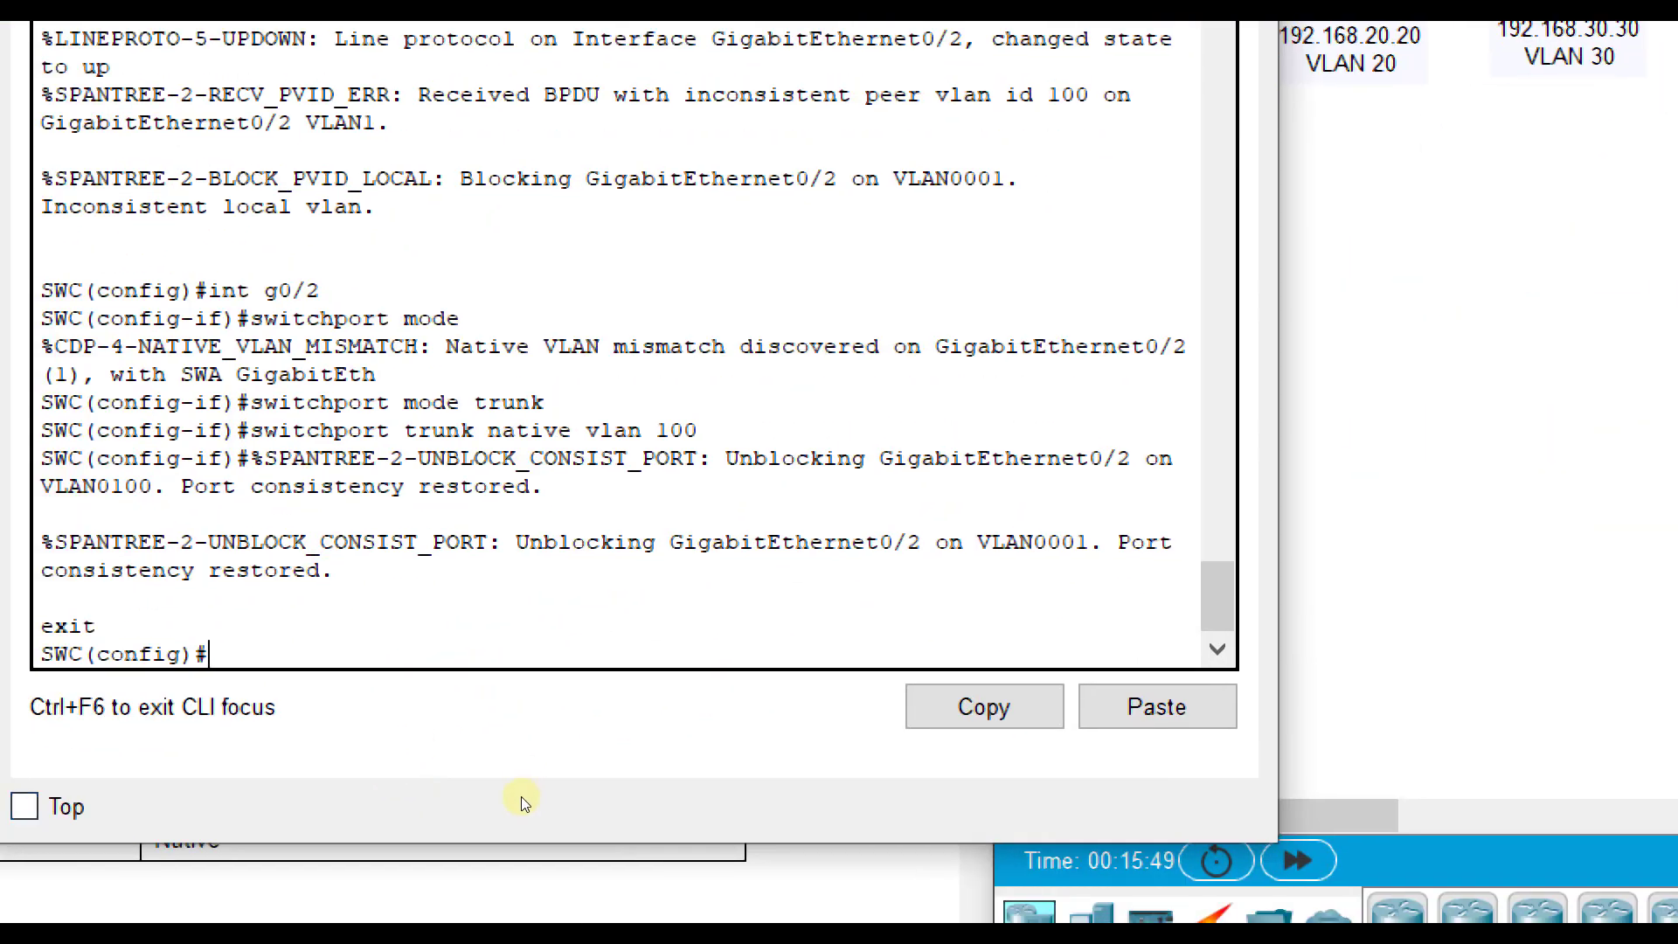
- Set SWC's Fa0/1 to access VLAN 10, Fa0/2 to access VLAN 20, Fa0/3 to access mode
text(int fa0/1)
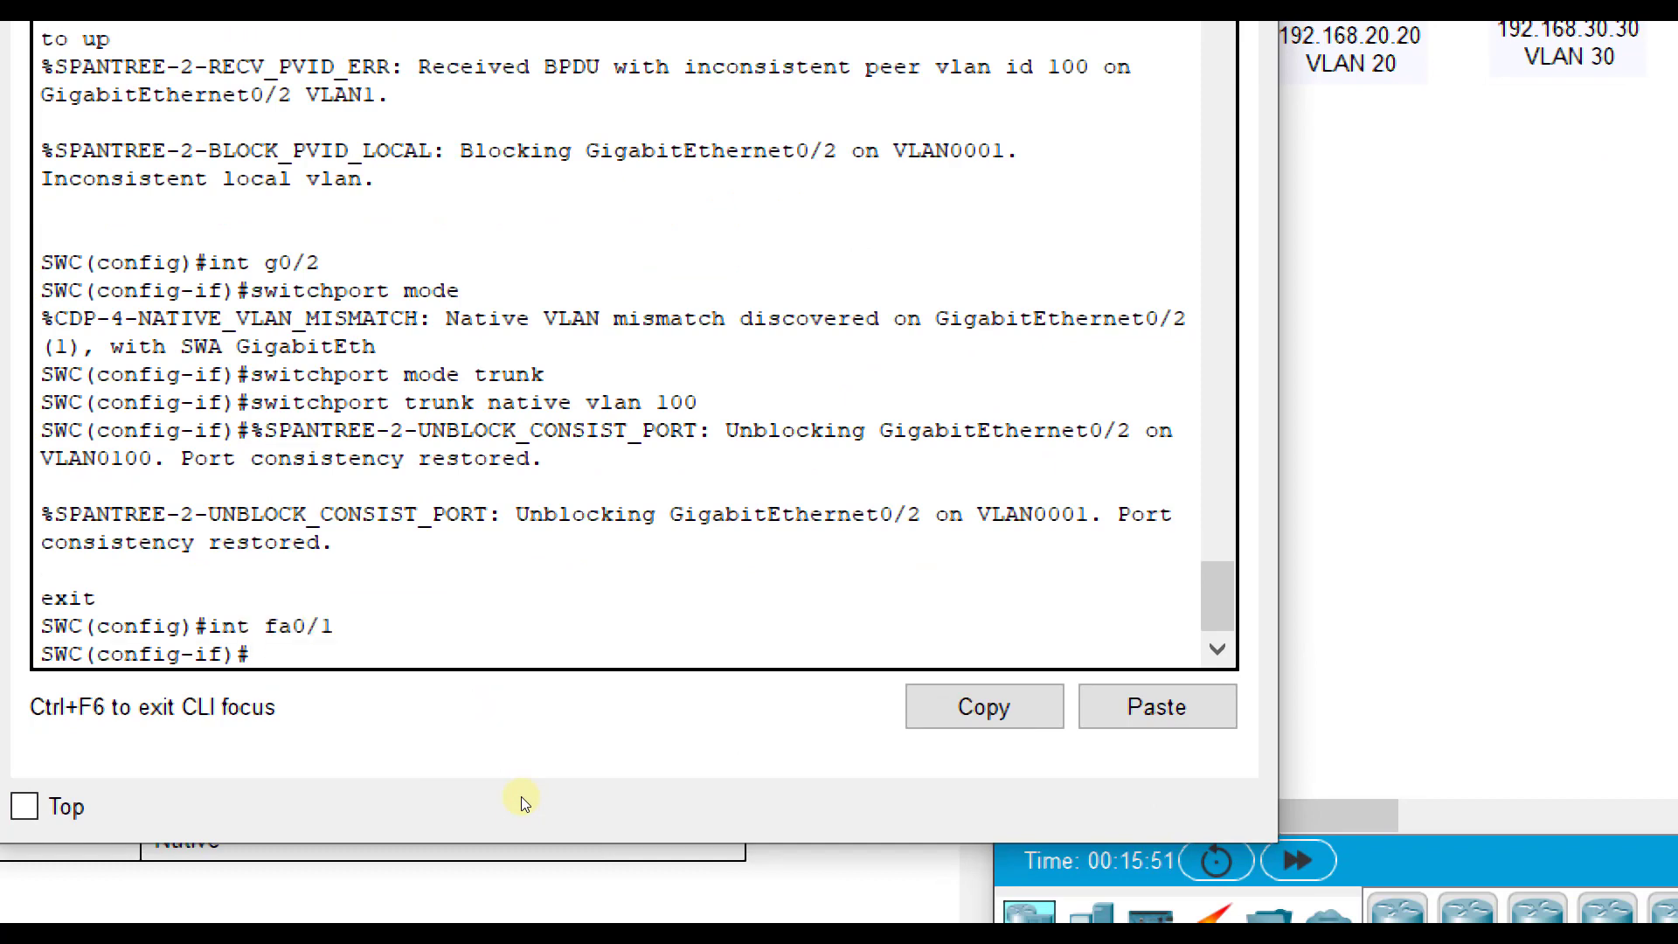
text(switchport mode acces)
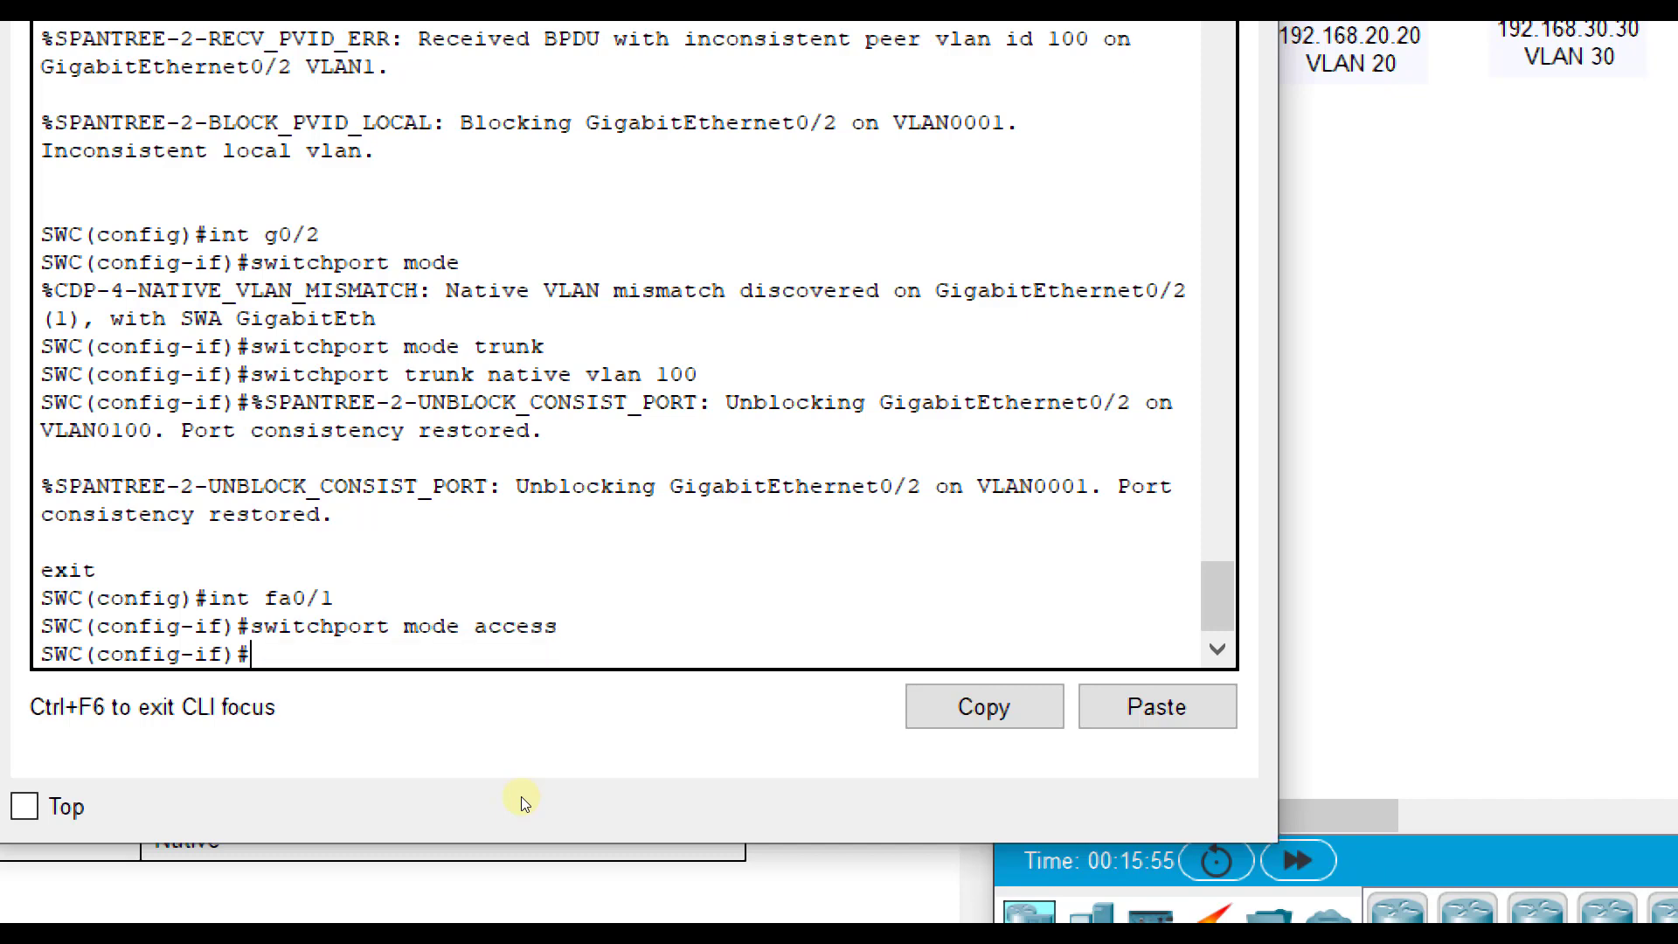
text(switchport access vlan 10)
text(exit)
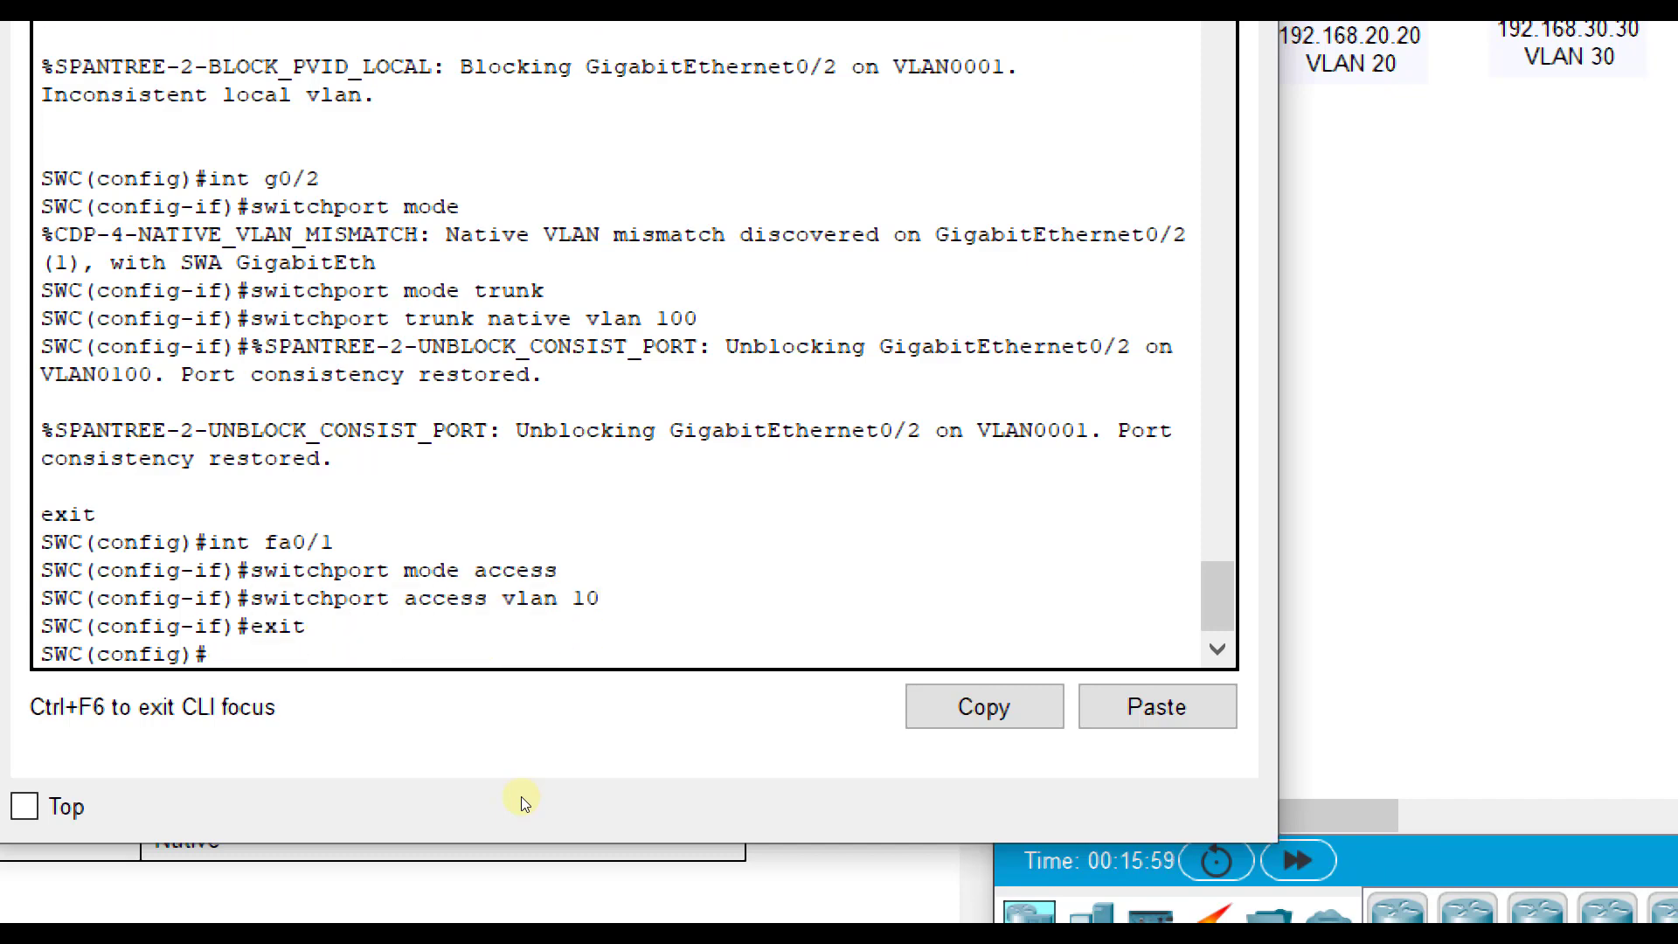
text(int fa0/2)
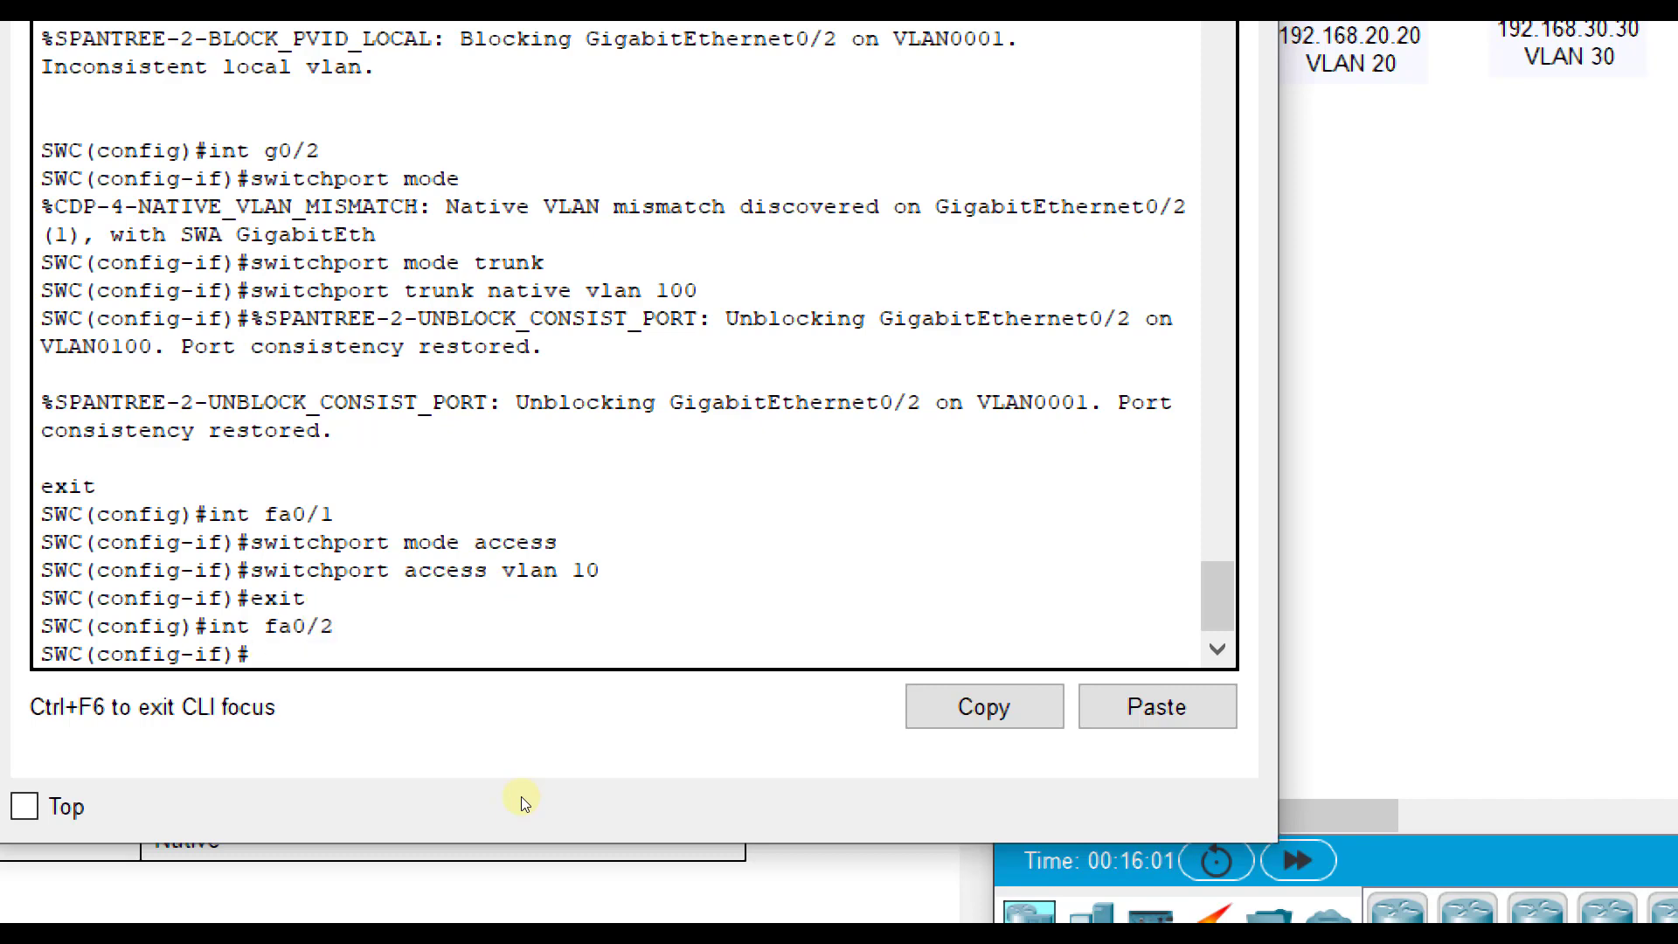
text(switchport mode access)
text(switchport access vlan 20)
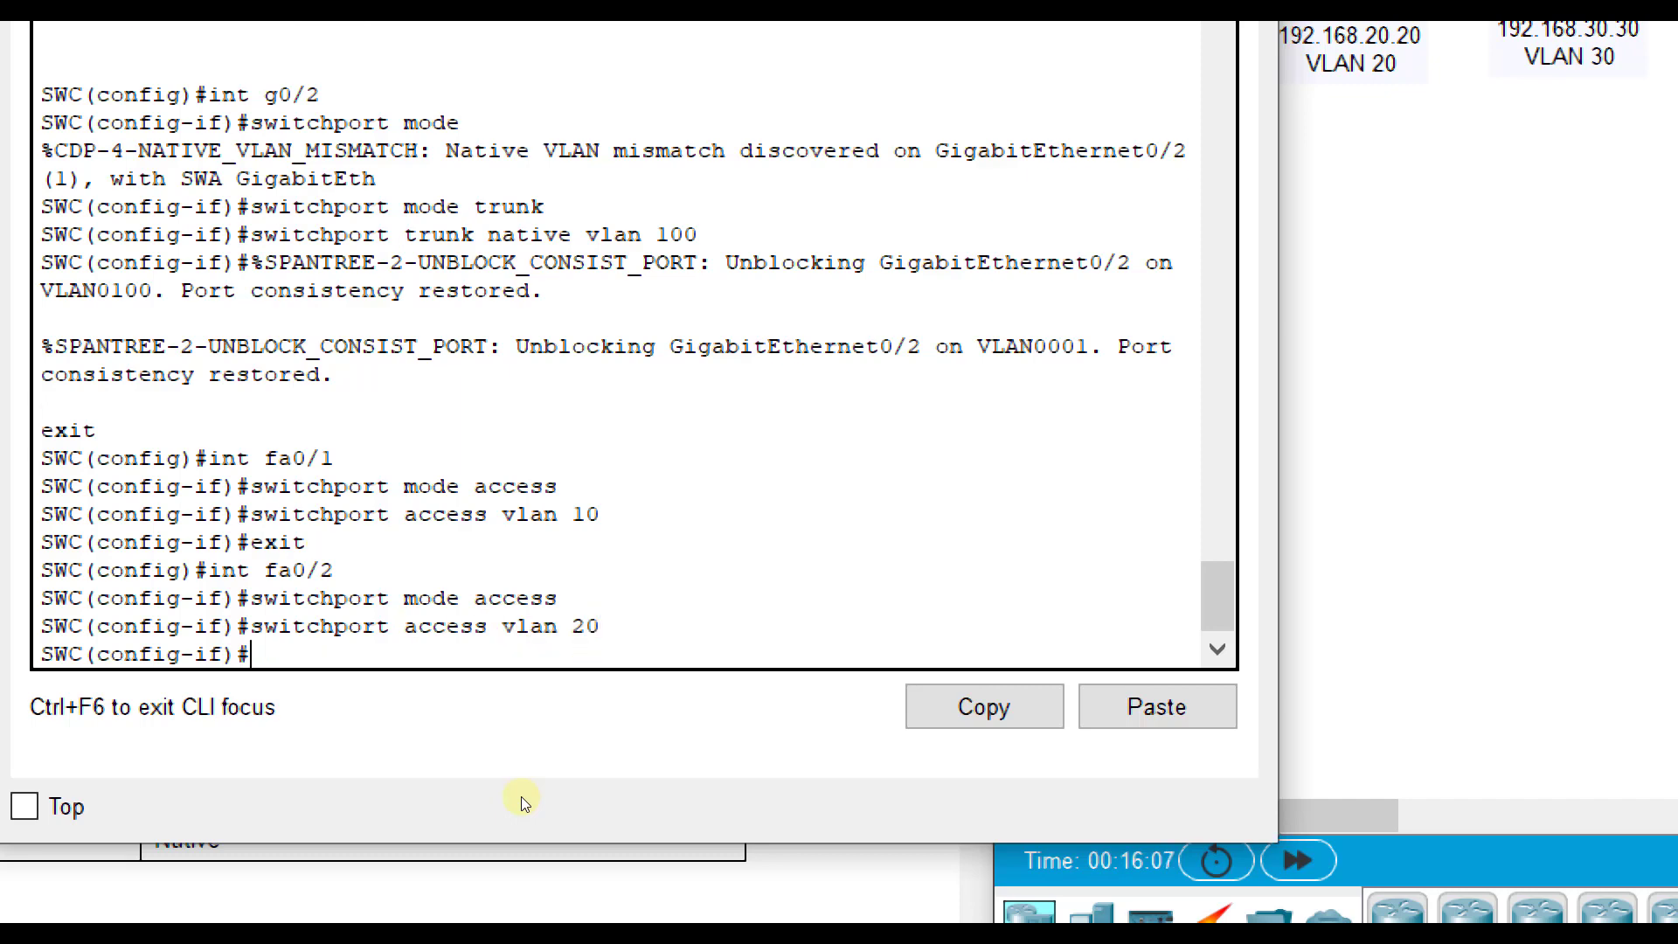
text(exit)
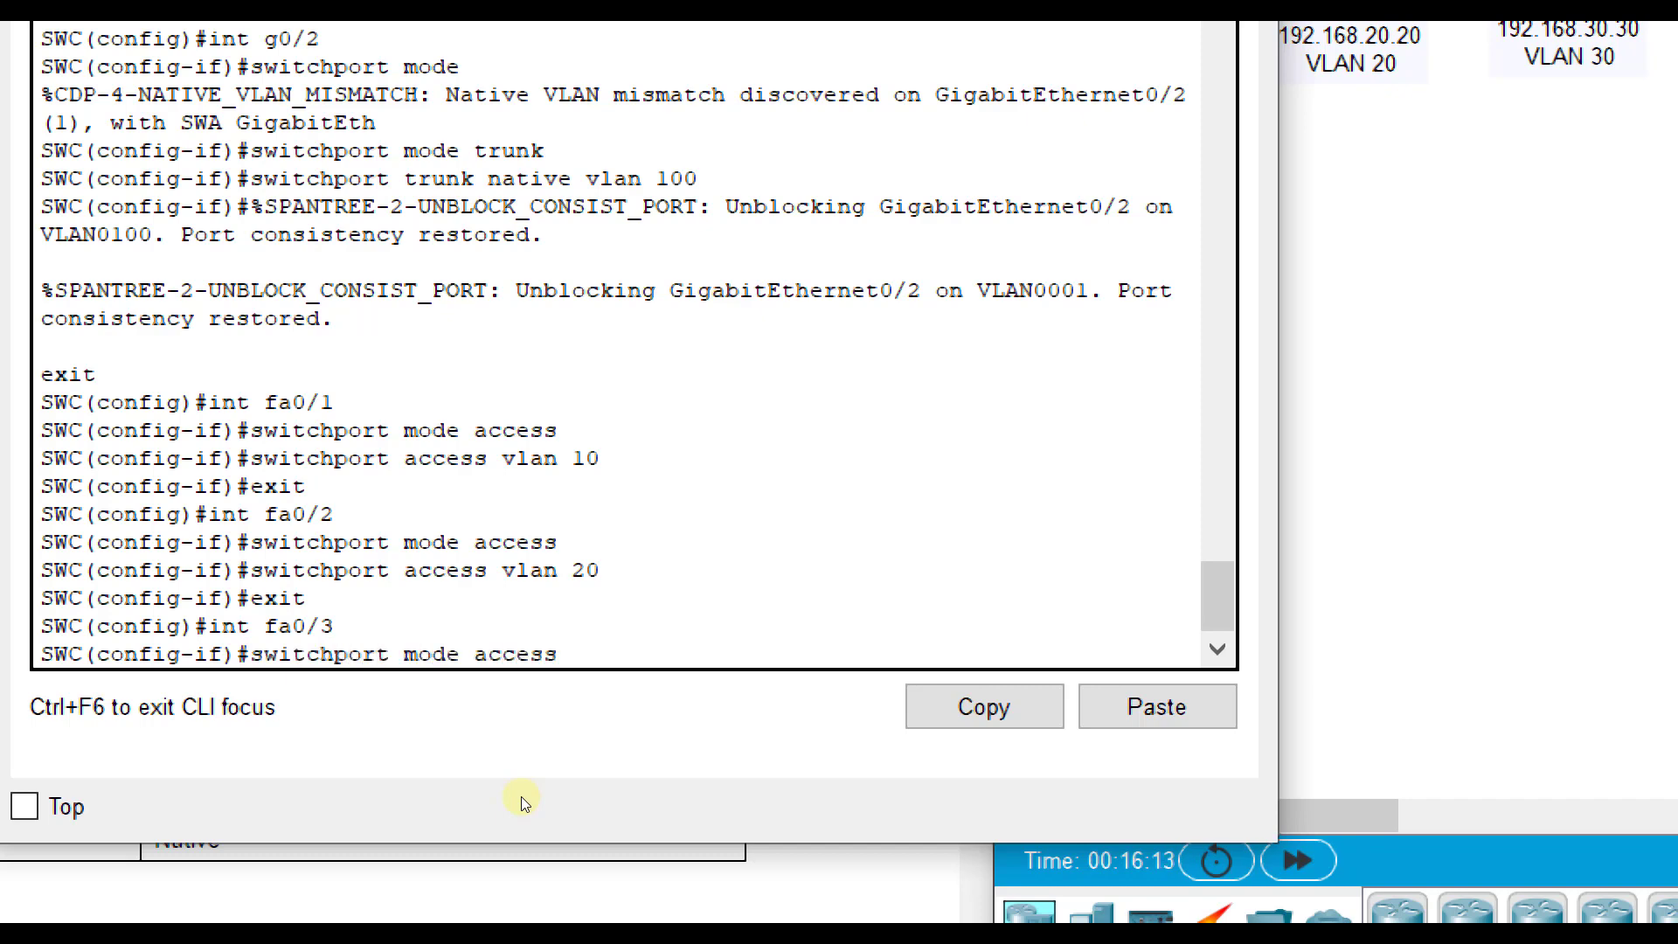
text(switchport acce)
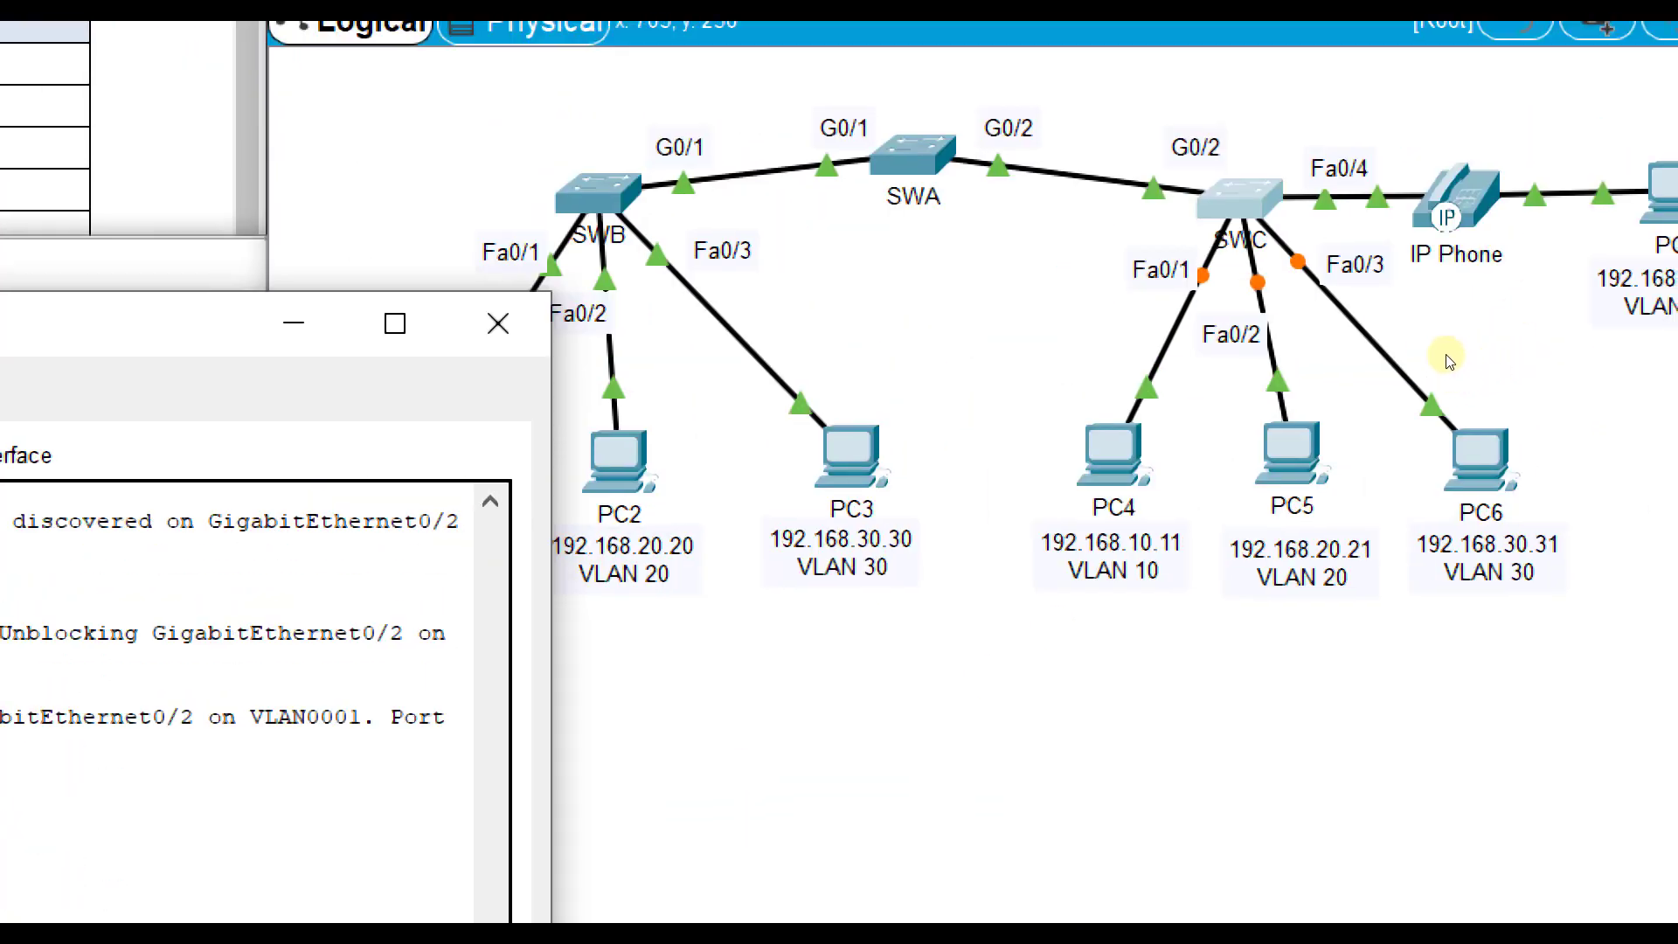
mouse_move(1455, 436)
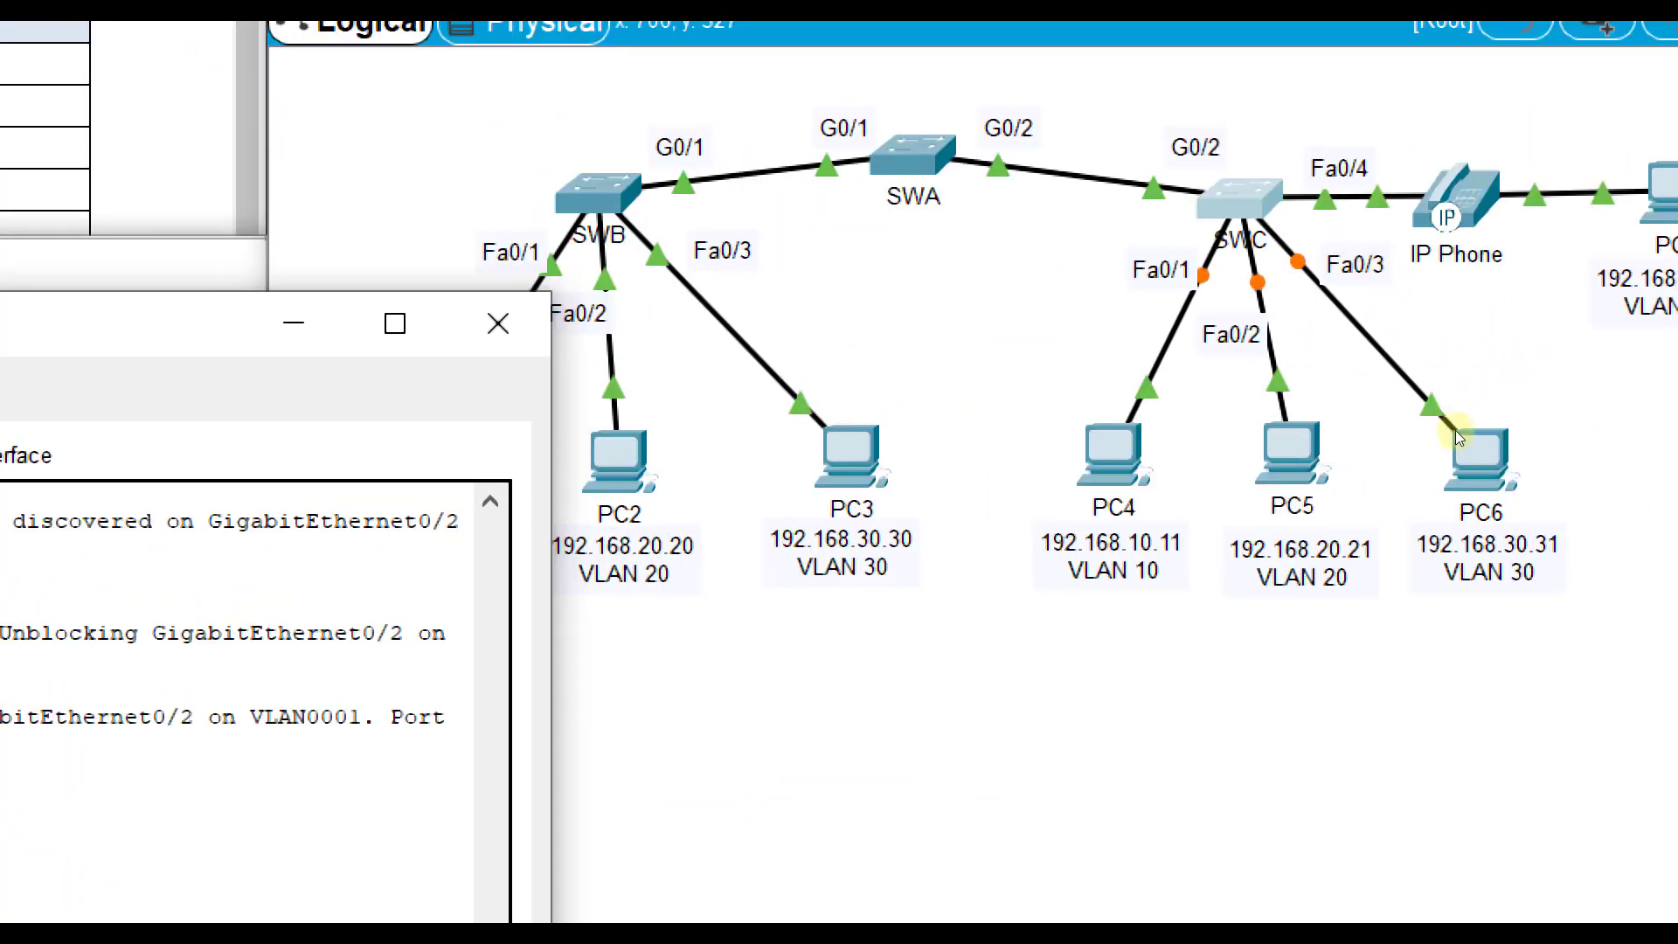
mouse_move(1322, 282)
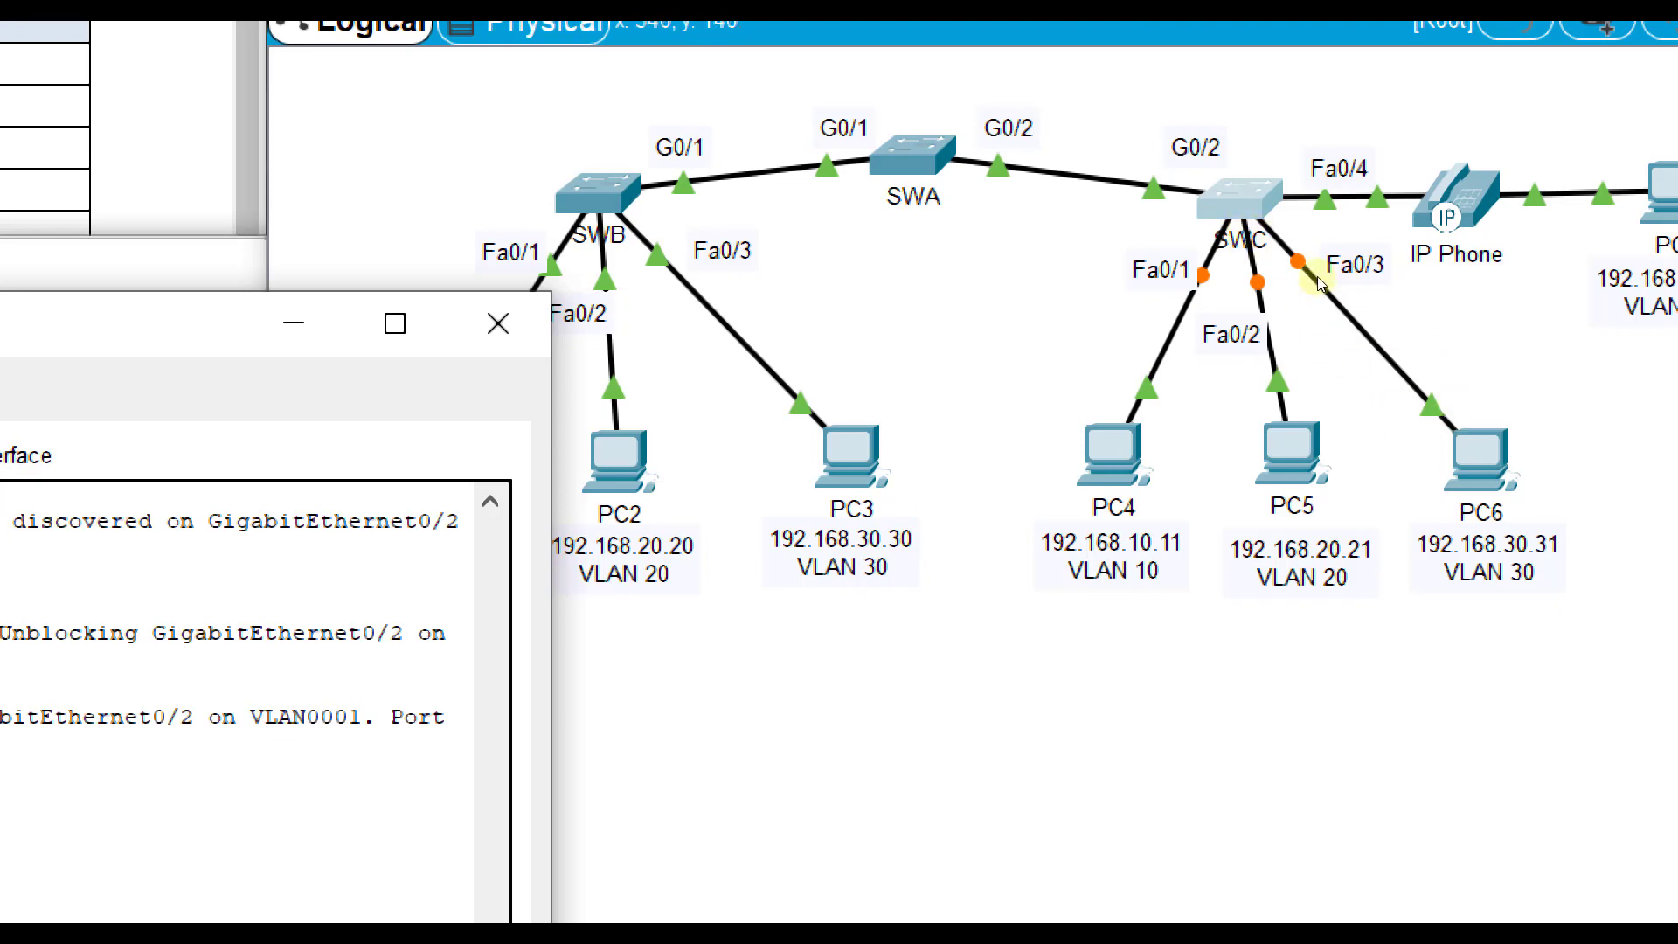
mouse_move(1283, 437)
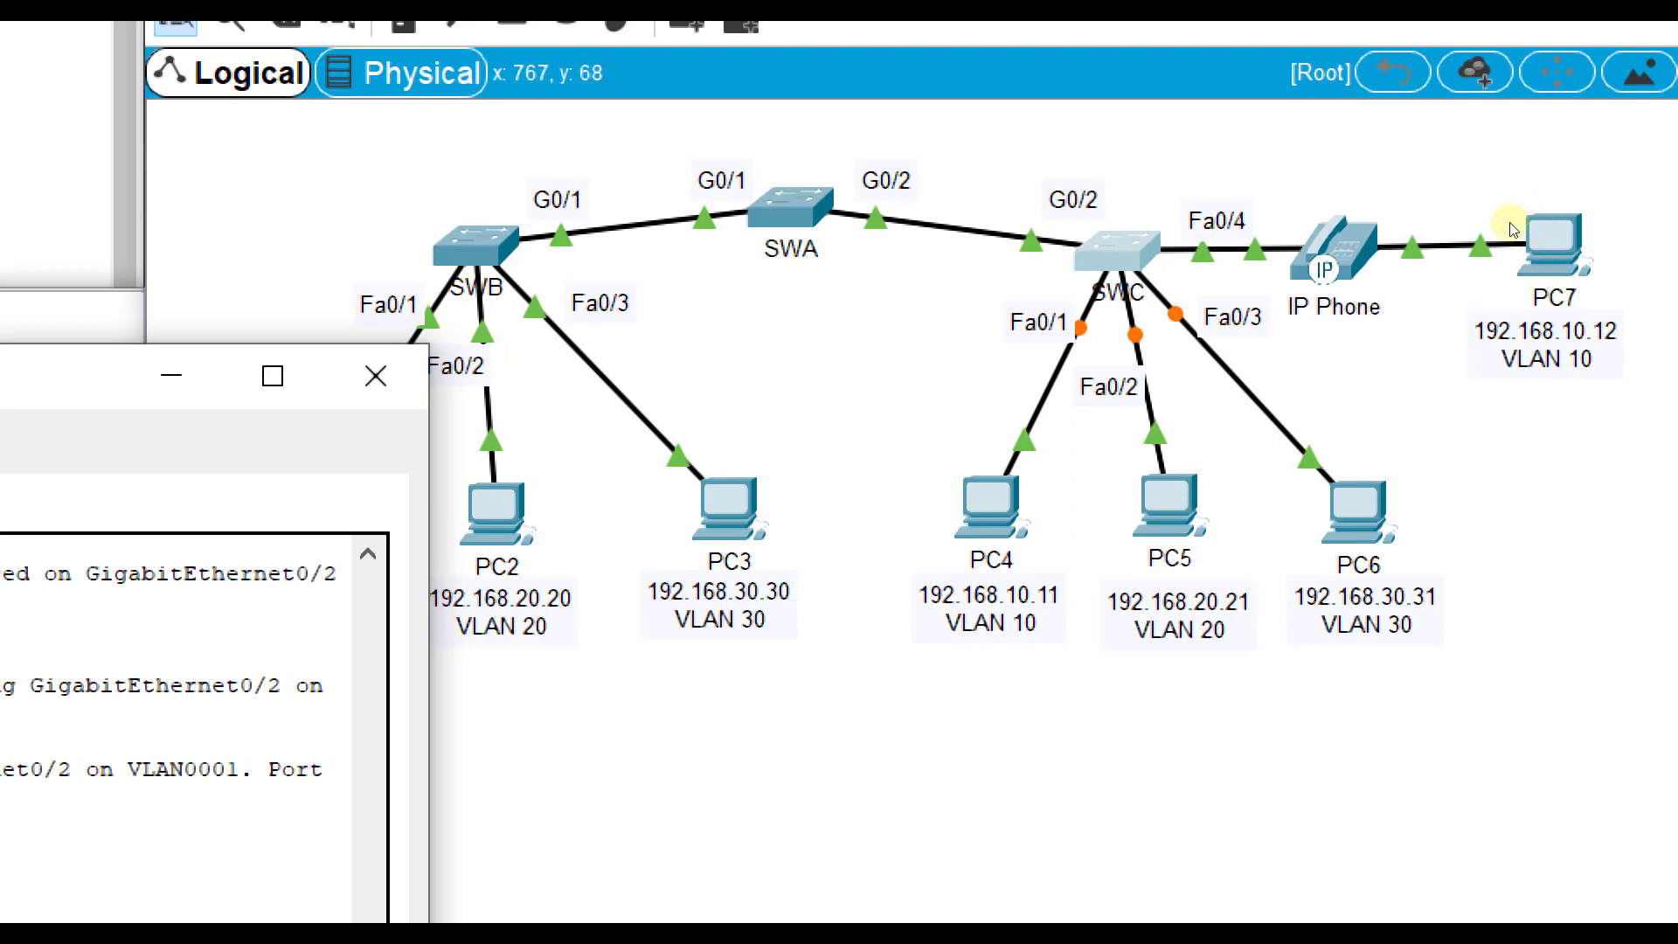
mouse_move(1362, 229)
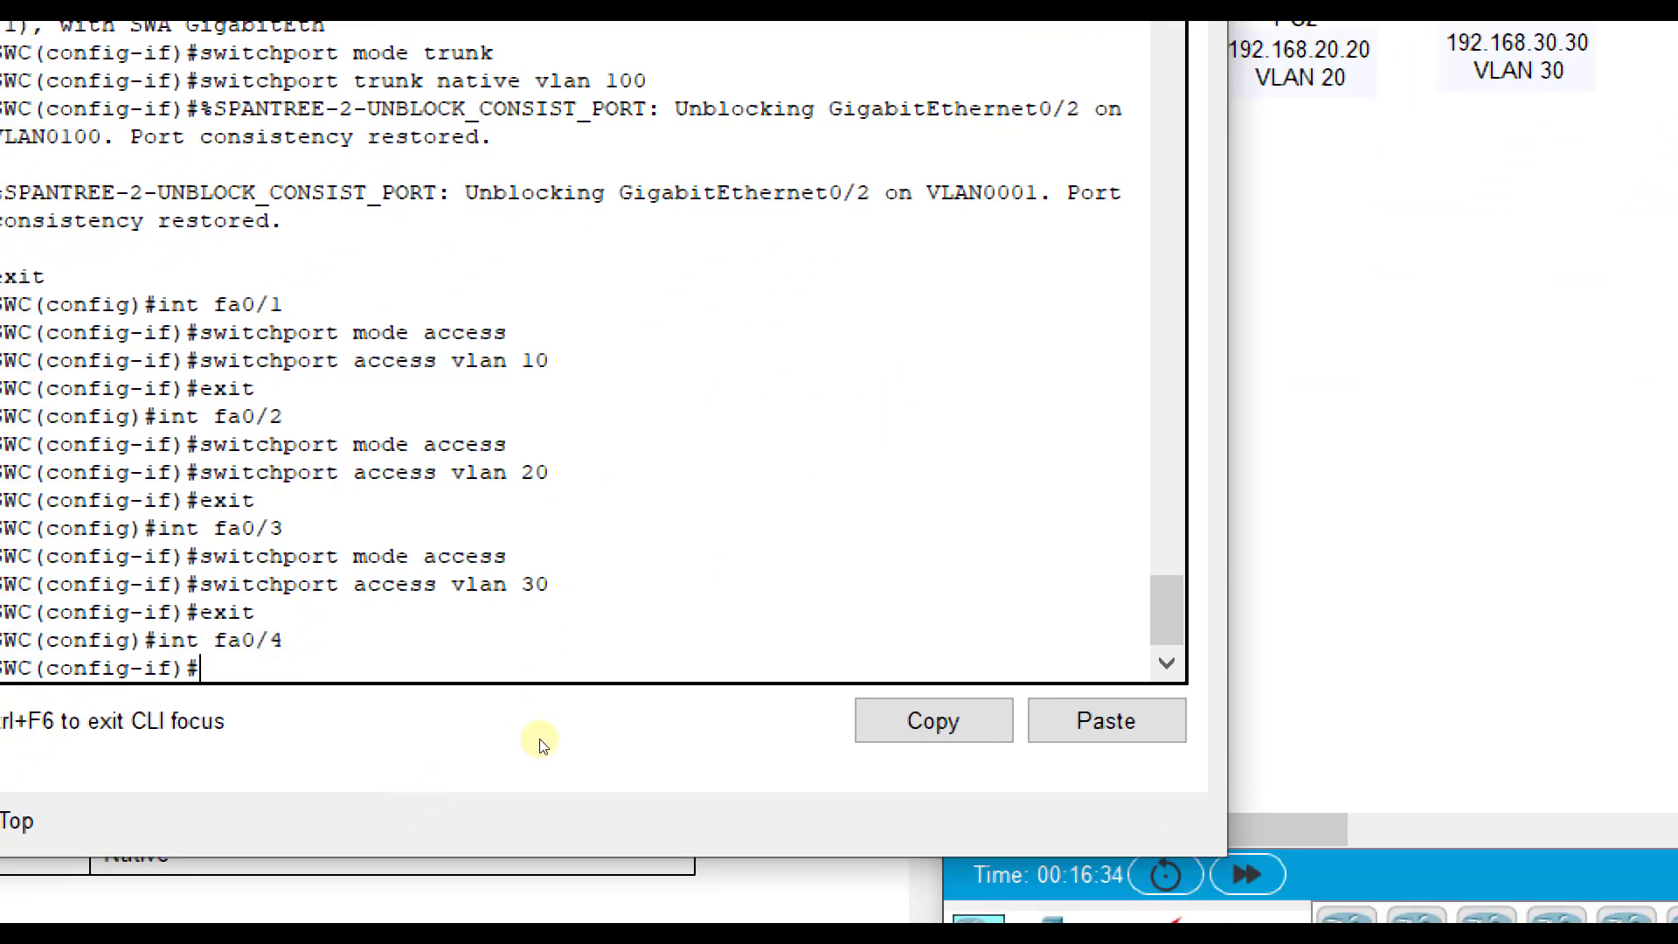
- Enter misspelled 'swithport mode access' on SWC's Fa0/4, getting an Invalid input error
text(swithp)
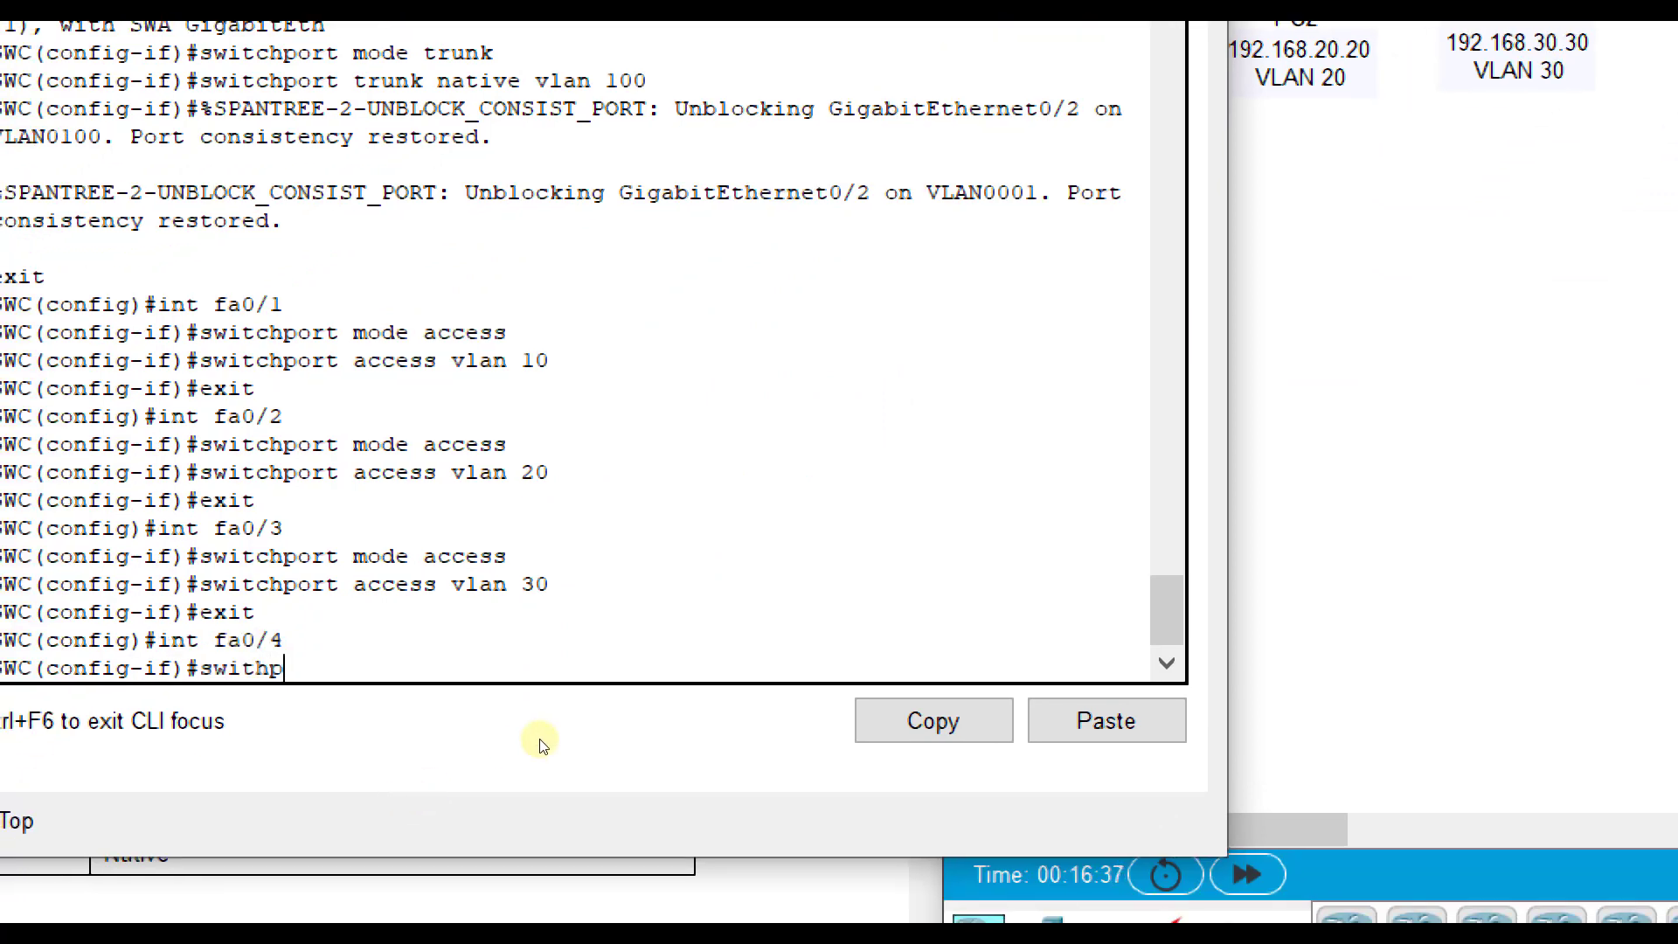
key(Return)
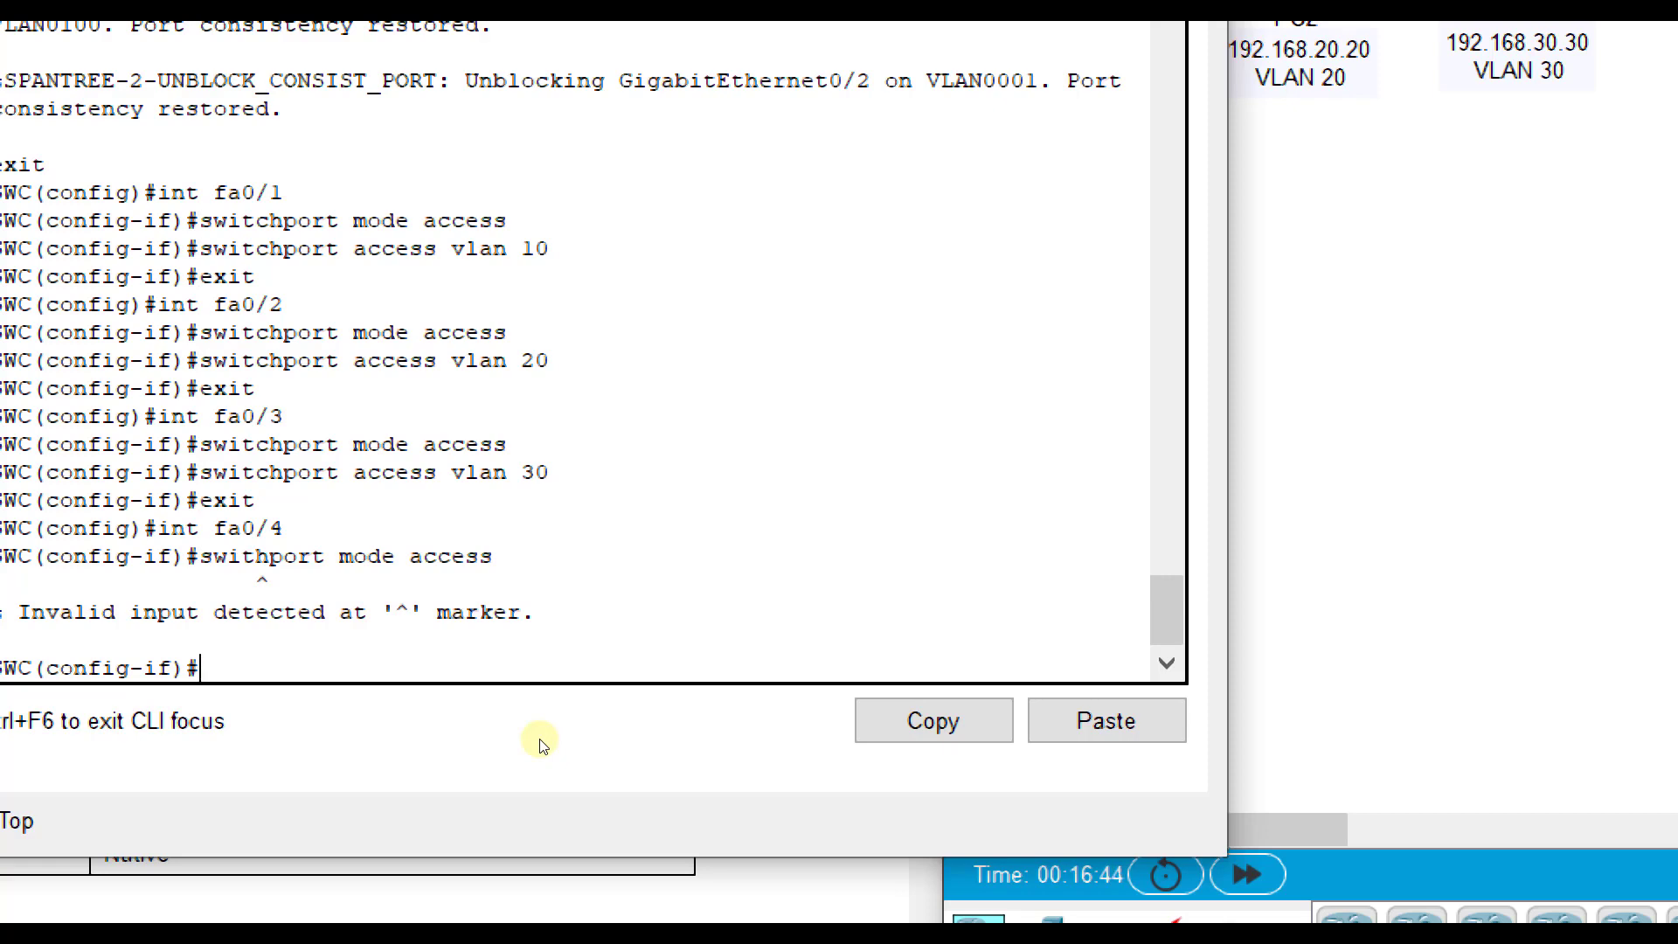
text(sw)
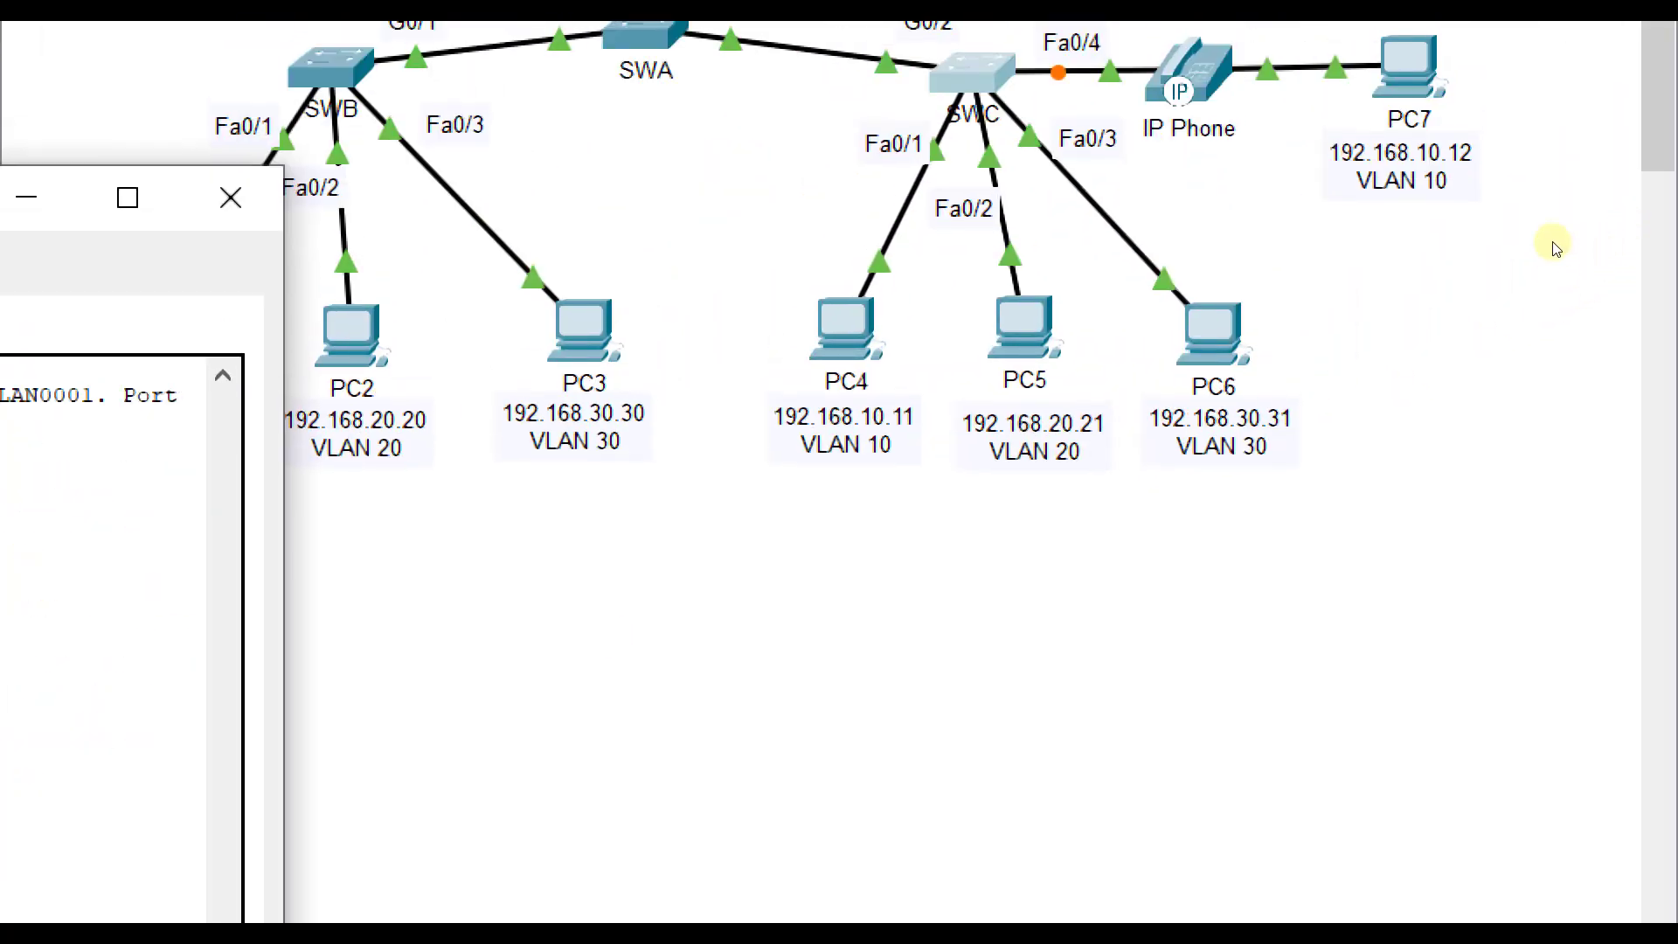
mouse_move(1491, 282)
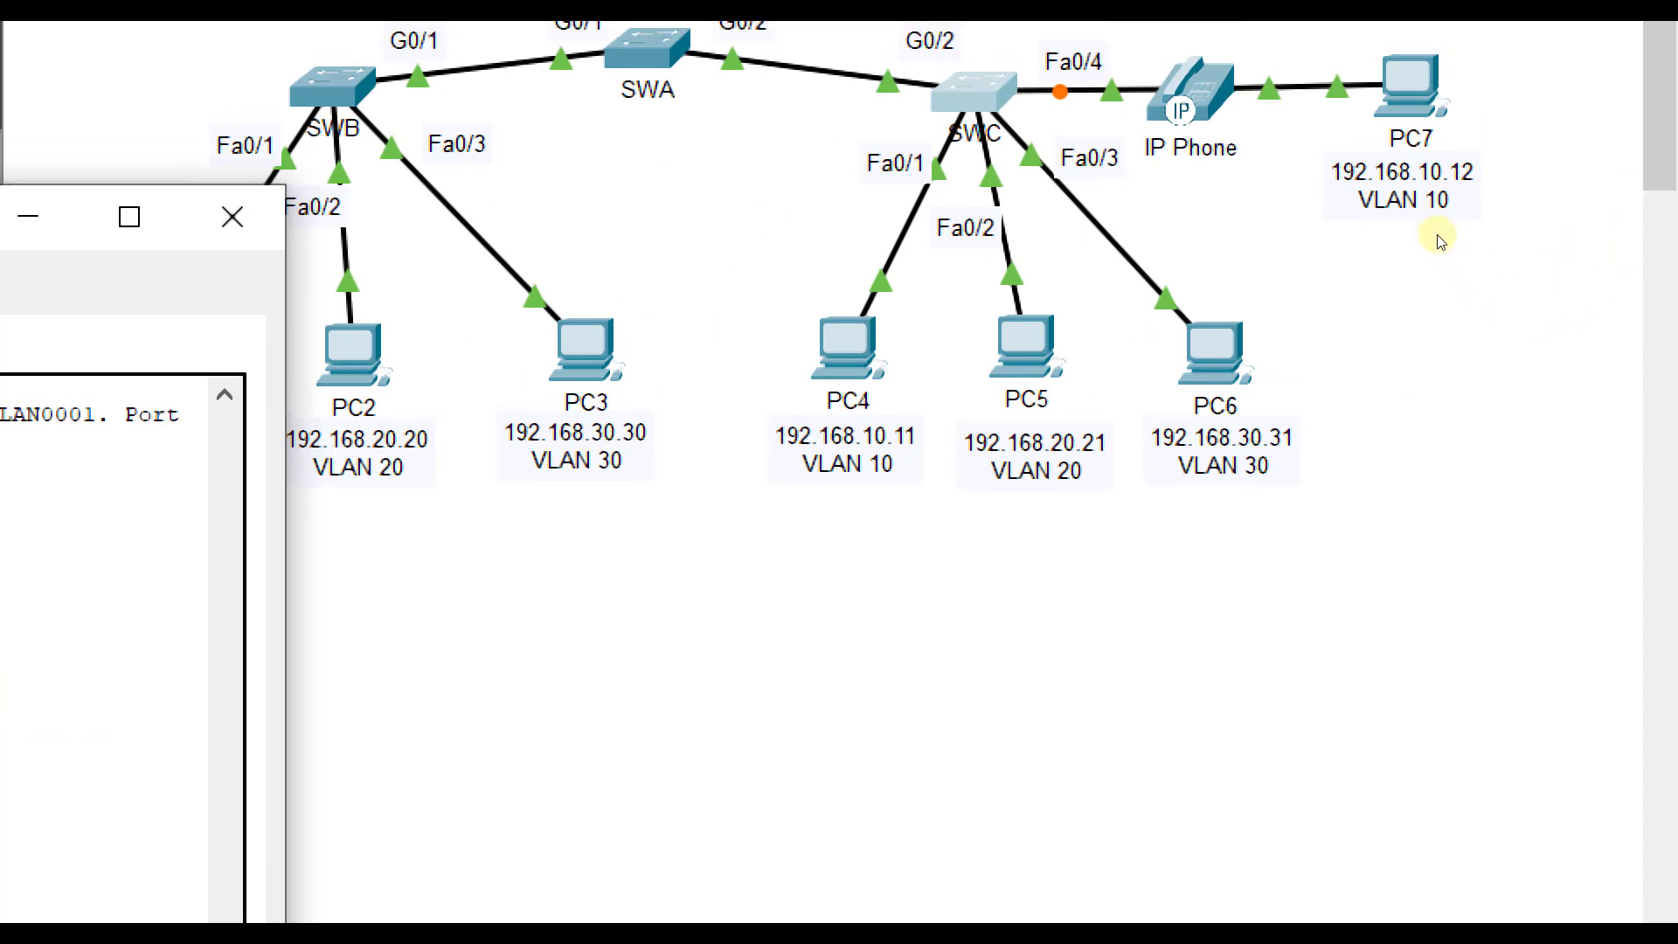
mouse_move(1413, 237)
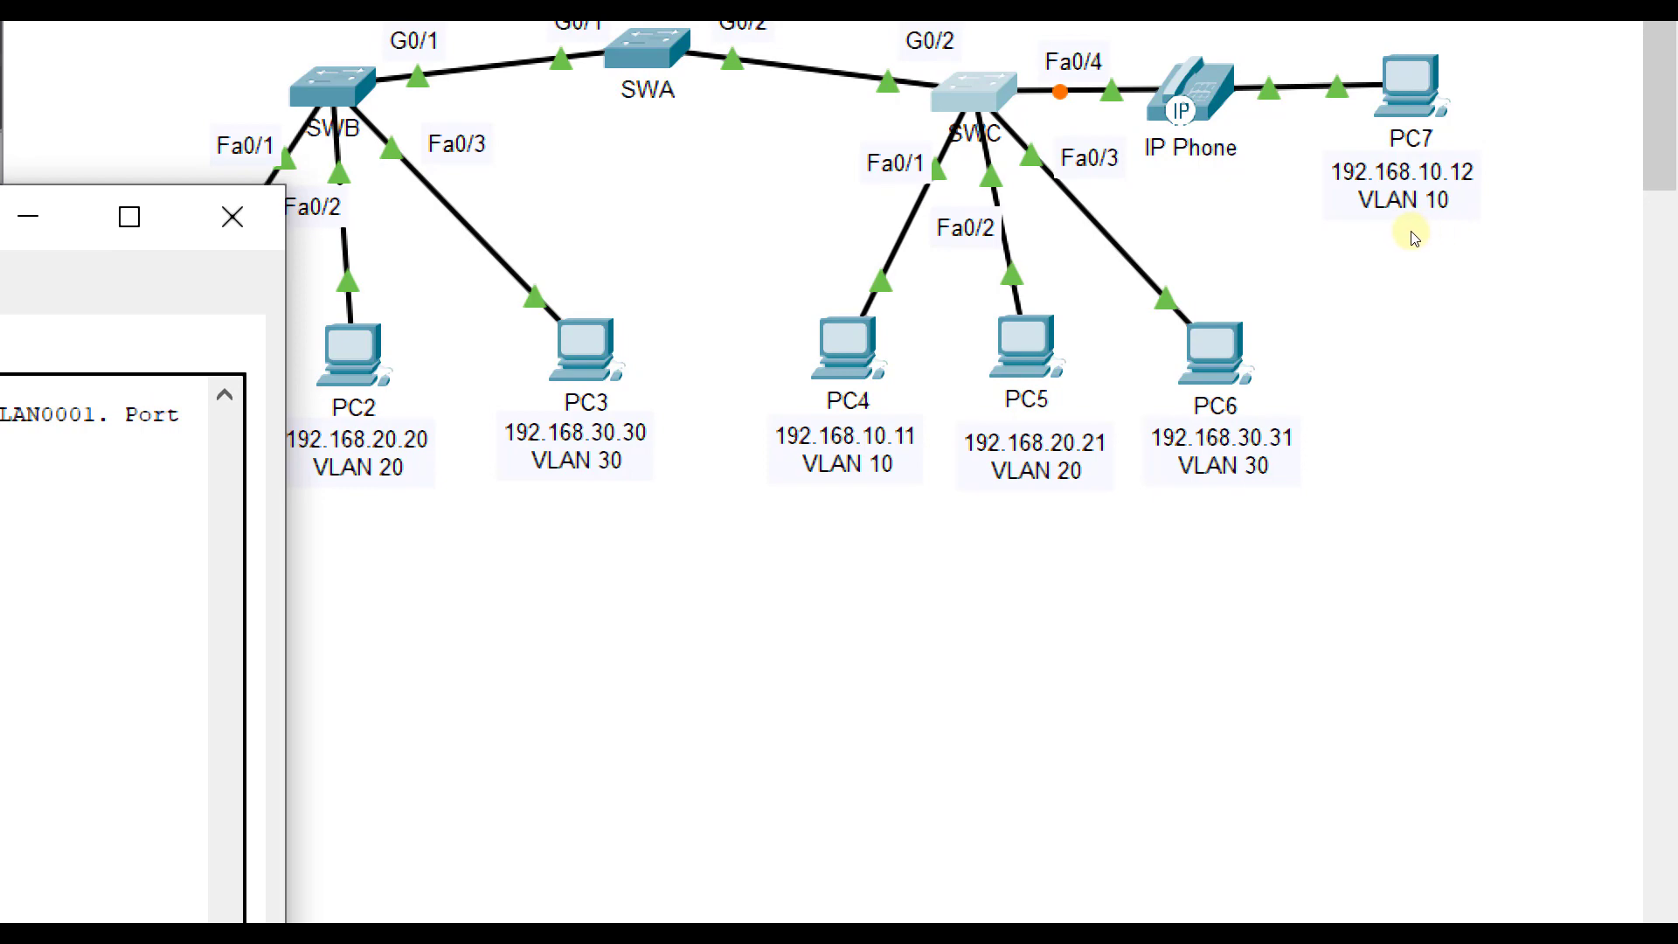
mouse_move(1121, 358)
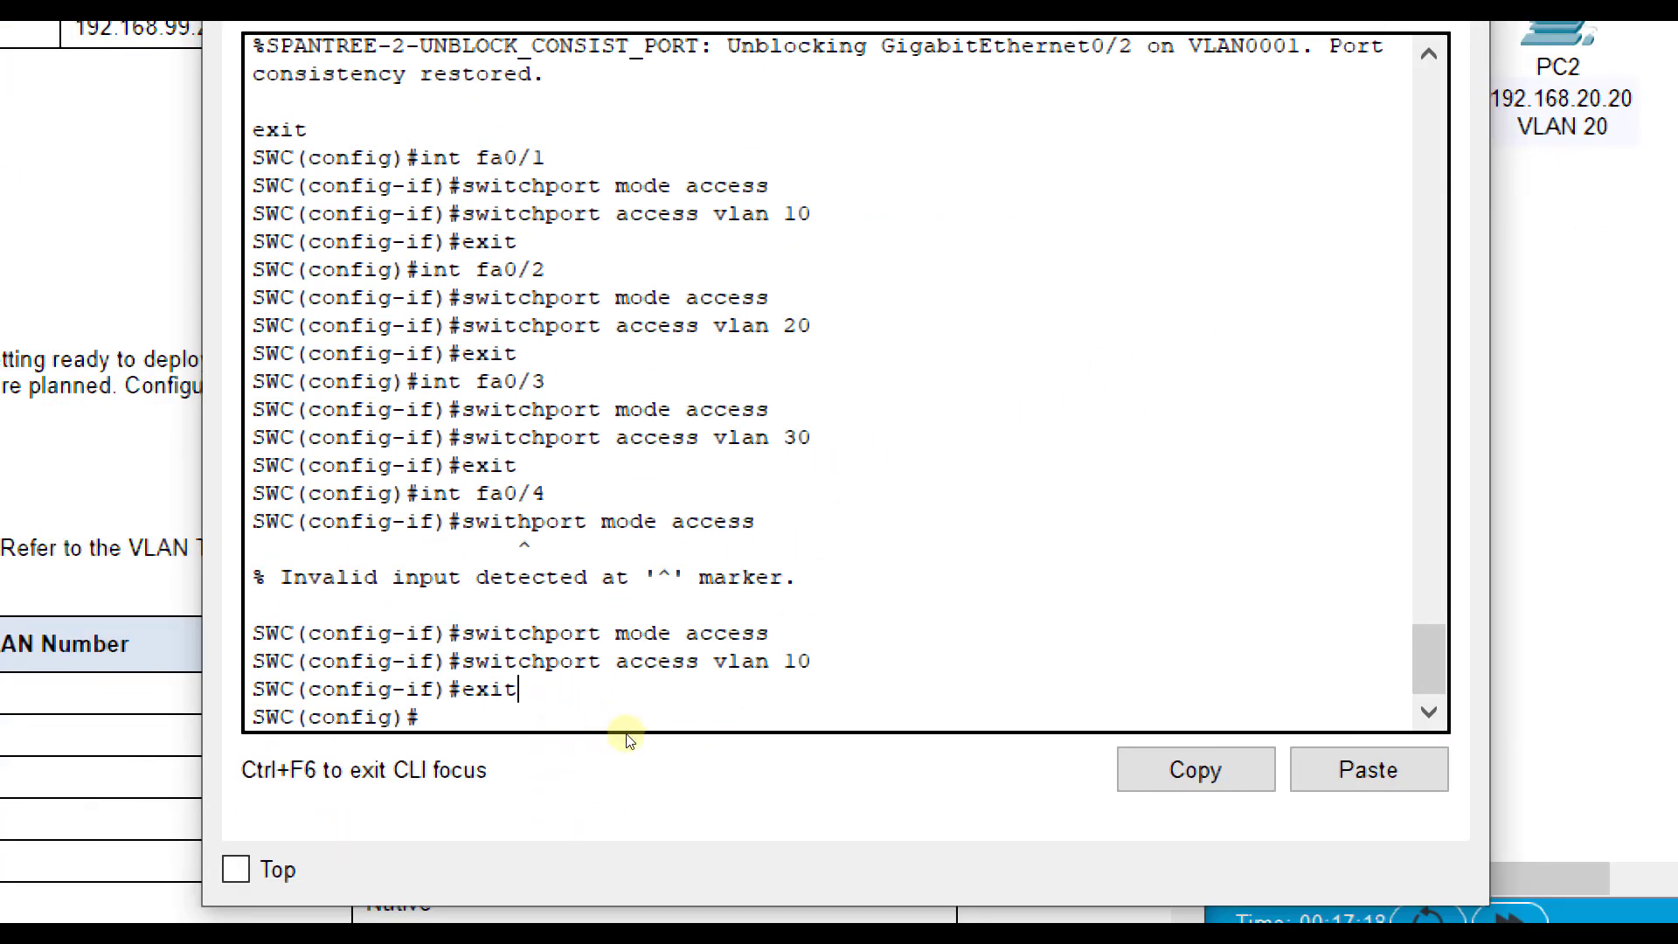
- Put SWC's Fa0/4 in access mode and enable mls qos trust cos
text(swithport mode access)
text(int fa0/4)
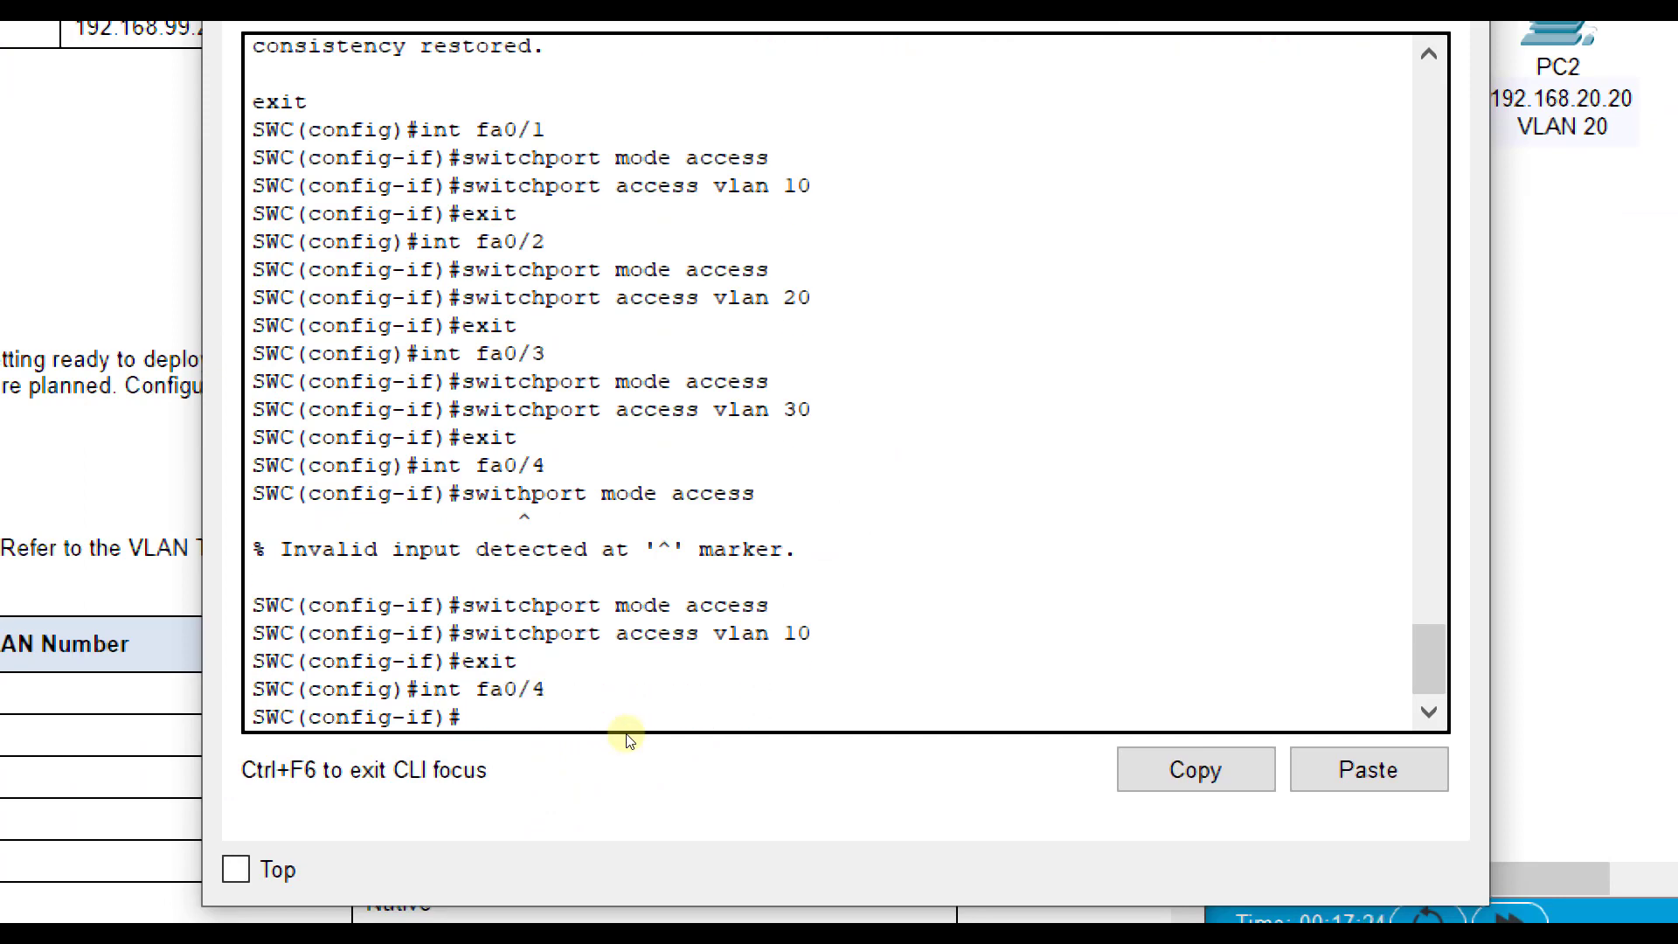
text(ml)
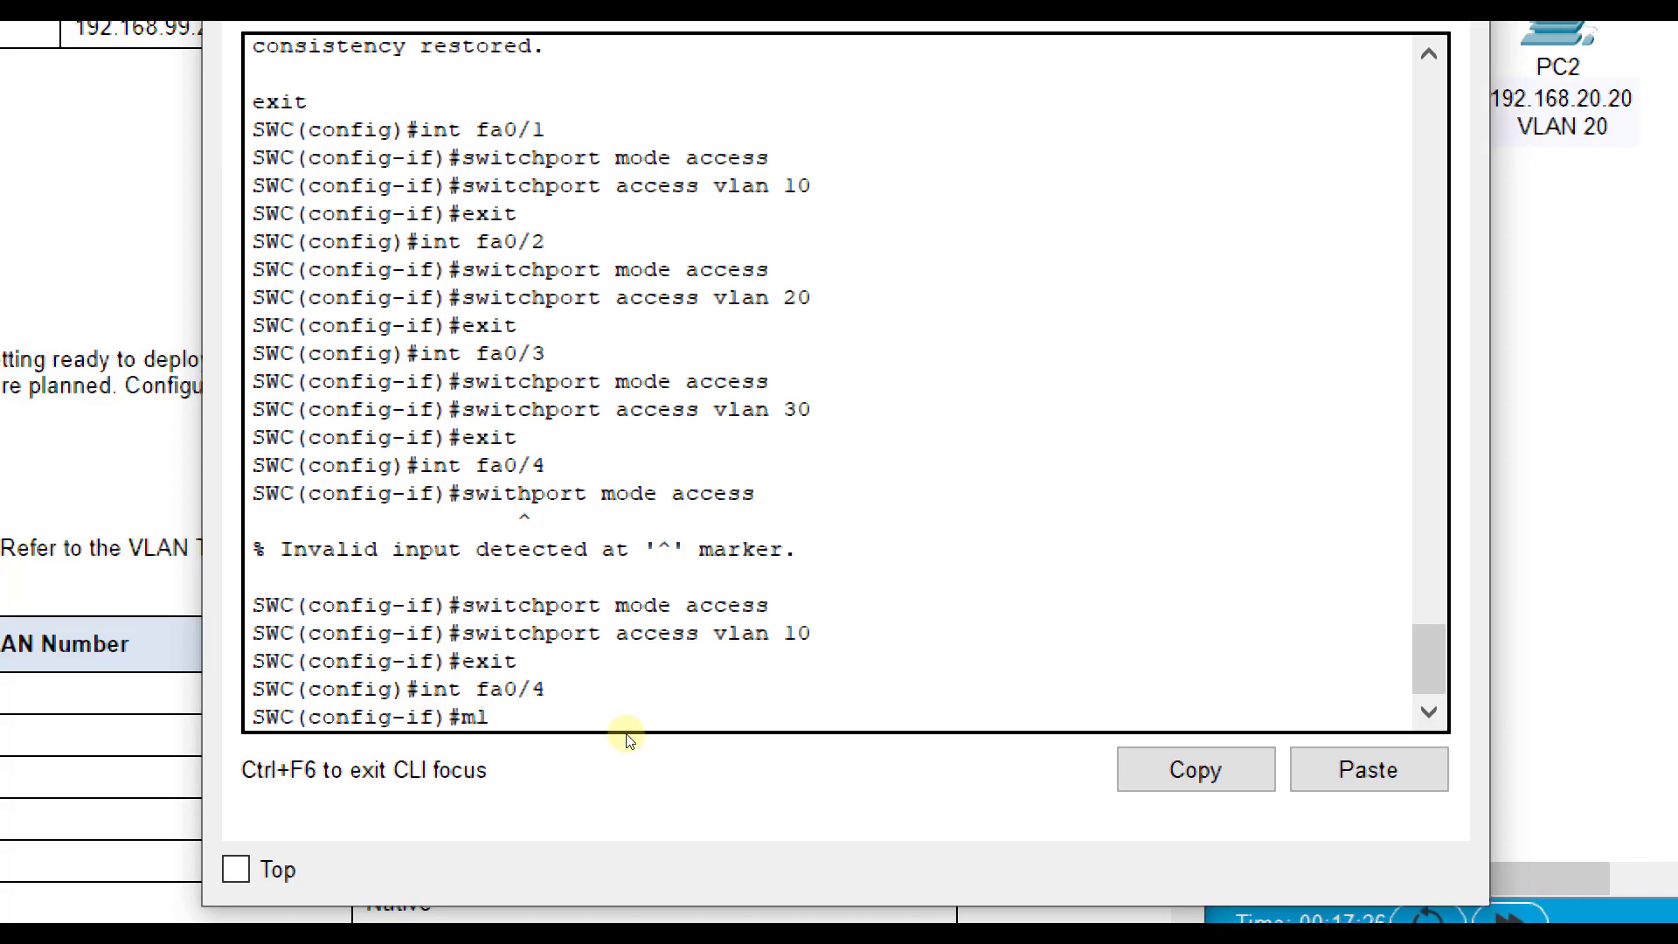
text(s q)
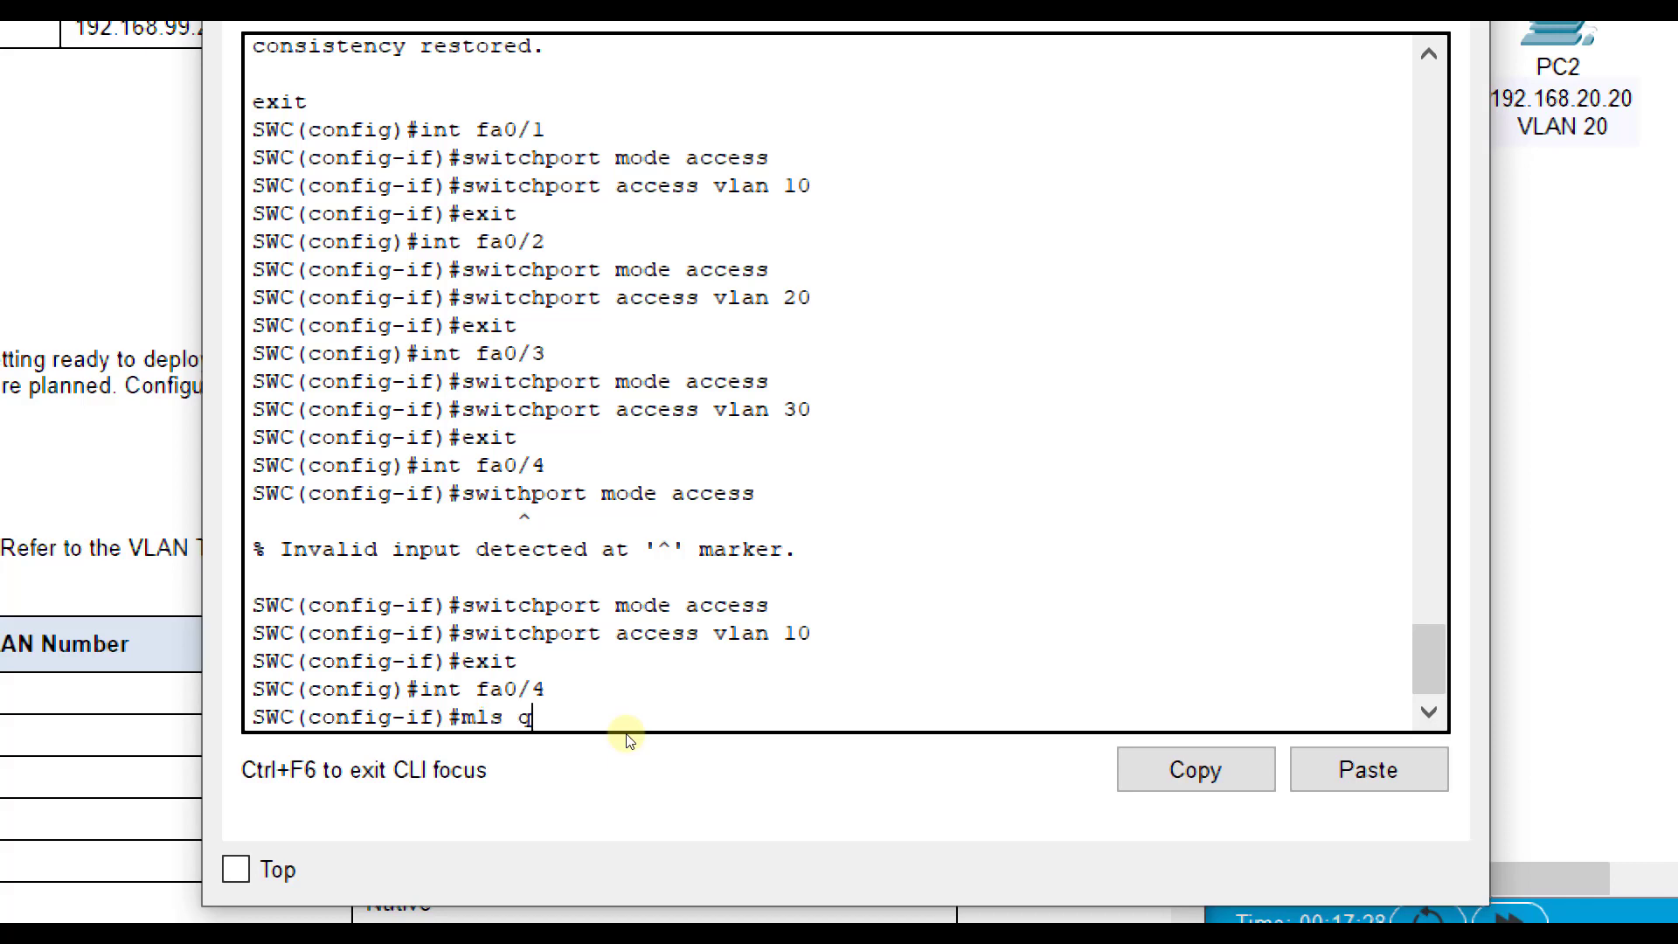
text(os trust)
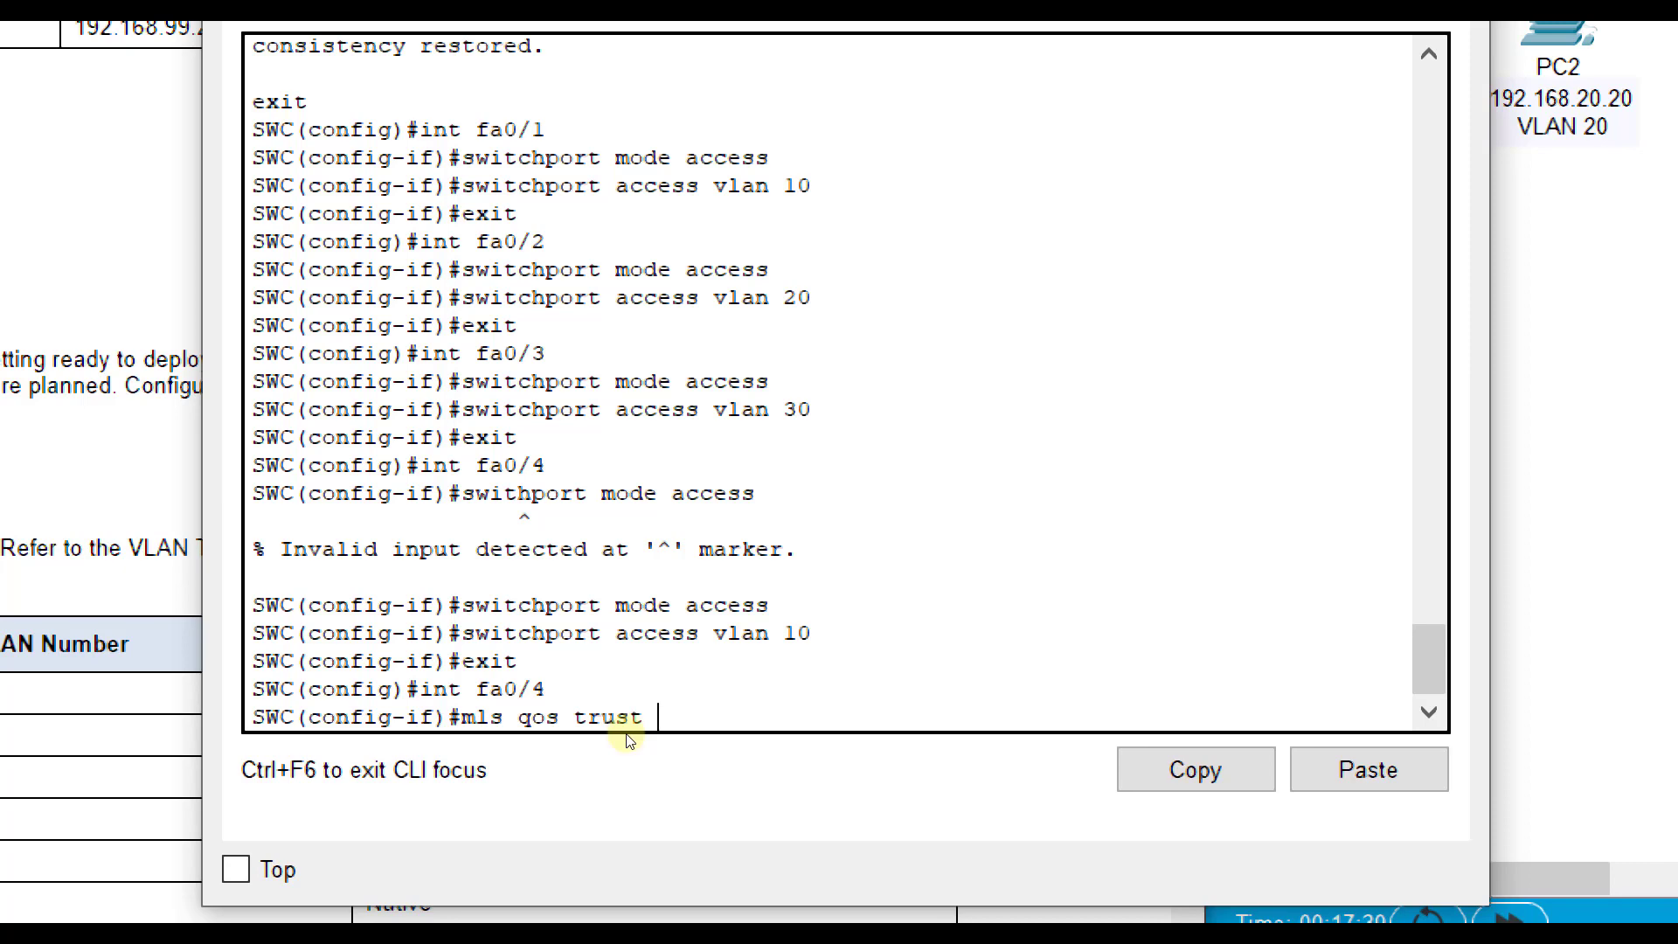
key(Return)
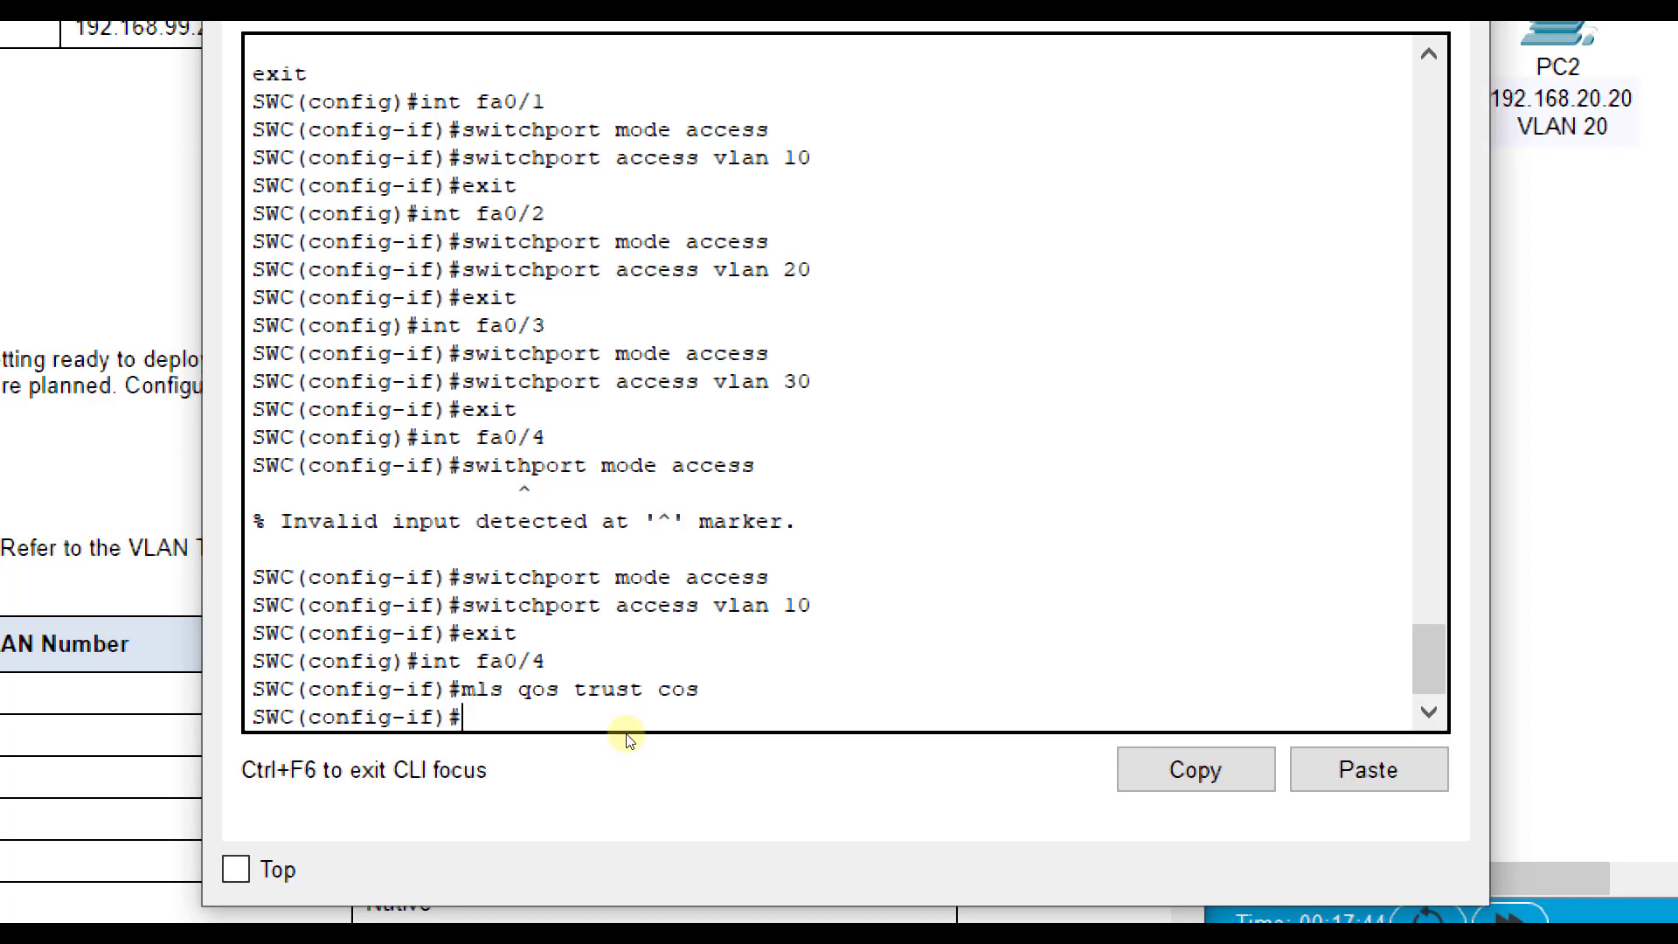
- Assign voice VLAN 40 to SWC's Fa0/4
text(swit)
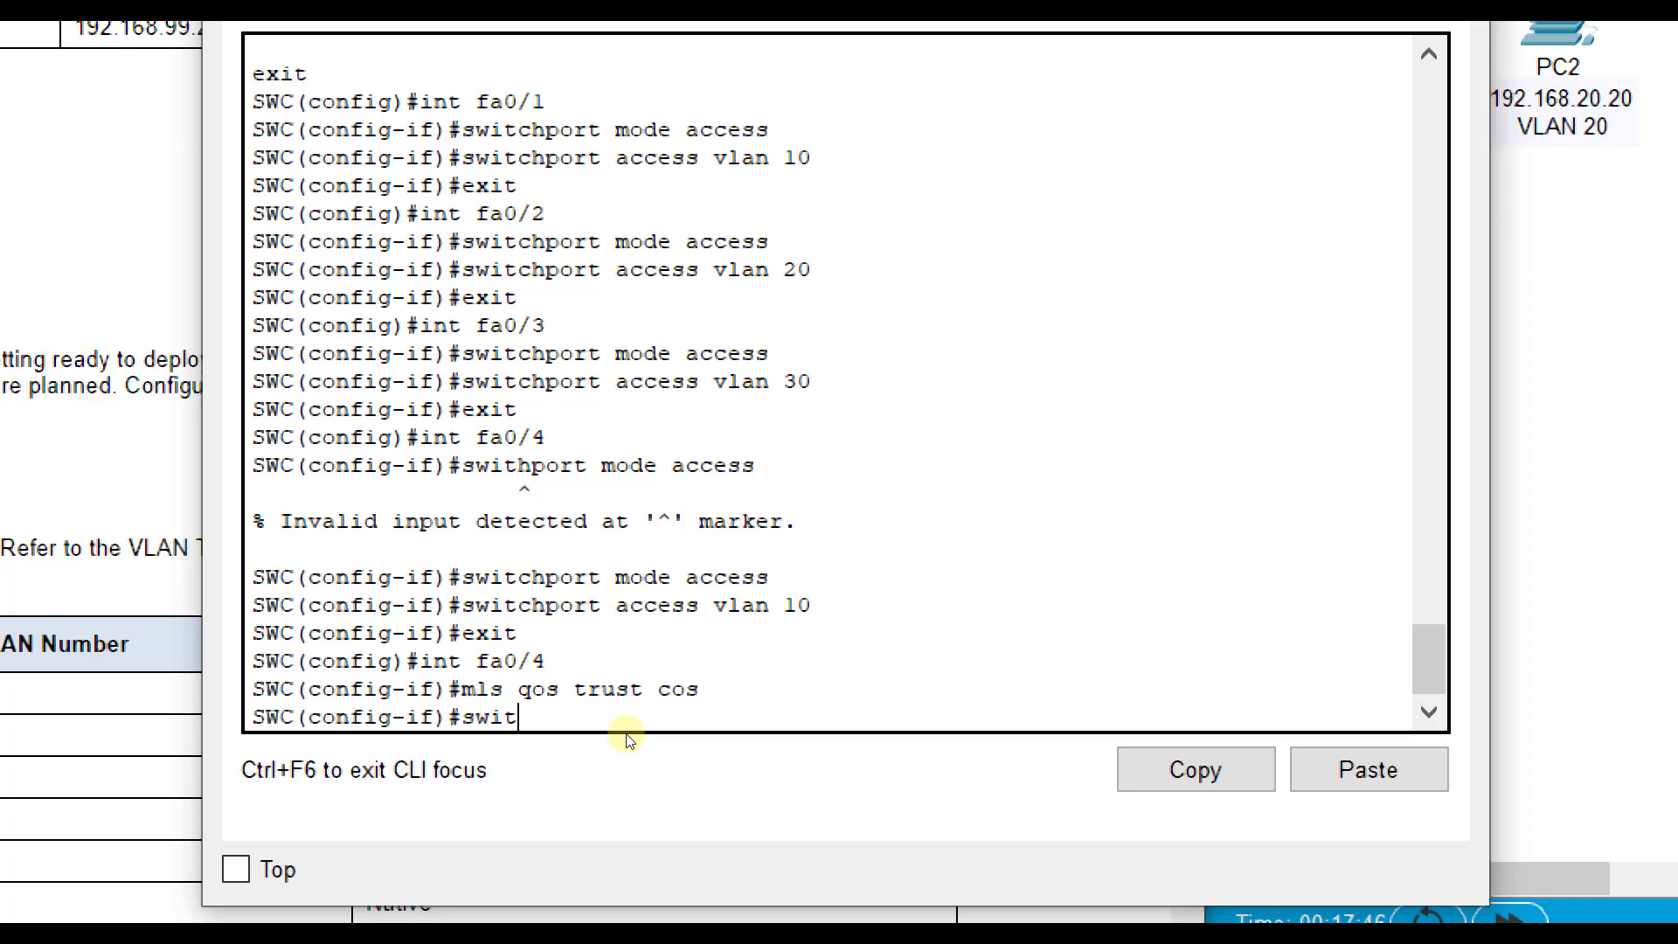
text(chport)
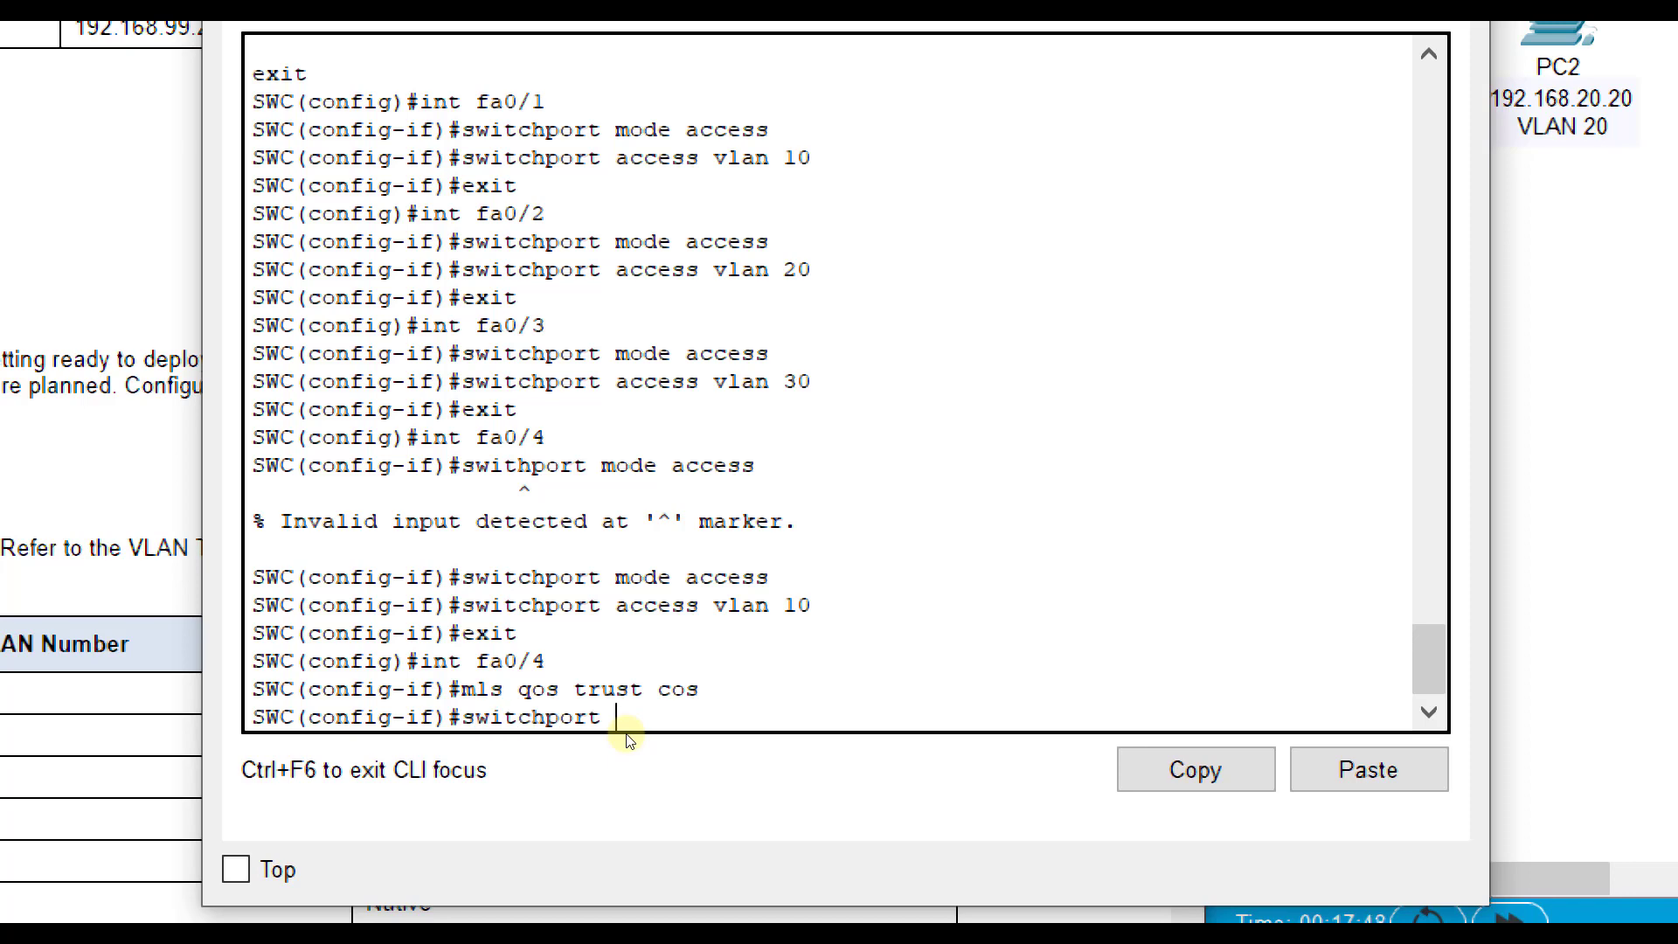
text(voice vlan)
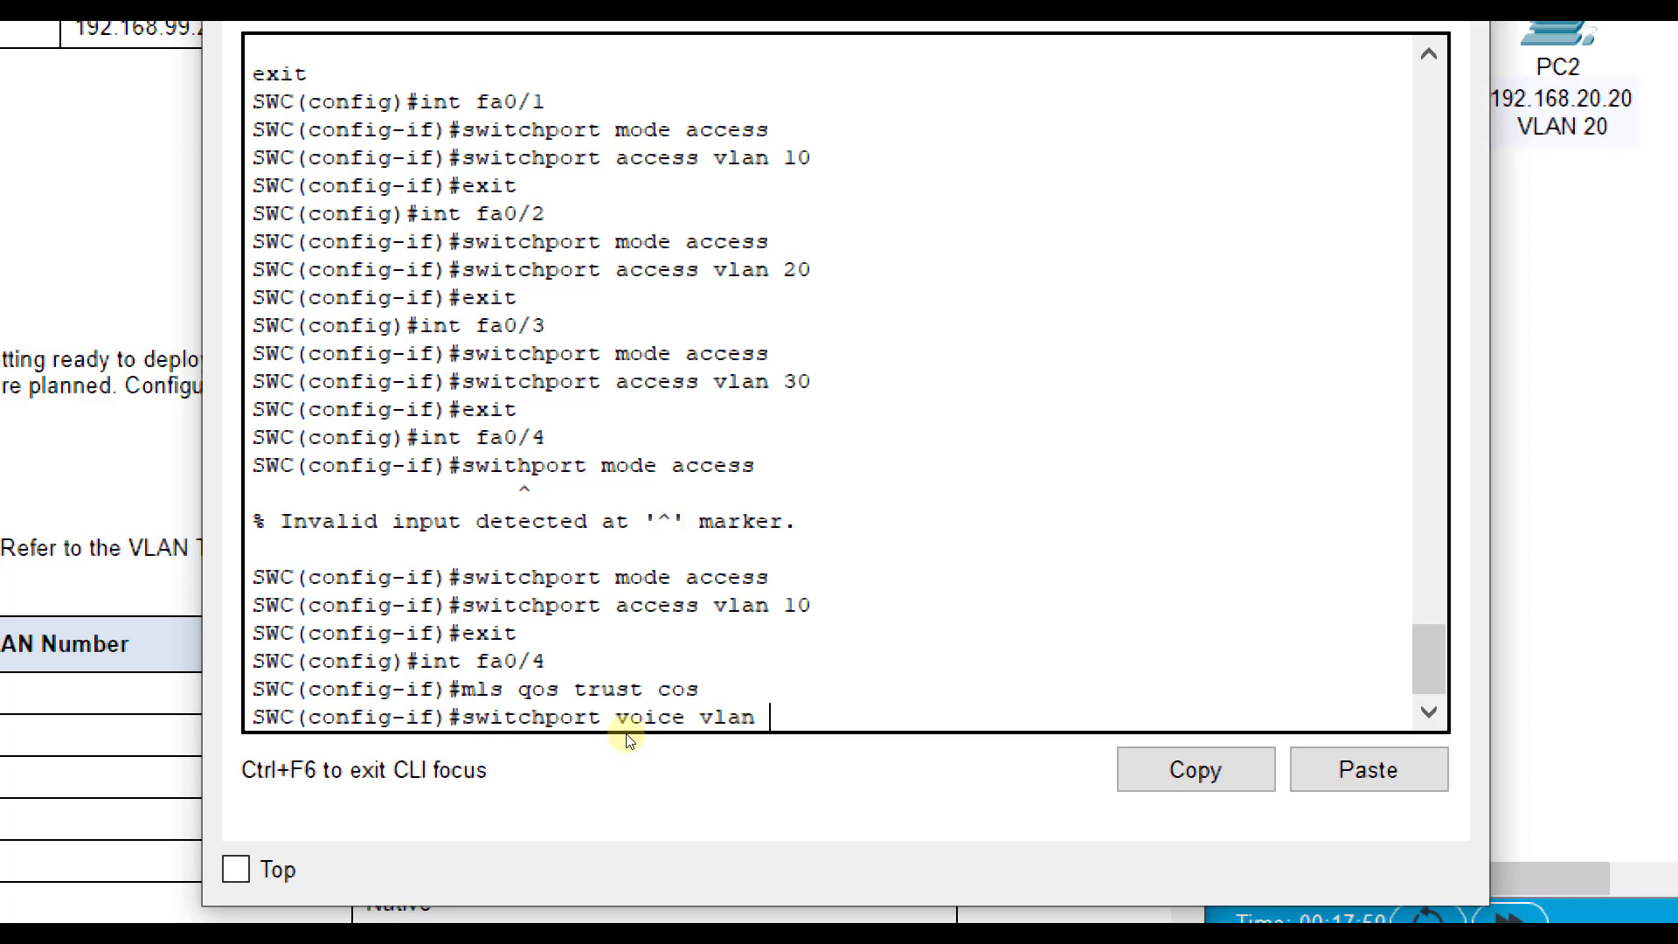
text(40)
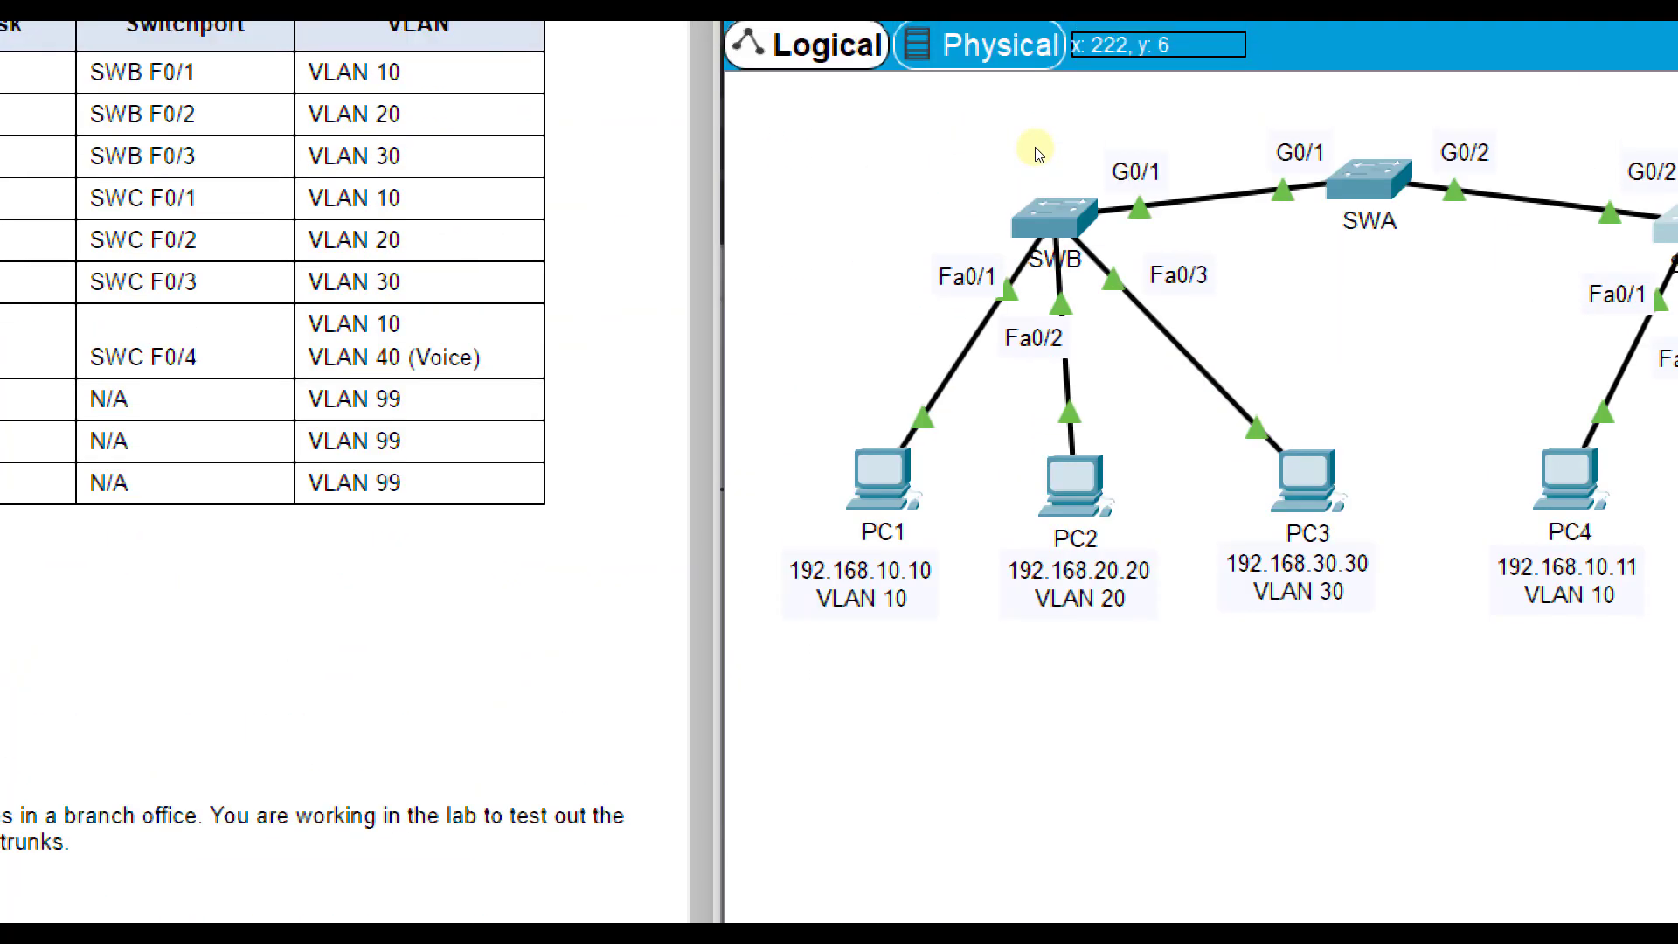
mouse_move(1158, 221)
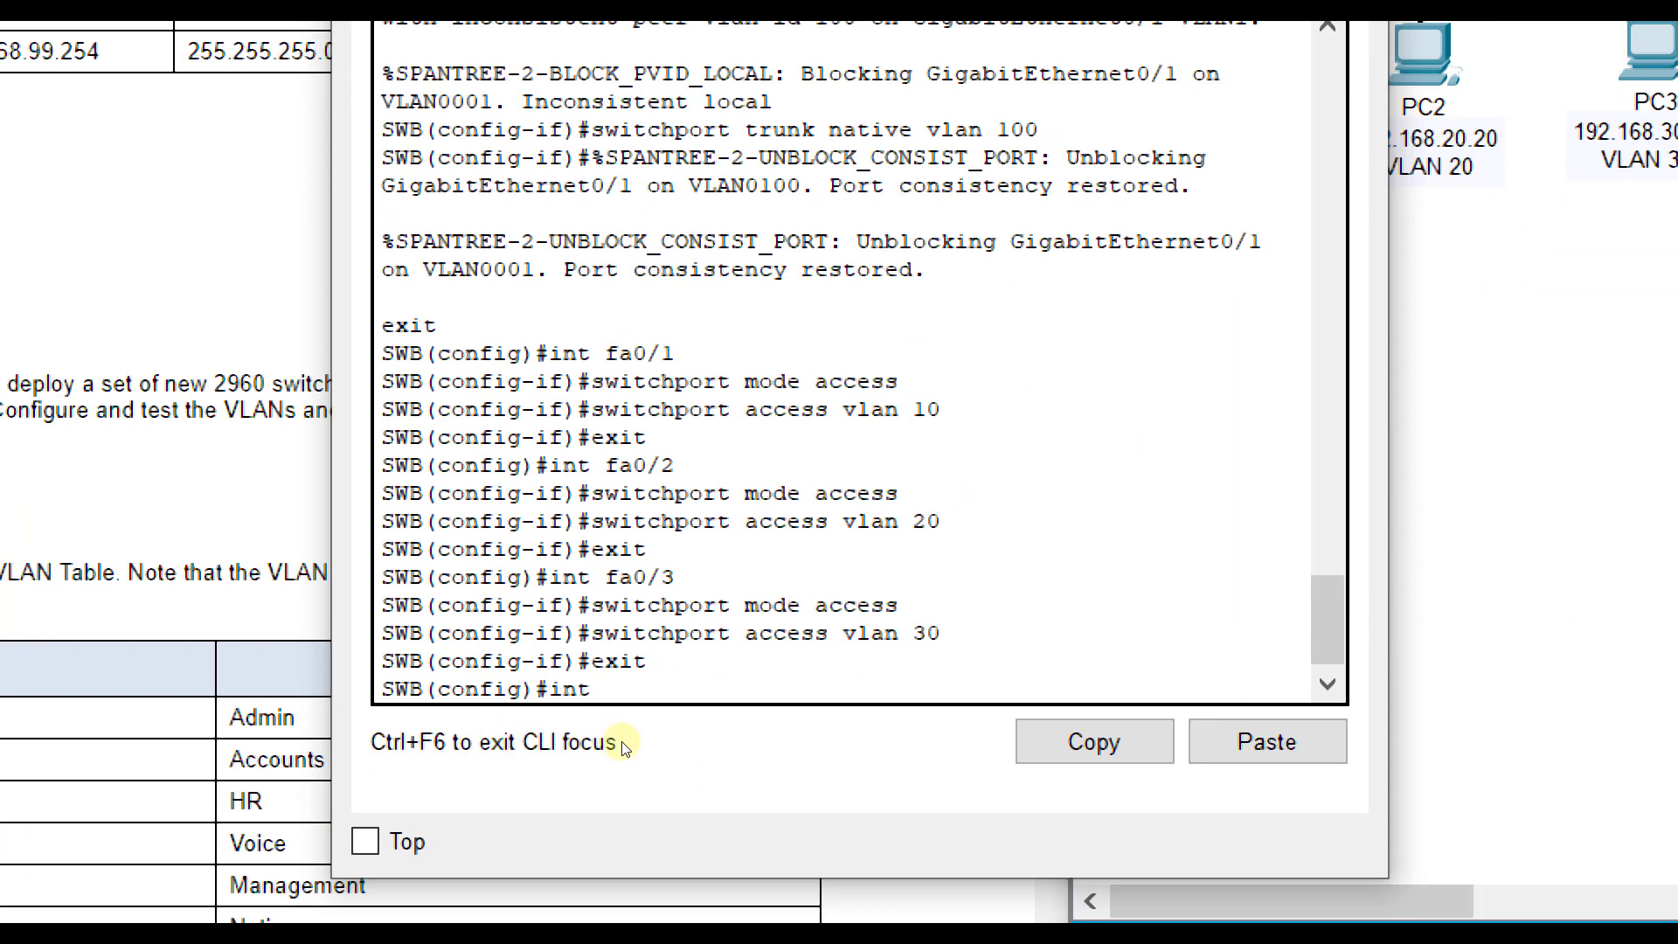
- Apply 'switchport nonegotiate' to SWB's G0/1, then enter SWC's G0/2 interface
text(g0/1)
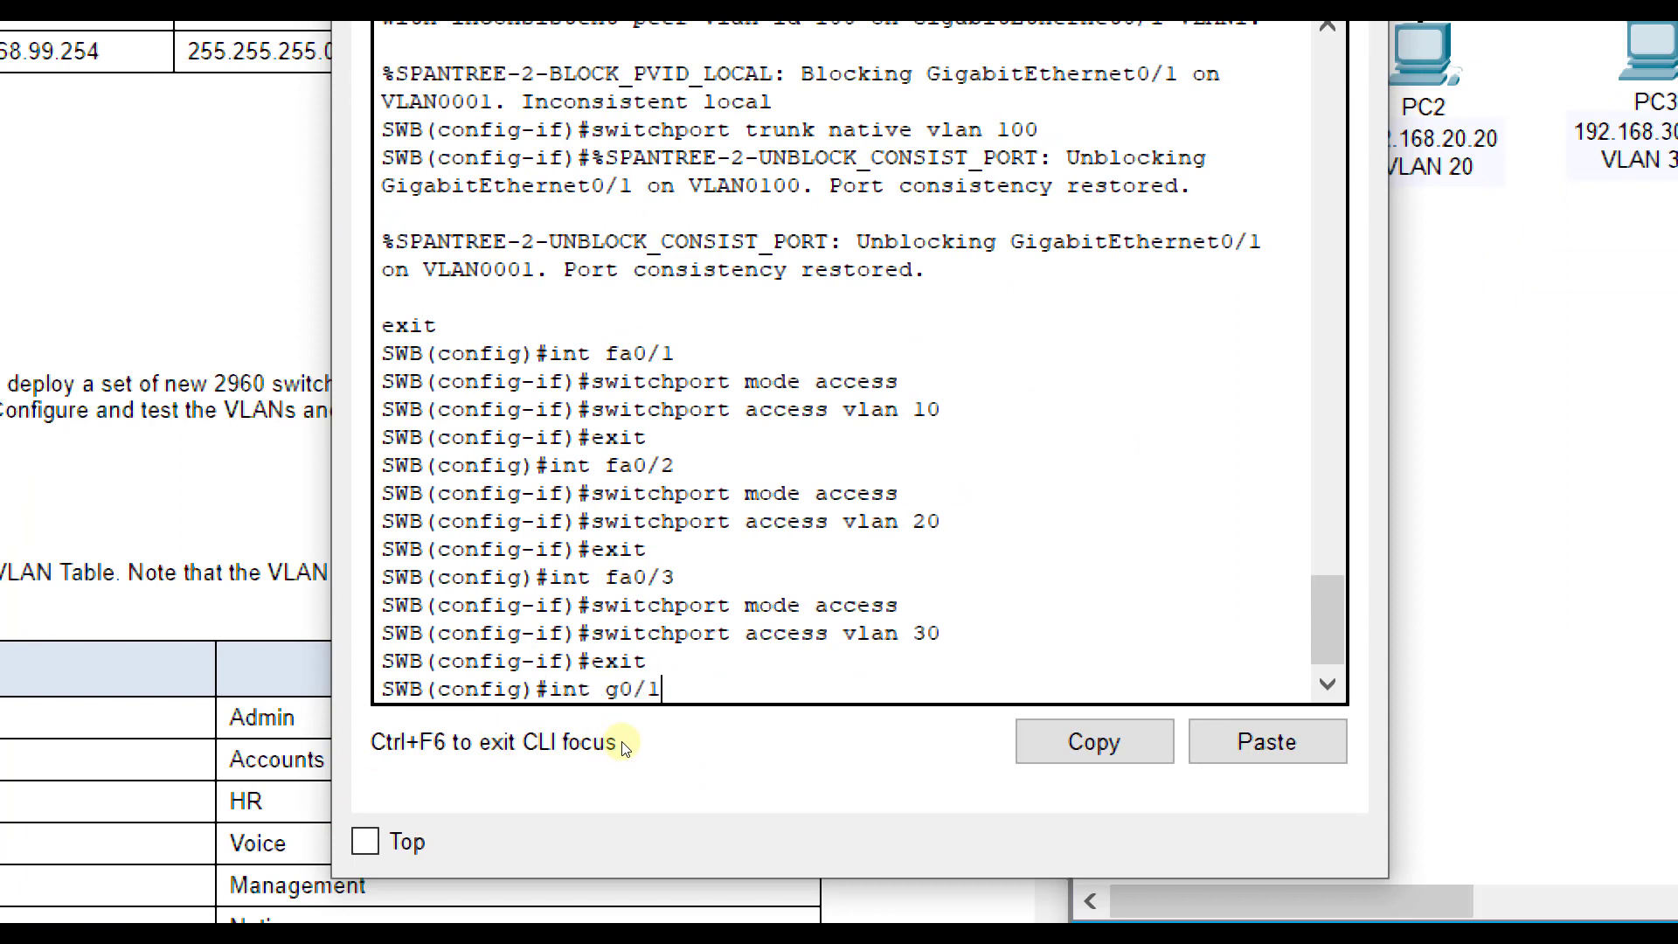
text(s)
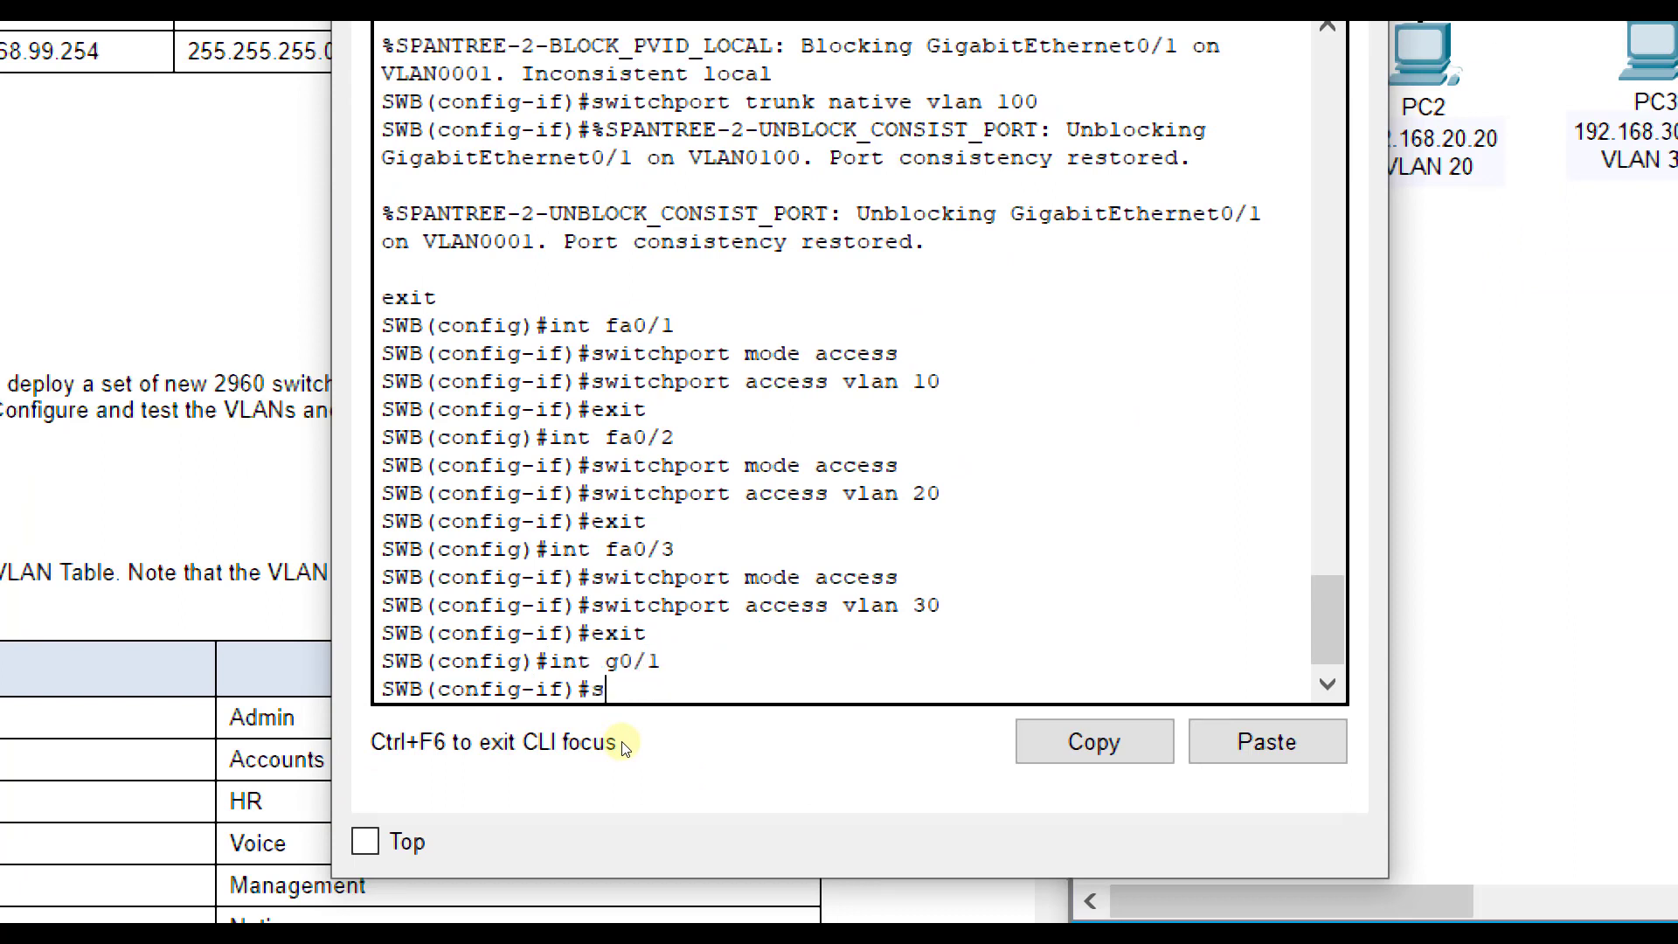
text(witchport nonegotiate)
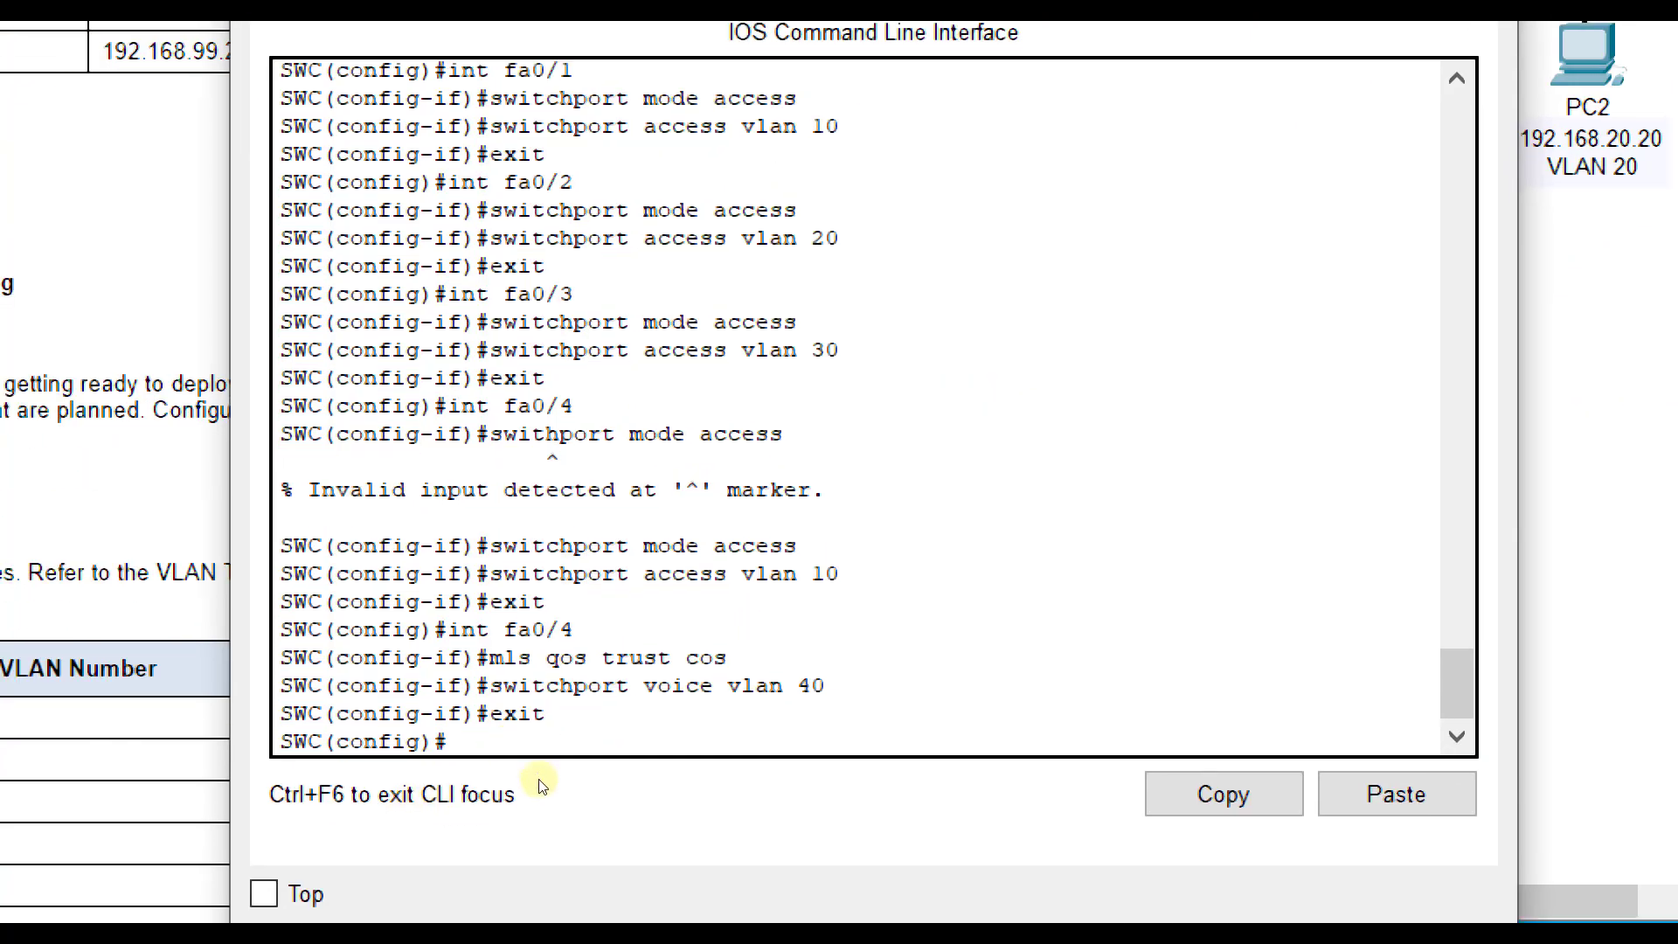
text(int g0/2)
text(e)
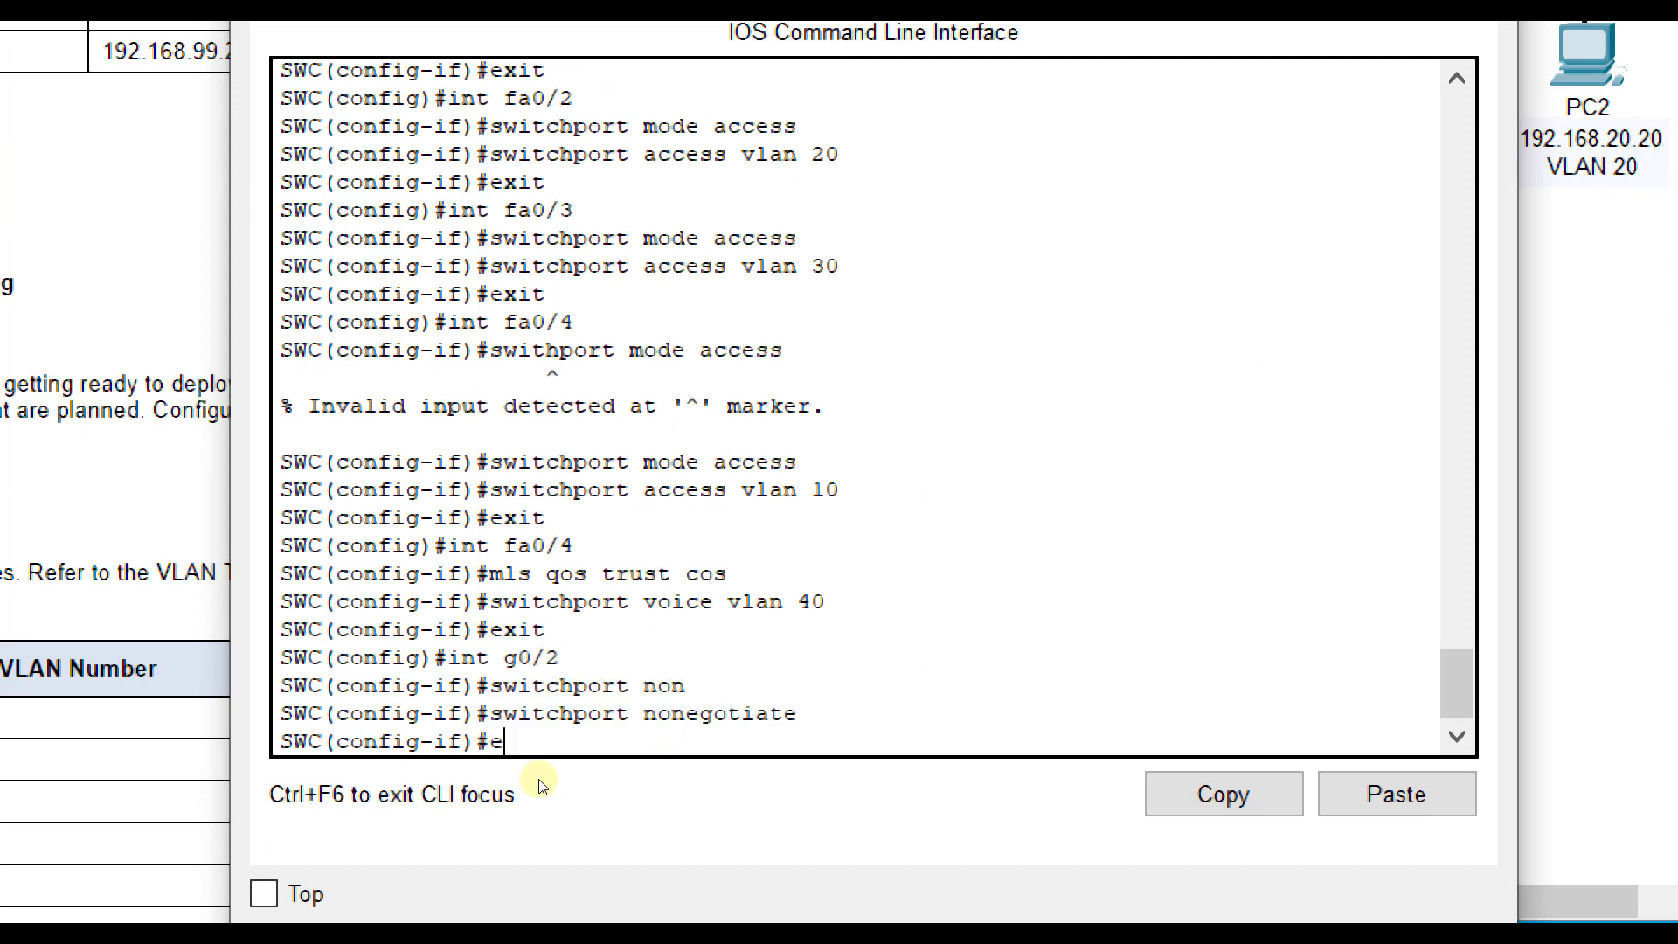
key(Return)
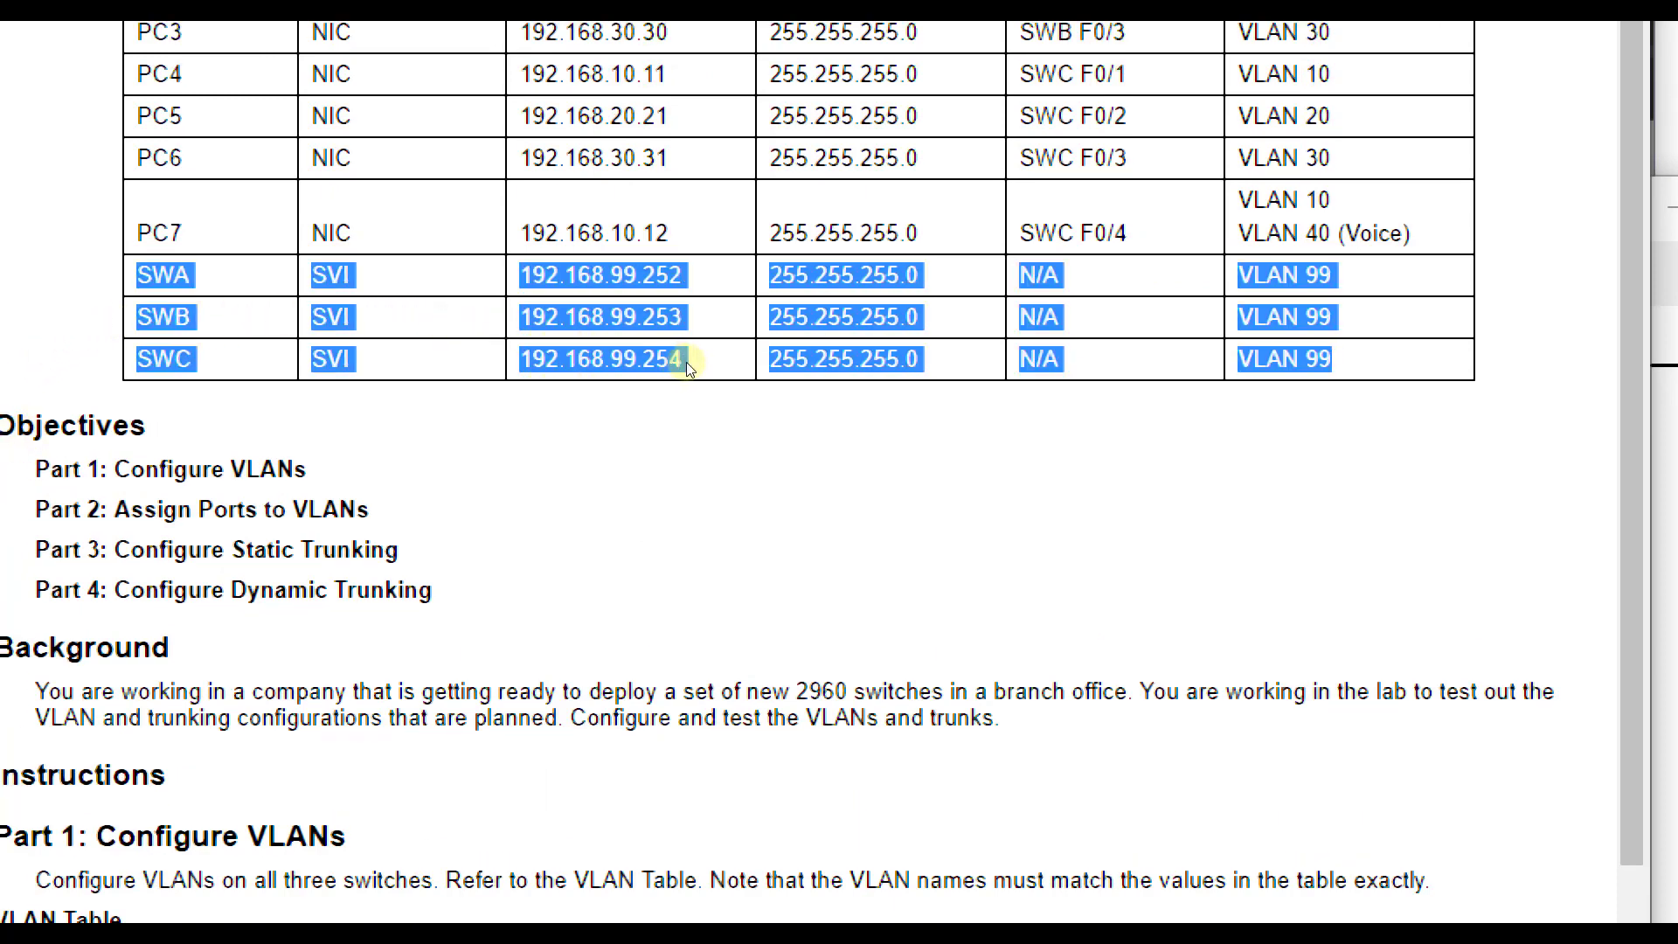
click(690, 358)
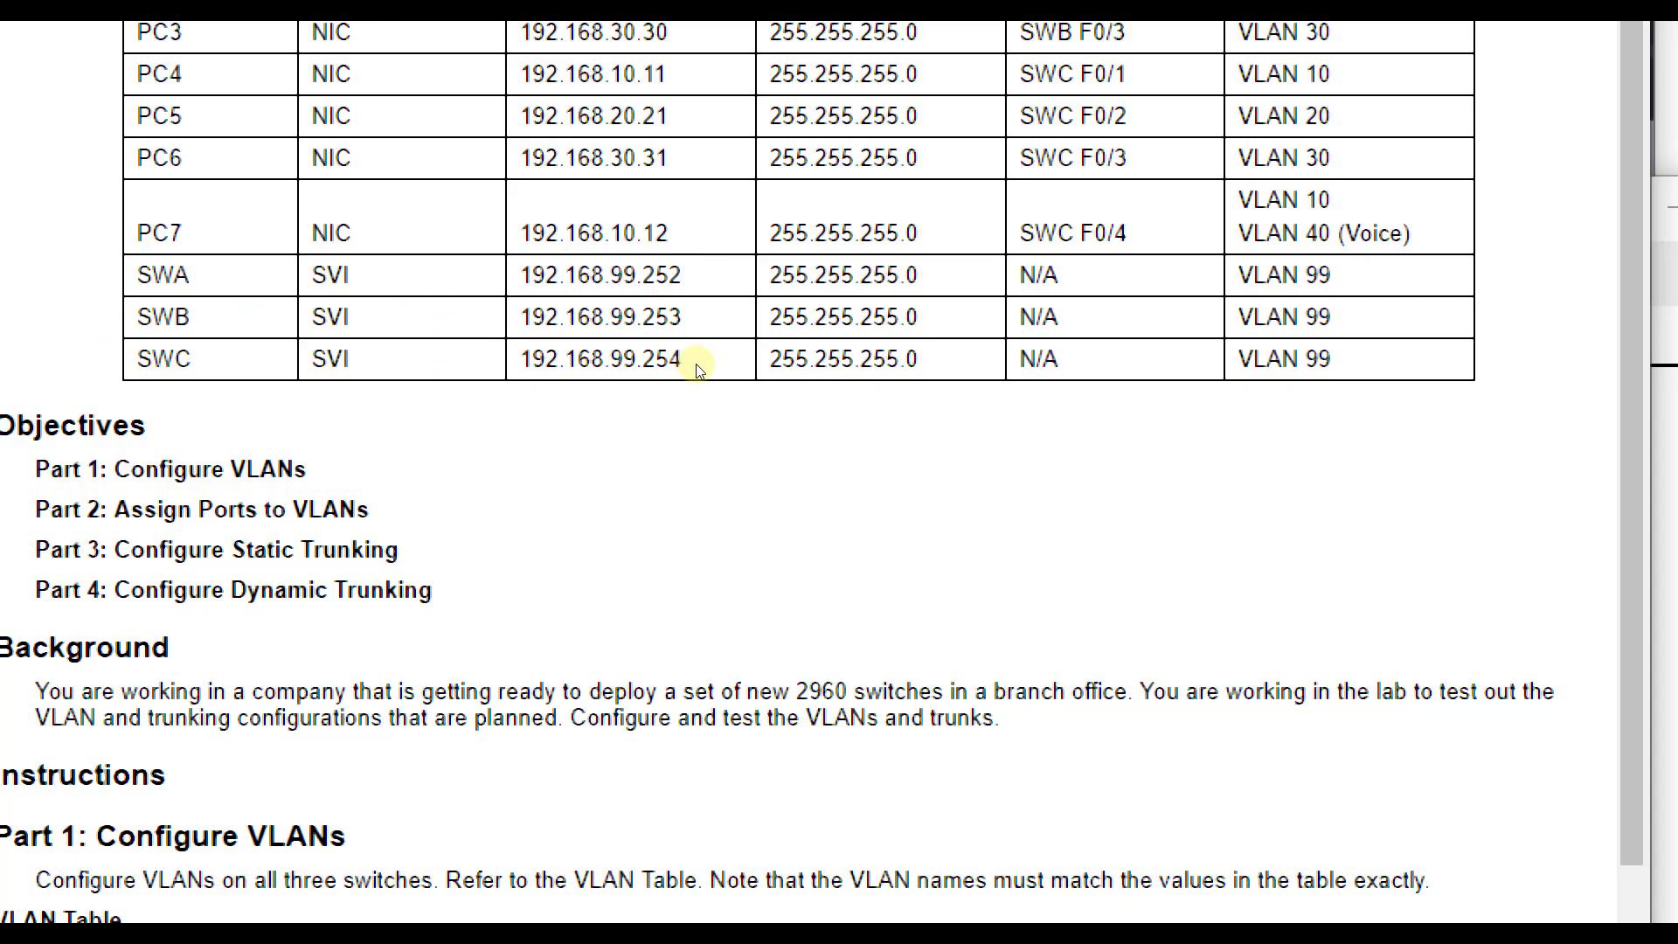
scroll(down, 3)
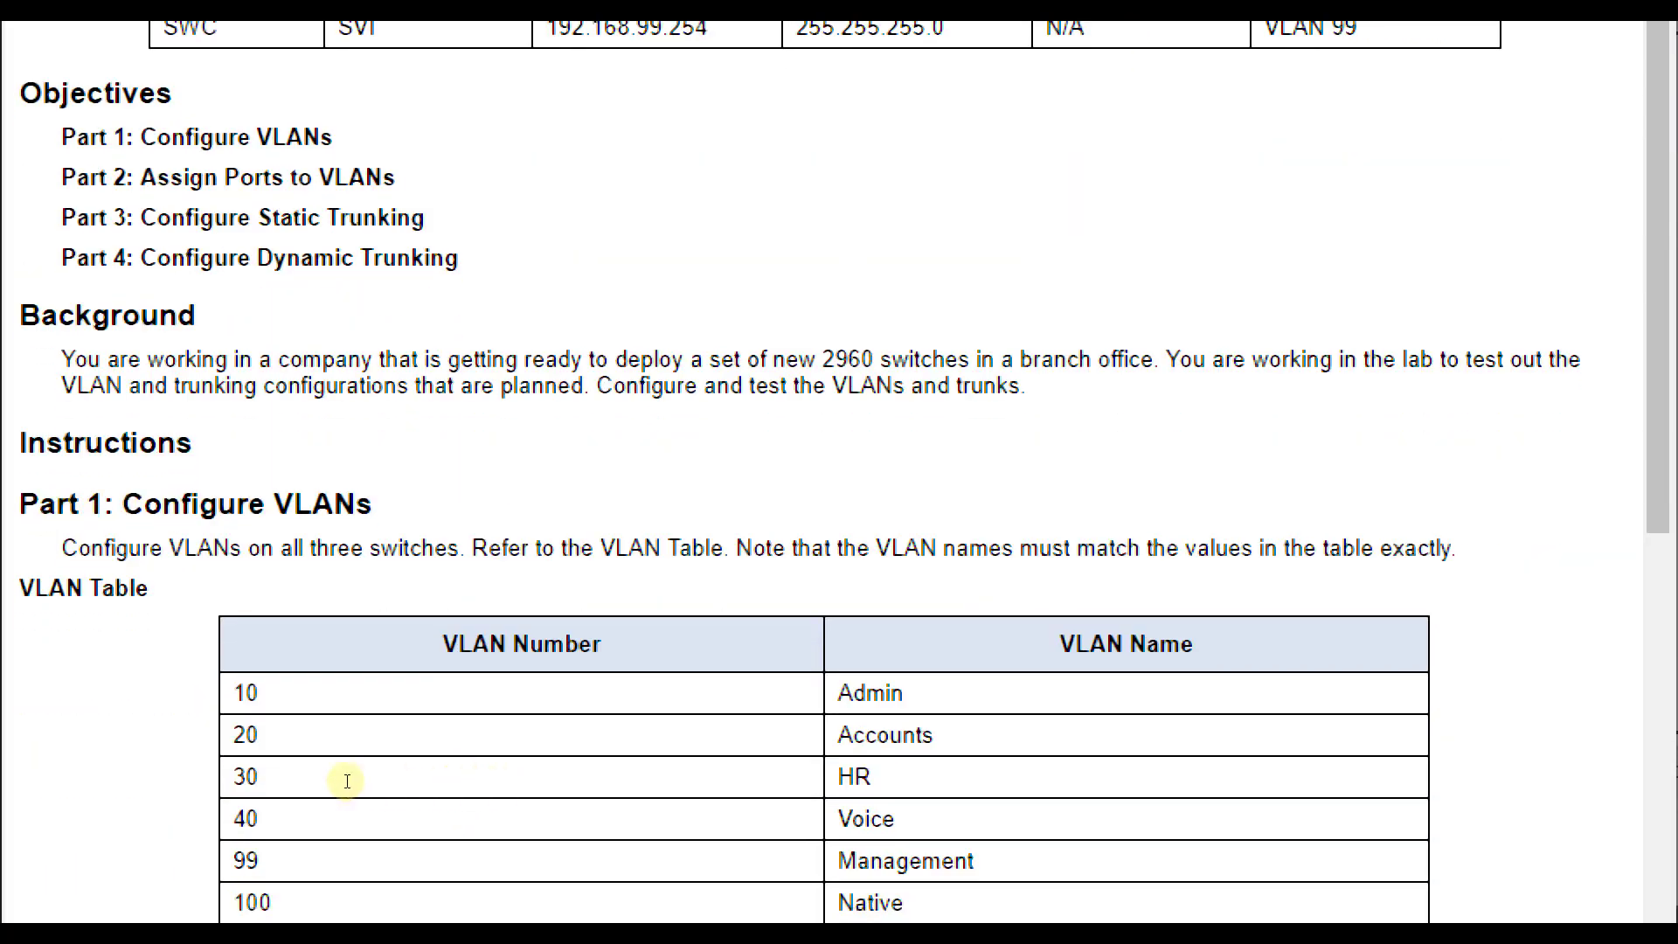
scroll(up, 3)
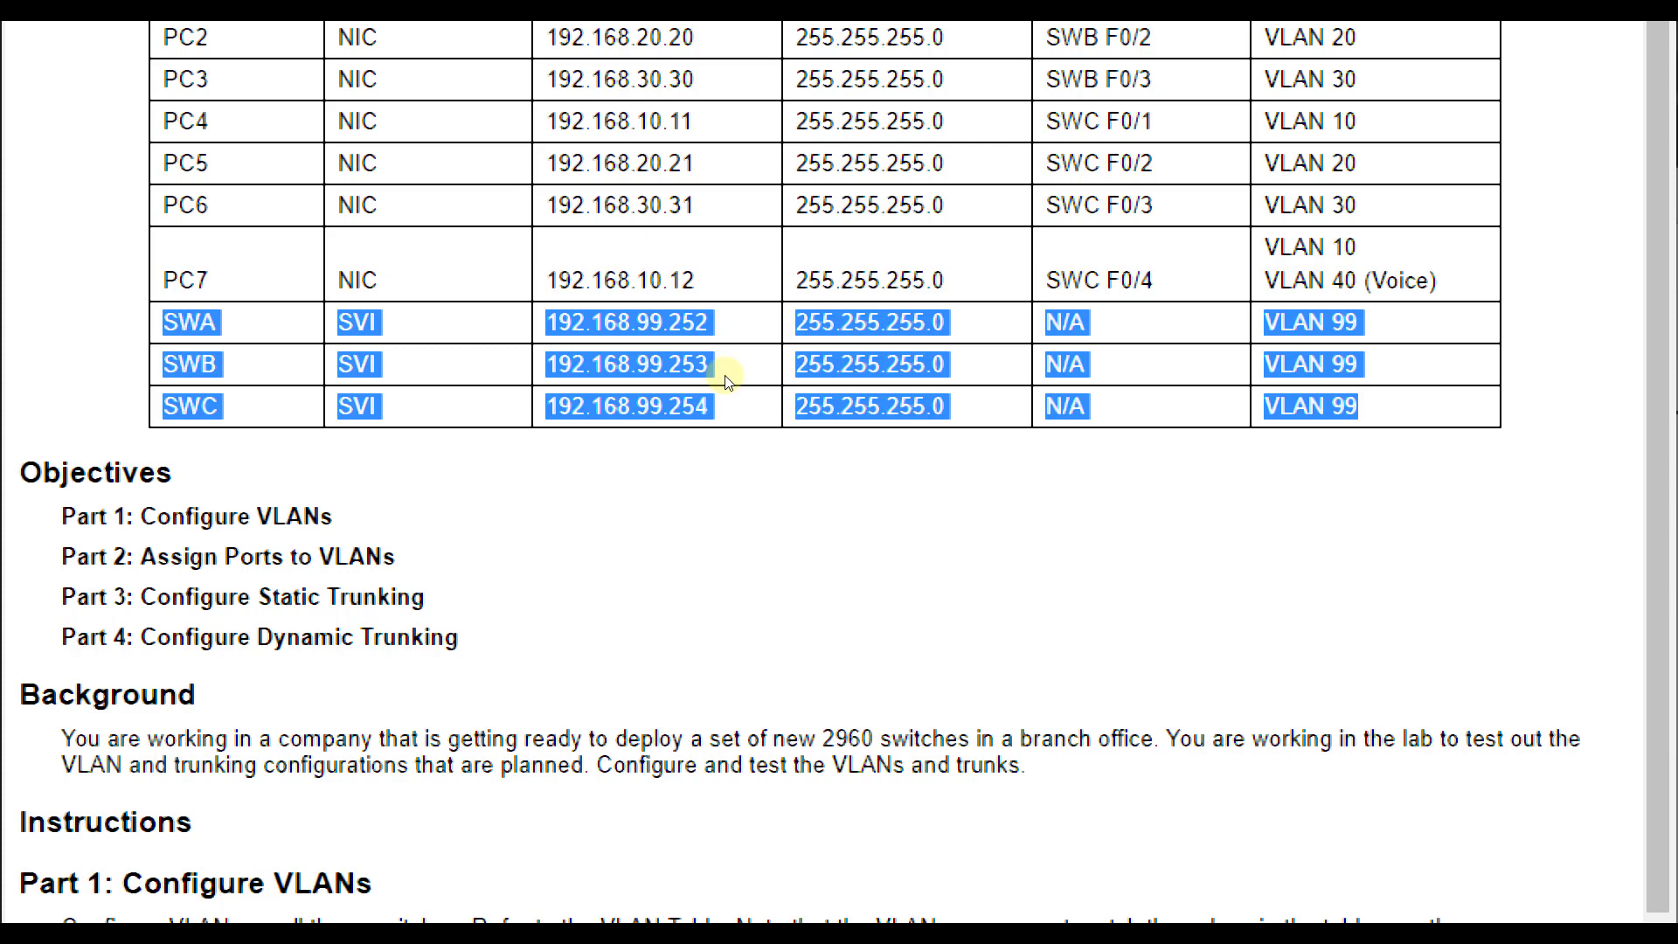
click(738, 368)
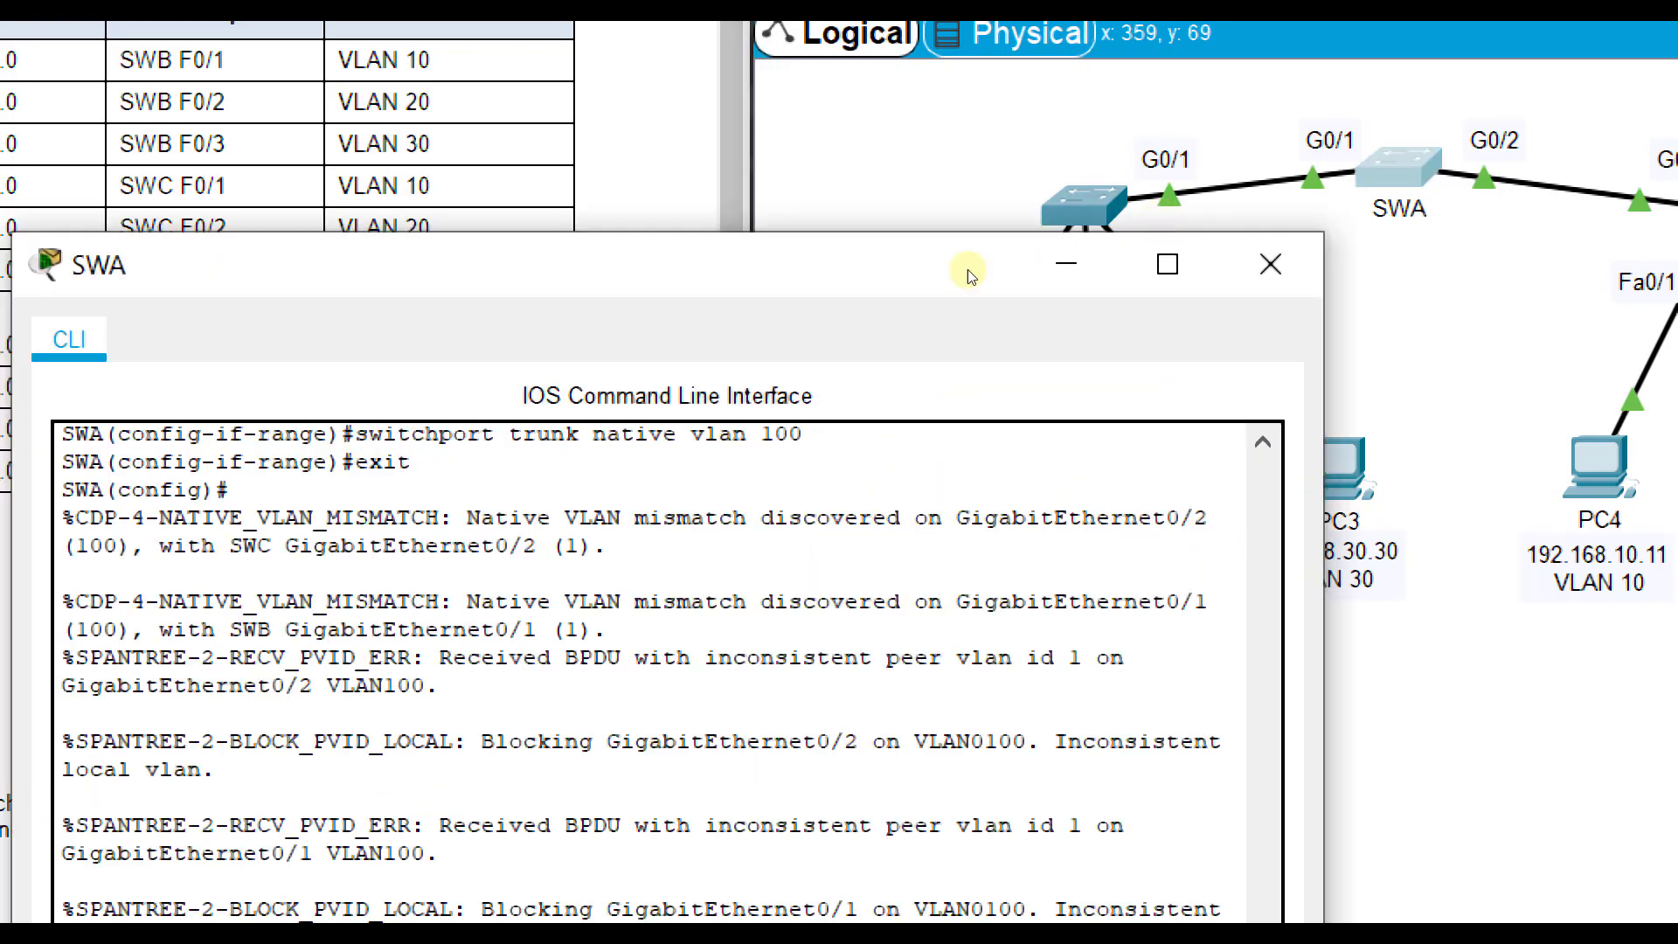
- Assign SWA's VLAN 99 interface address 192.168.99.252 with mask 255.255.255.0
drag(664, 264, 1113, 233)
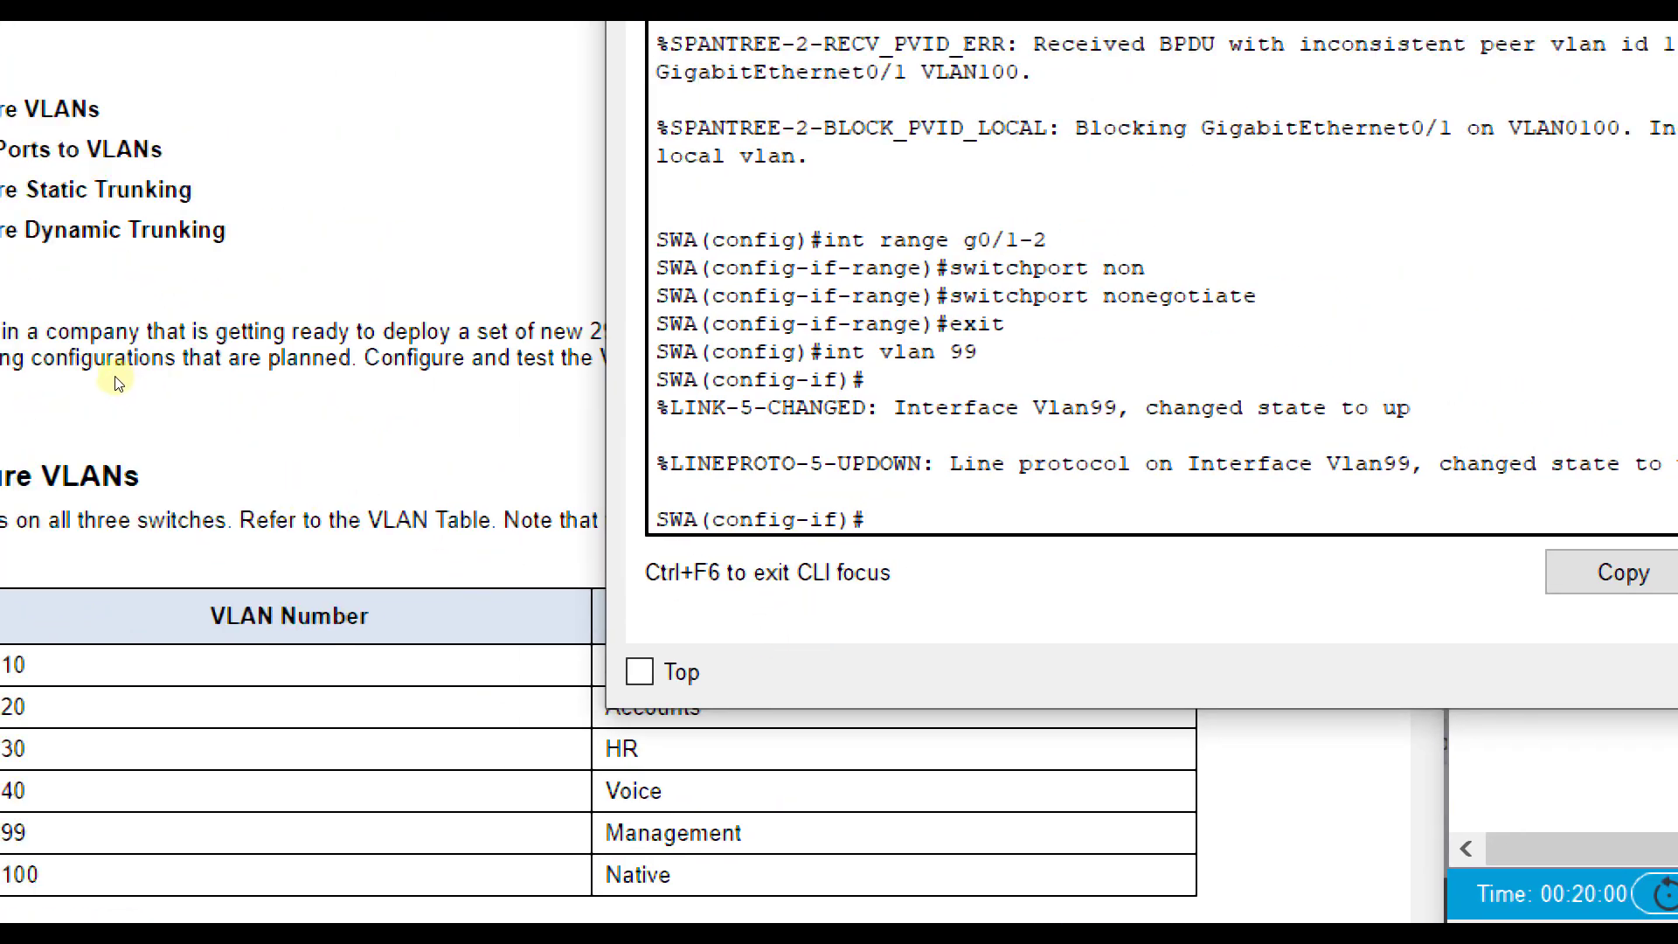
text(ip a)
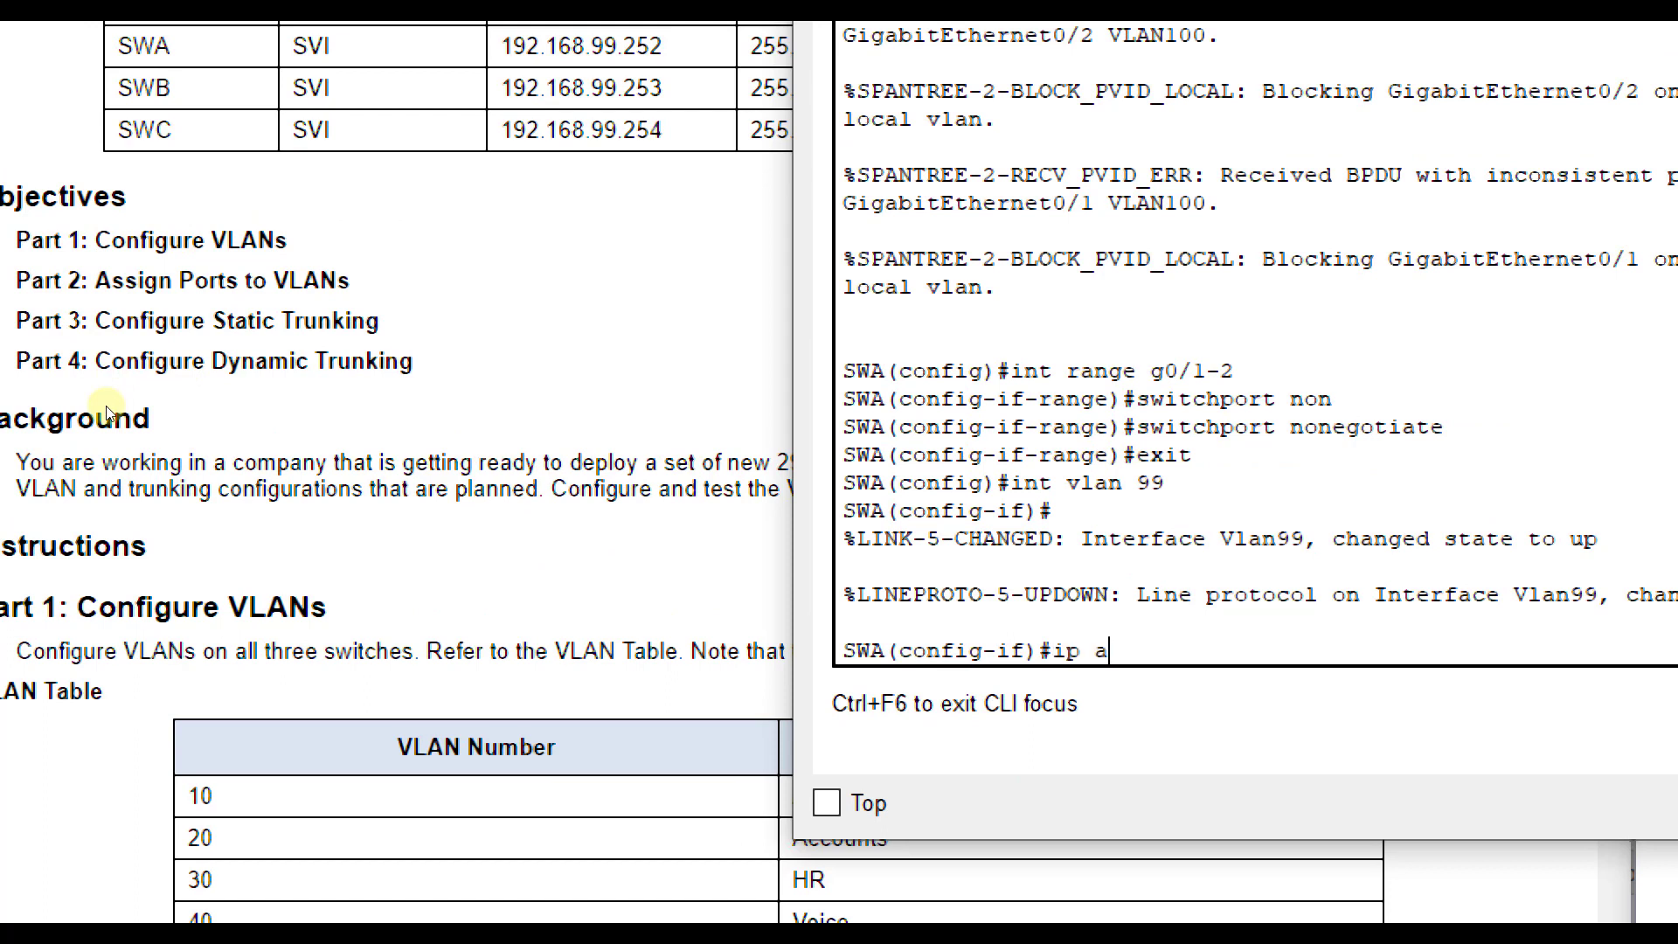
text(dd 192.1)
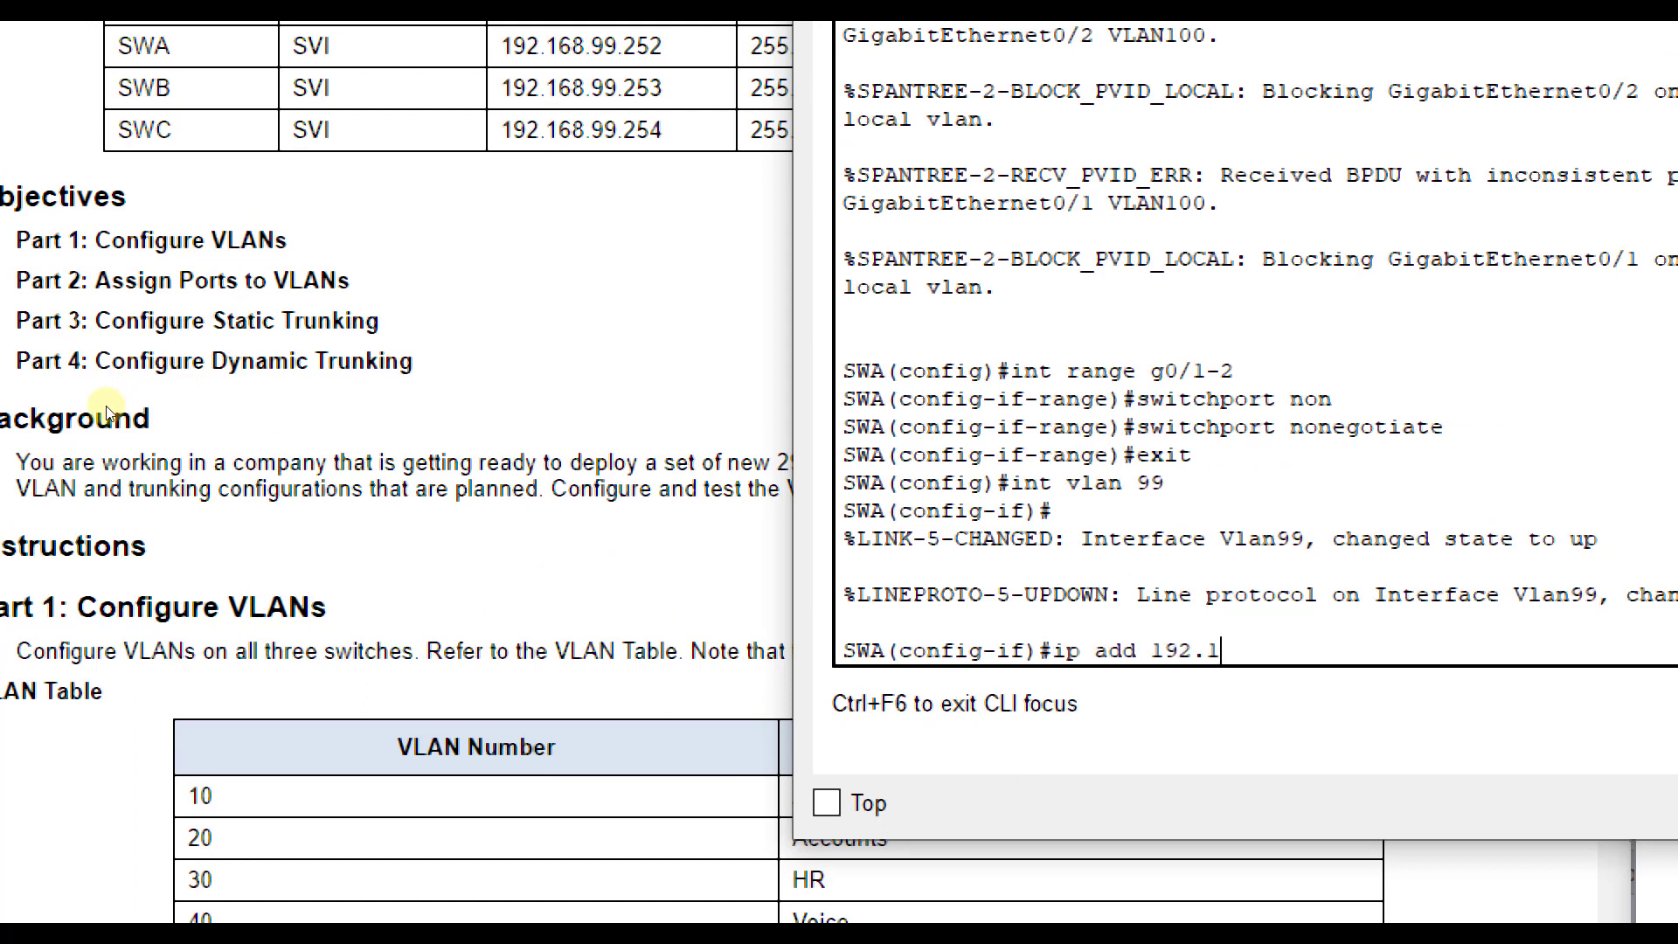
text(68.)
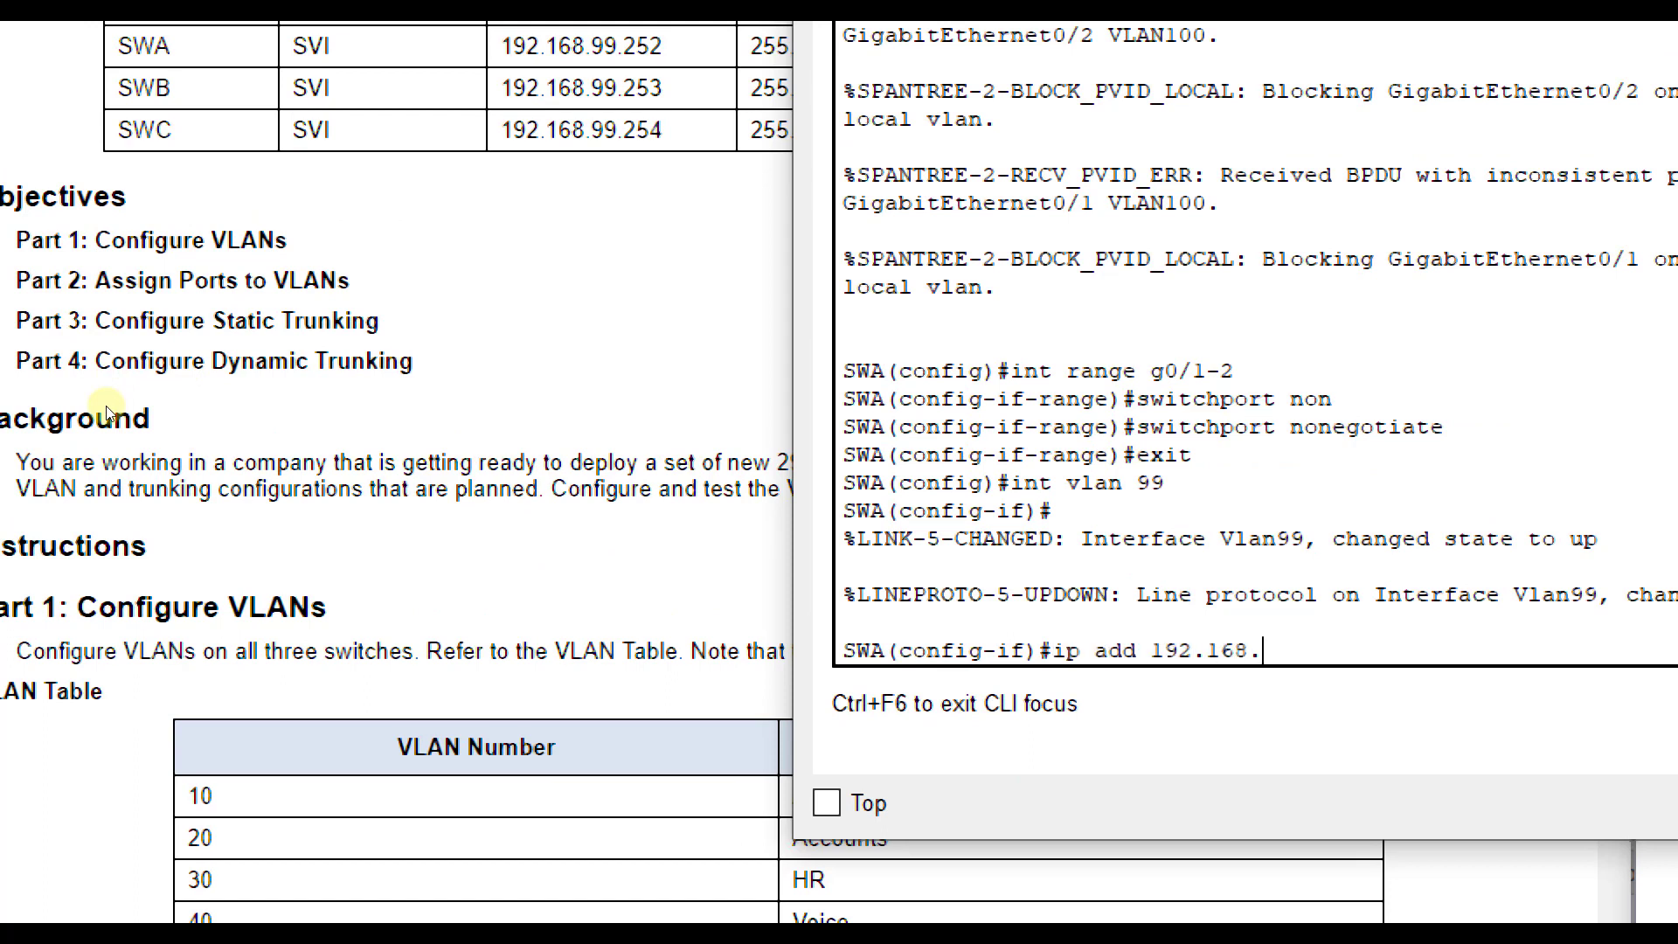
text(99.252)
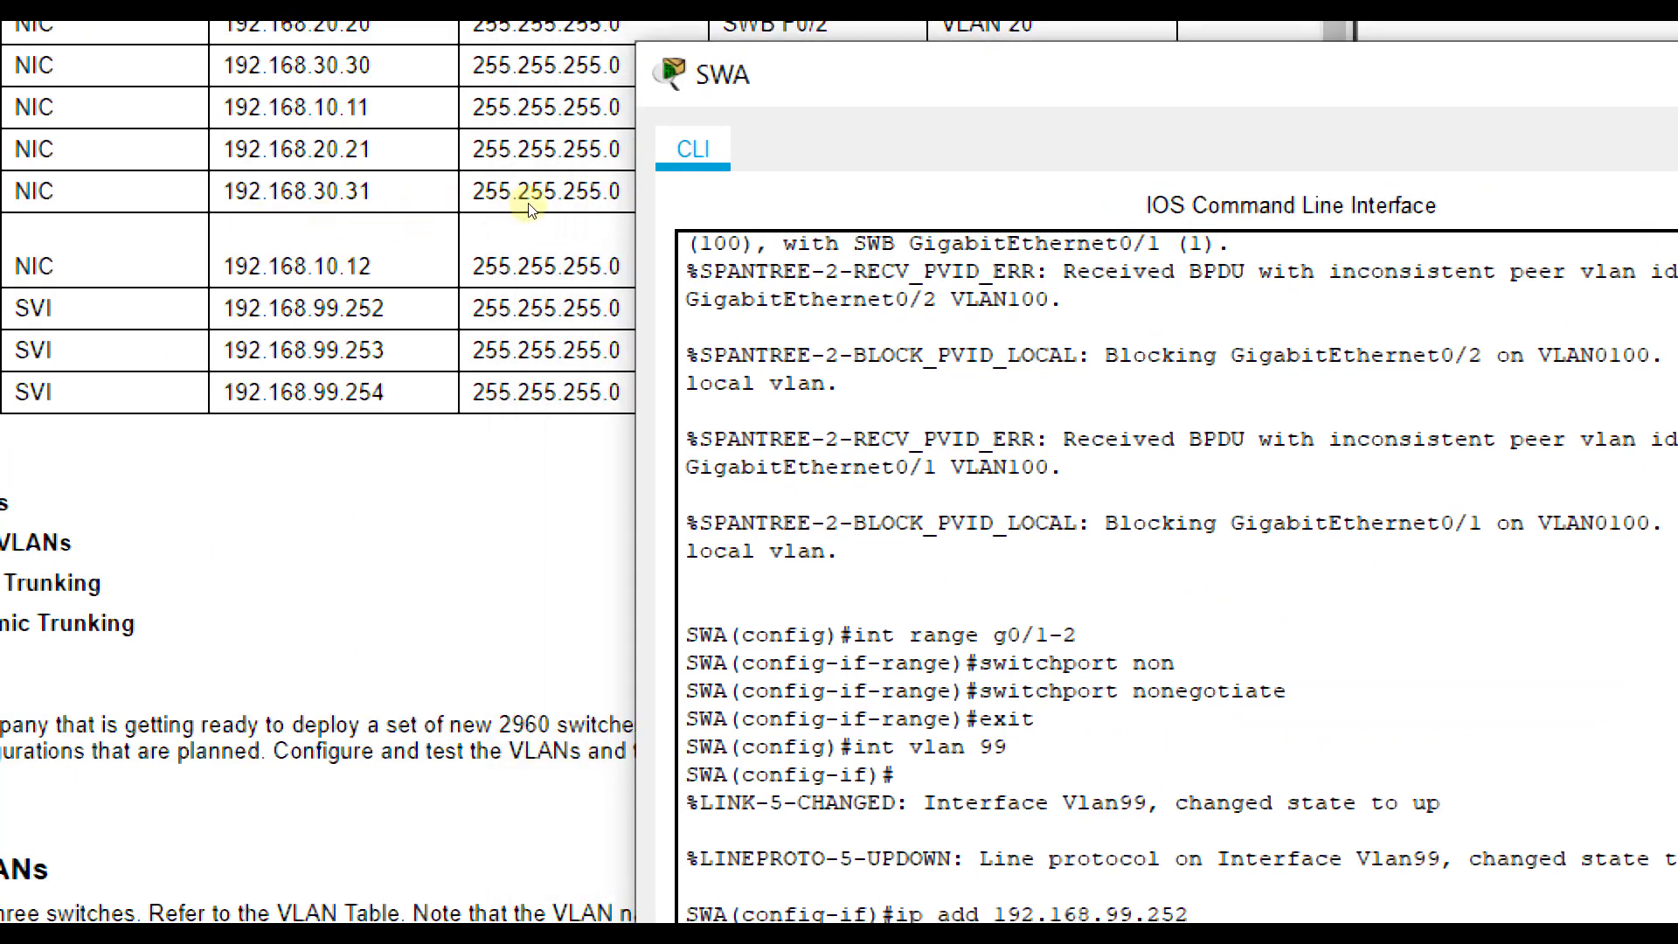
scroll(down, 3)
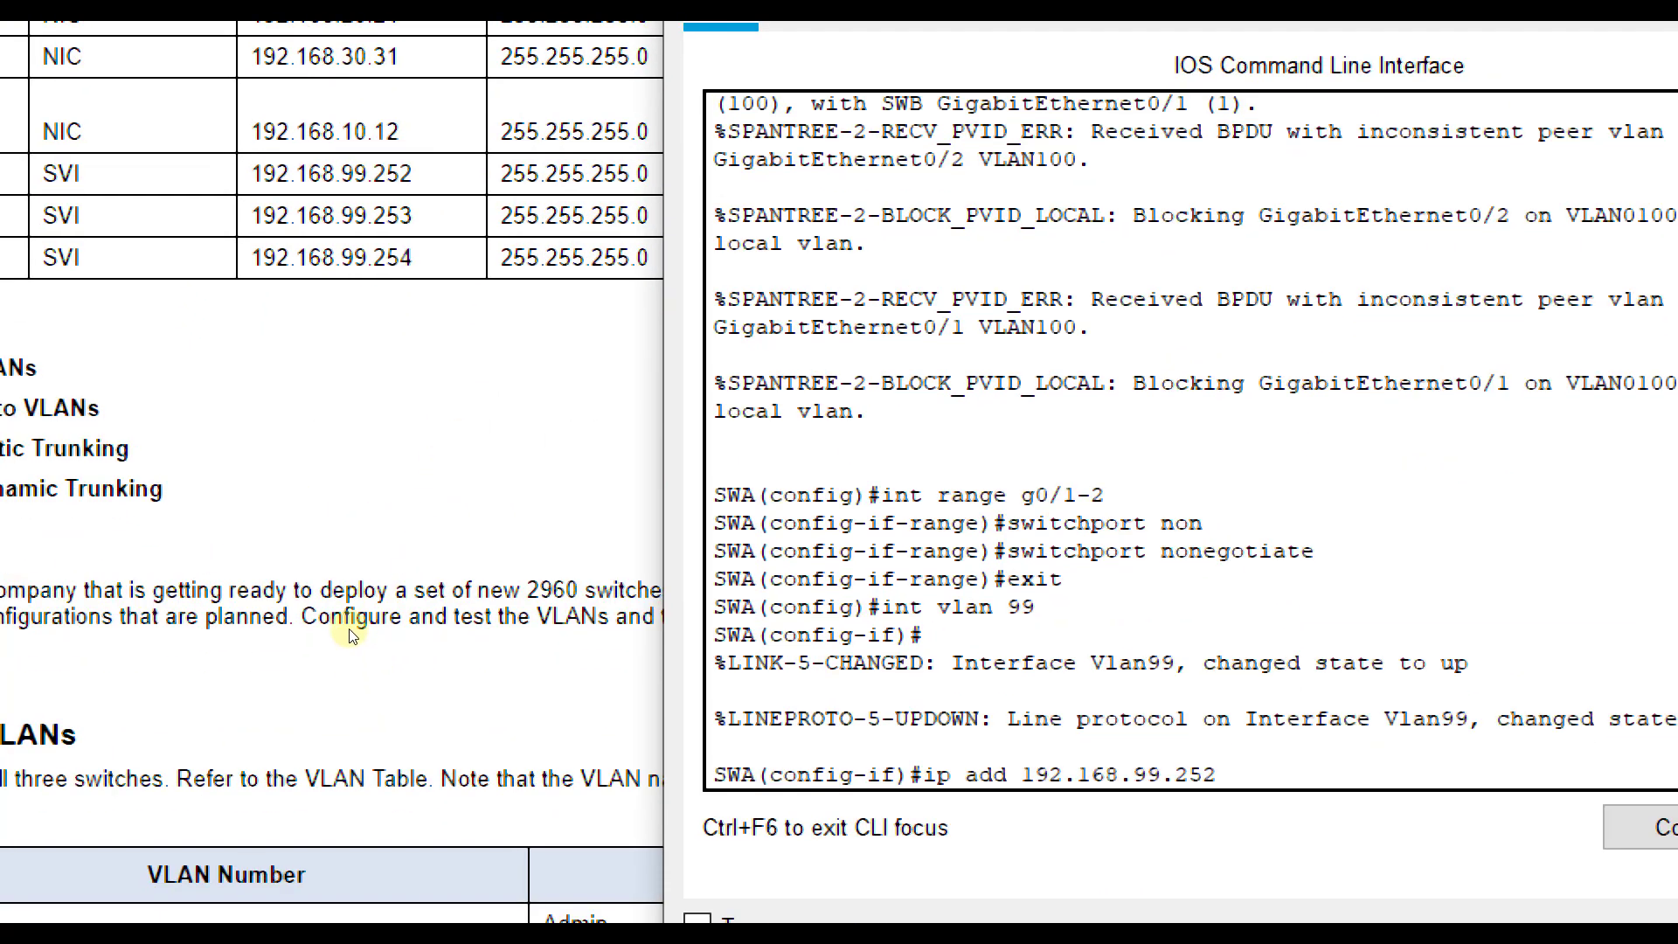
text(255.255.255.0)
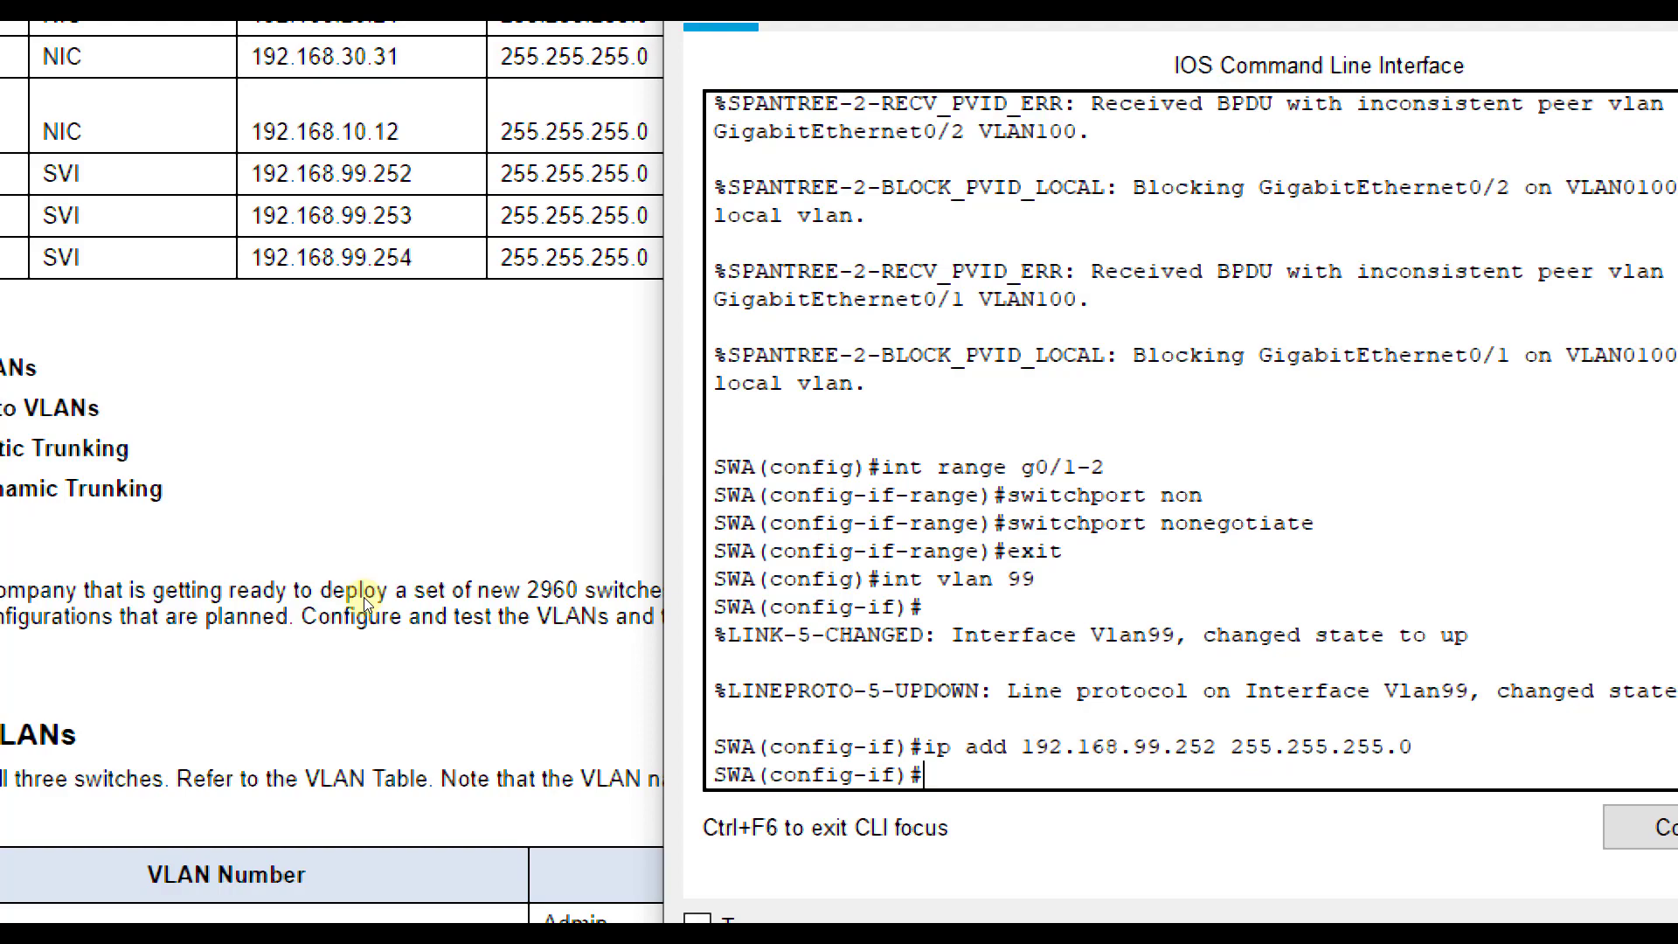
mouse_move(395, 608)
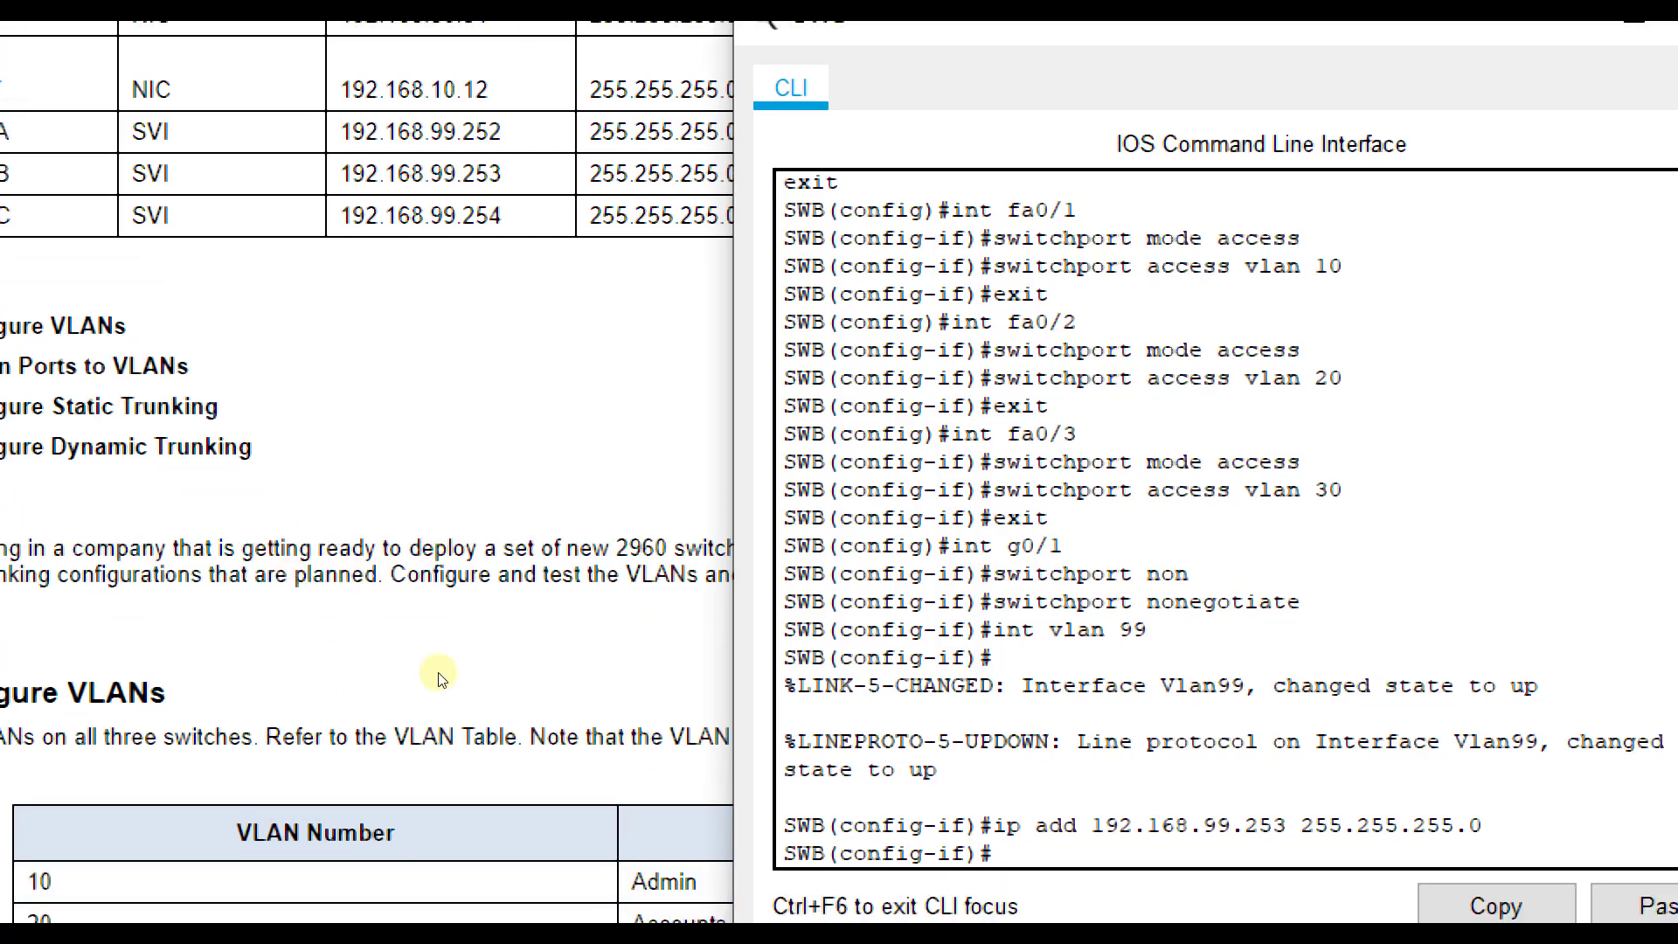
mouse_move(595, 582)
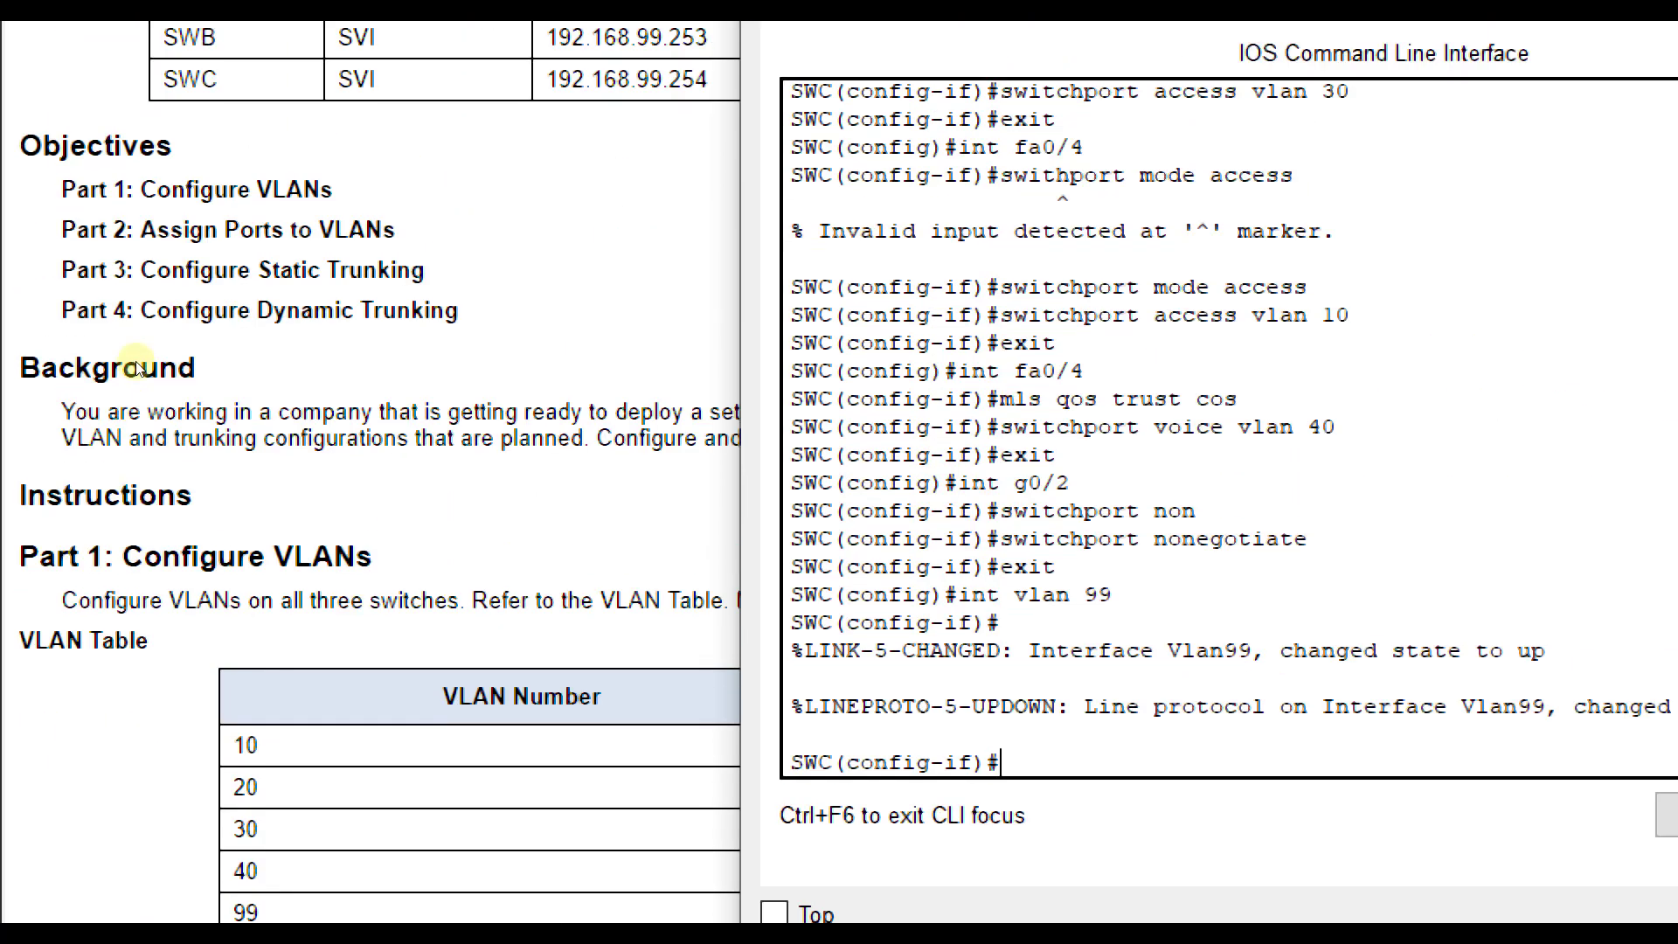
- Enter 'ip add 192.168.99.254 255.255.255' for SWC's VLAN 99 interface
scroll(up, 3)
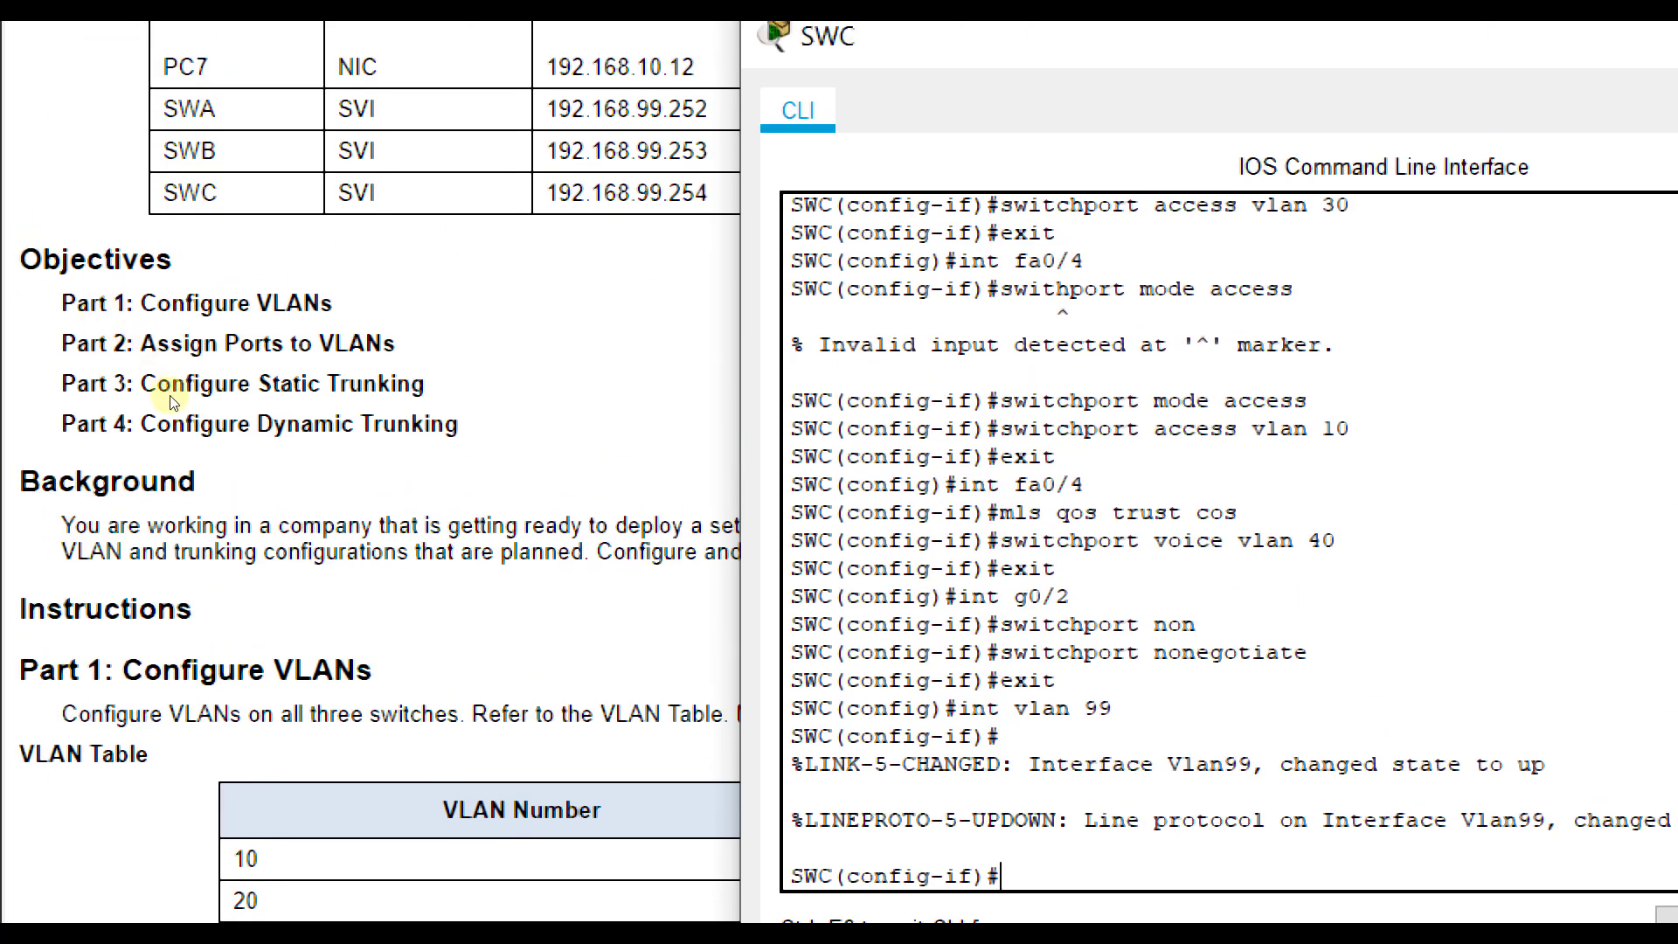
text(ip add 192.16)
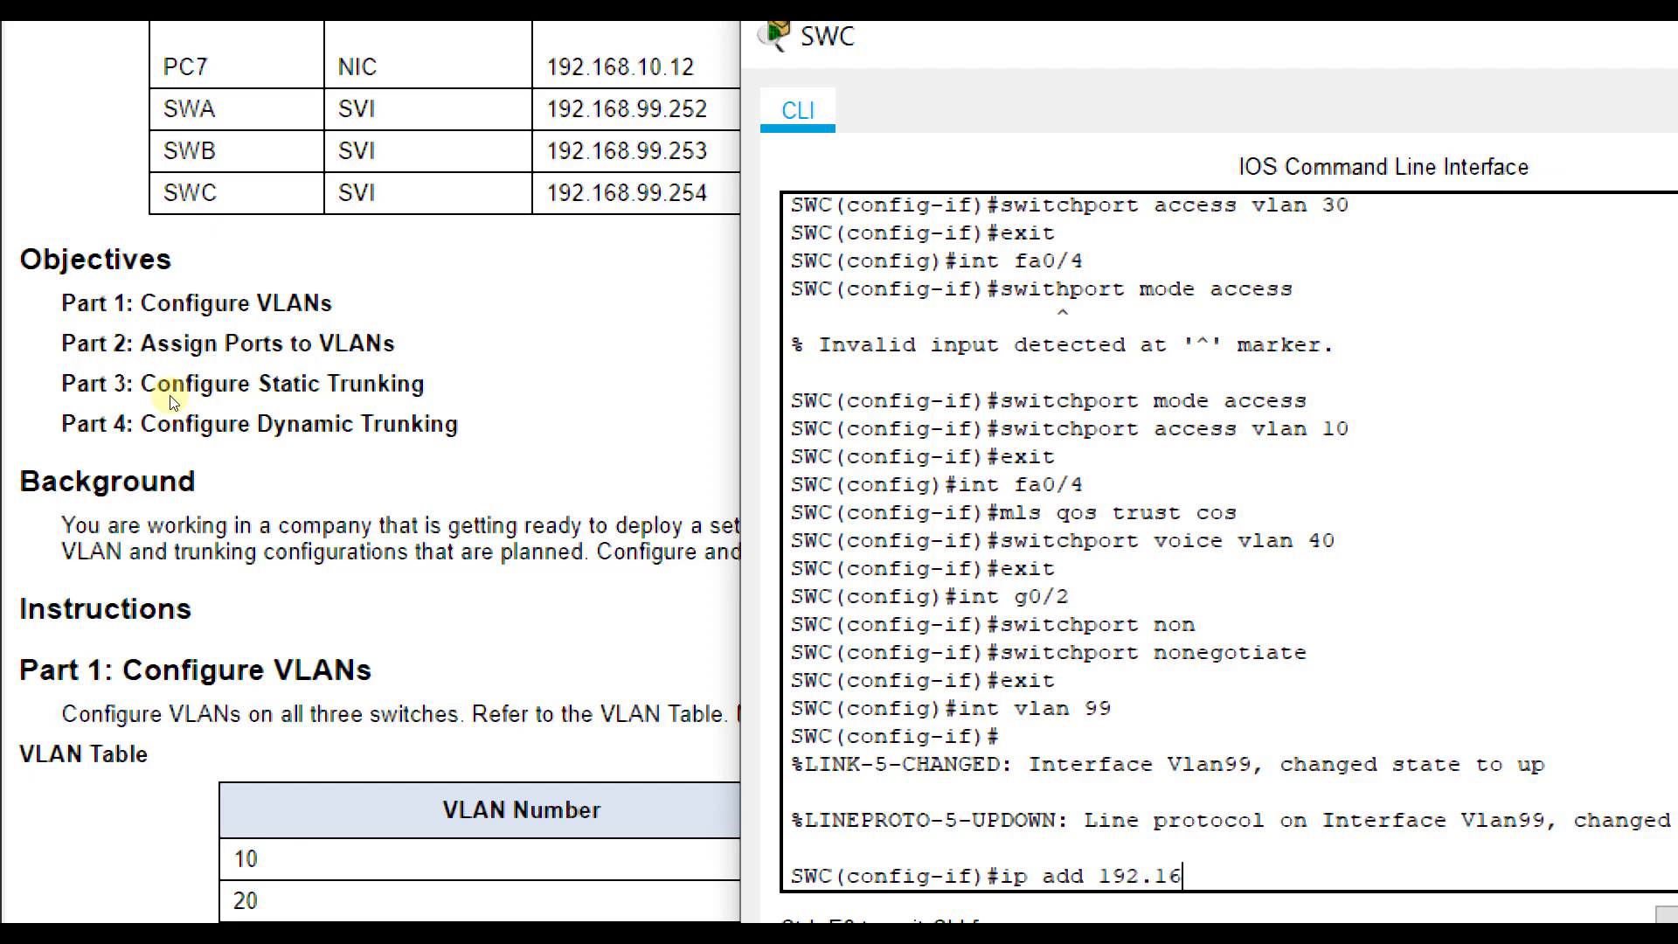
text(8.99.254 255.255.255)
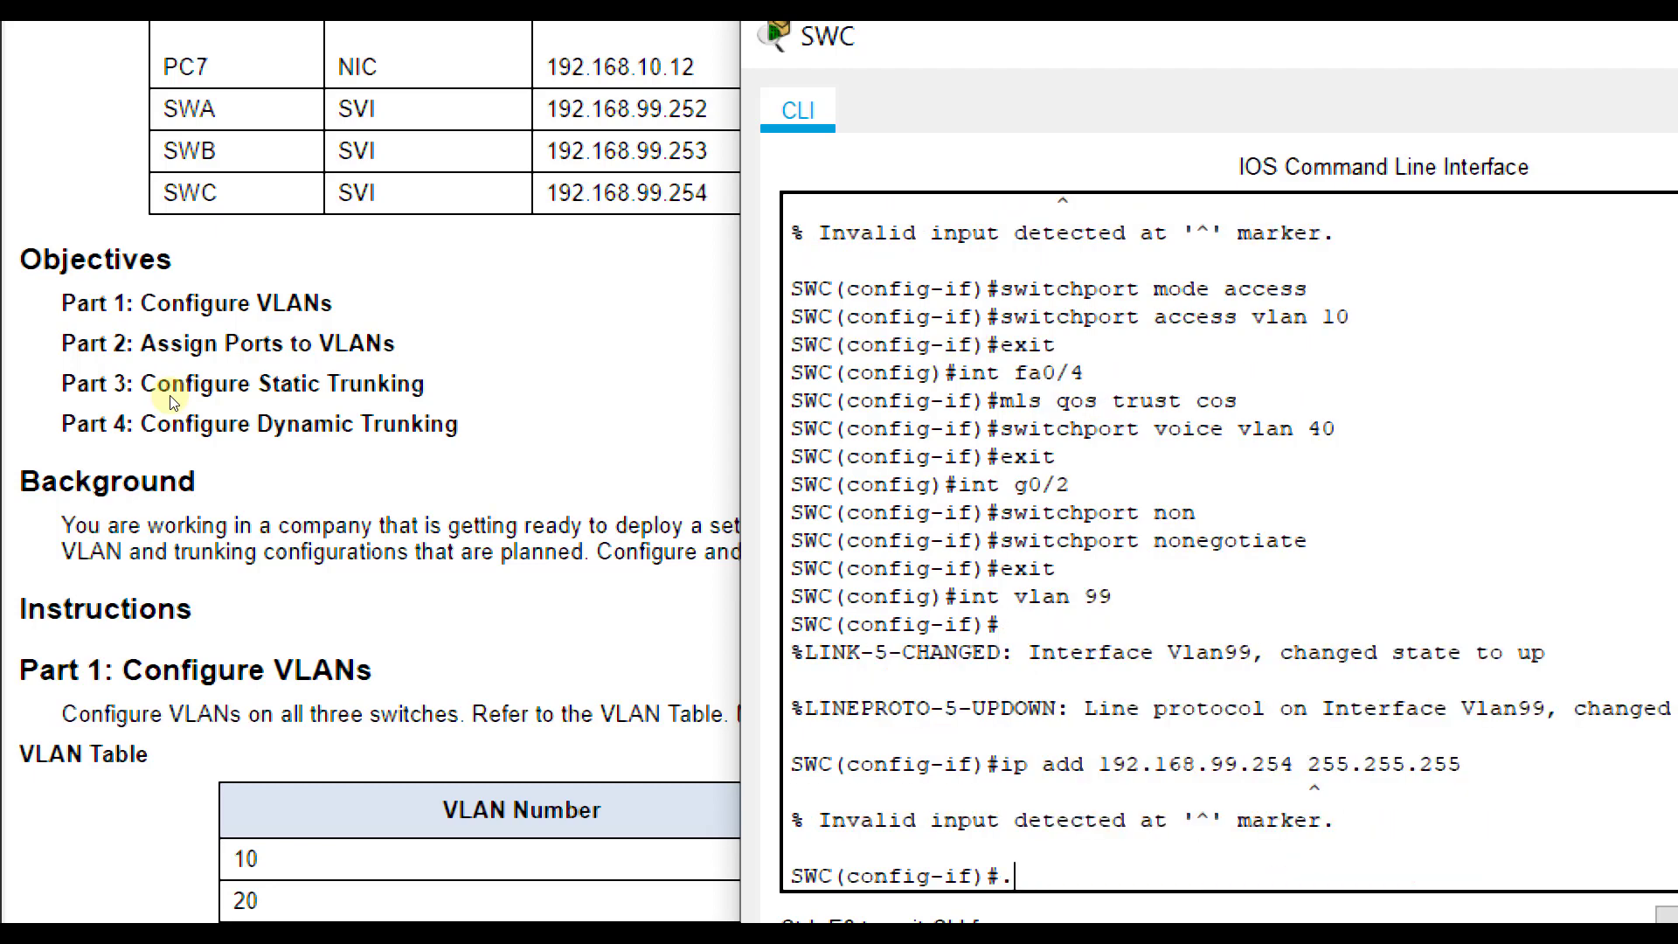
text(ip add 192.168.99.254 255.255.255)
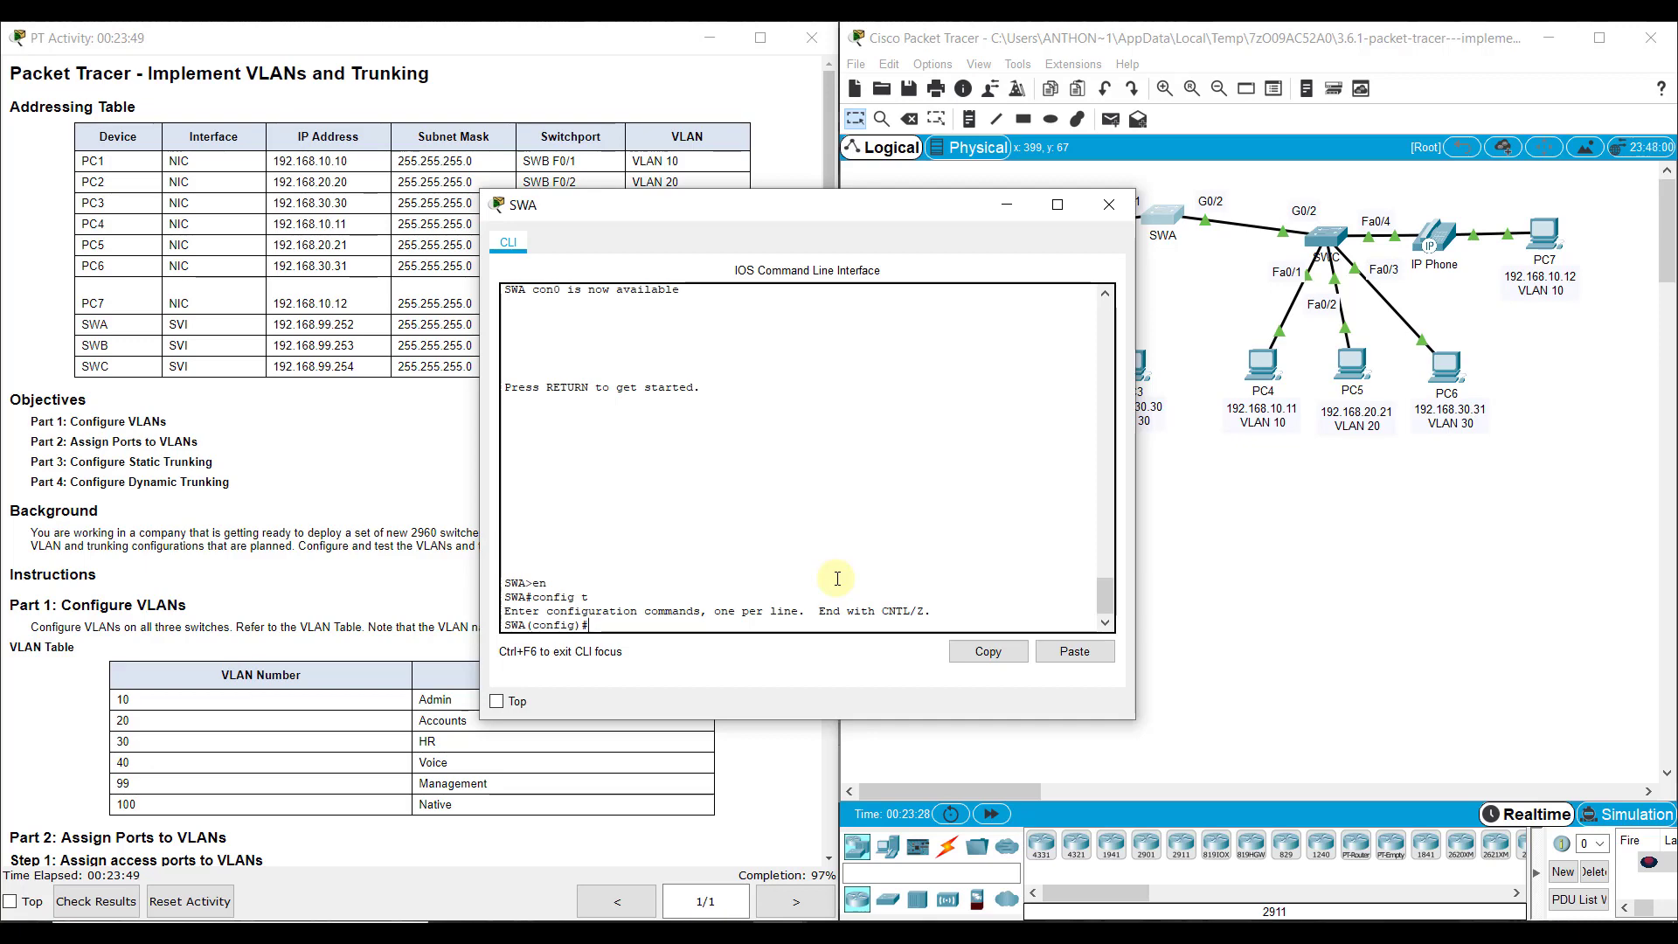
- On SWA's G0/2, remove nonegotiate and list switchport options for dynamic desirable mode
text(int g0/2)
text(no)
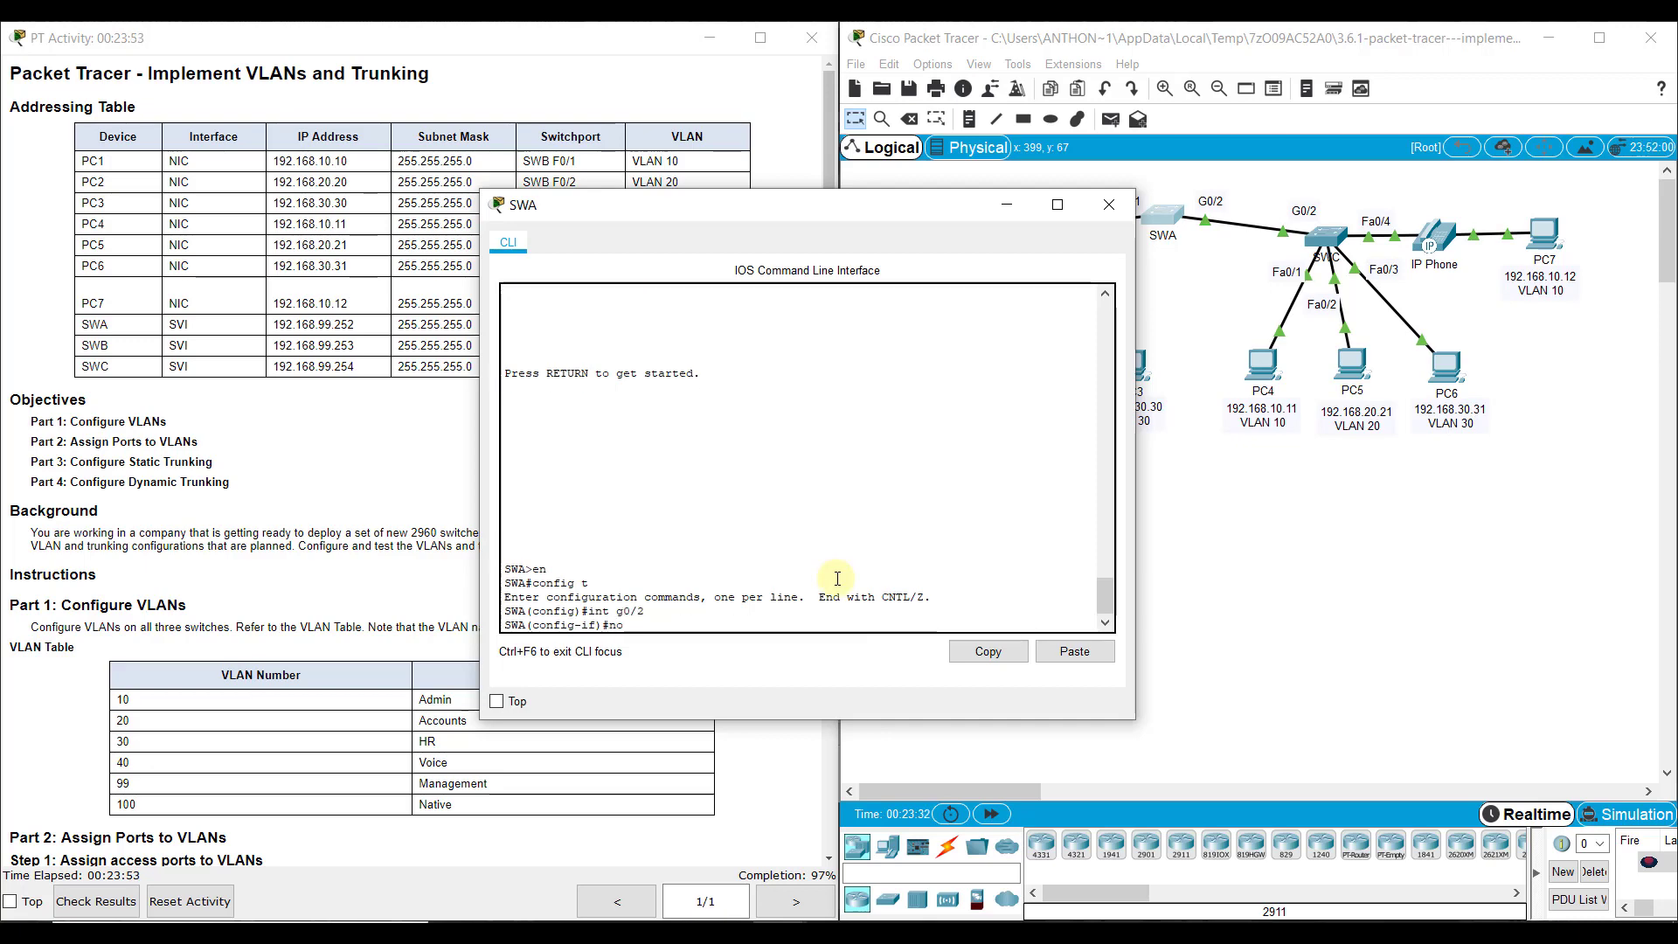
text(switchport)
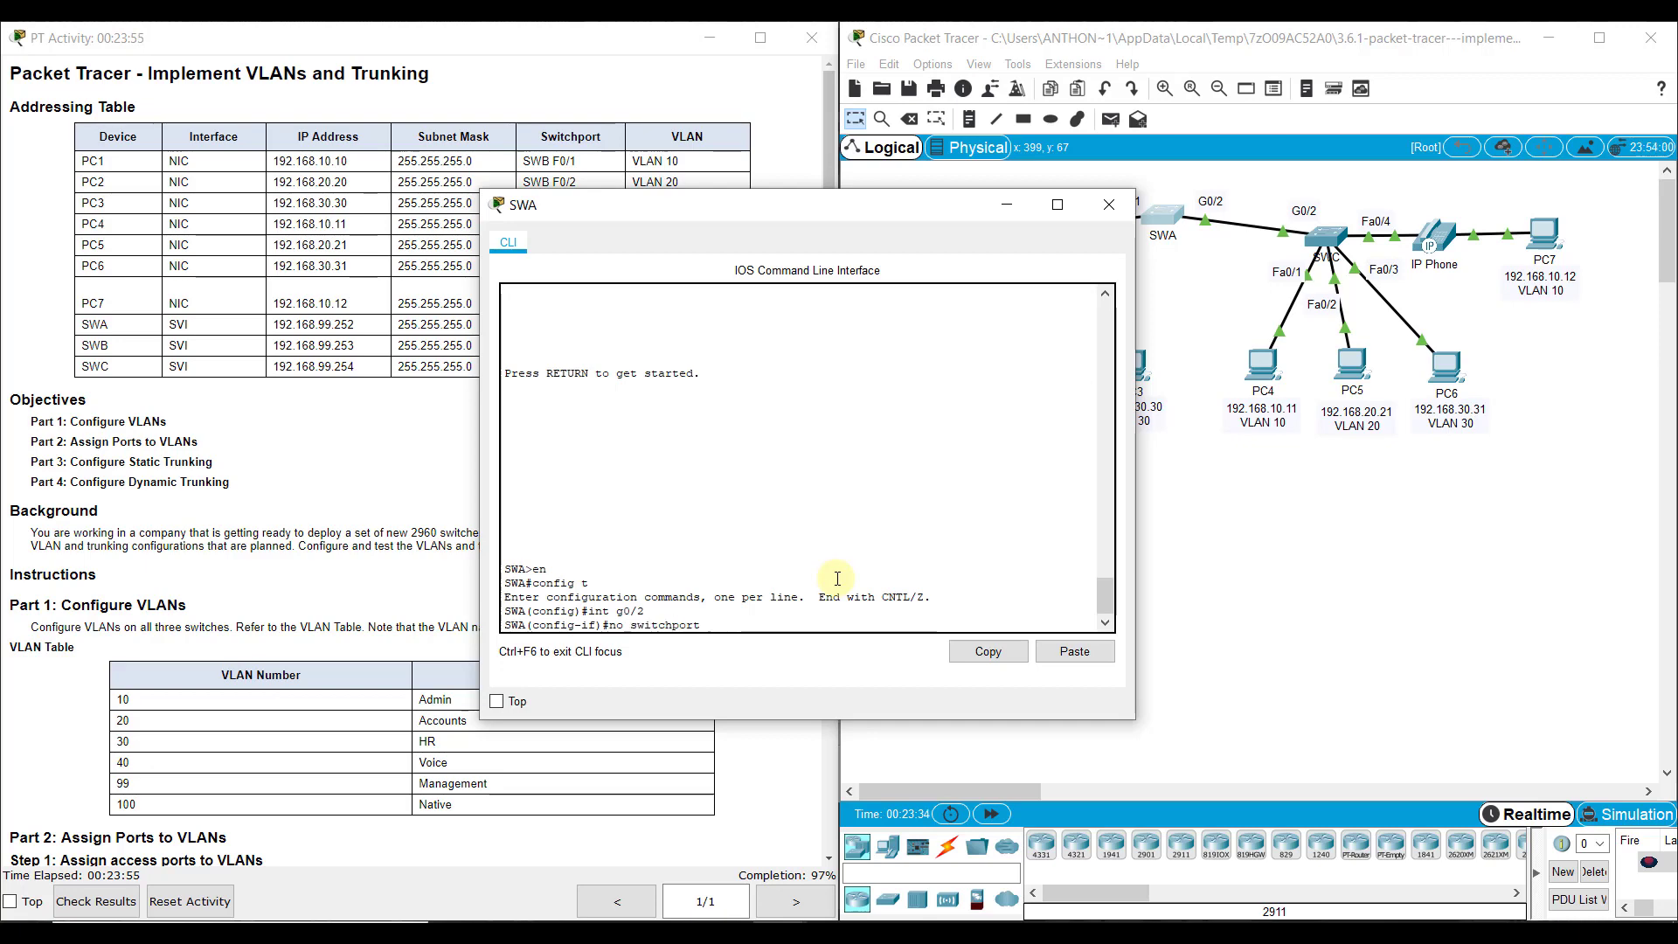
text(nonn)
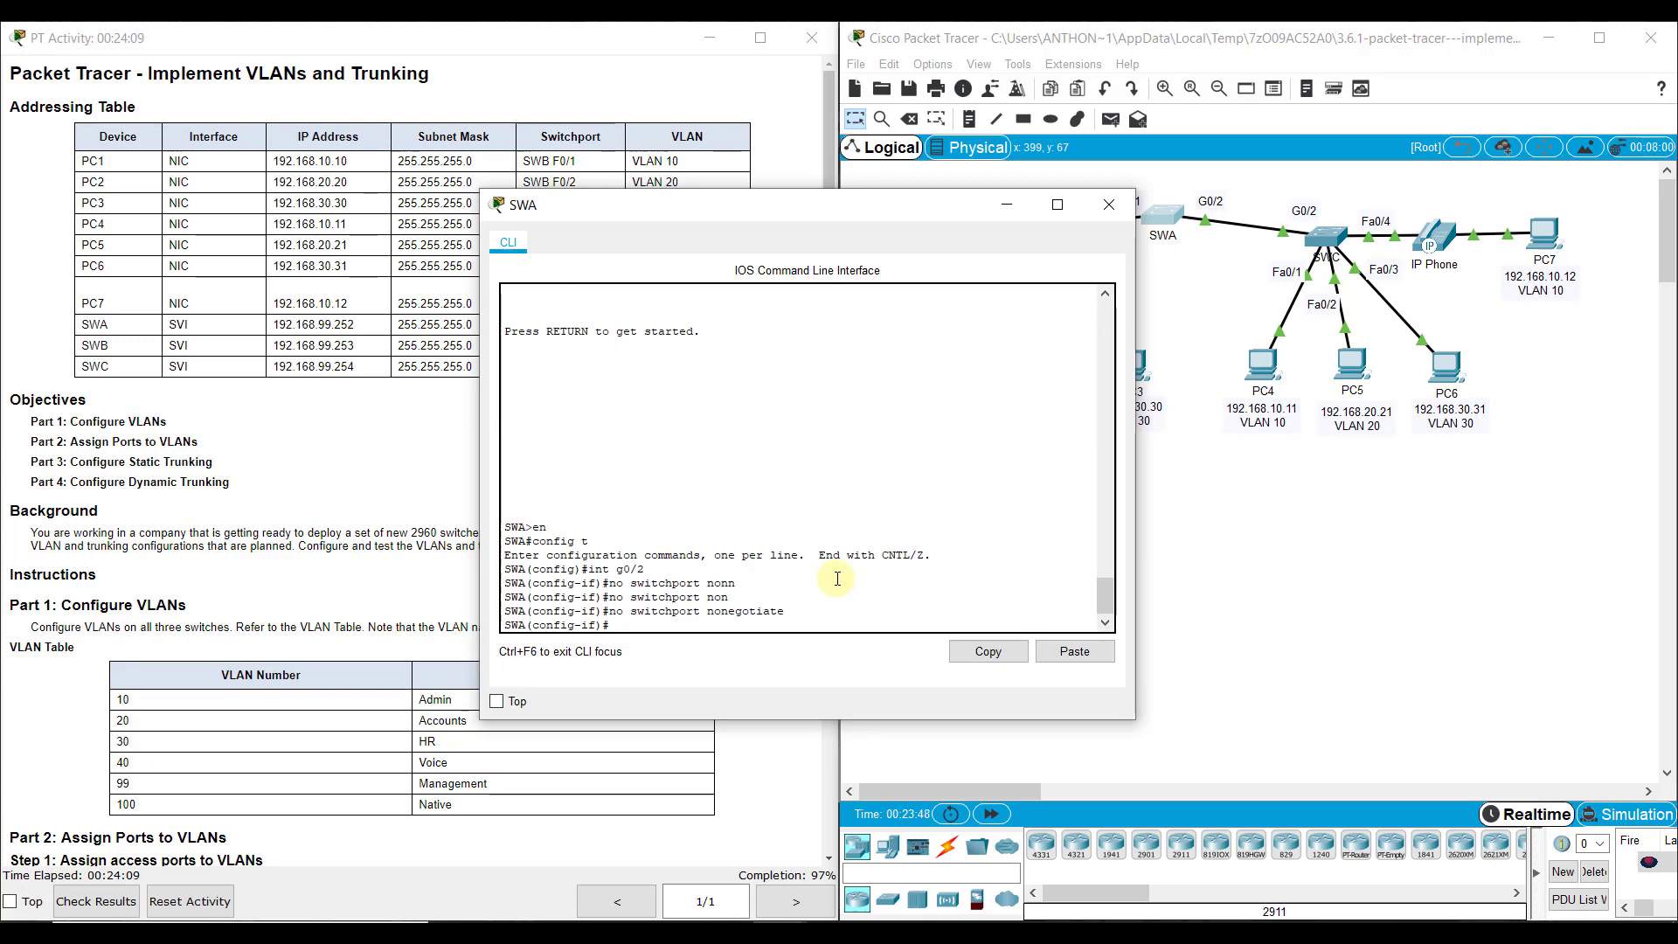
text(switchport)
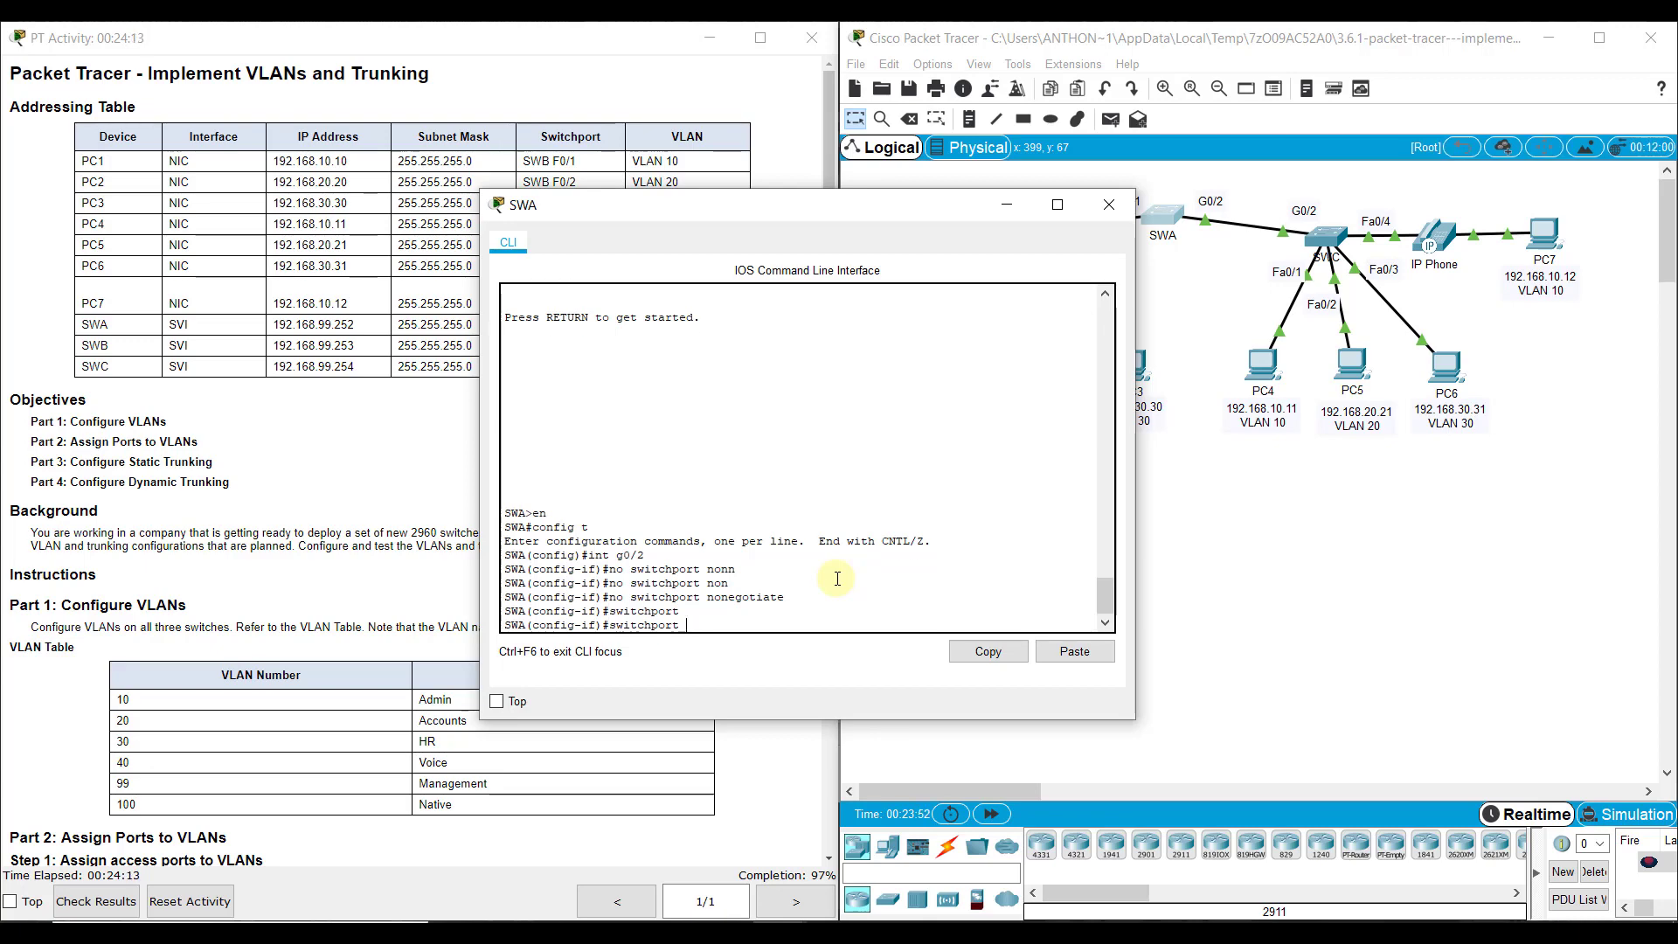
text(?)
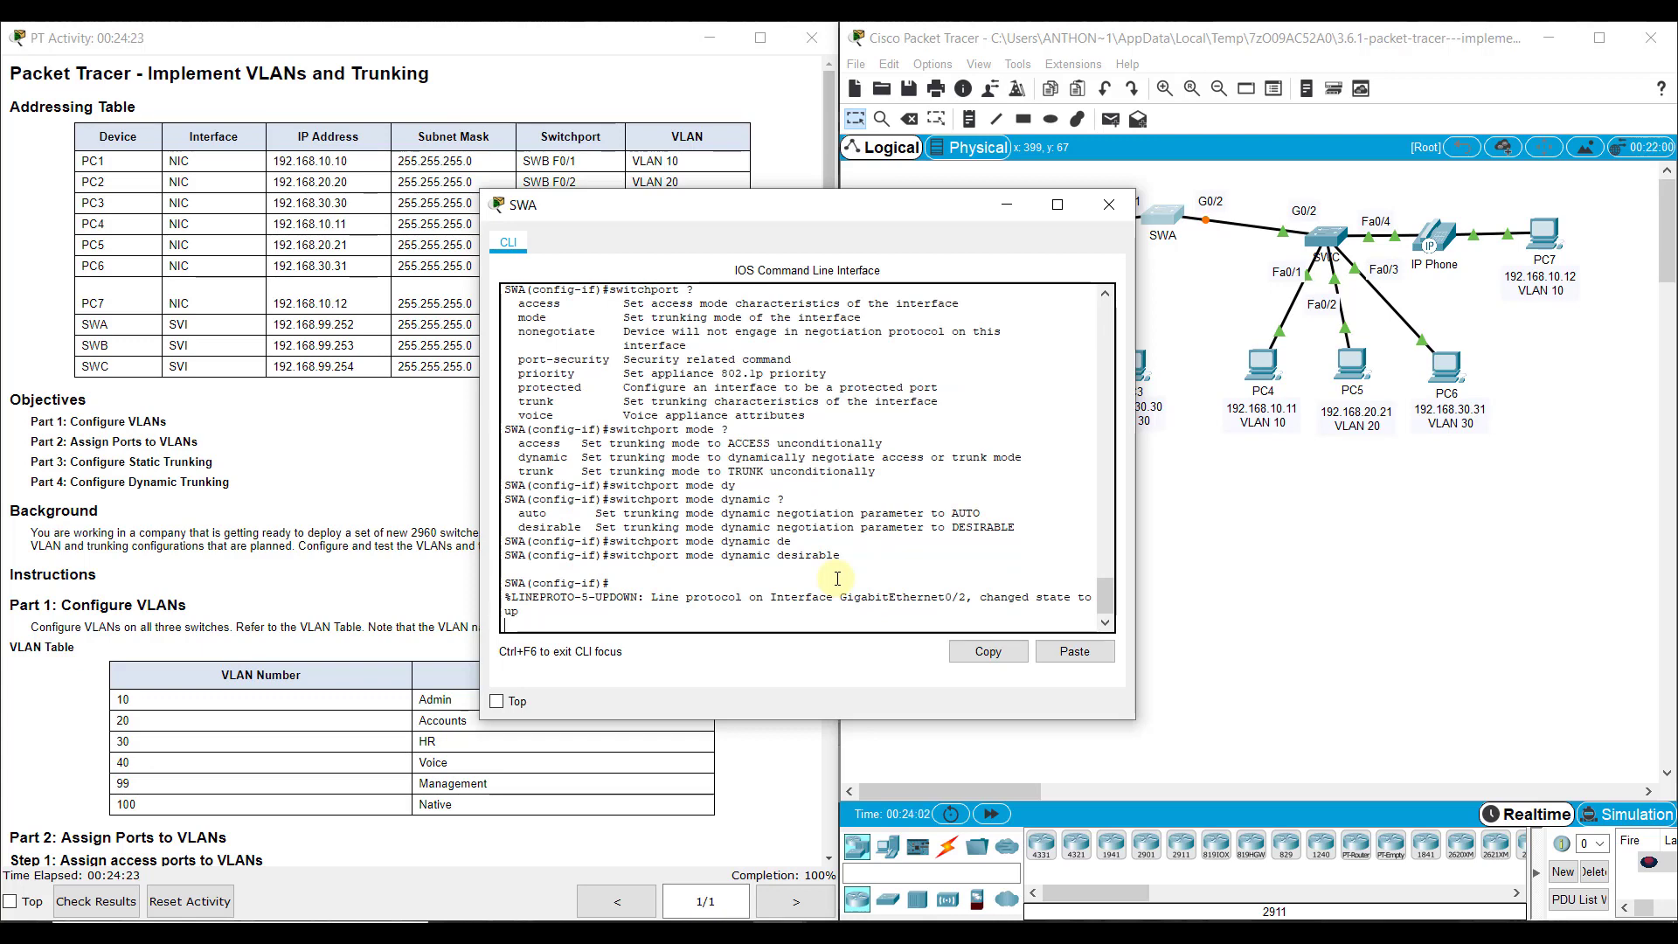
mouse_move(1210, 219)
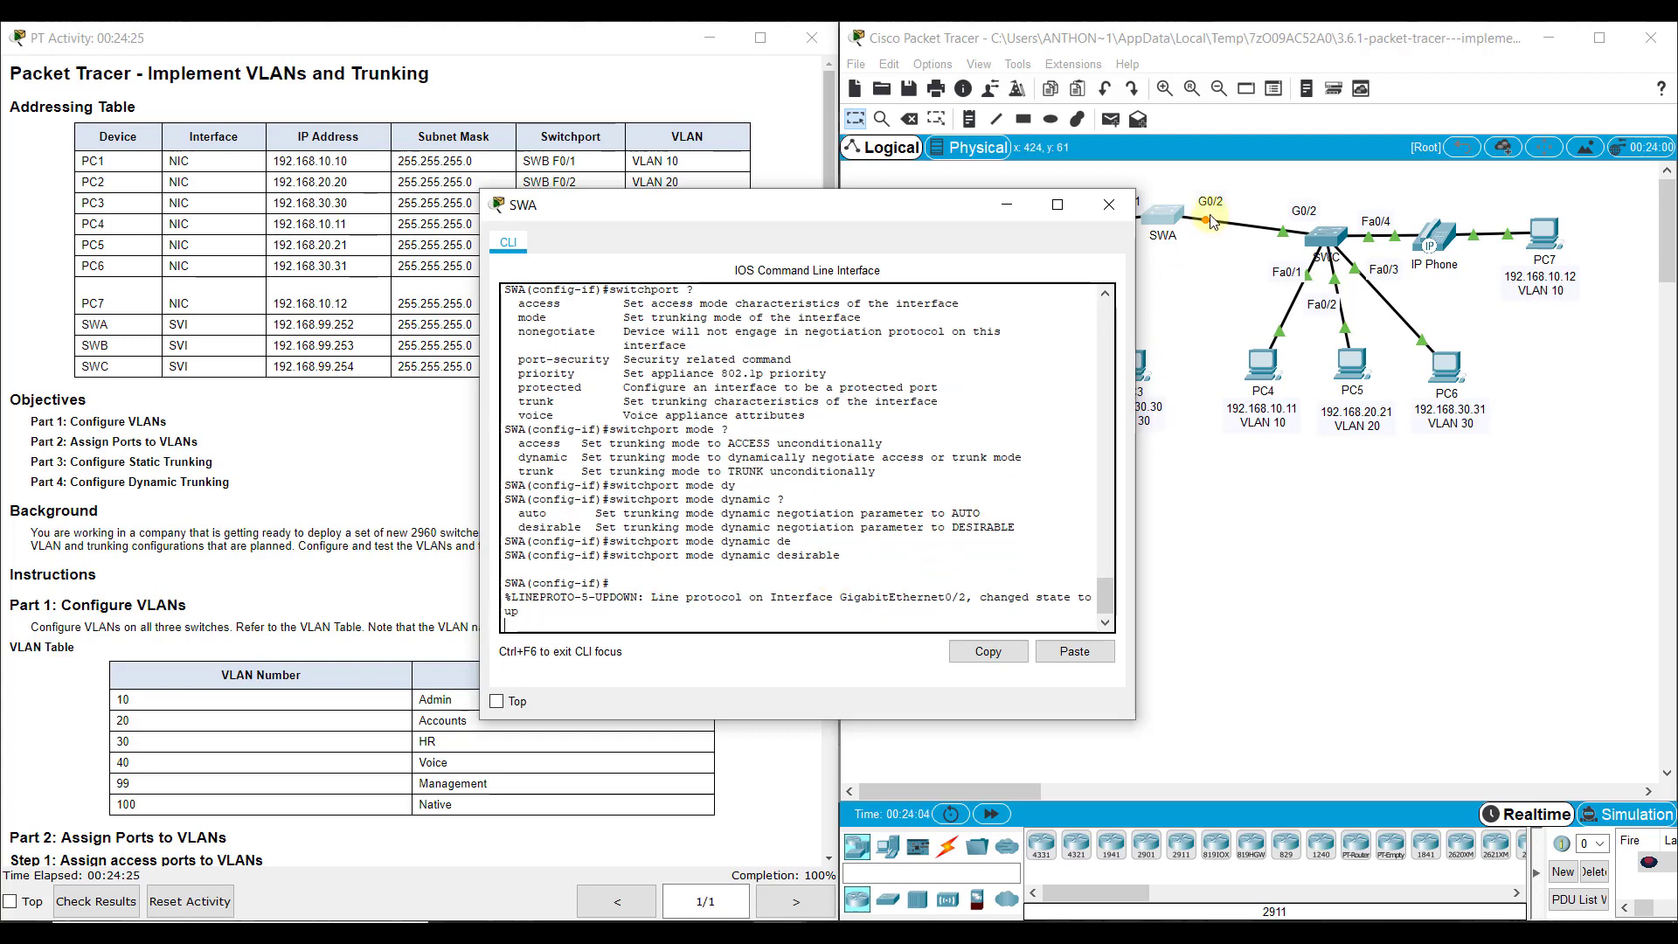
mouse_move(1207, 246)
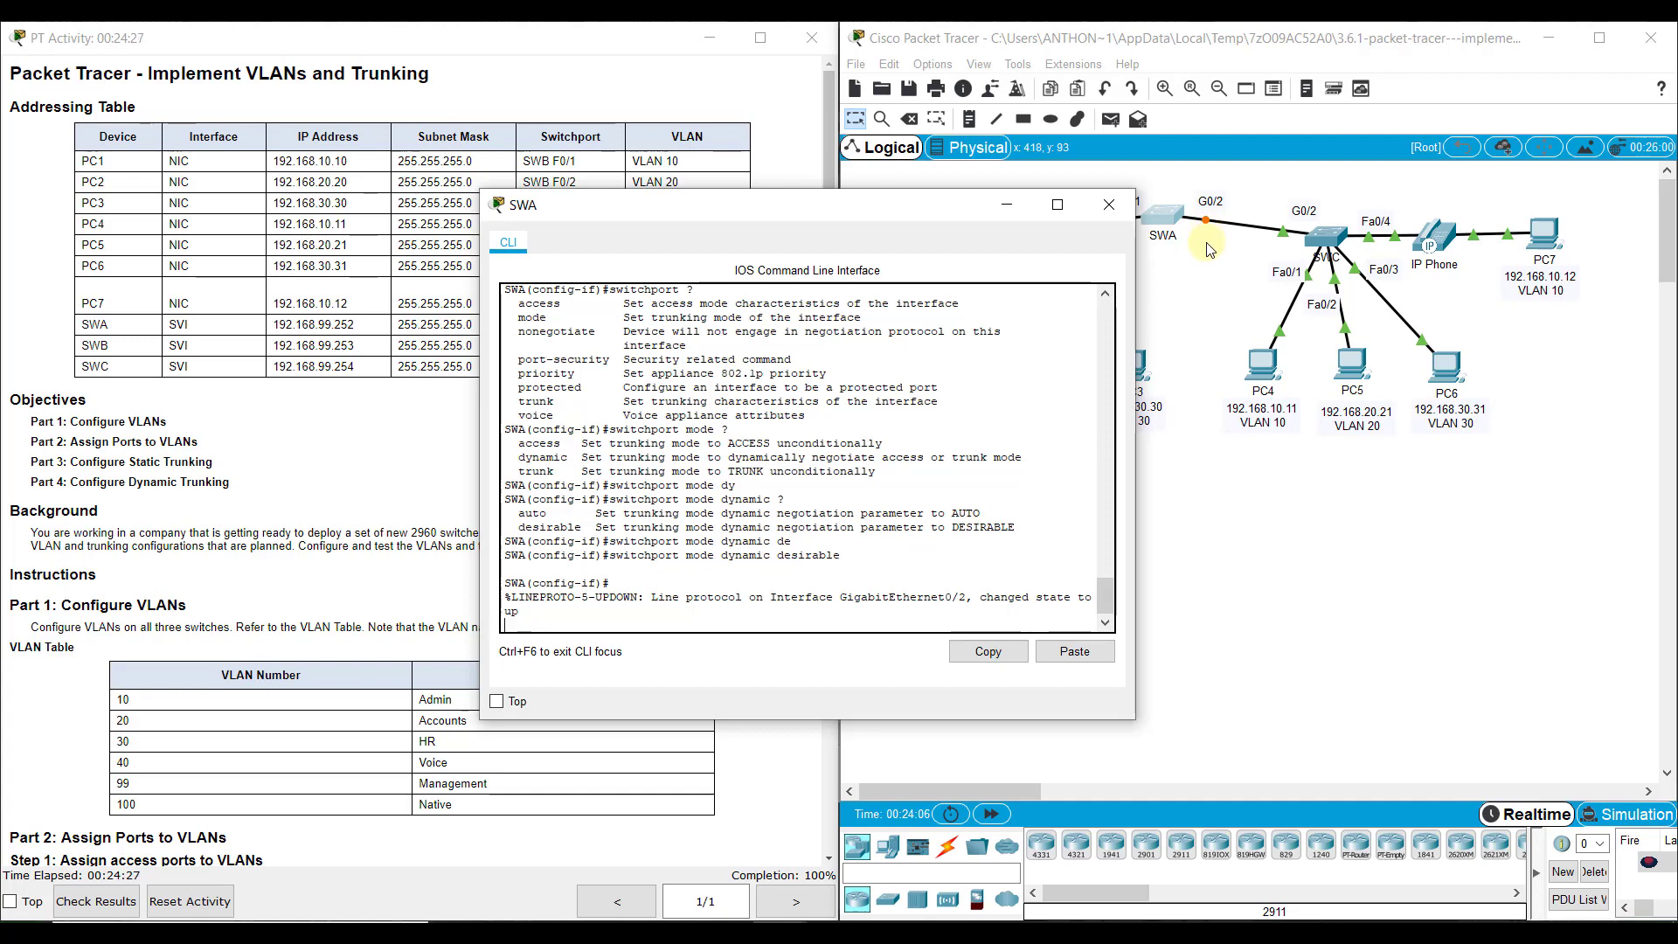